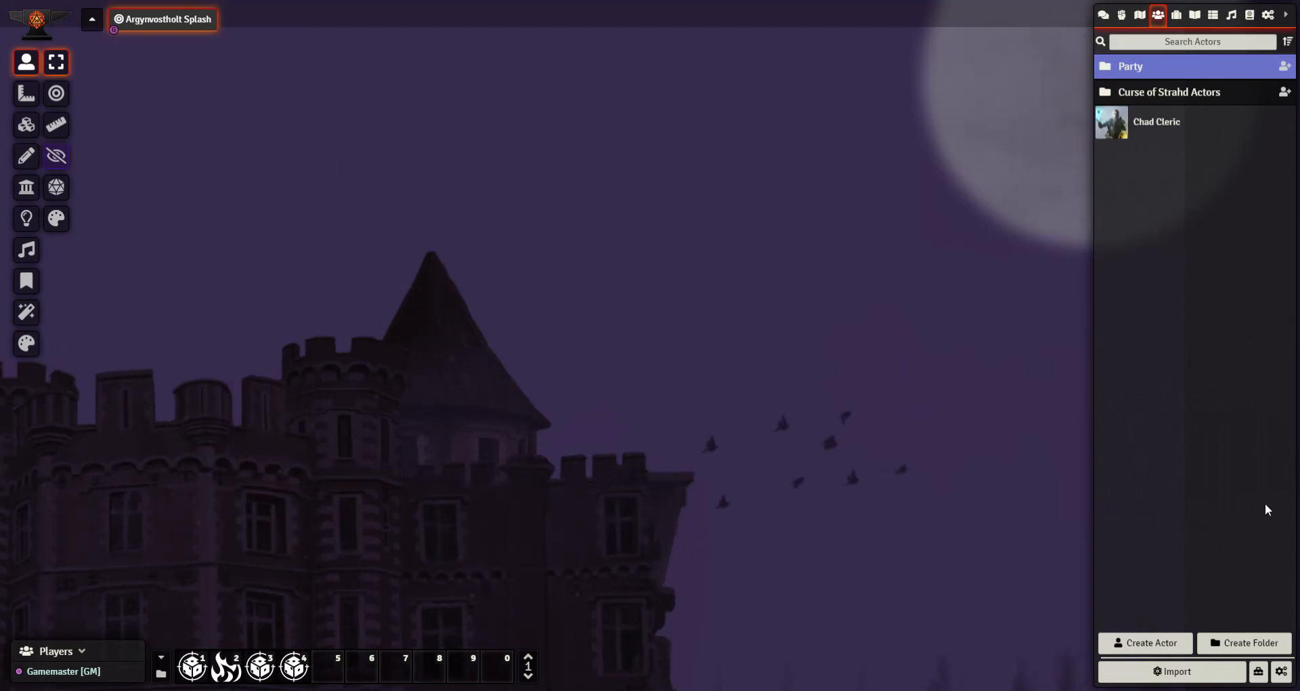
mouse_move(788, 410)
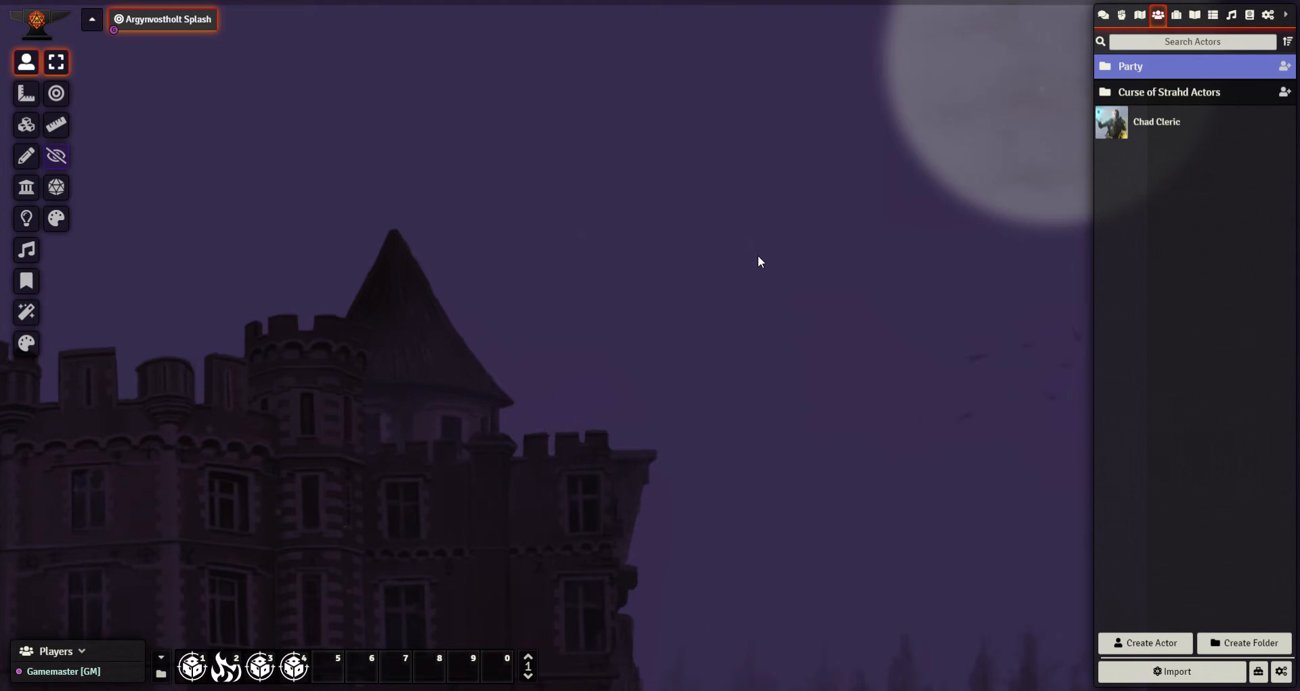
mouse_move(788, 239)
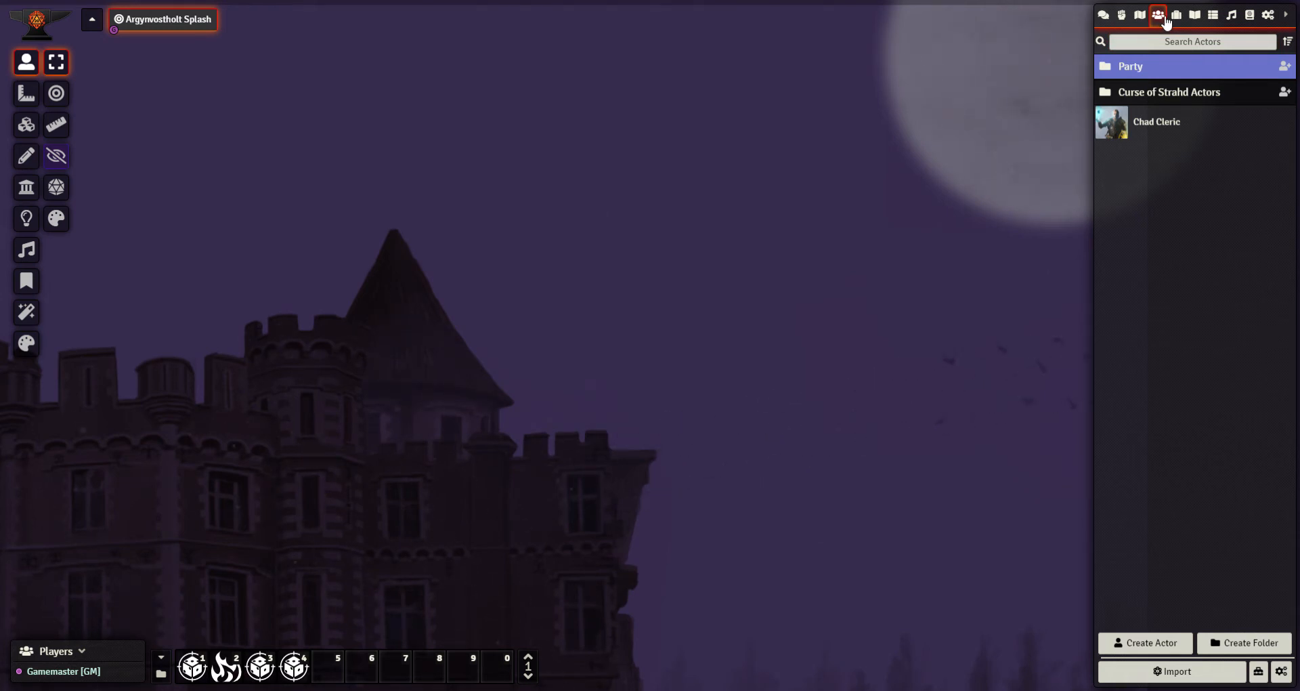
mouse_move(1132, 623)
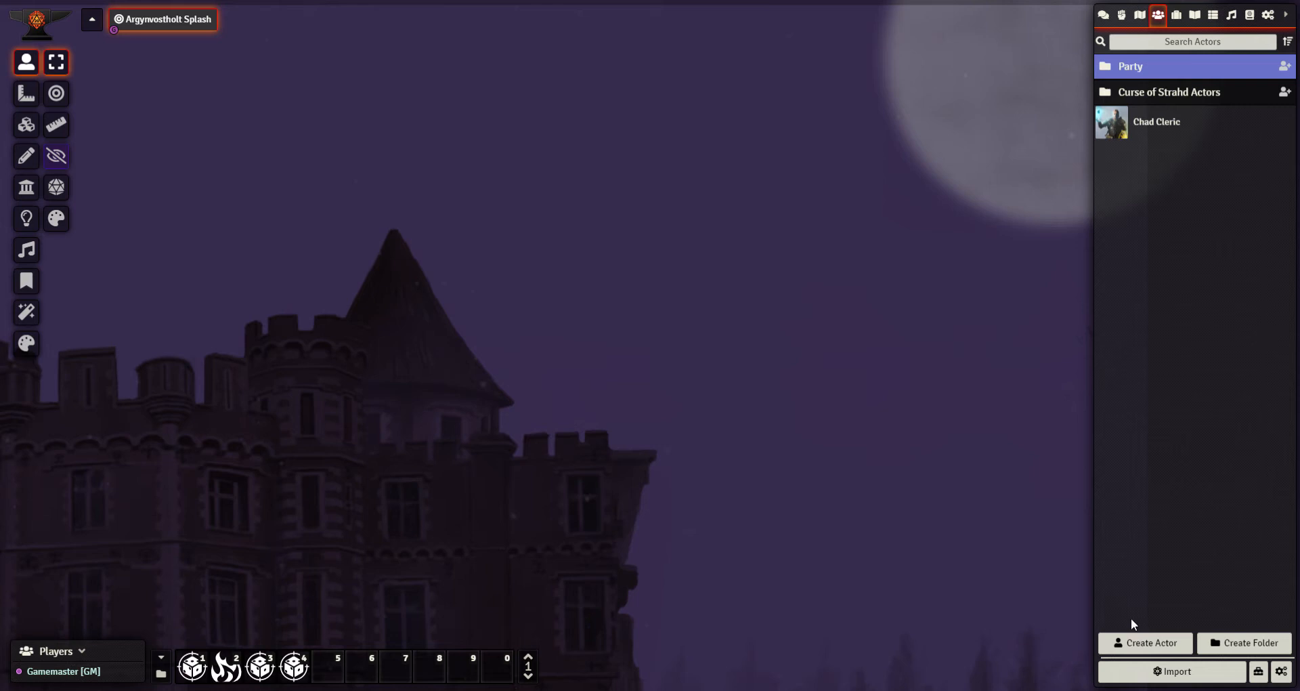
- Create a new npc-type actor named Mecha Blinsky
click(1146, 642)
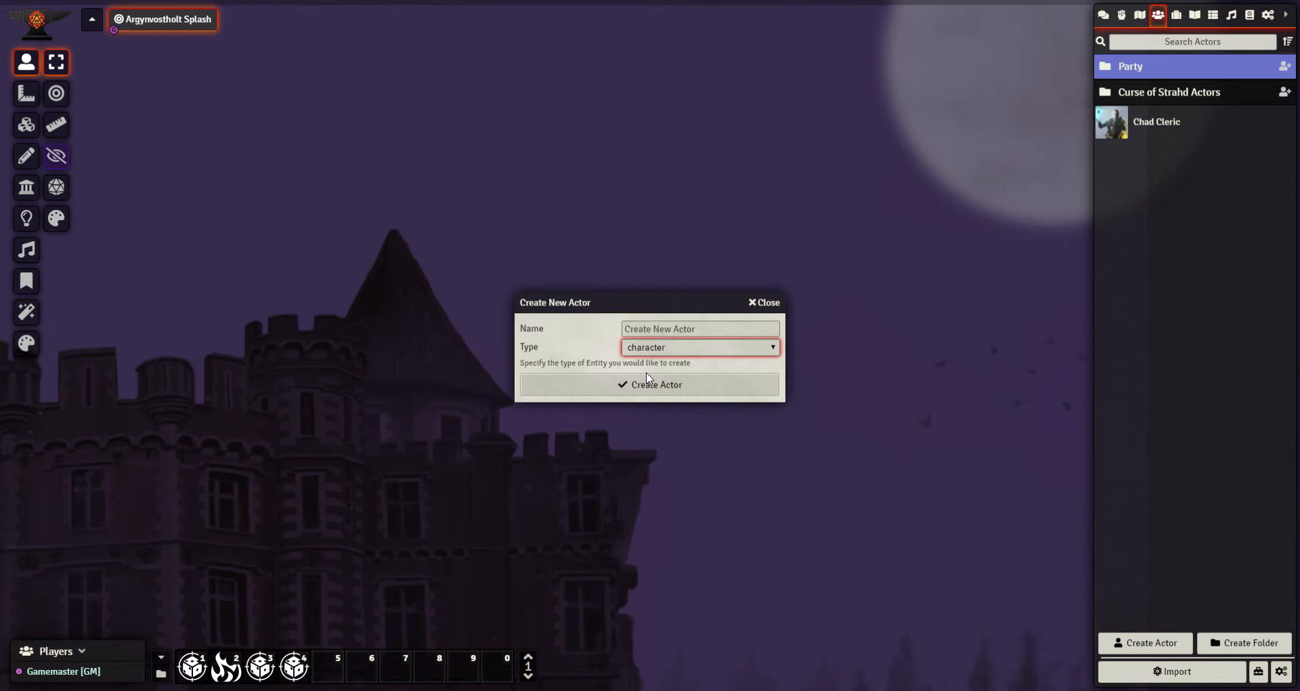
click(699, 347)
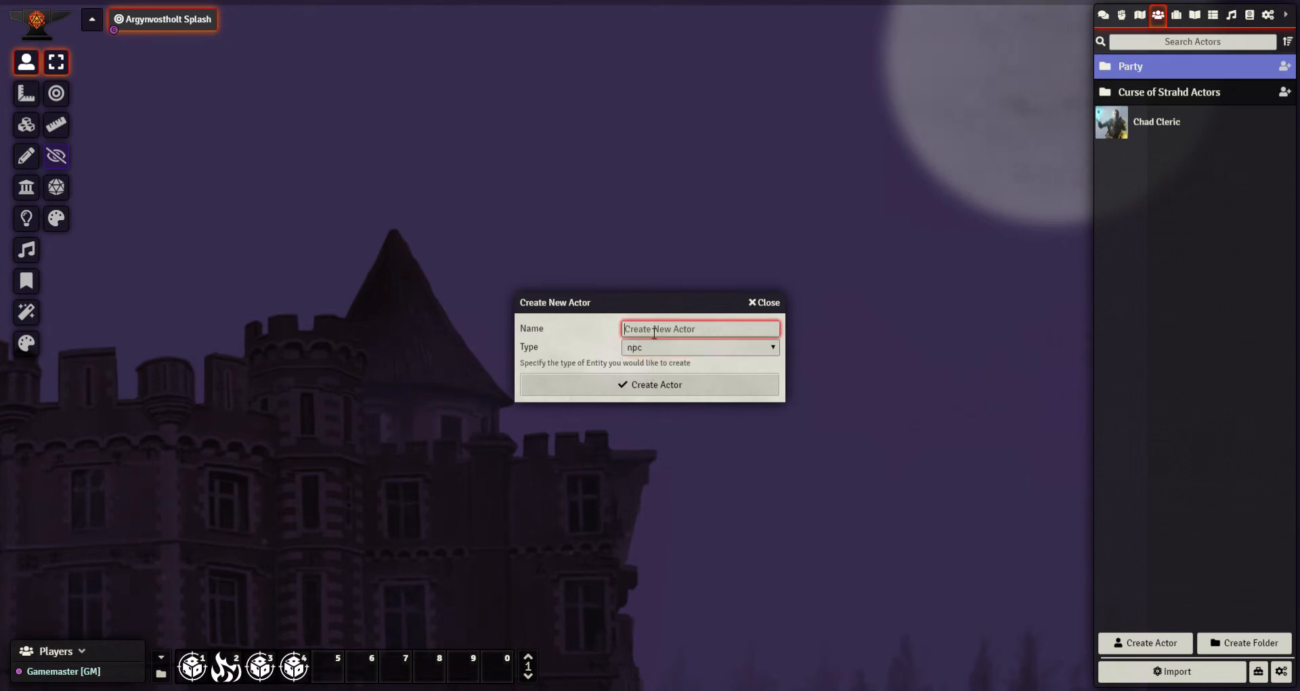
text(Mecha Blinsky)
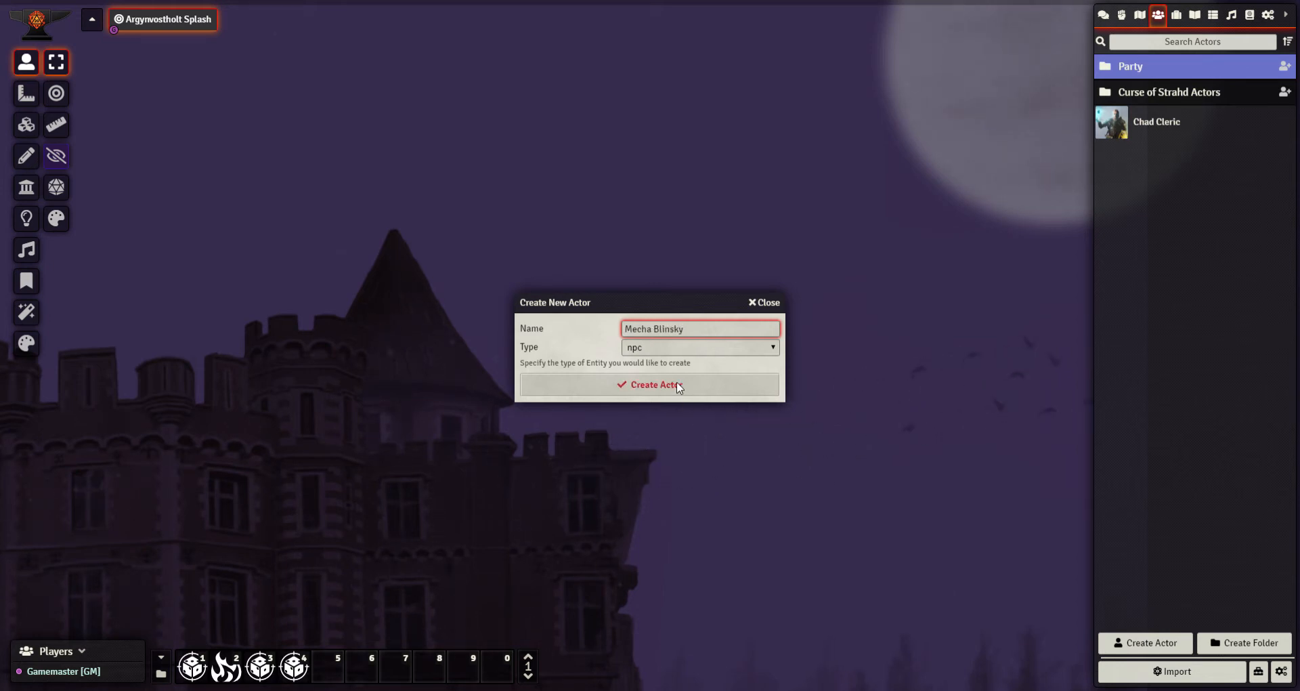
click(649, 383)
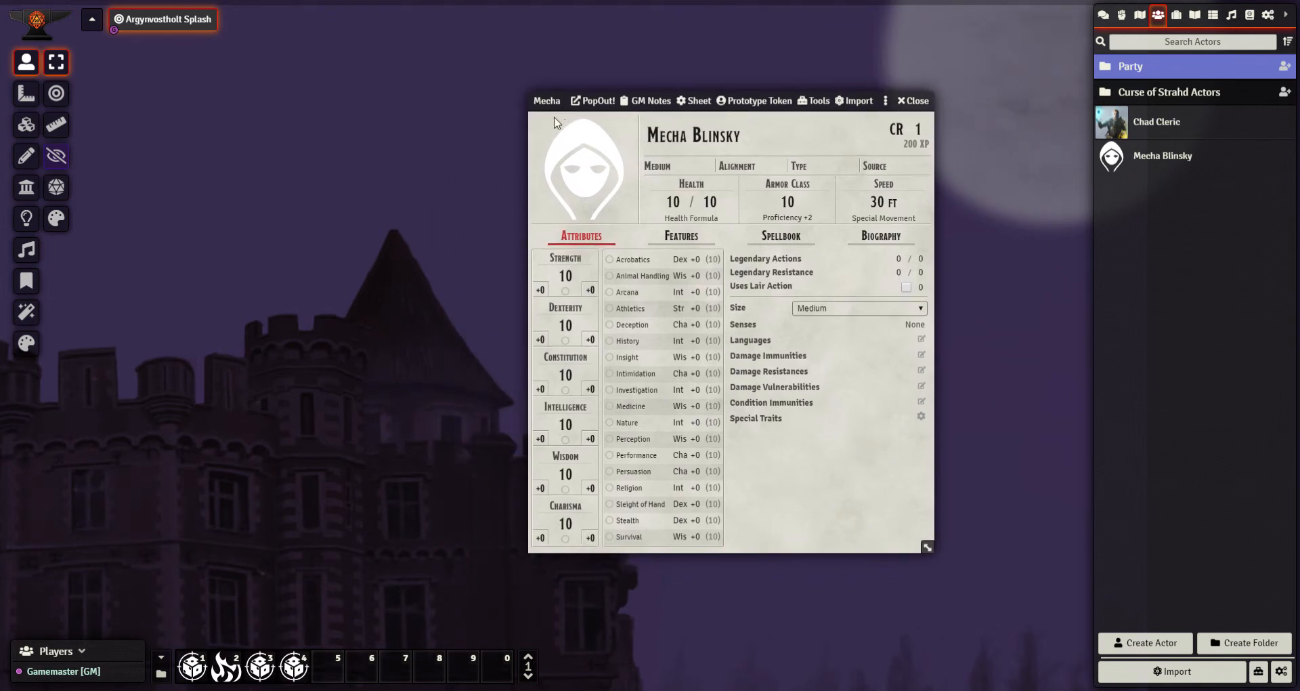
mouse_move(679, 235)
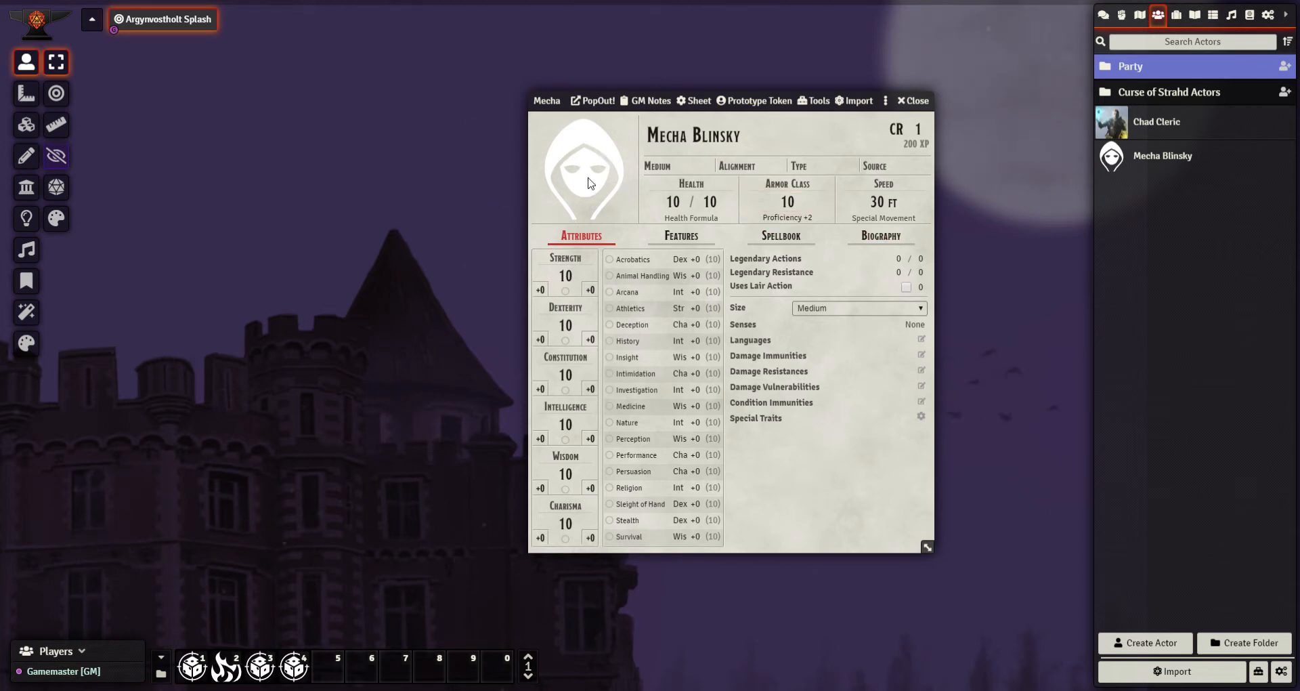
- Set the portrait to Blinsky Prime, then replace it with Blinsk Portrait.png
click(583, 165)
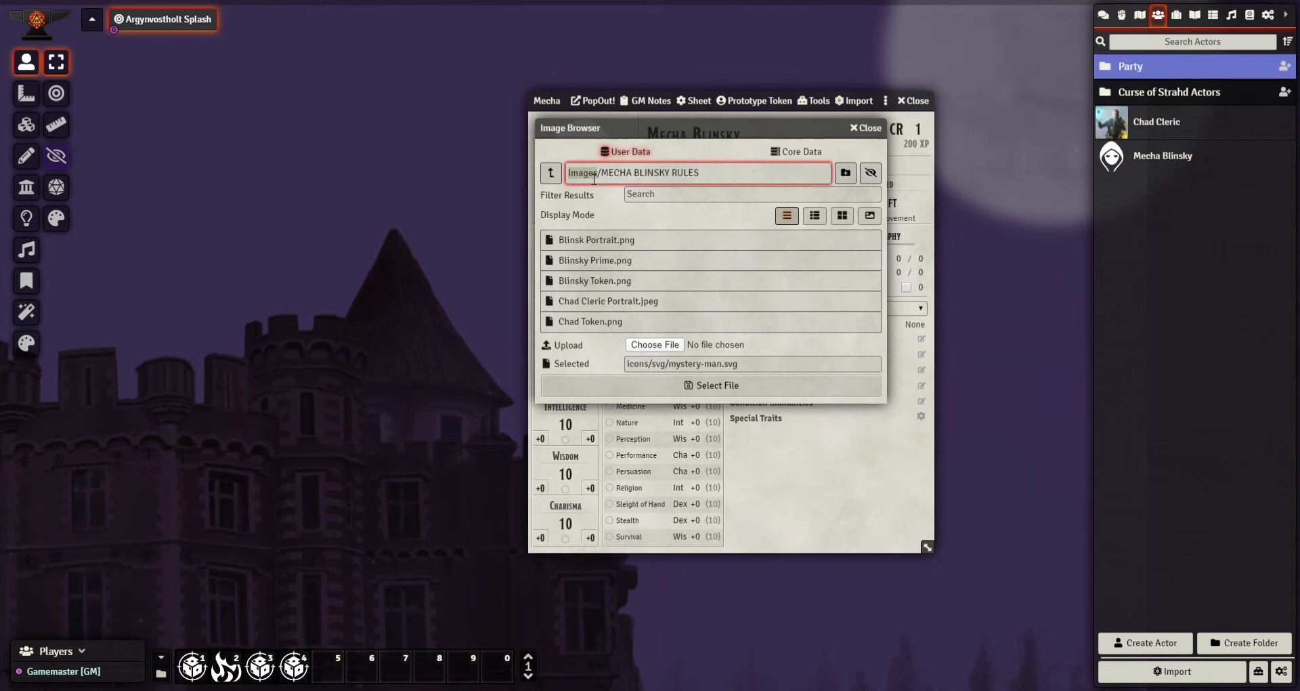
click(596, 260)
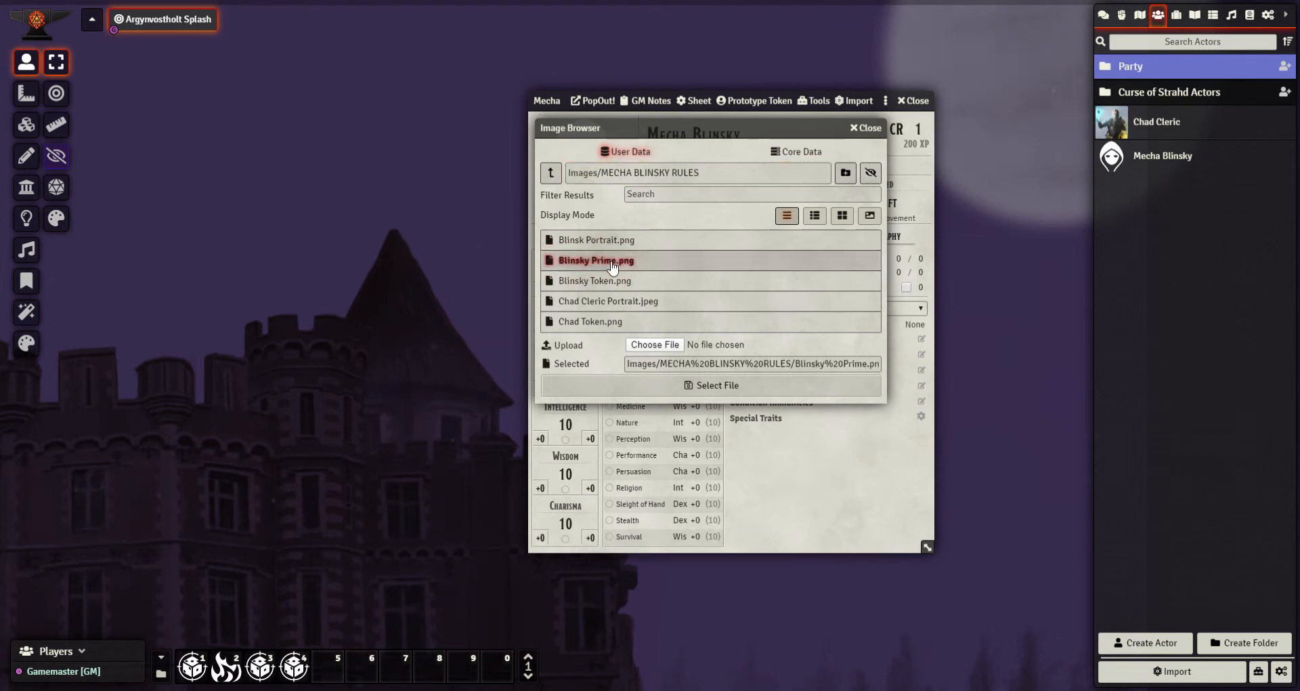
click(716, 384)
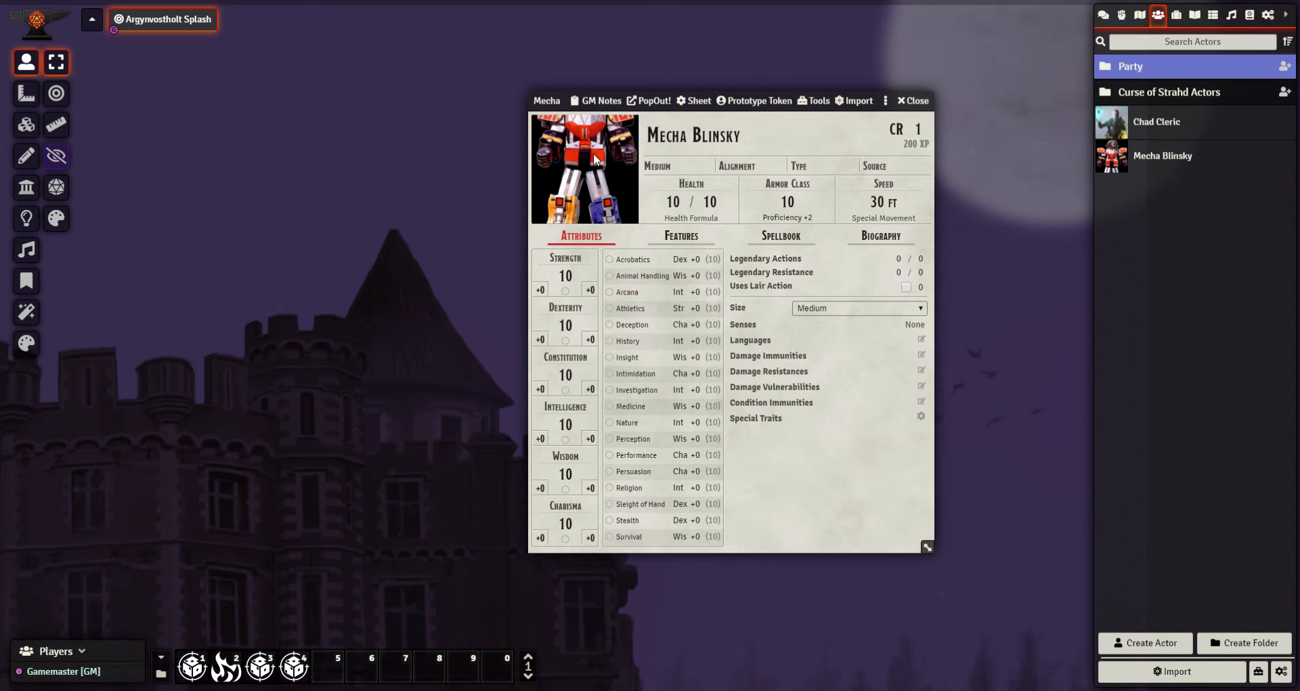
click(585, 165)
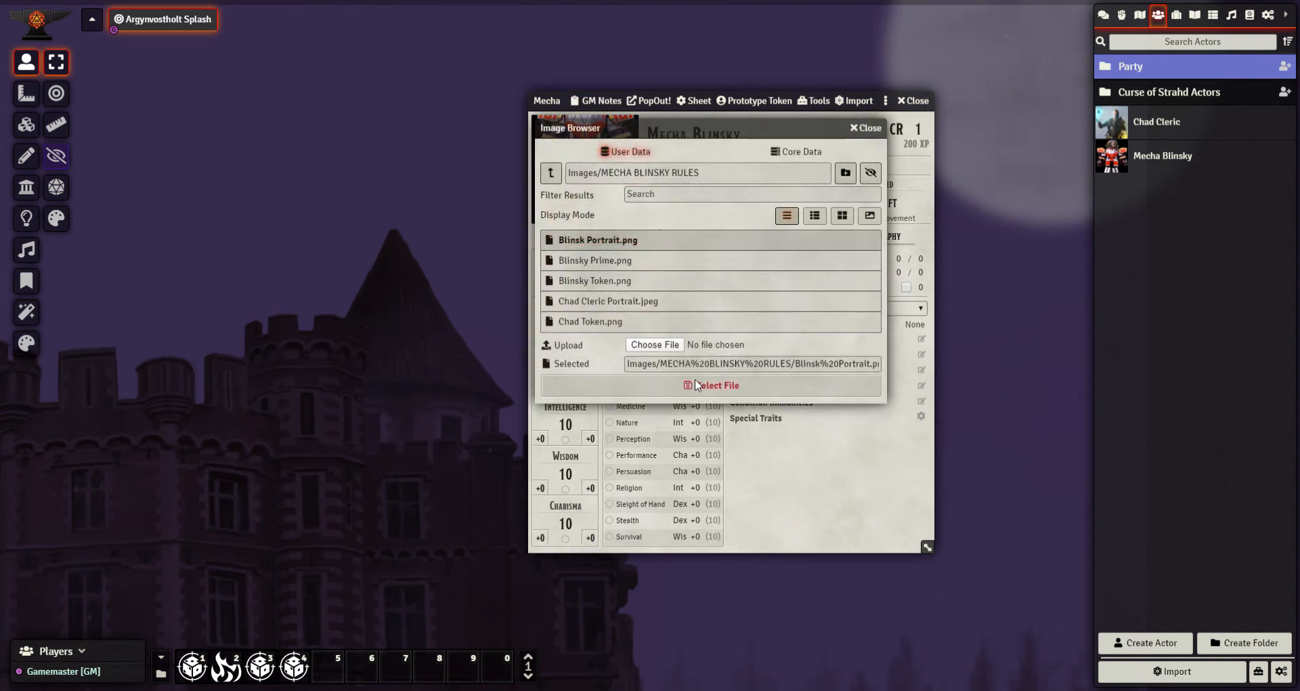
click(715, 385)
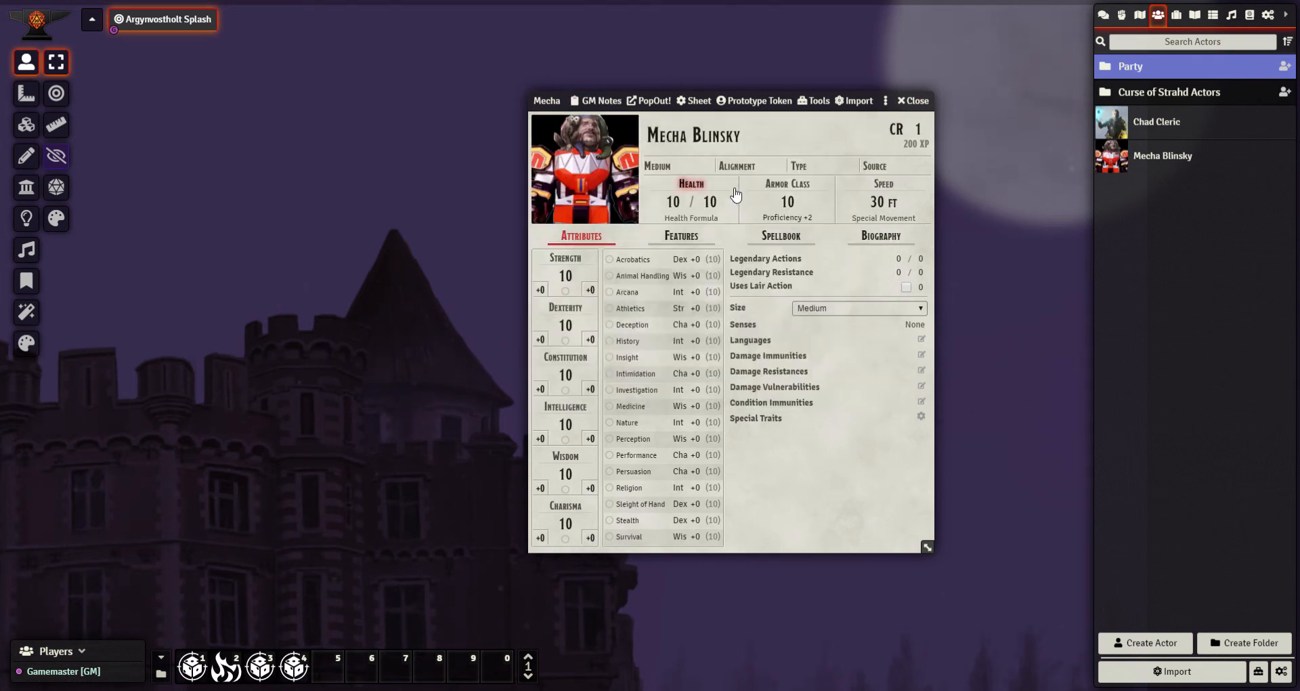
mouse_move(698, 172)
text(29)
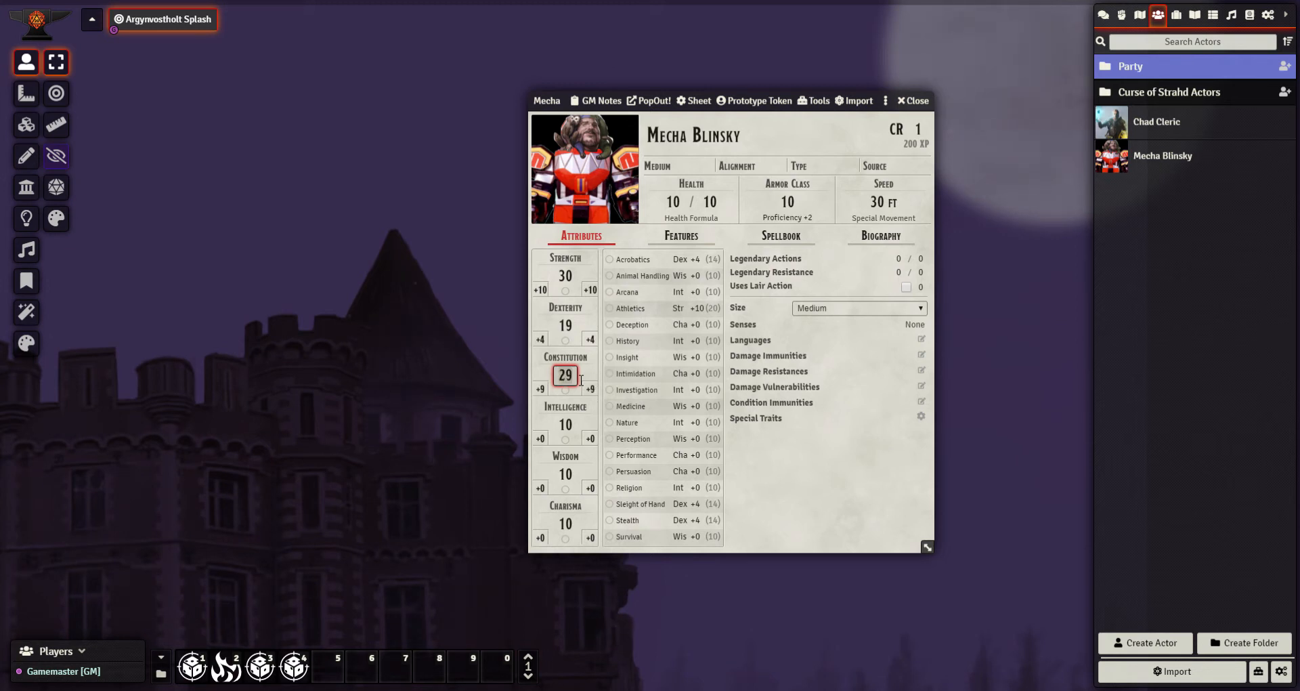
- Enter ability scores: Str 30, Dex 19, Con 35, Int 30, Wis 30, Cha 100
click(590, 375)
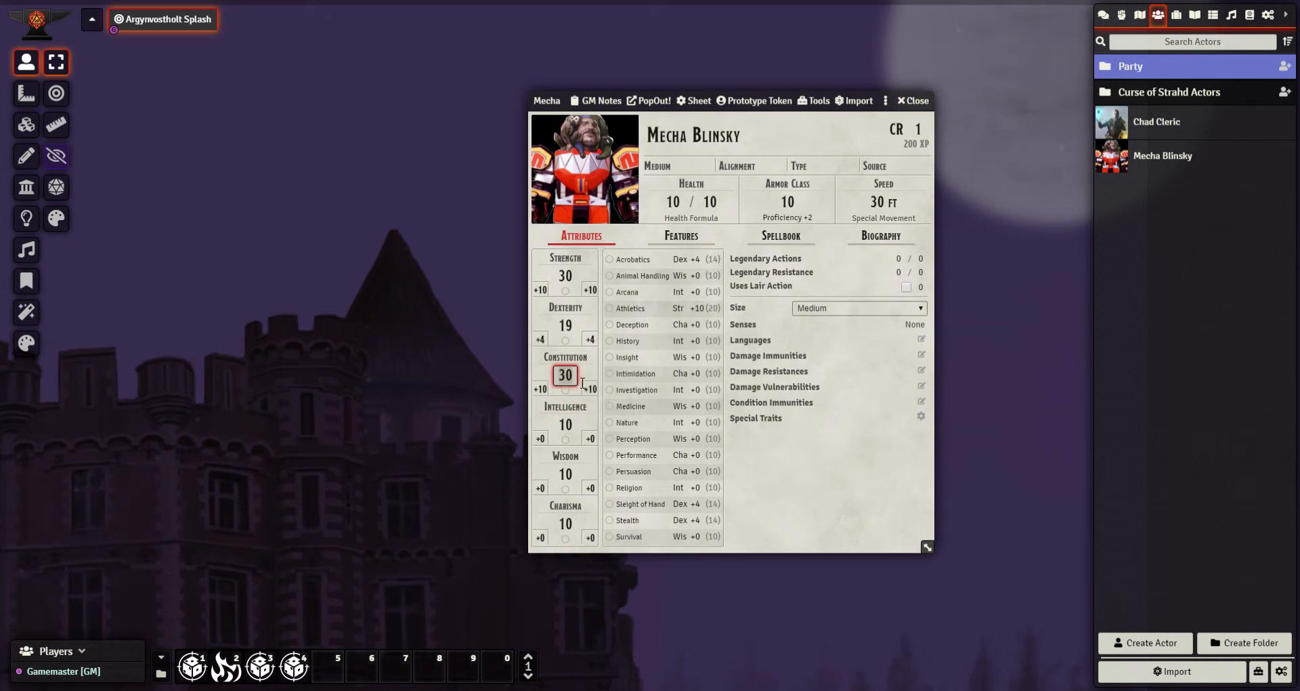
click(590, 389)
text(20)
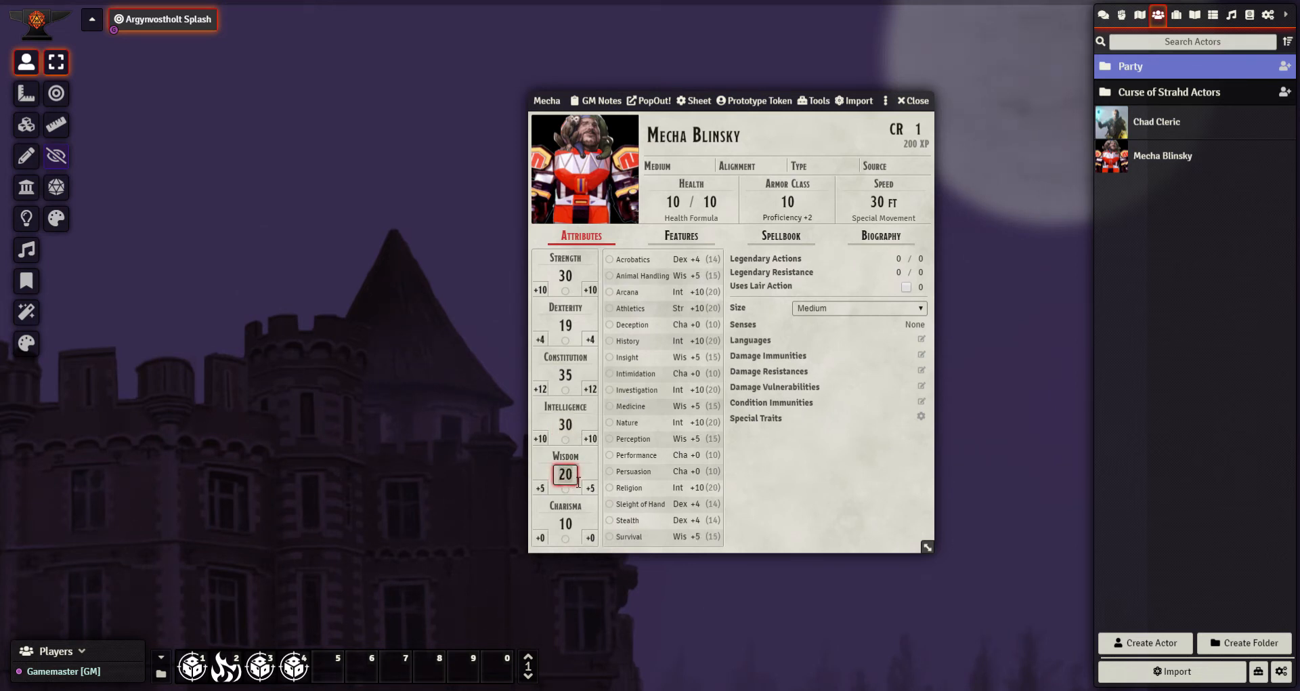
click(591, 487)
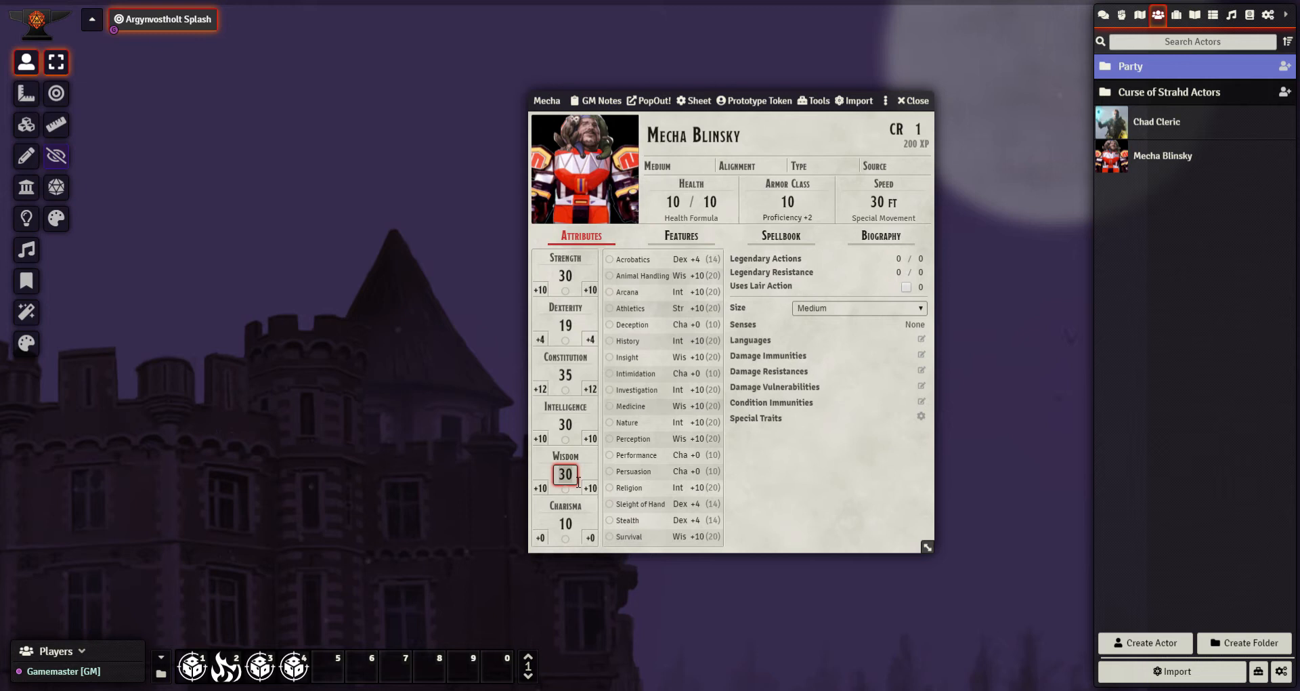
click(566, 523)
text(53)
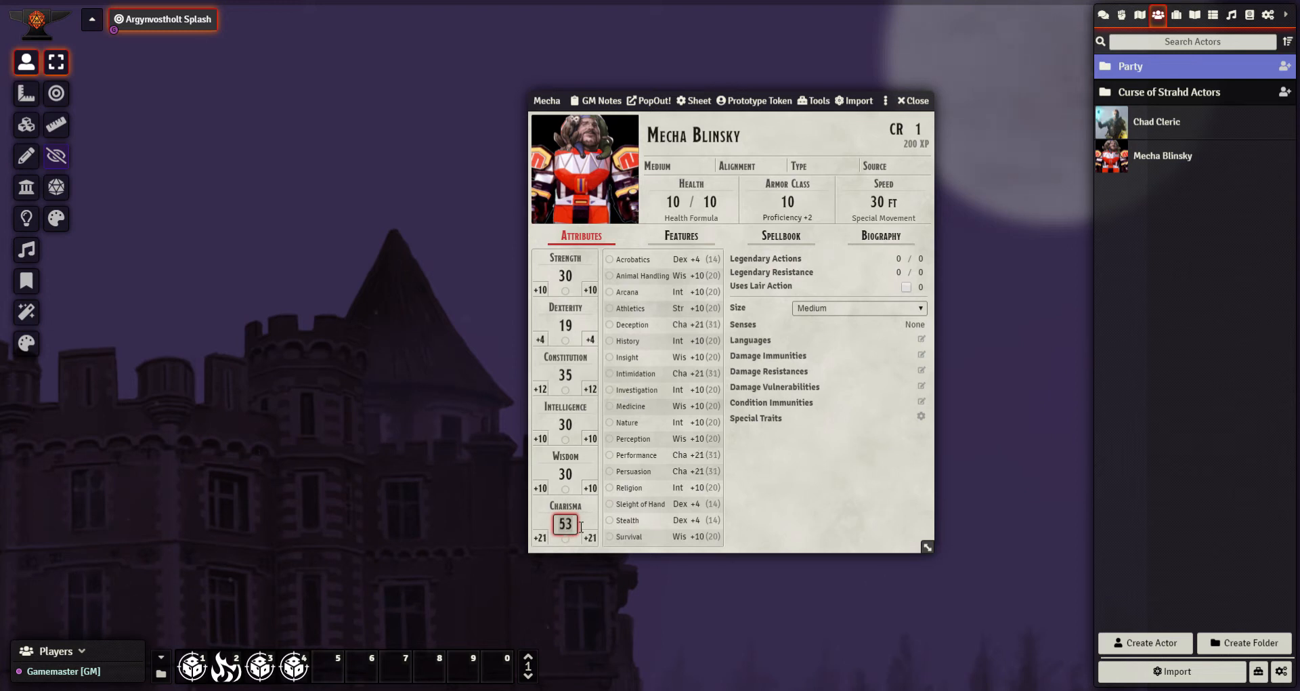
text(79)
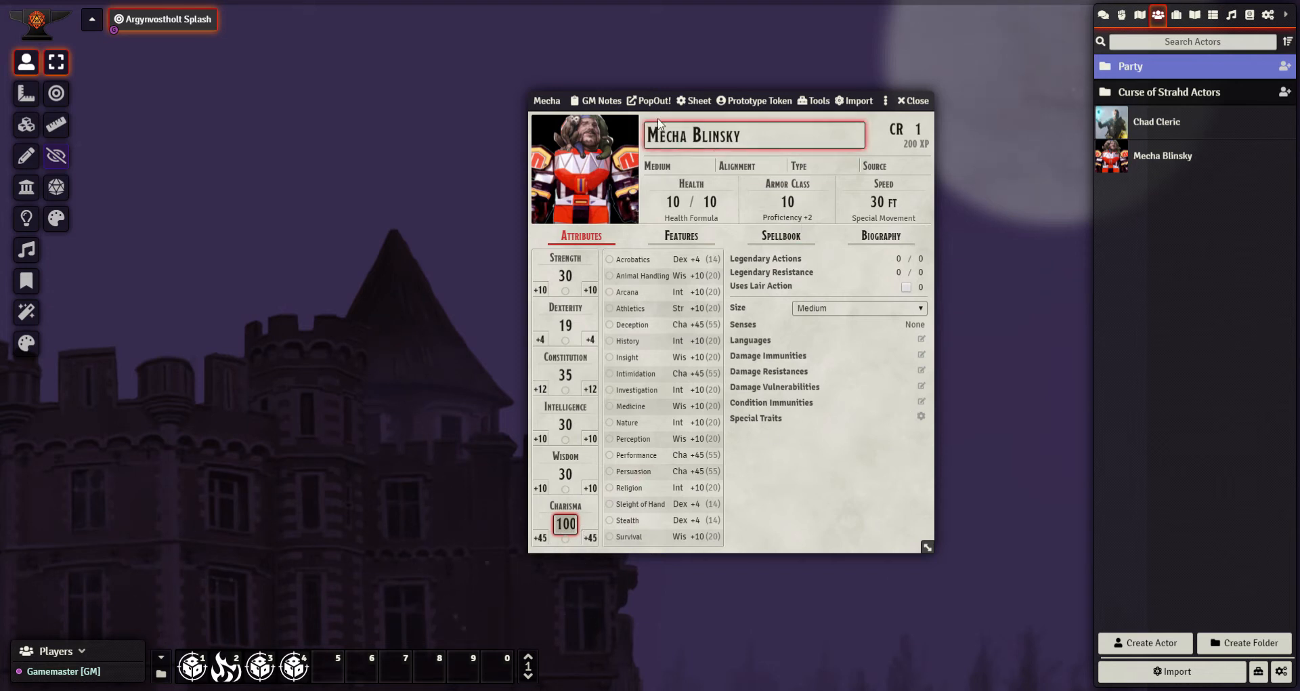
- Mark proficiency in Acrobatics and Deception and set legendary actions to 3
click(611, 259)
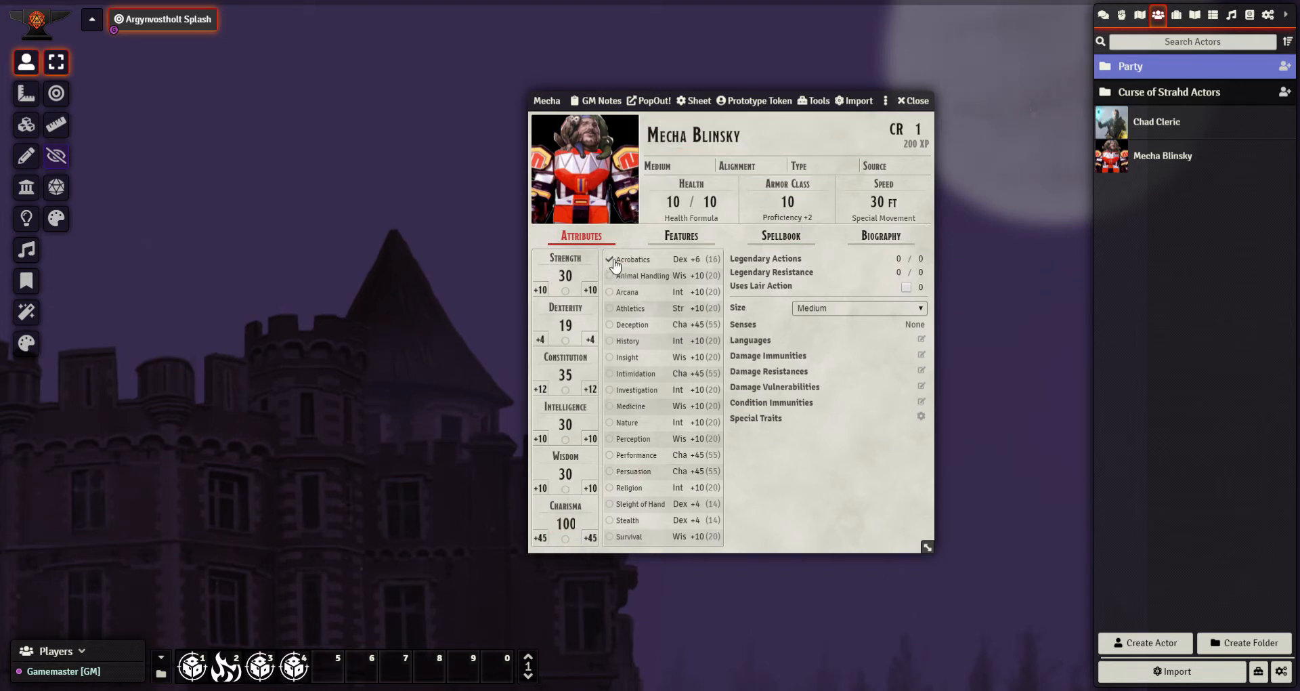
click(611, 261)
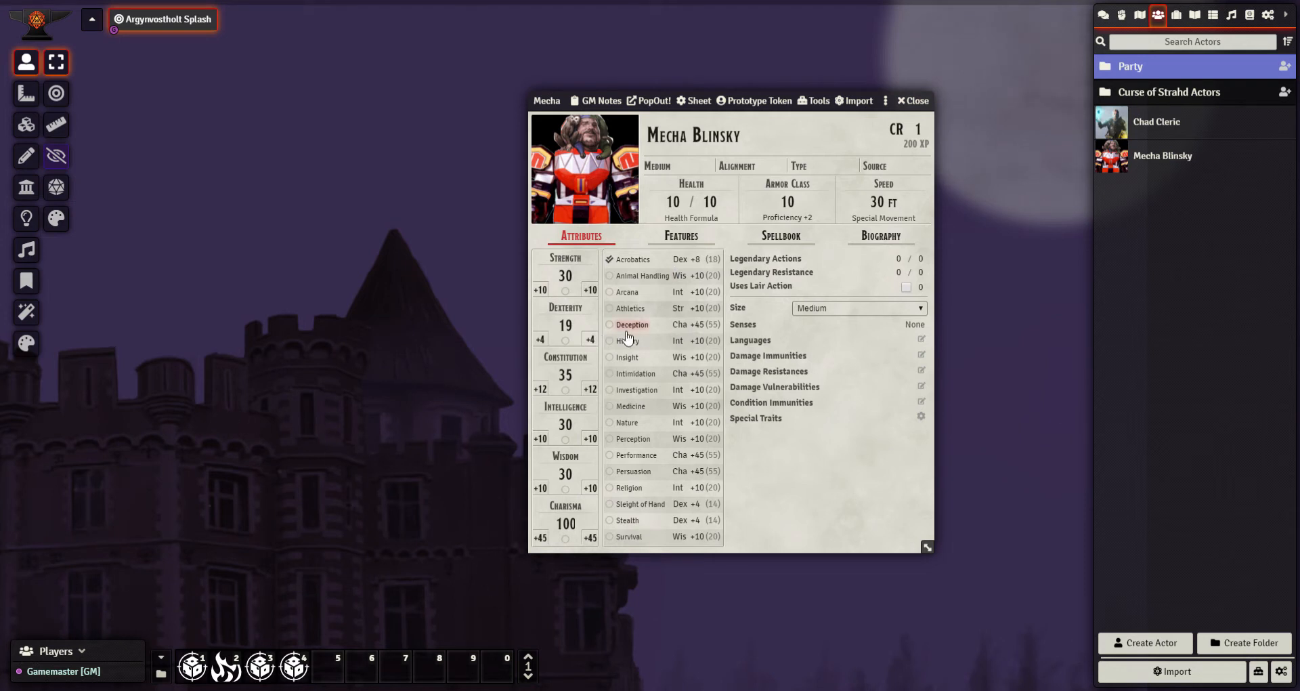
click(611, 324)
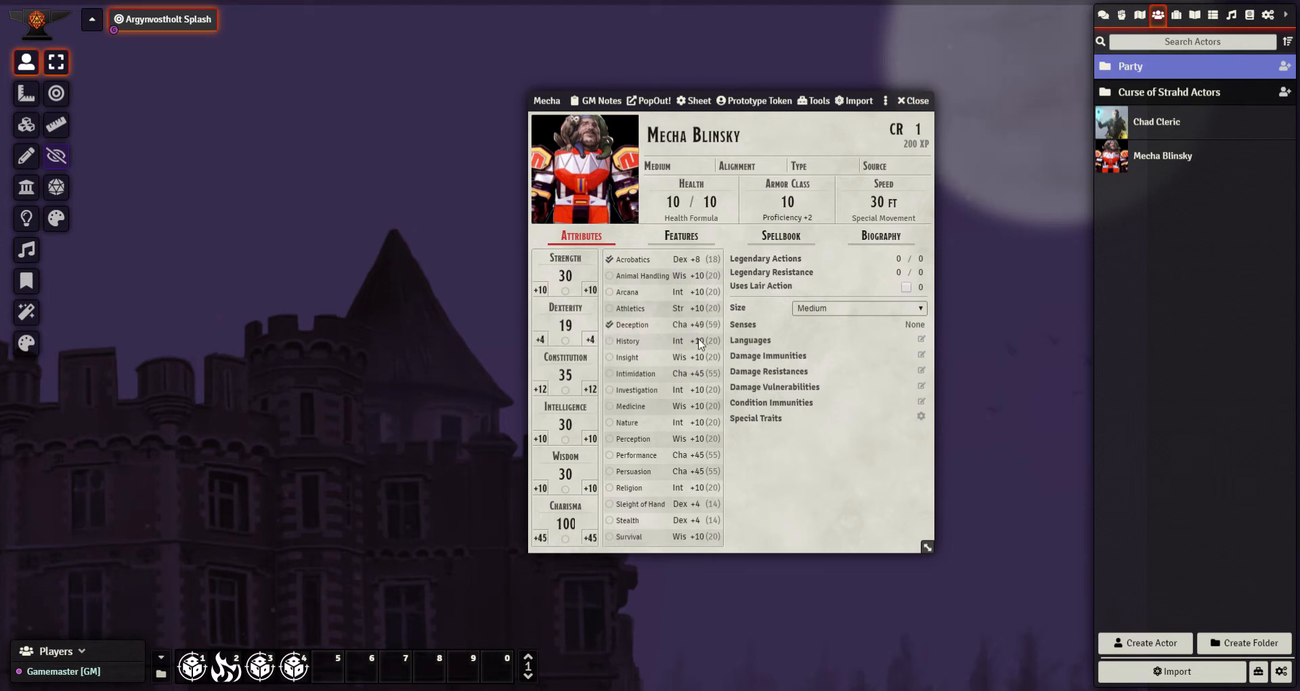
mouse_move(705, 332)
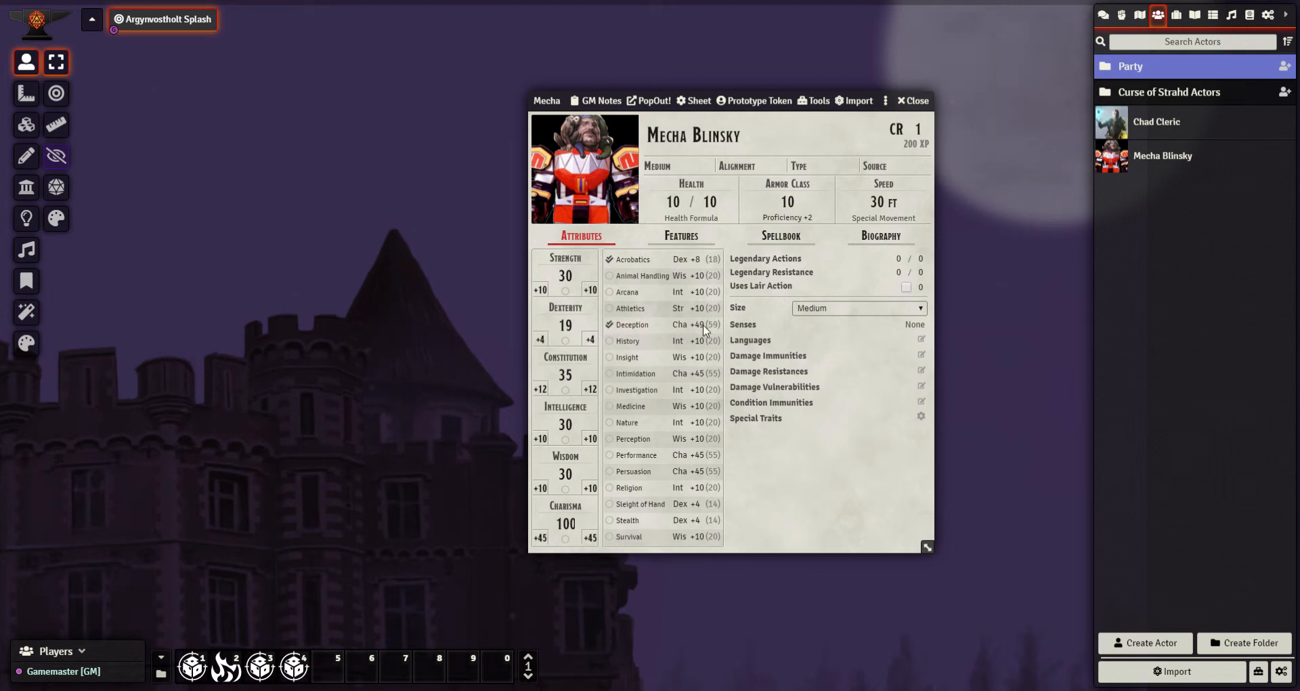
mouse_move(677, 388)
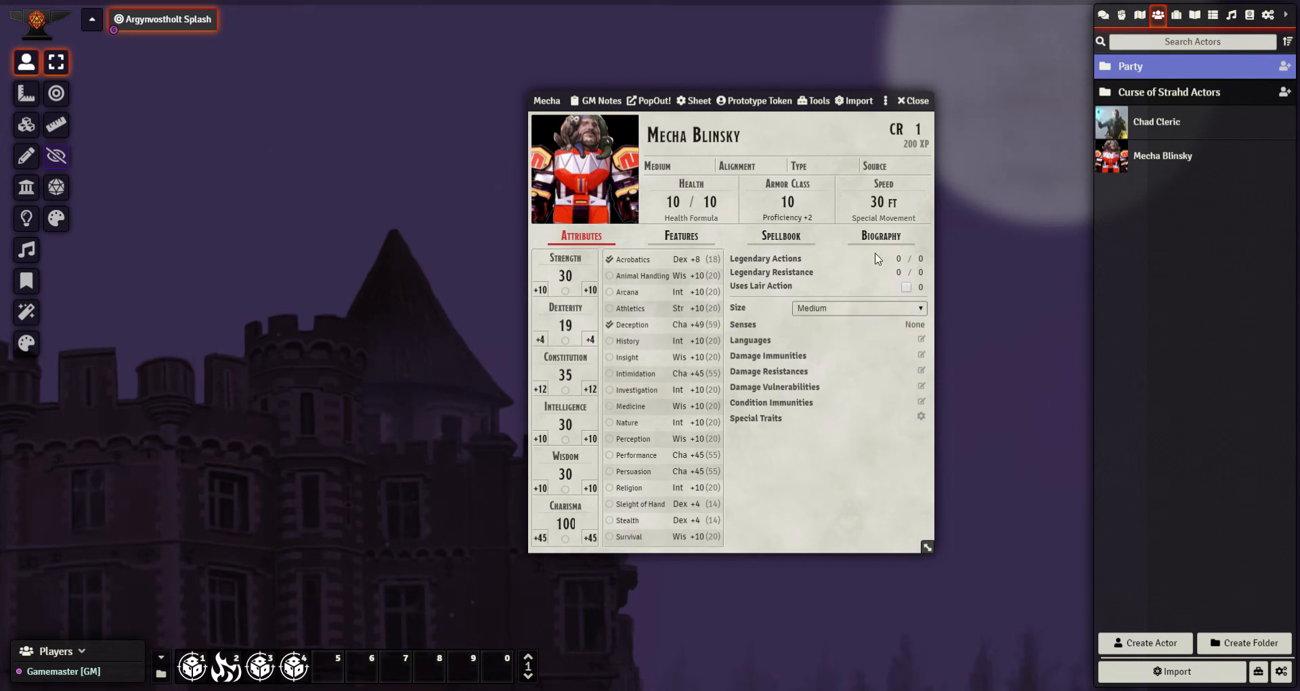
click(899, 257)
text(3)
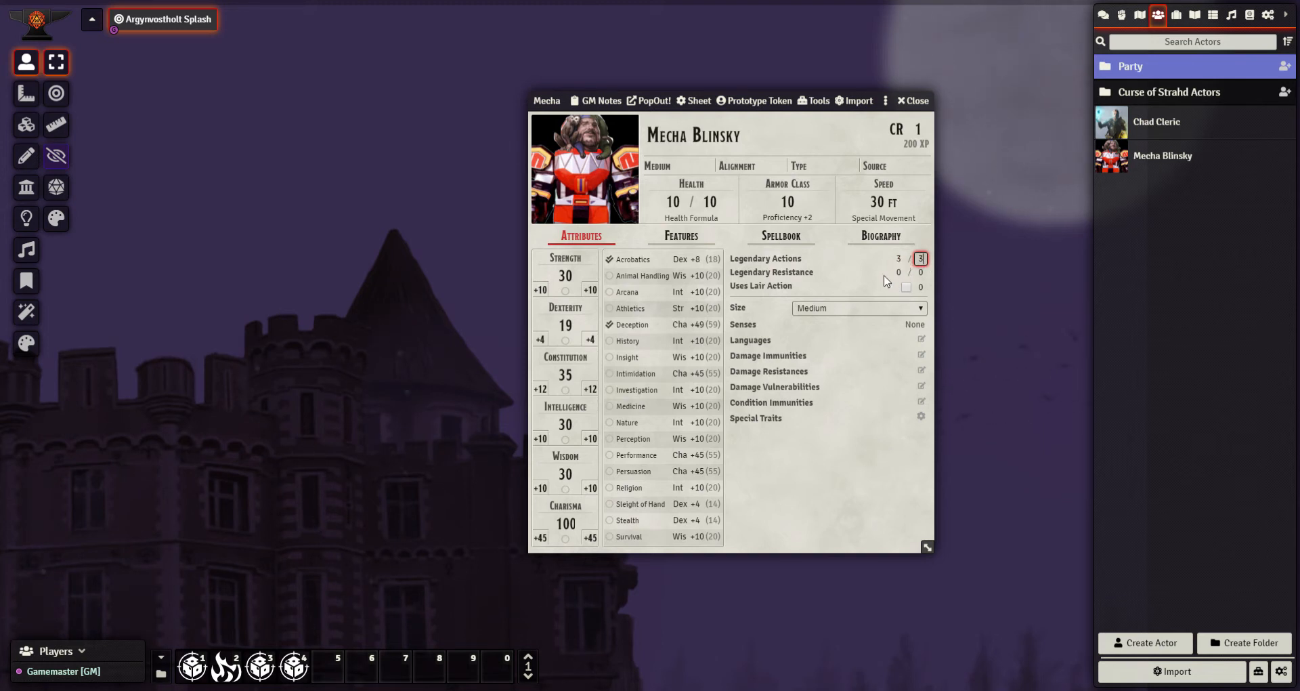
- Set legendary actions and resistances to 3, size Gargantuan and hit points 900/900
click(898, 272)
text(3)
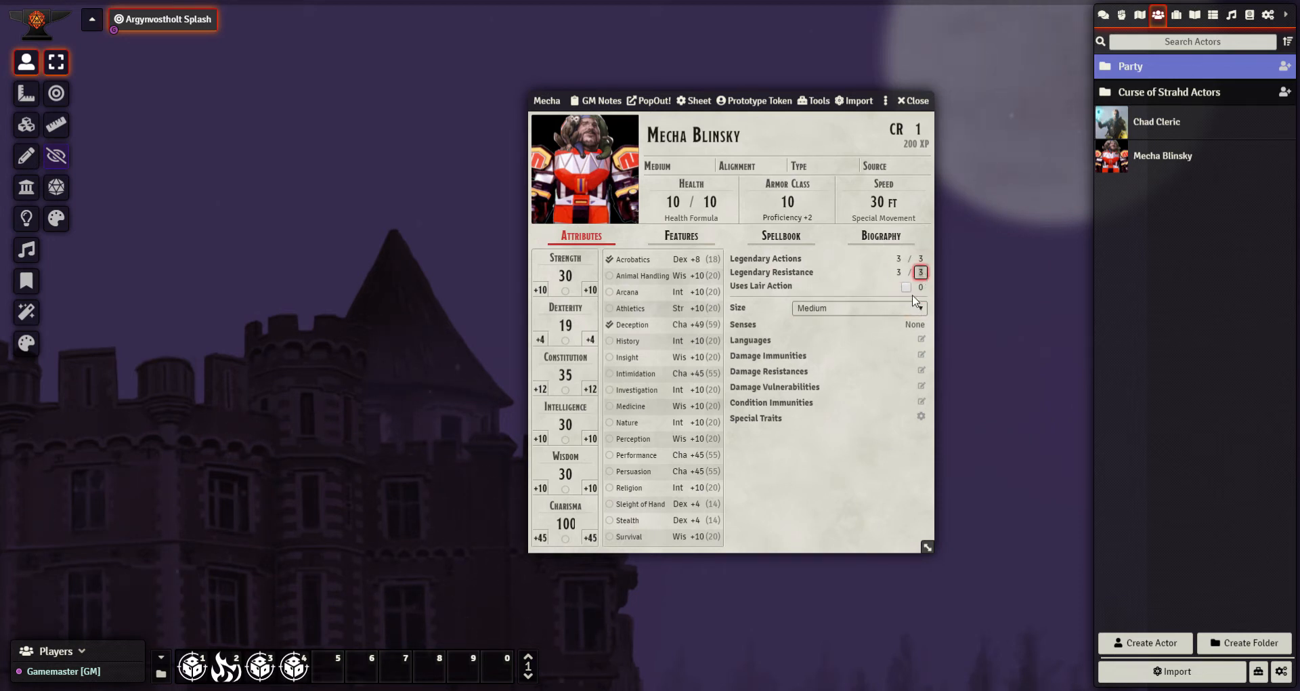
click(858, 307)
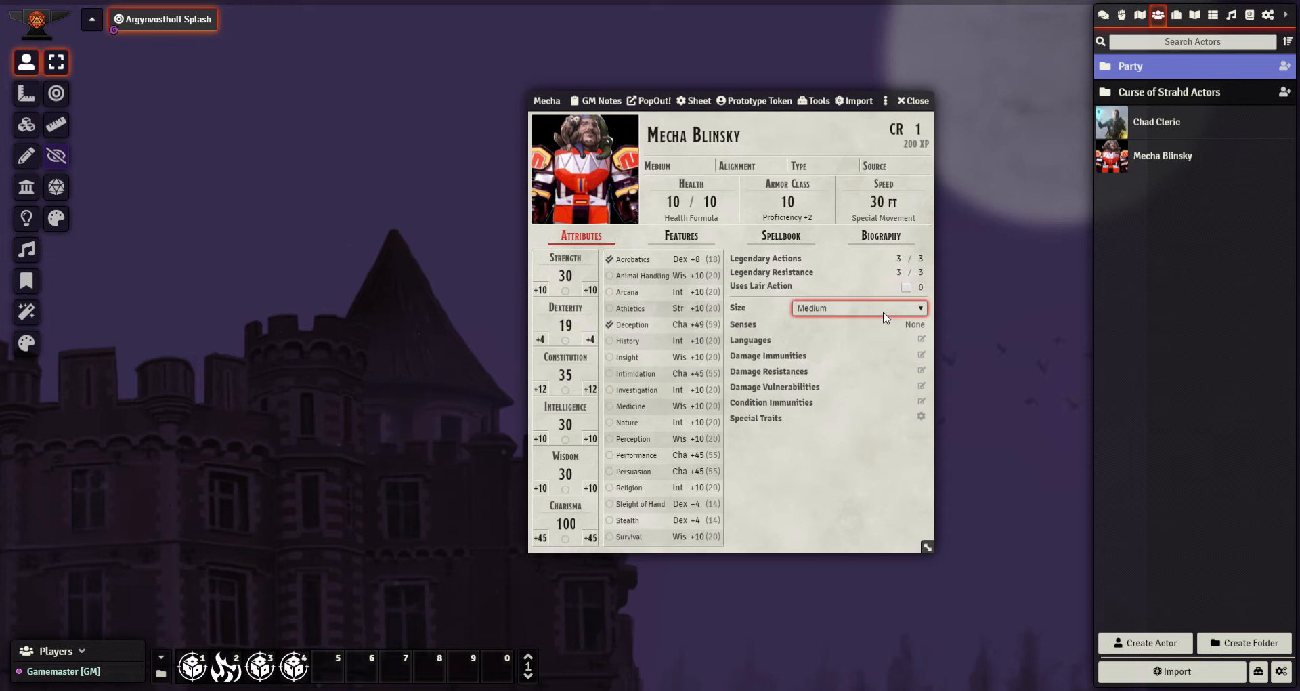
click(859, 307)
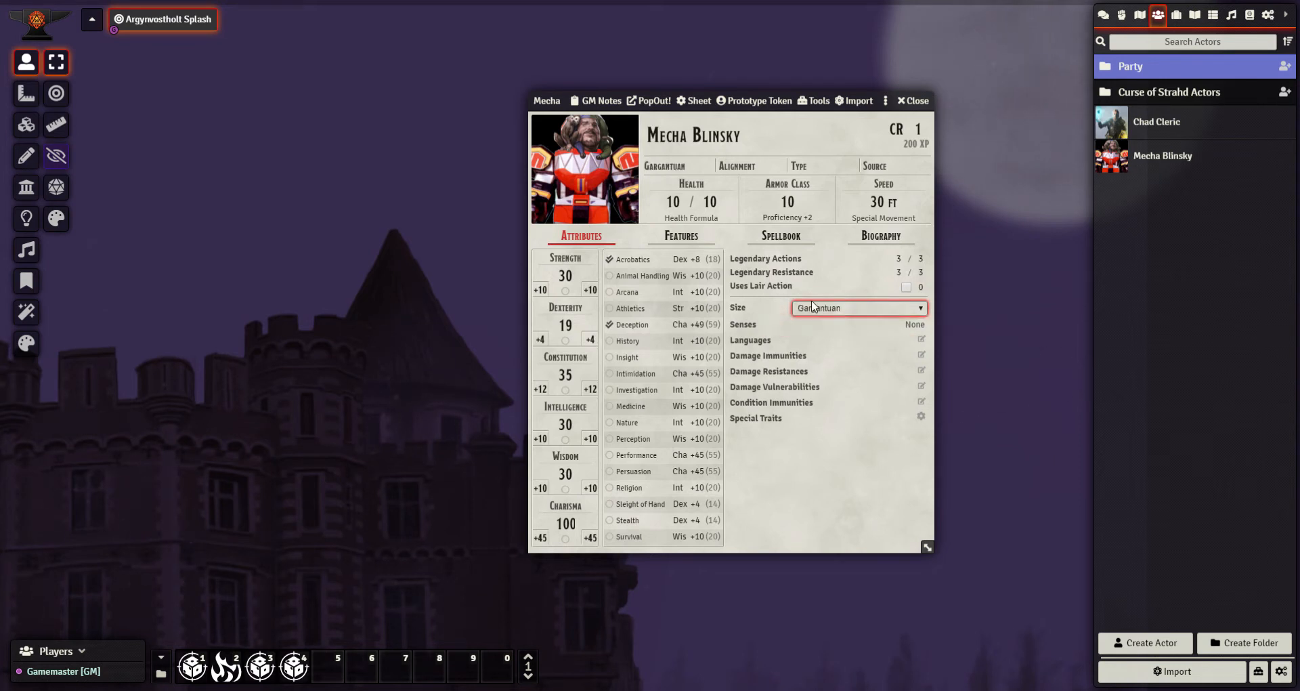
click(673, 202)
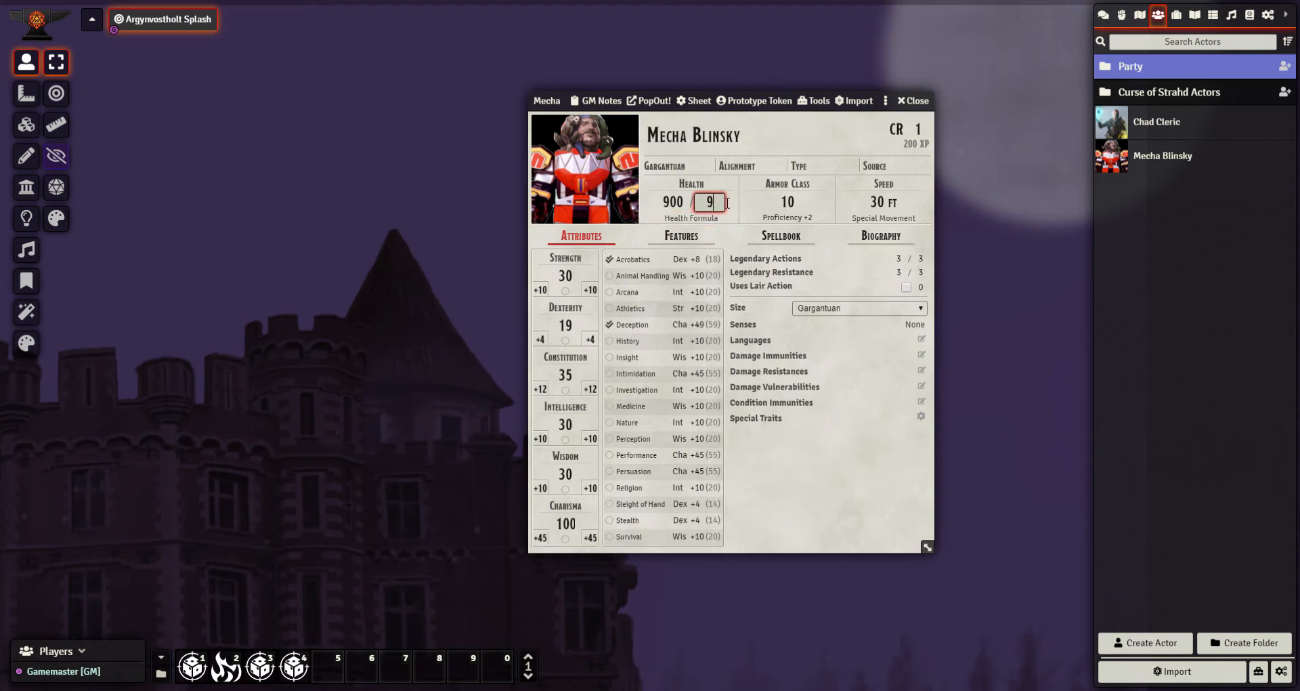
- Set armor class to 30 and movement speed to 300 ft
click(786, 202)
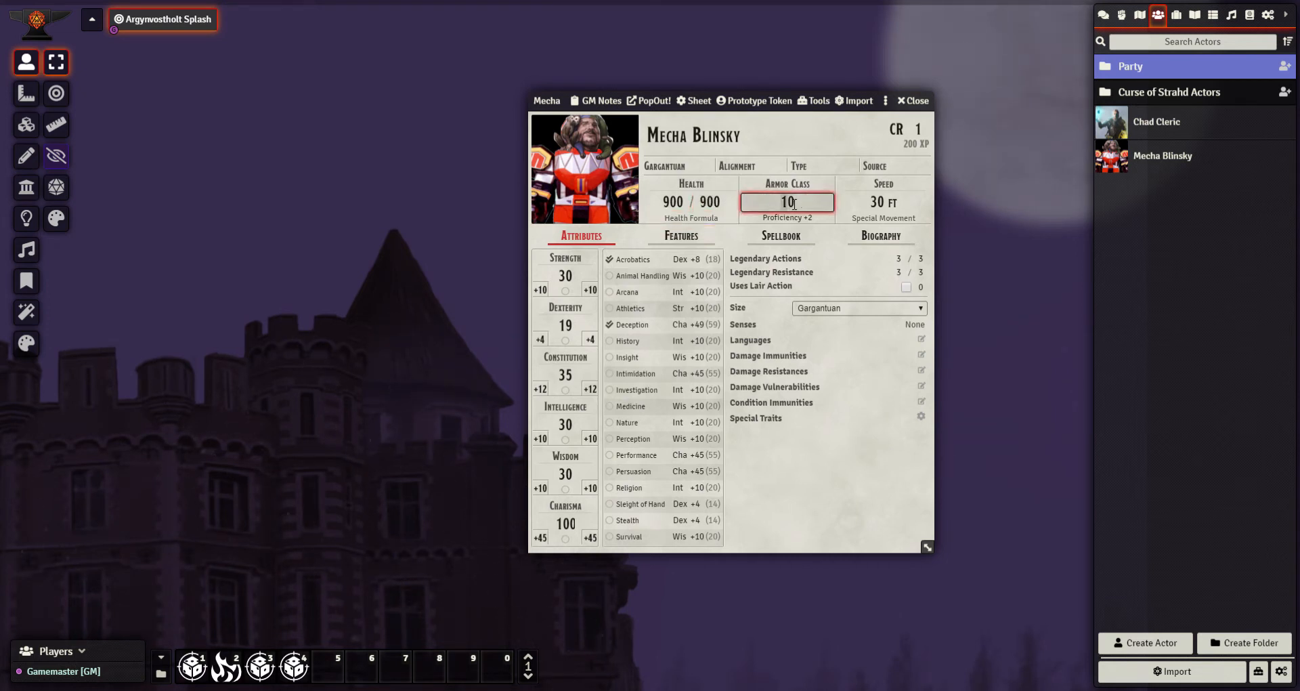
click(883, 202)
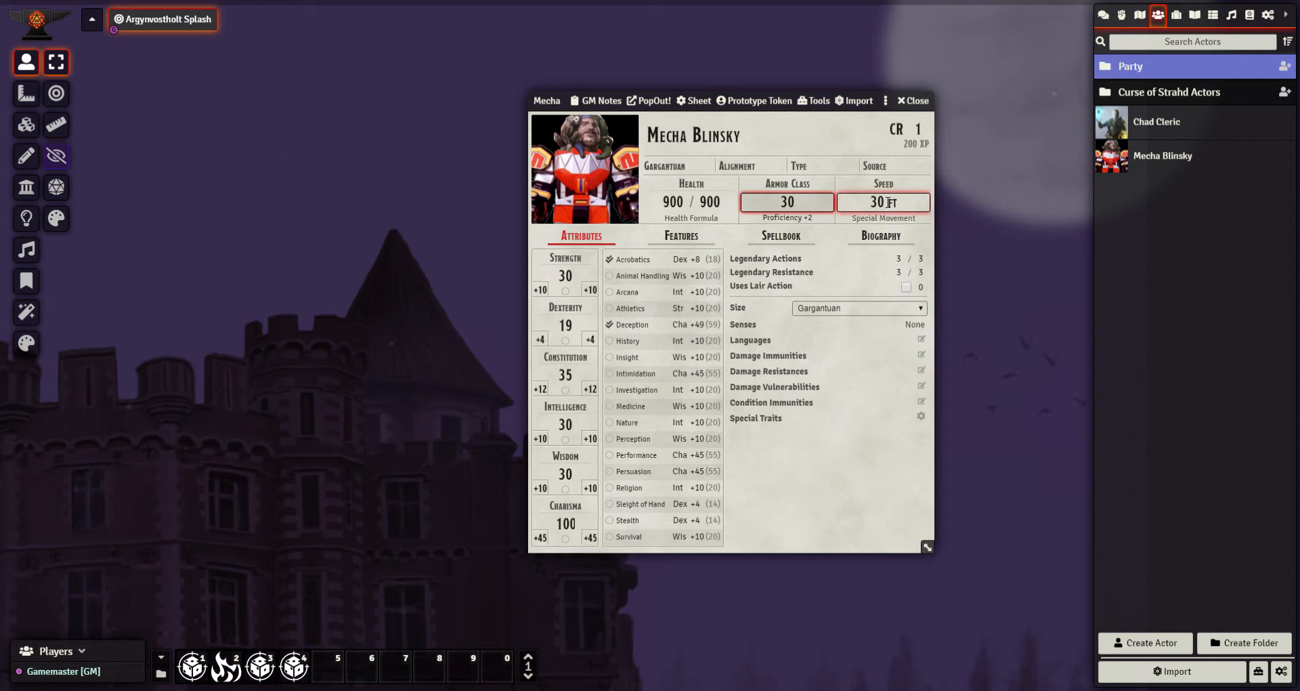
click(883, 202)
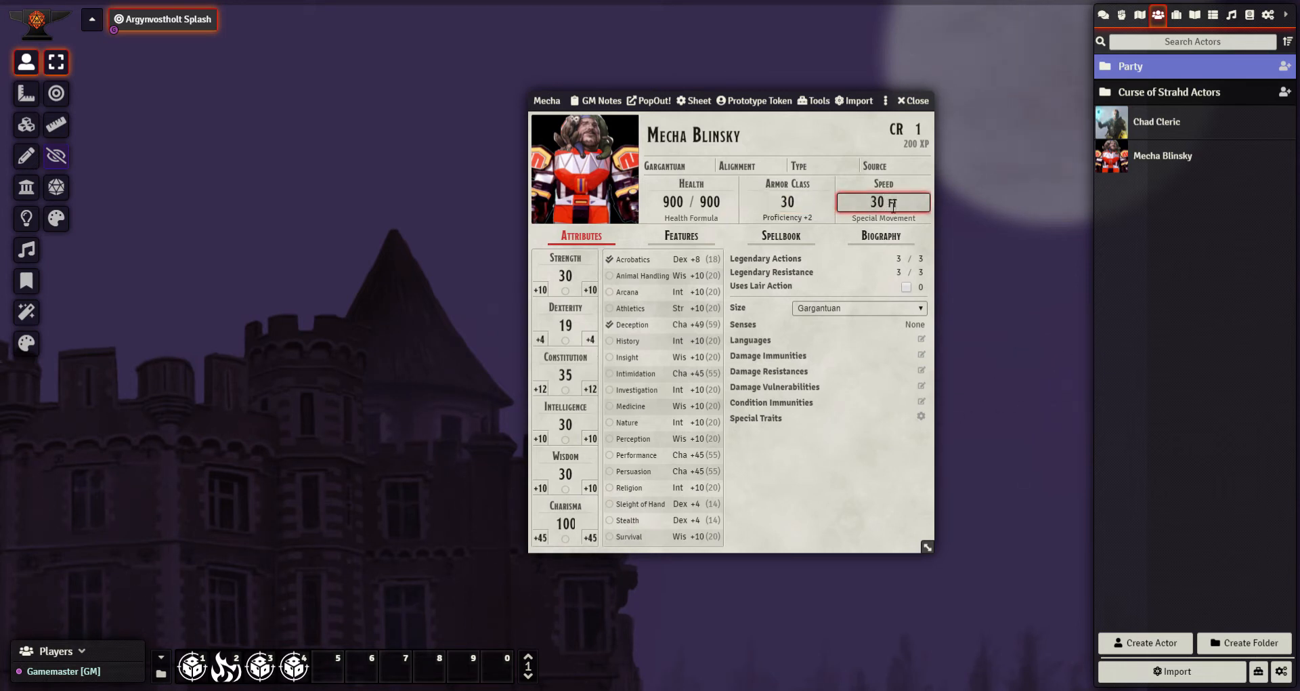
text(300)
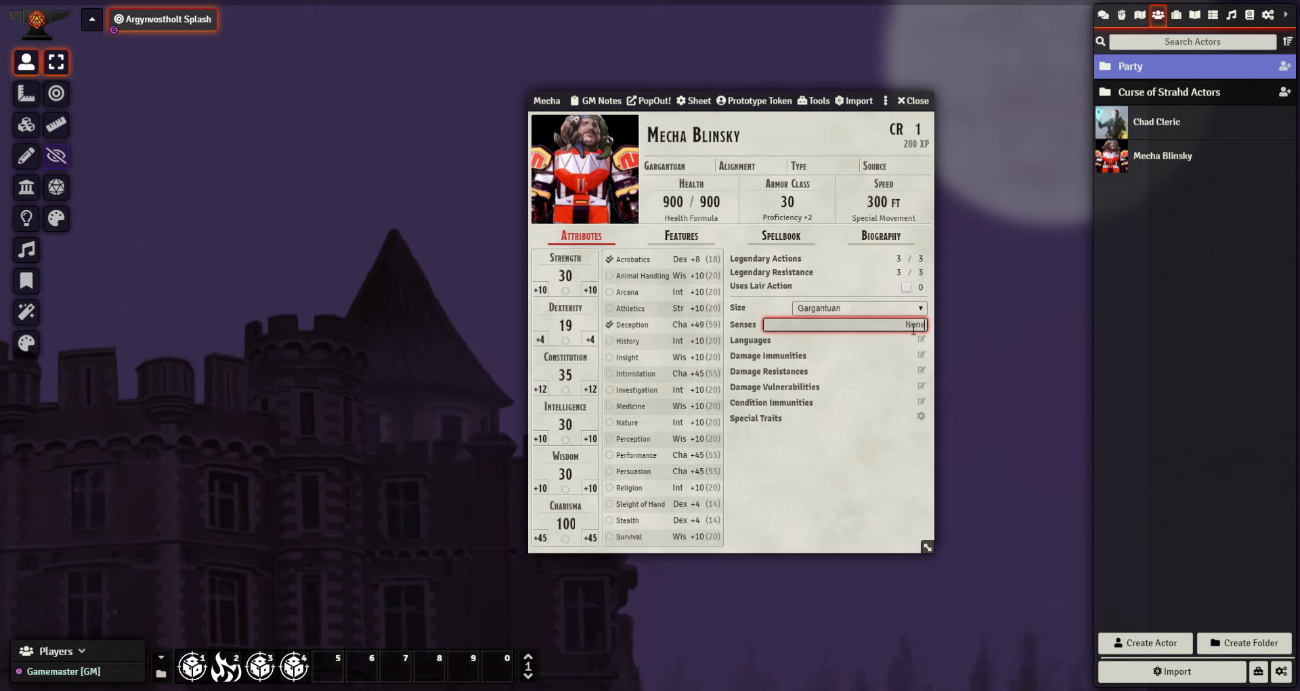
click(921, 339)
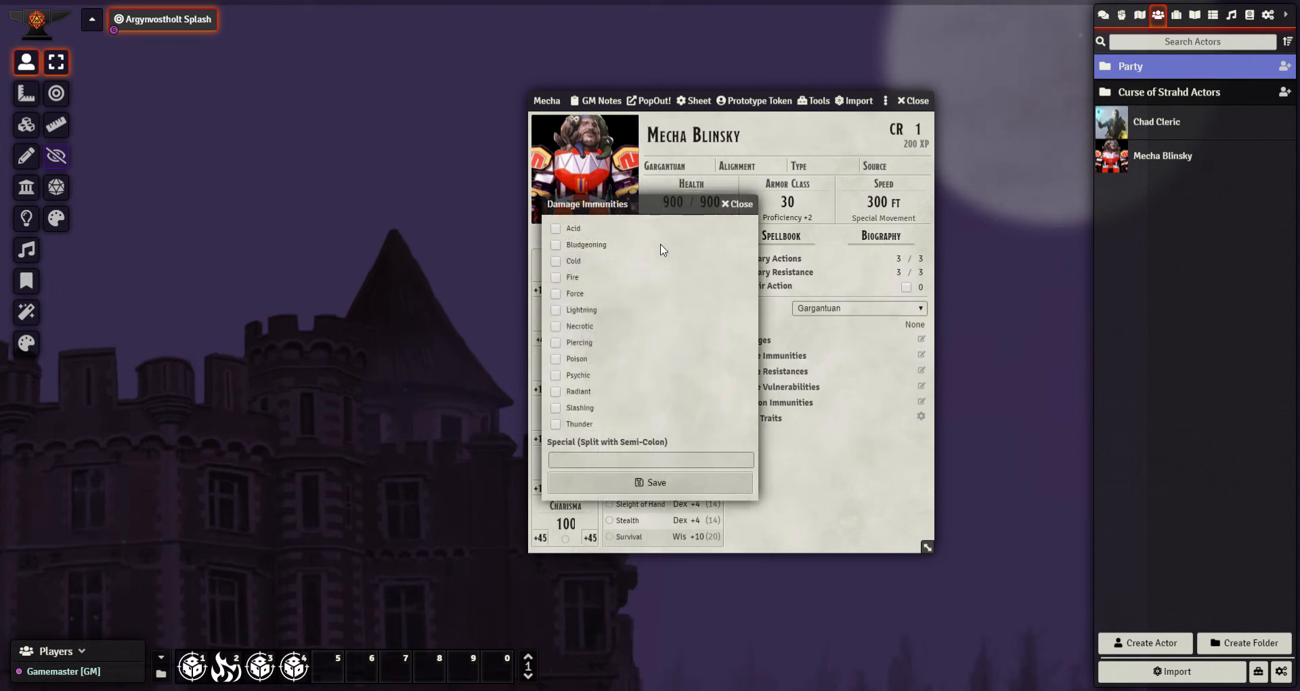
click(737, 204)
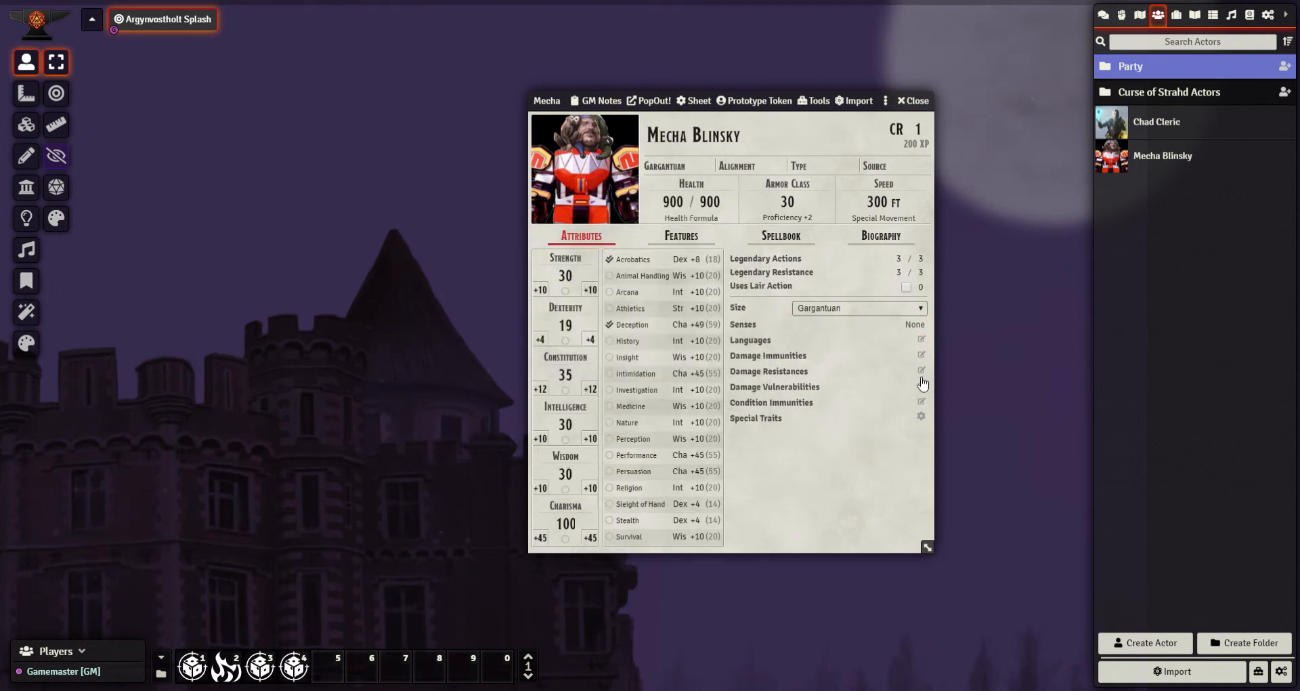
click(921, 354)
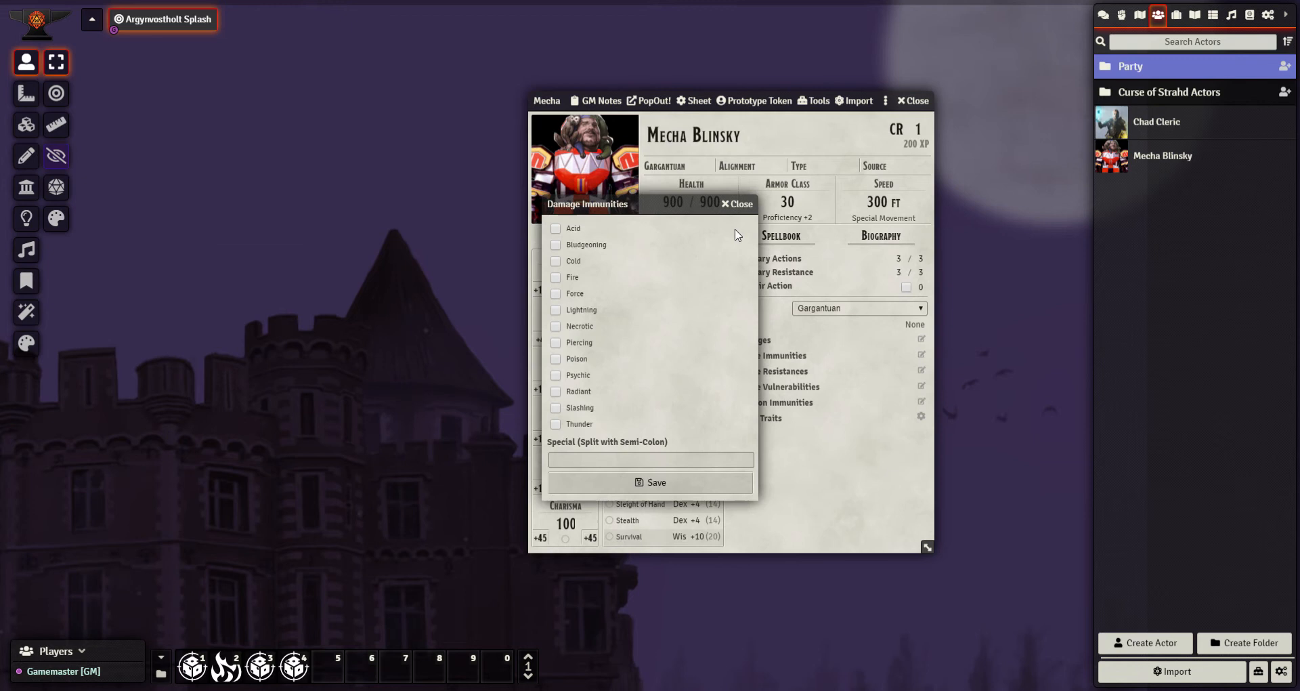
click(921, 371)
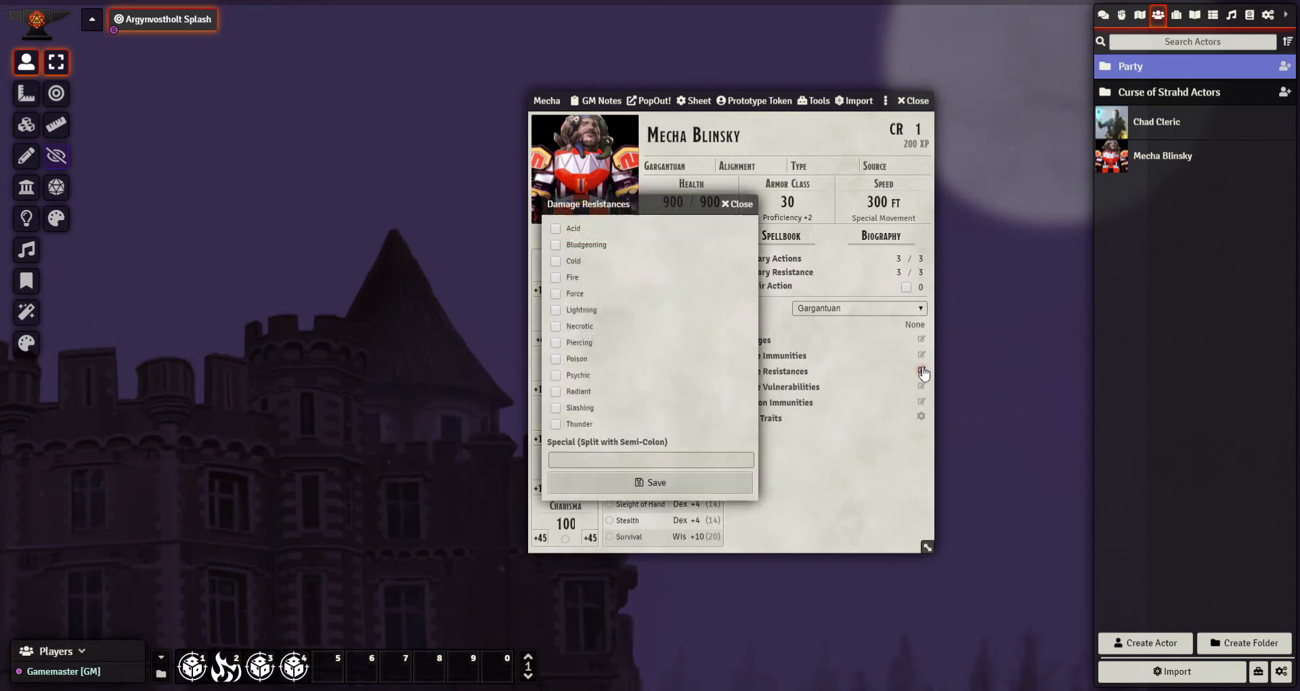
click(740, 204)
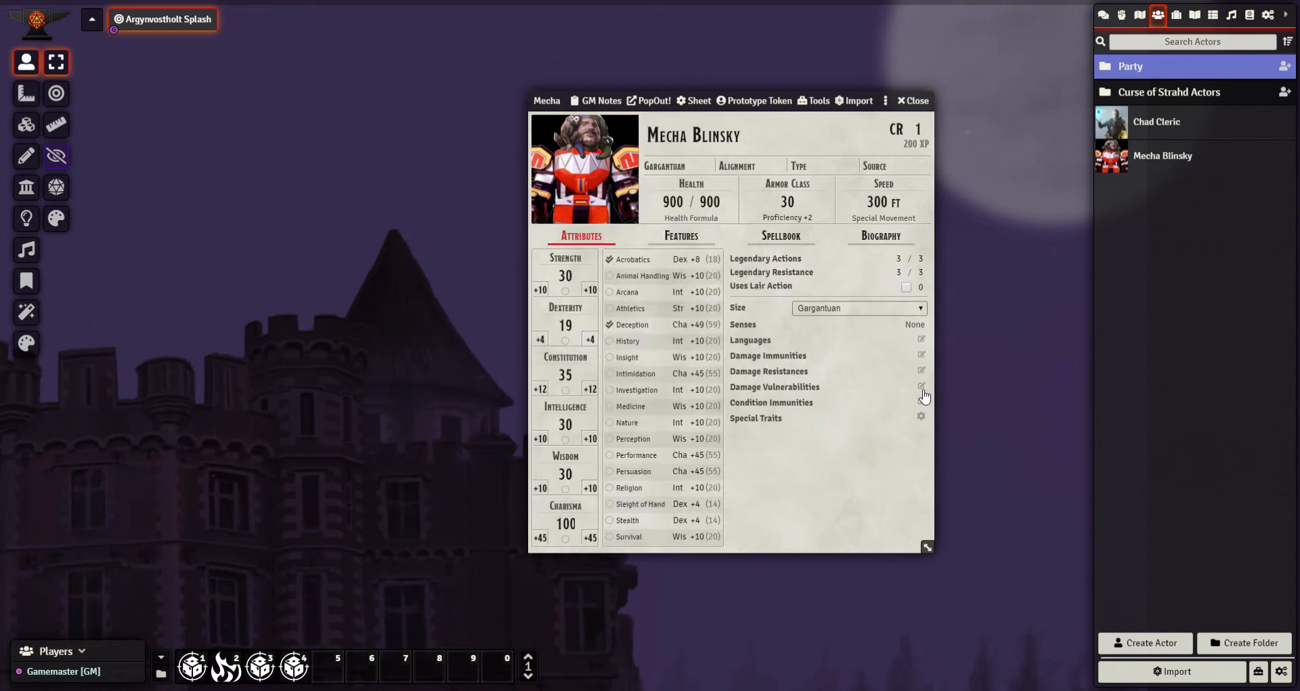
click(921, 403)
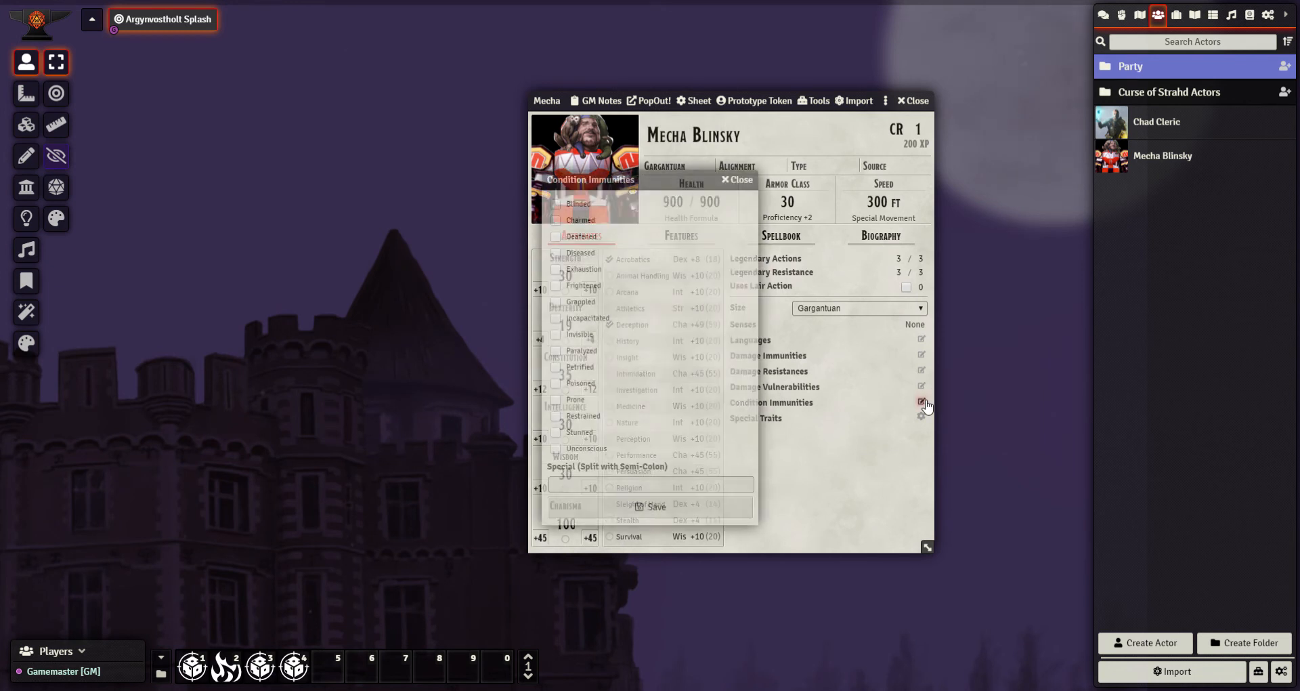
click(921, 403)
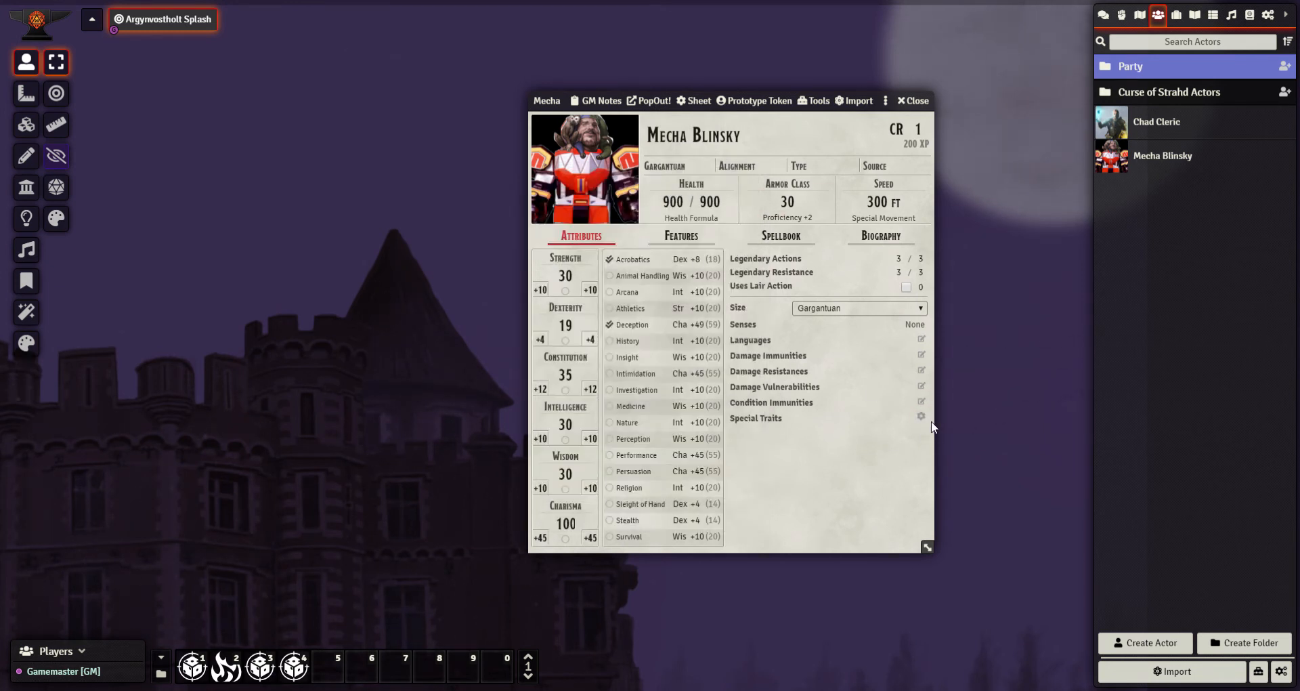
- Open Configure Special Traits and scroll through the unchecked feats and bonuses
click(921, 417)
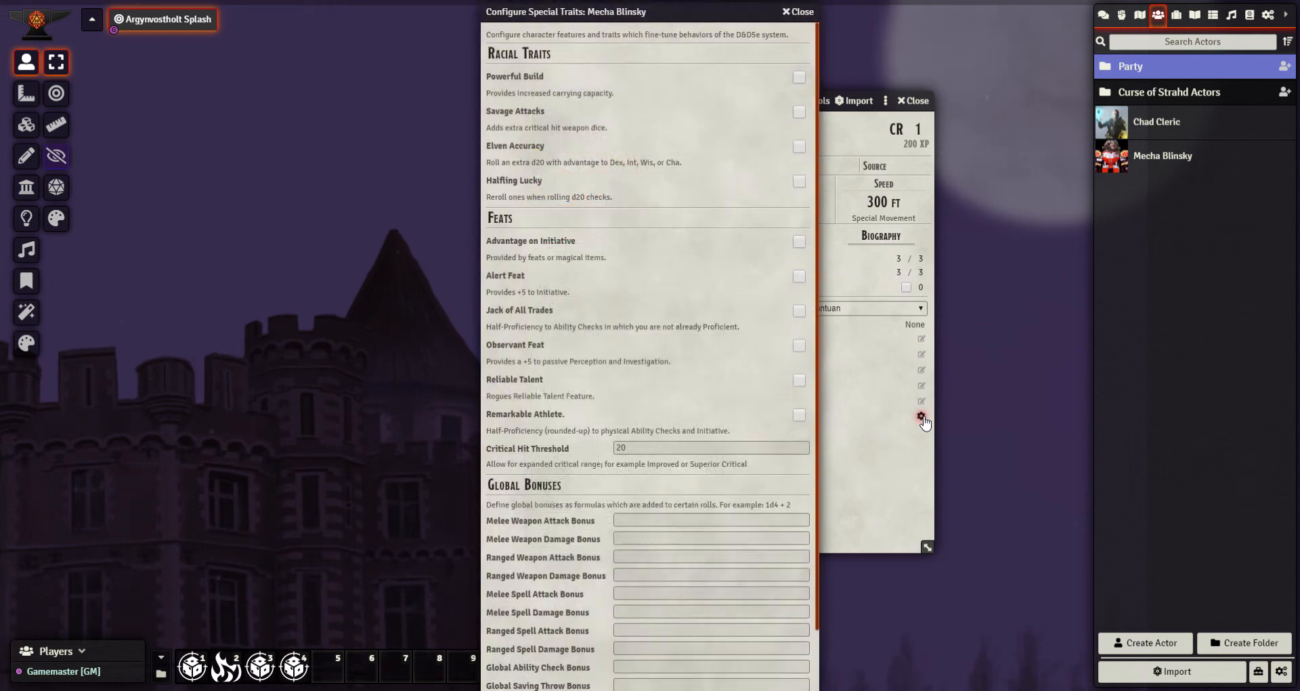
mouse_move(571, 88)
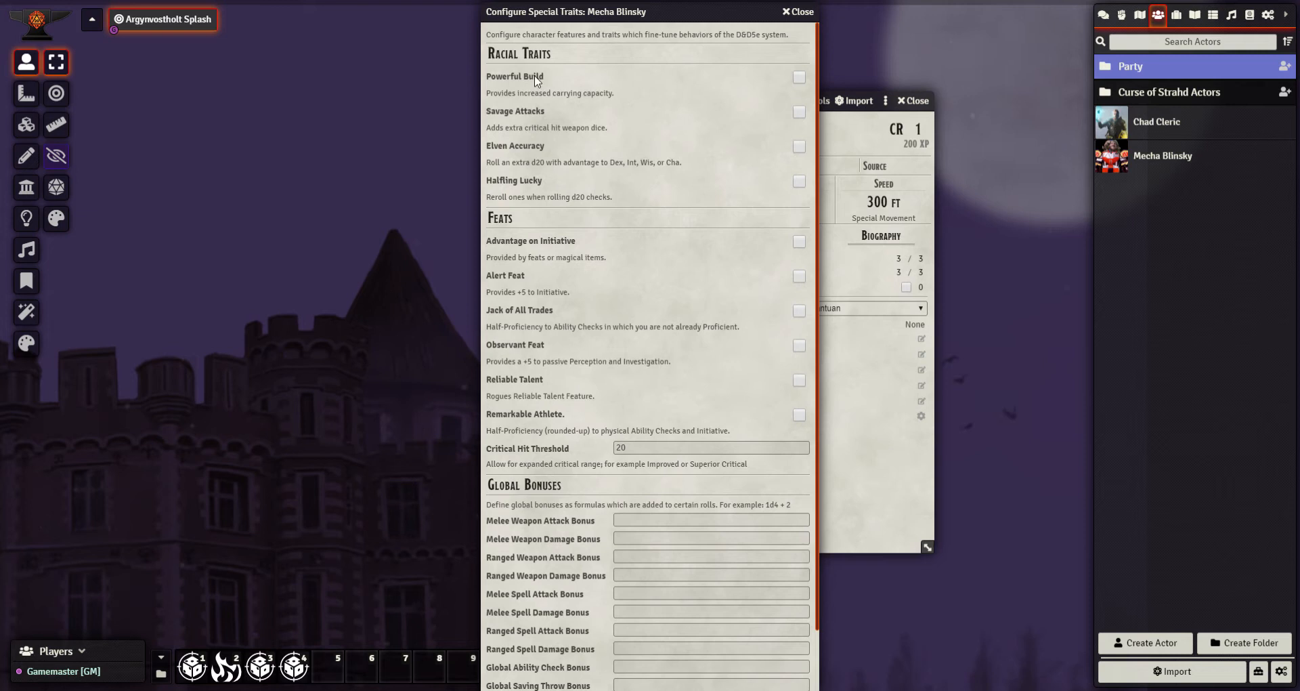
mouse_move(503, 265)
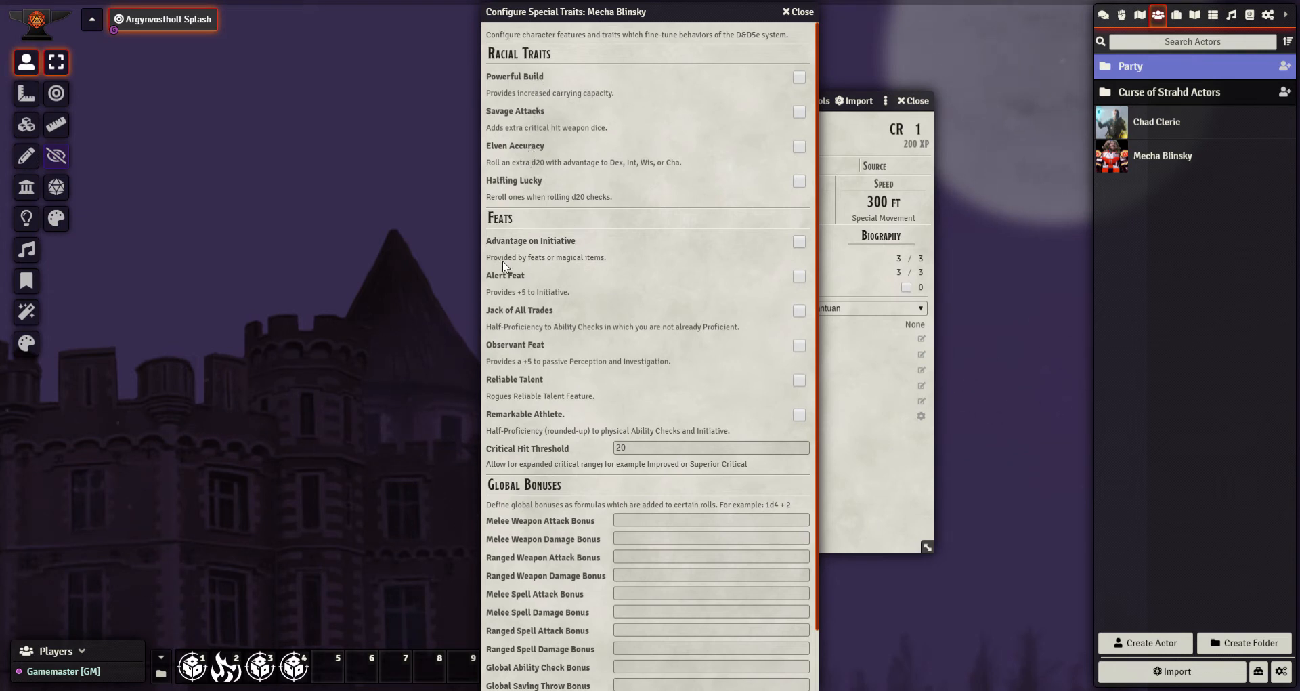
mouse_move(542, 313)
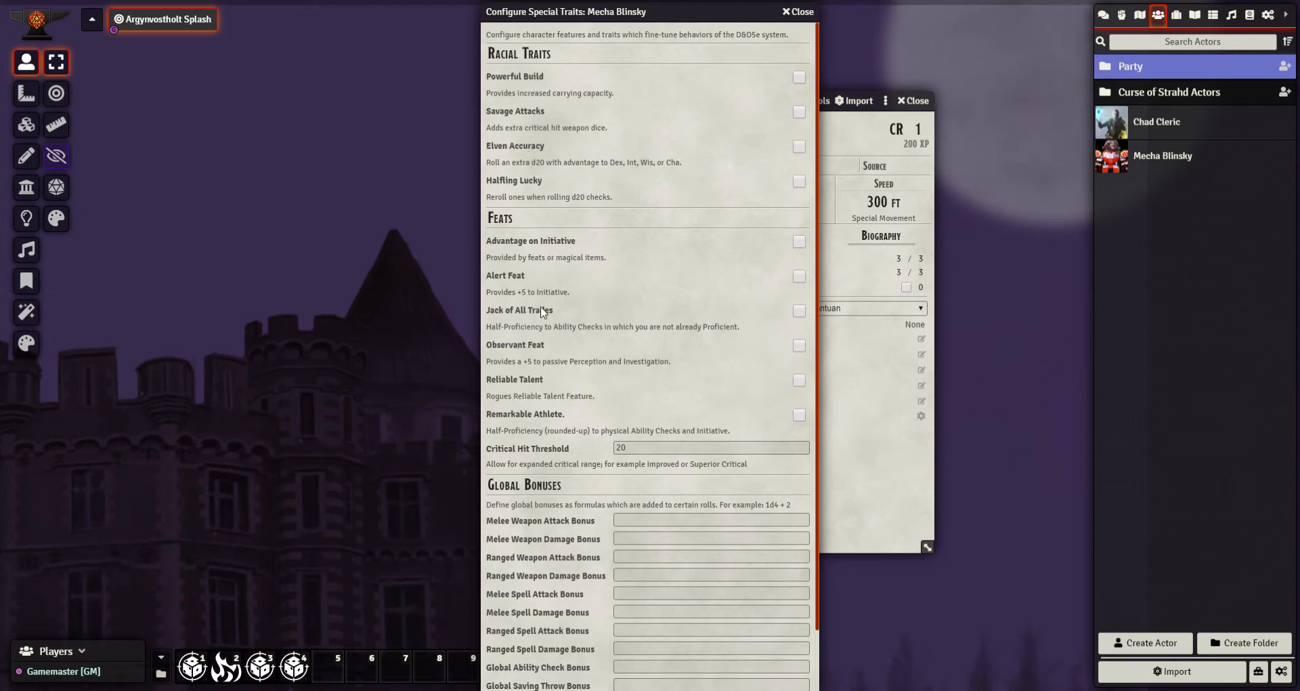
mouse_move(570, 378)
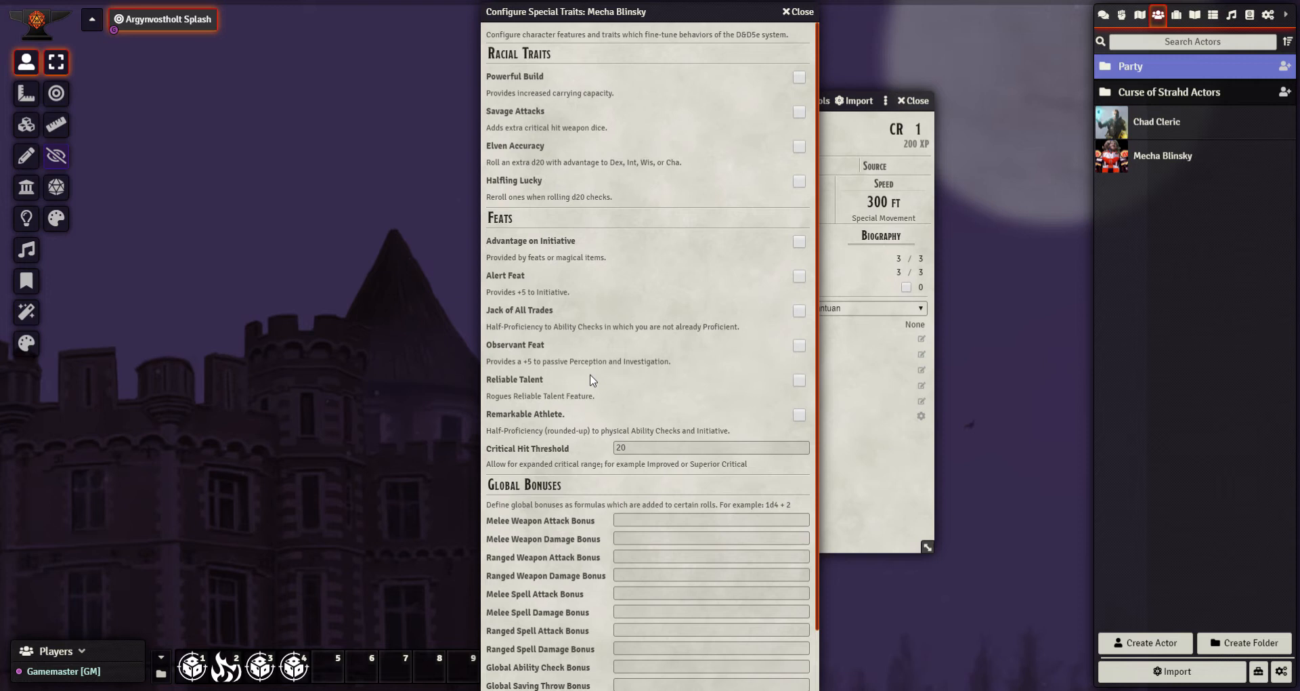
mouse_move(605, 398)
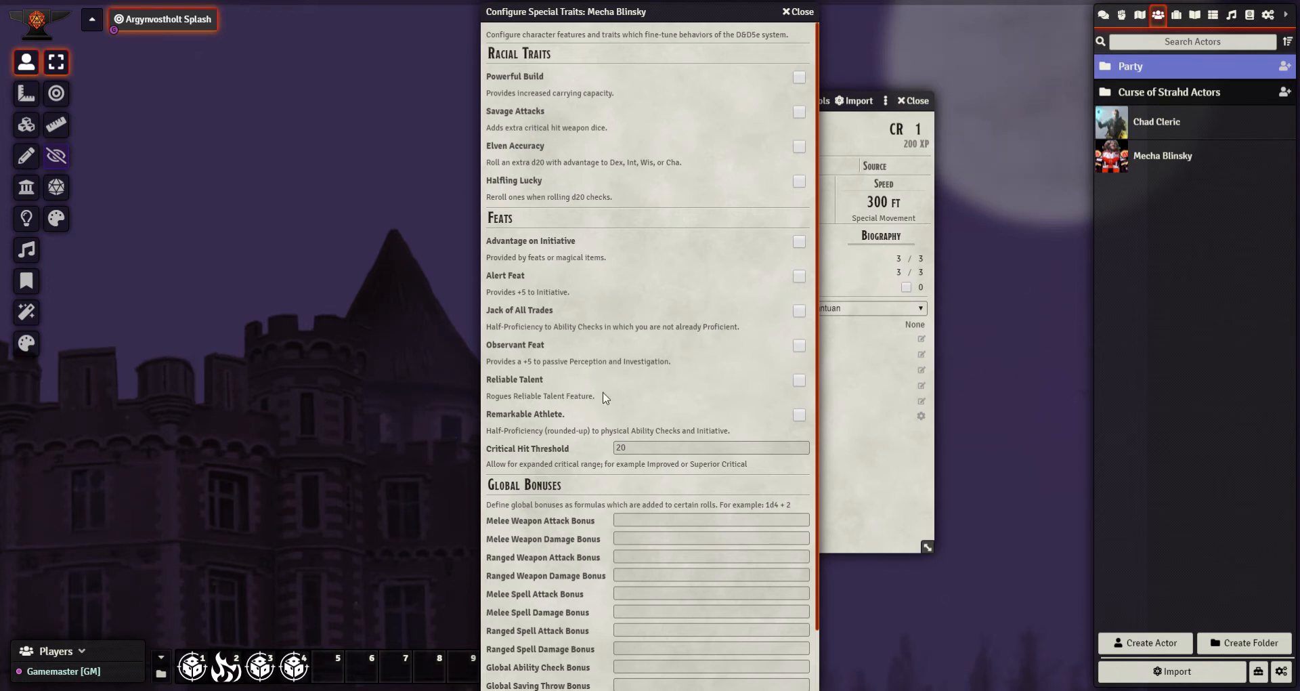
mouse_move(578, 366)
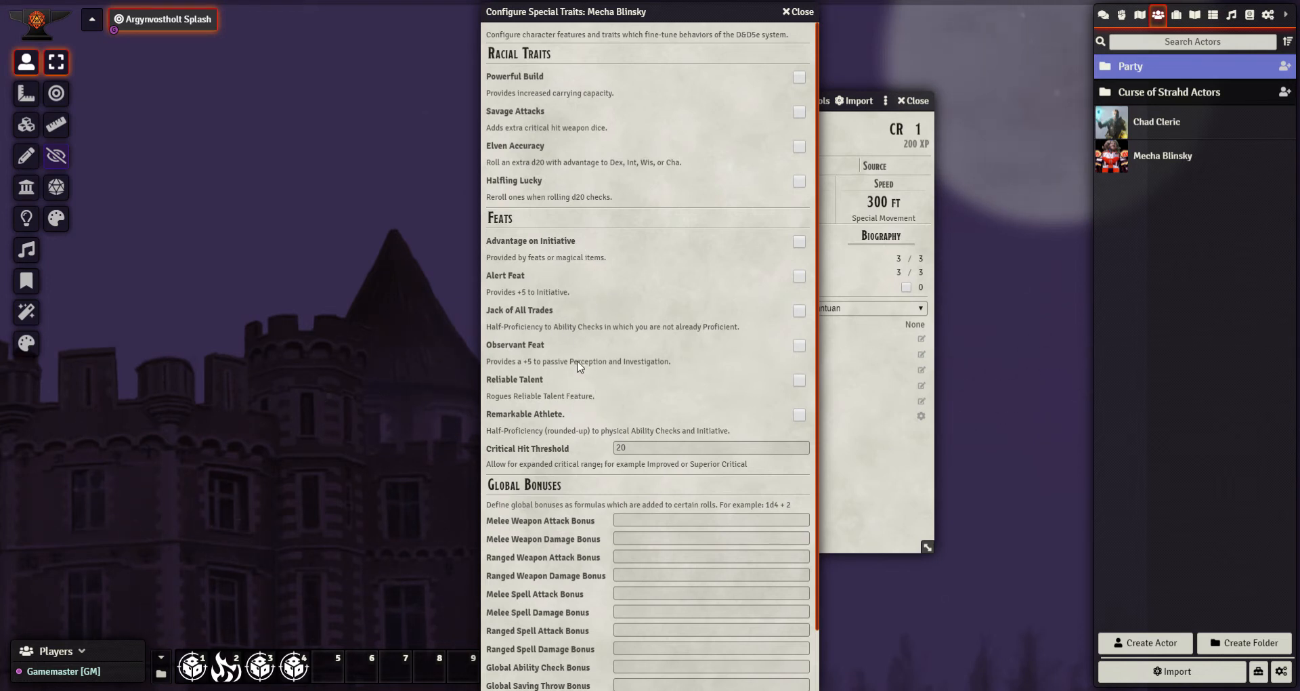
scroll(down, 3)
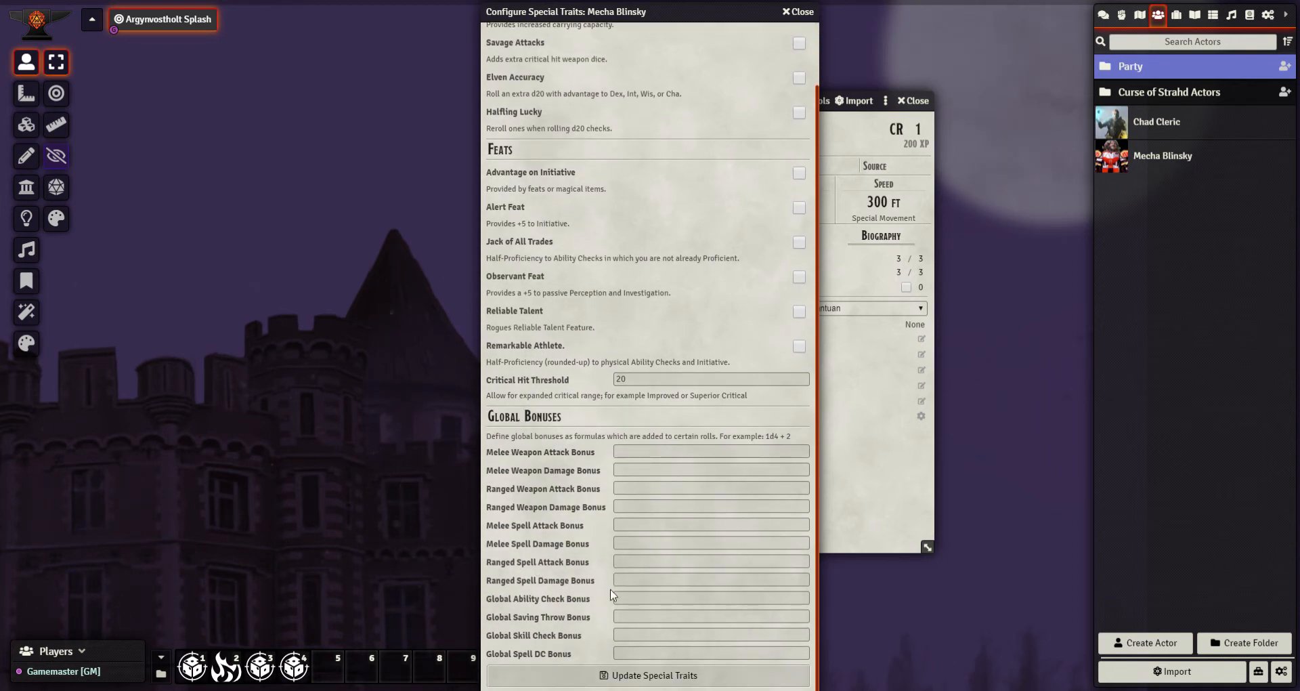
mouse_move(570, 647)
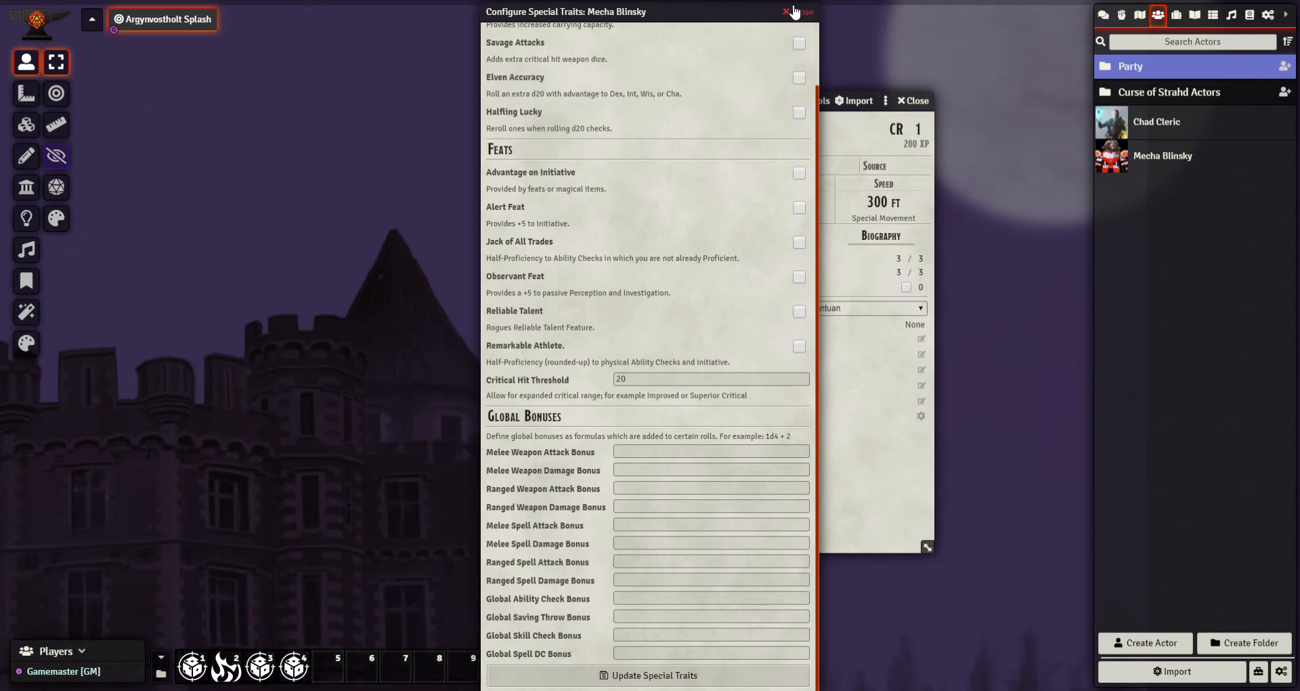
scroll(up, 3)
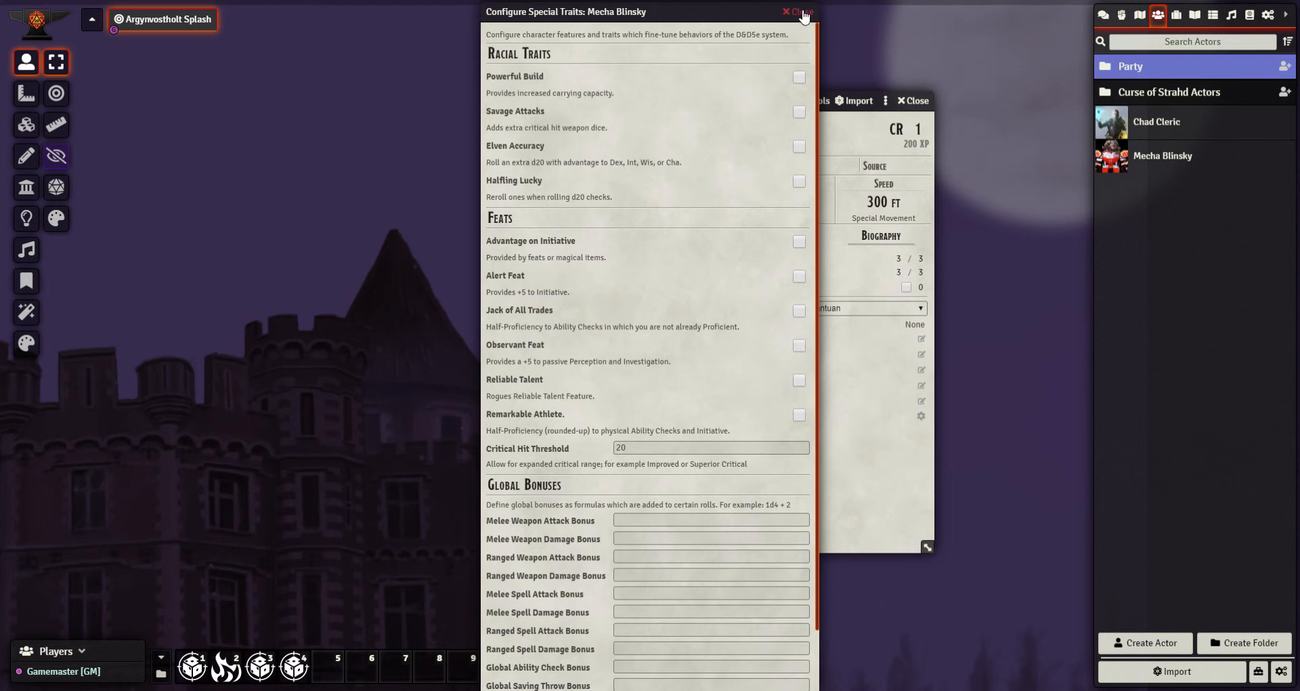
- Close Special Traits, show the Features tab, reposition the sheet and glance at GM Notes
click(797, 13)
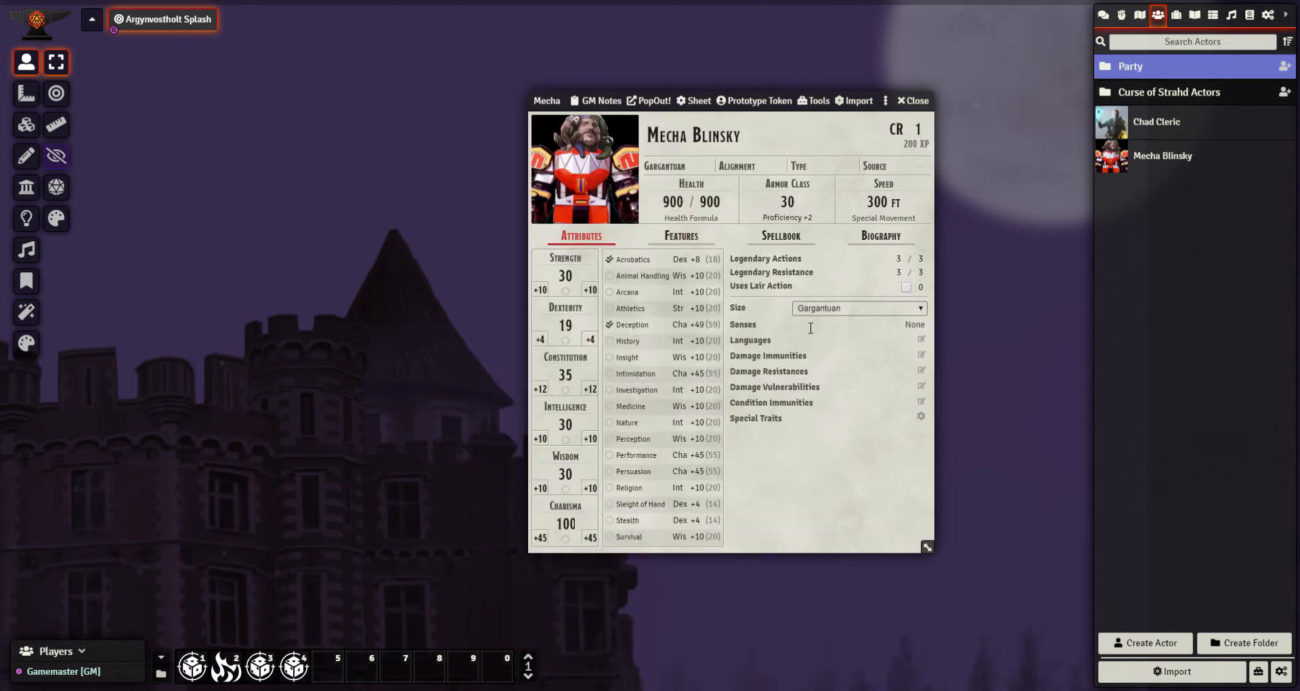
click(681, 236)
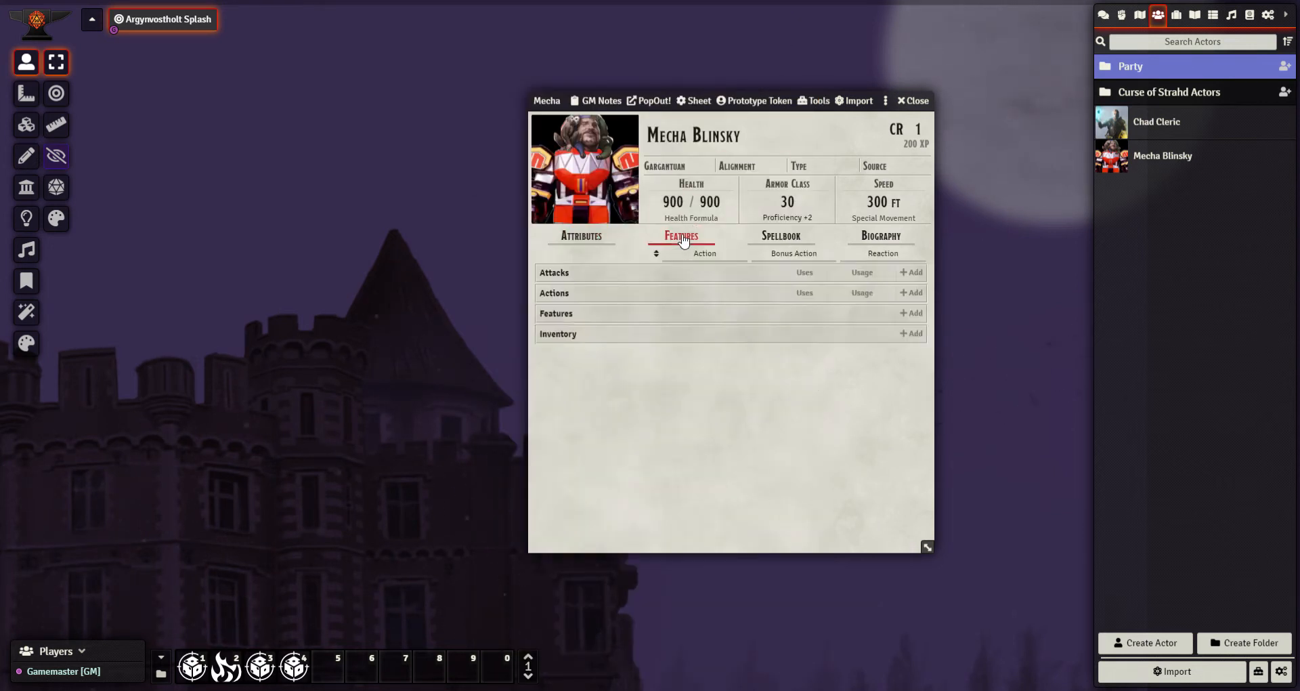
mouse_move(563, 301)
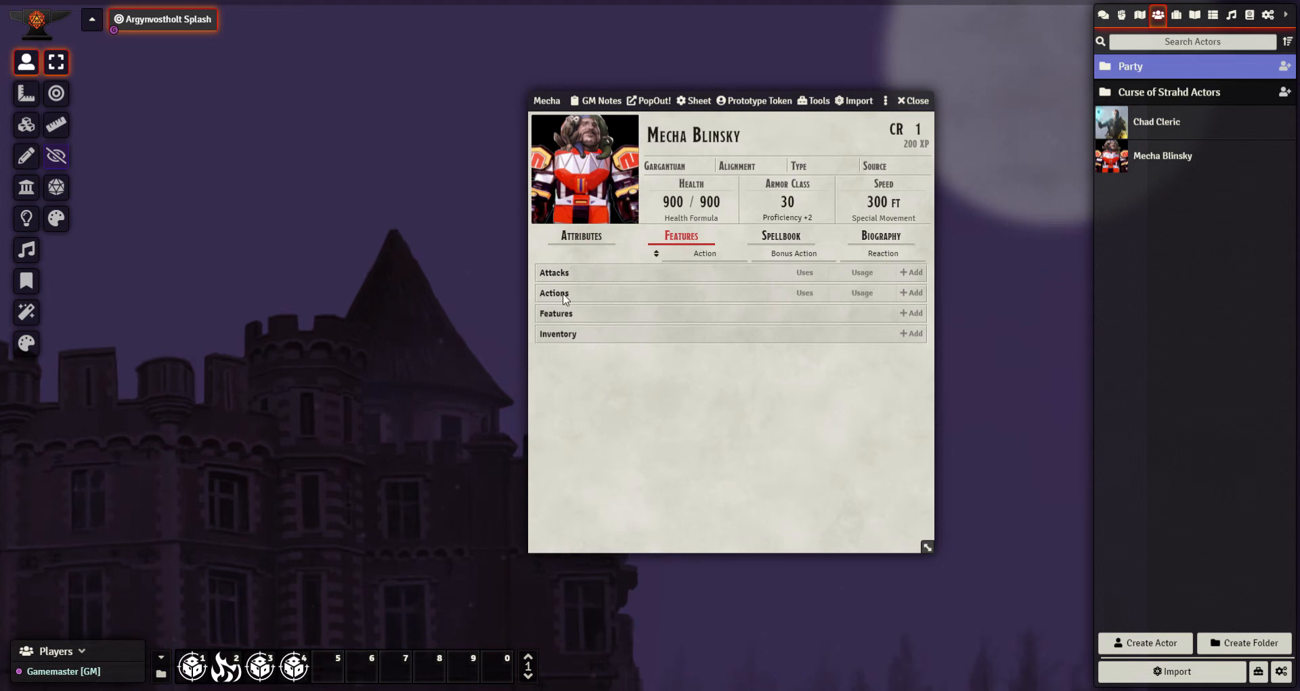
mouse_move(568, 325)
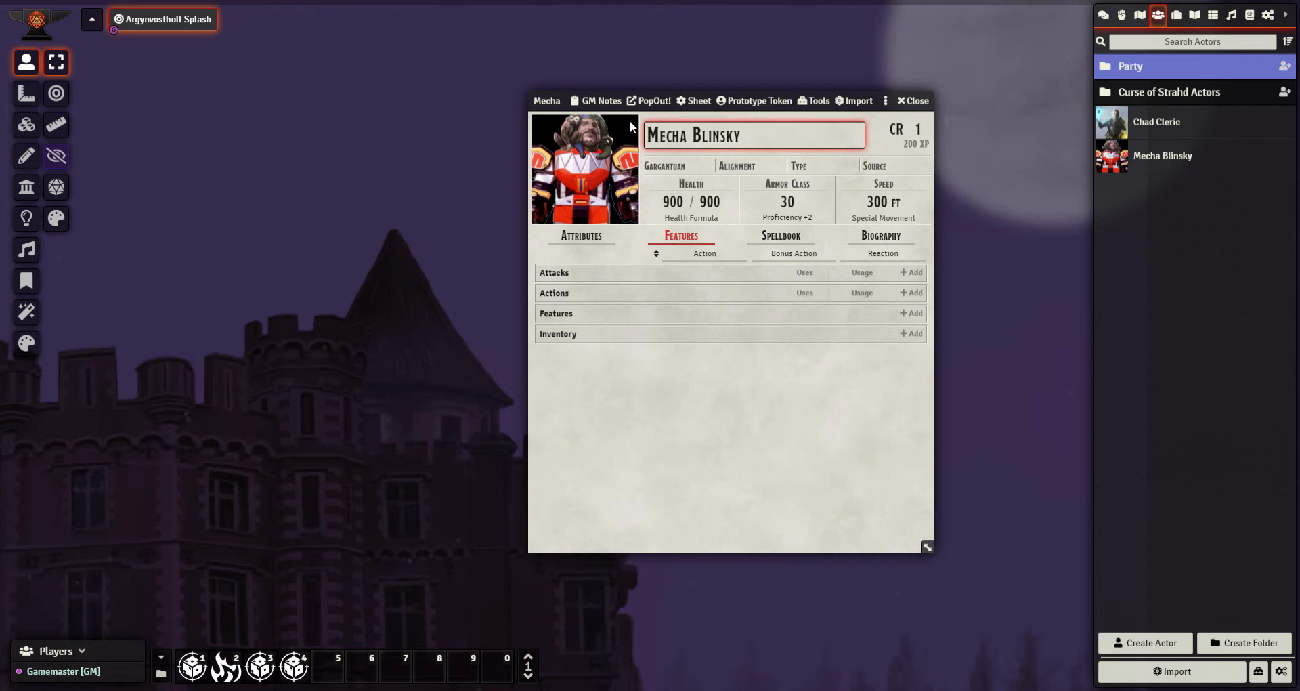
drag(730, 100, 777, 78)
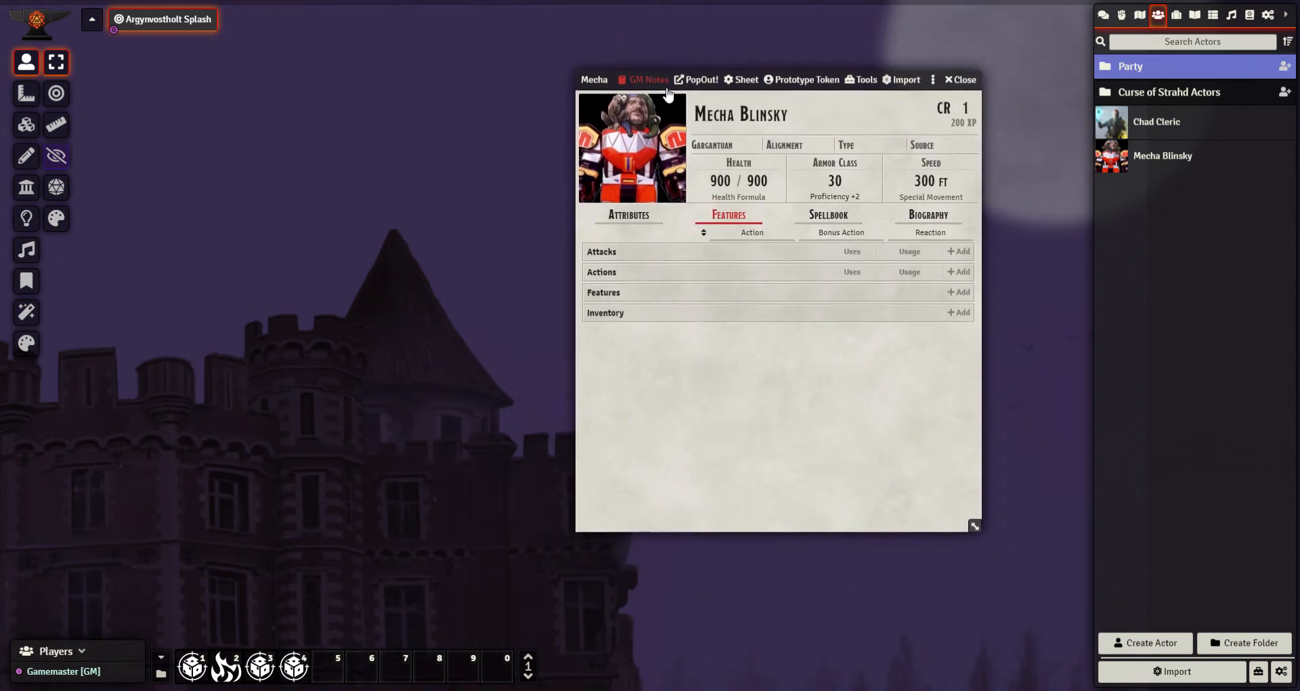
click(648, 80)
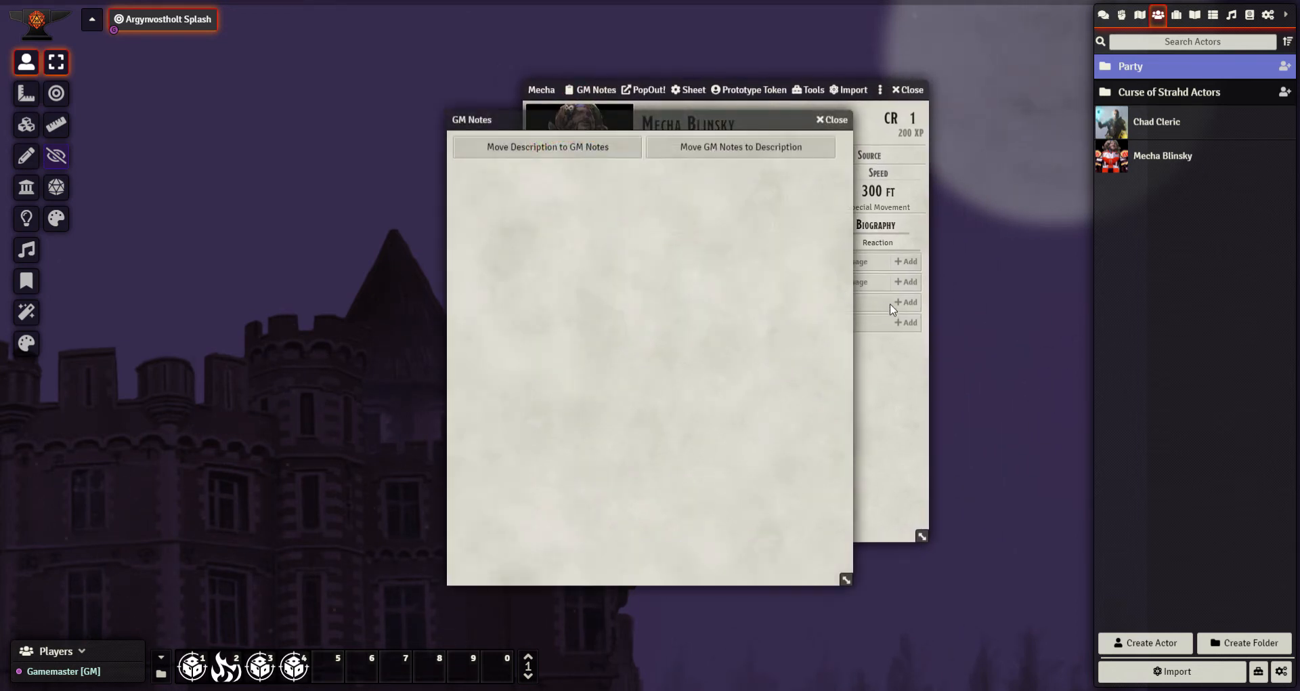
click(830, 119)
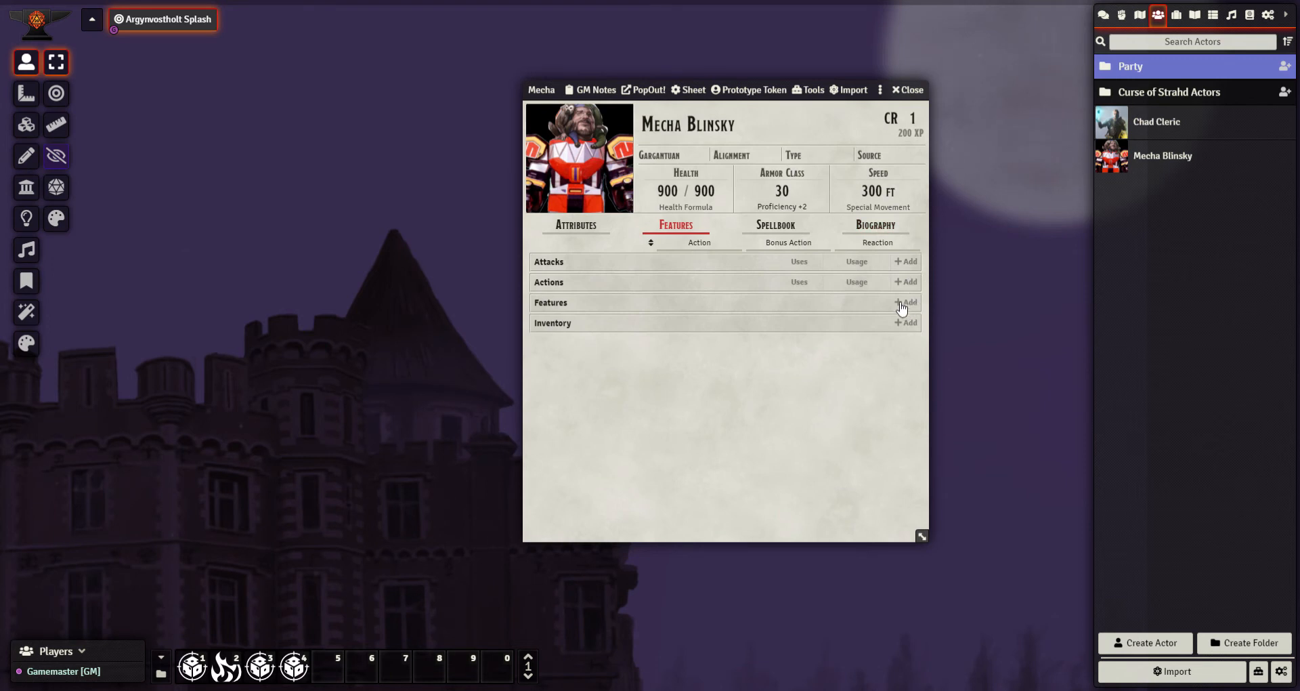
- Add a new feature to Mecha Blinsky and name it Co-Pilot
click(906, 302)
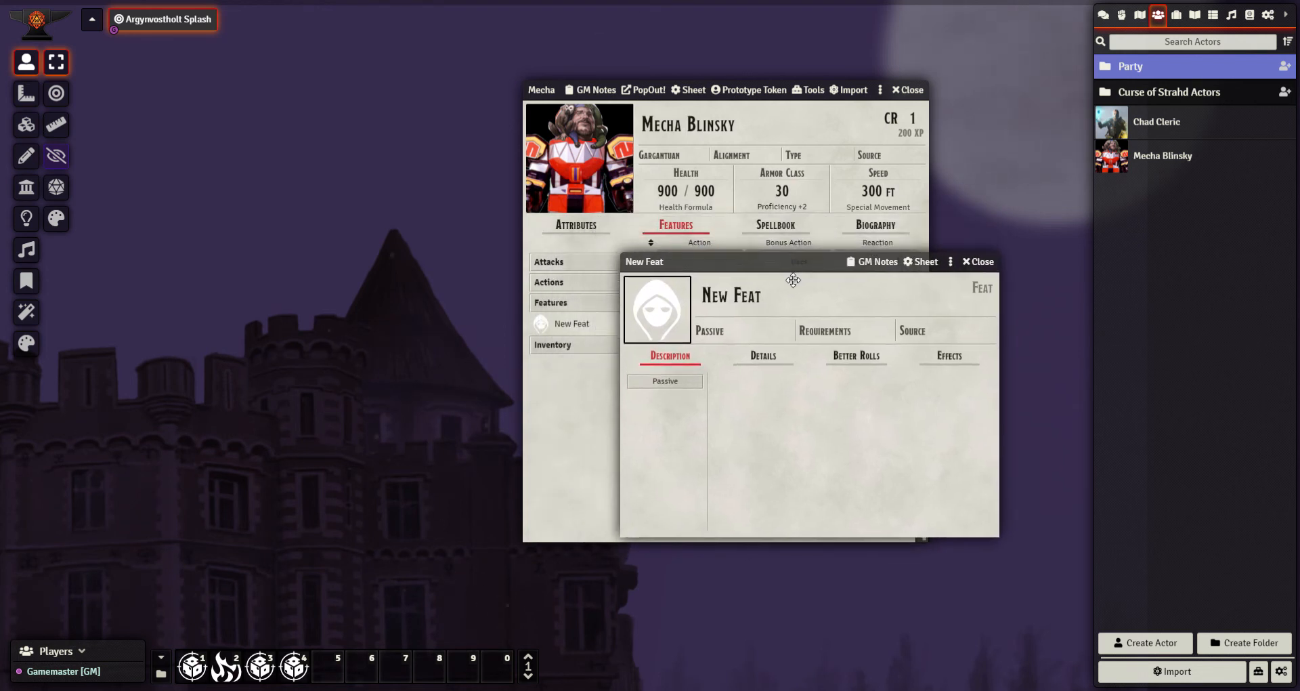
drag(792, 279, 755, 275)
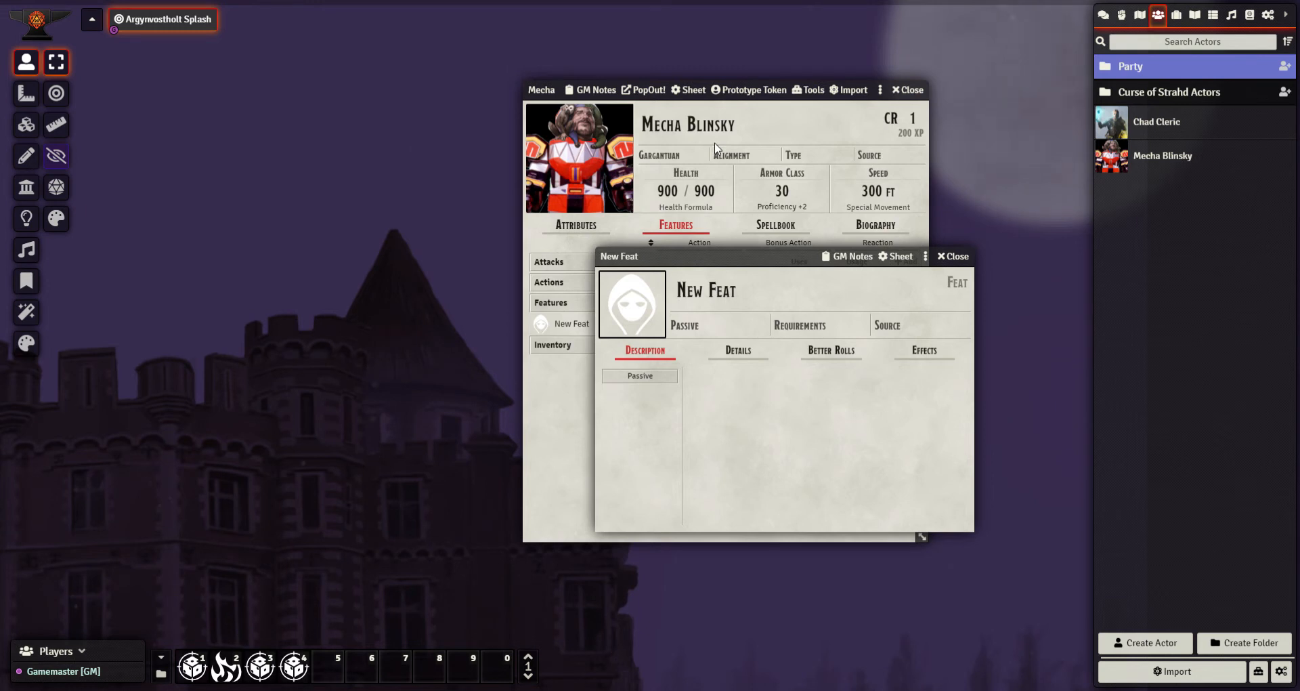
mouse_move(592, 139)
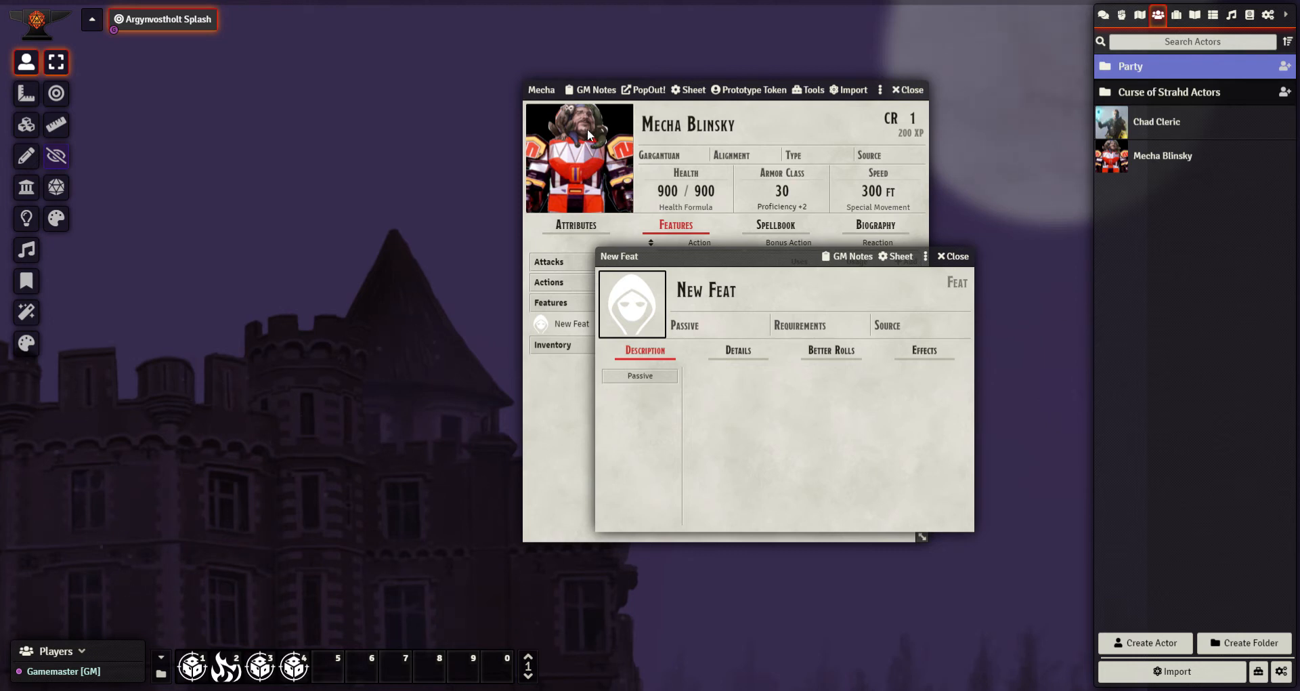
mouse_move(755, 312)
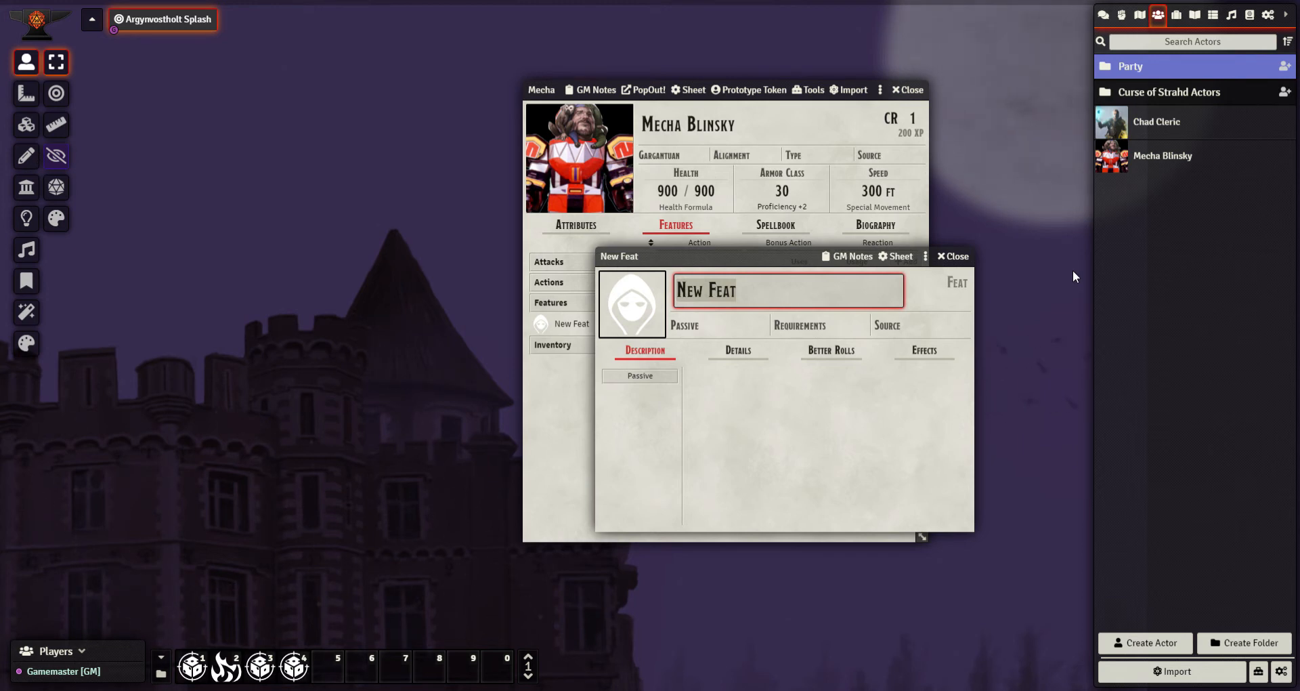
text(Co-Pil)
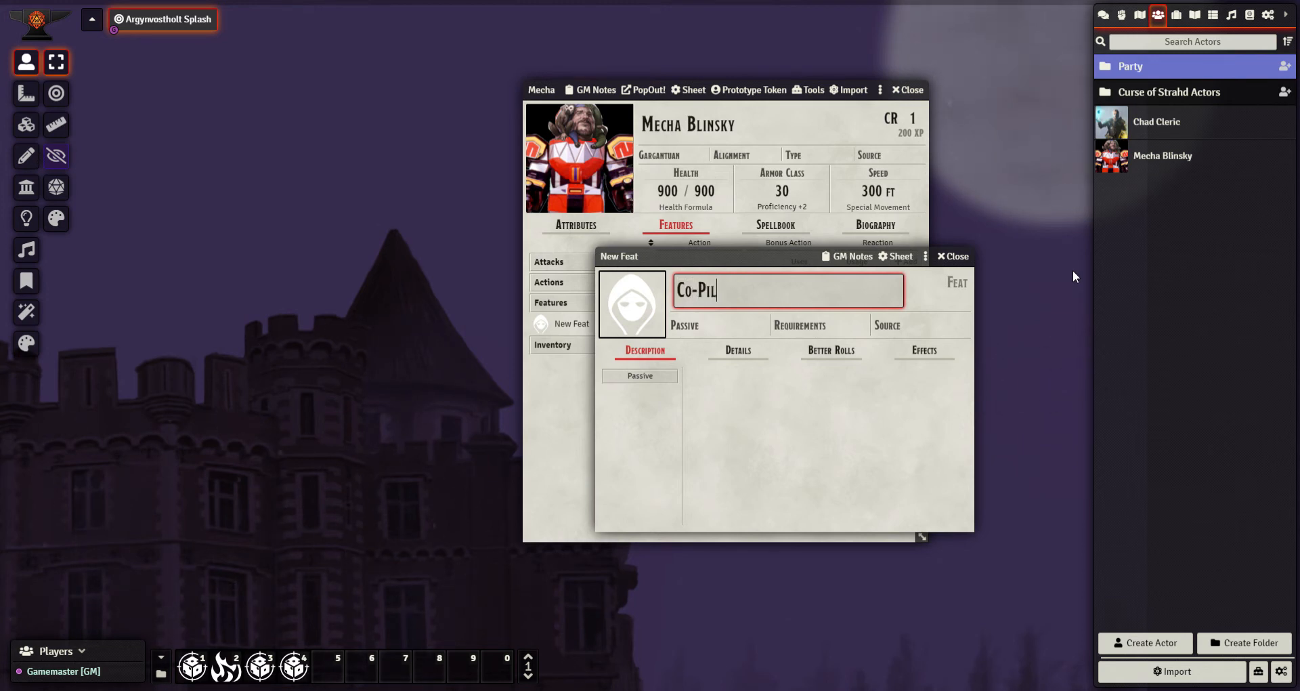
text(ot)
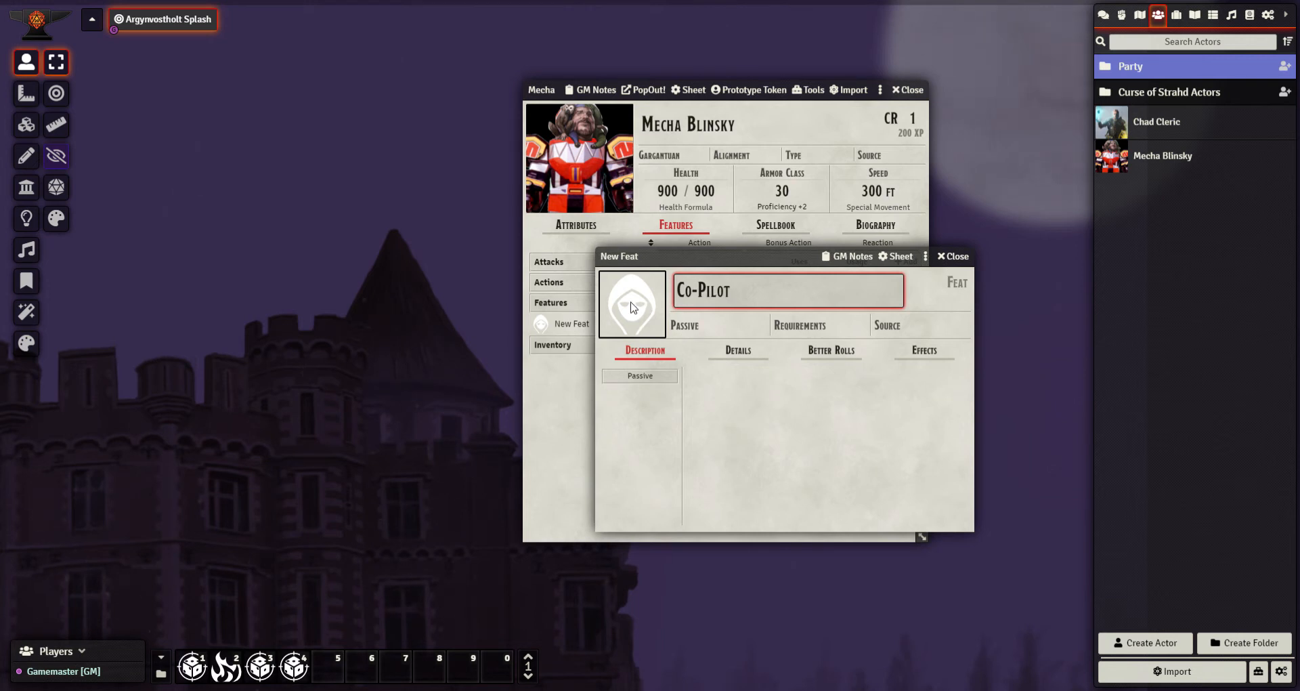
click(632, 300)
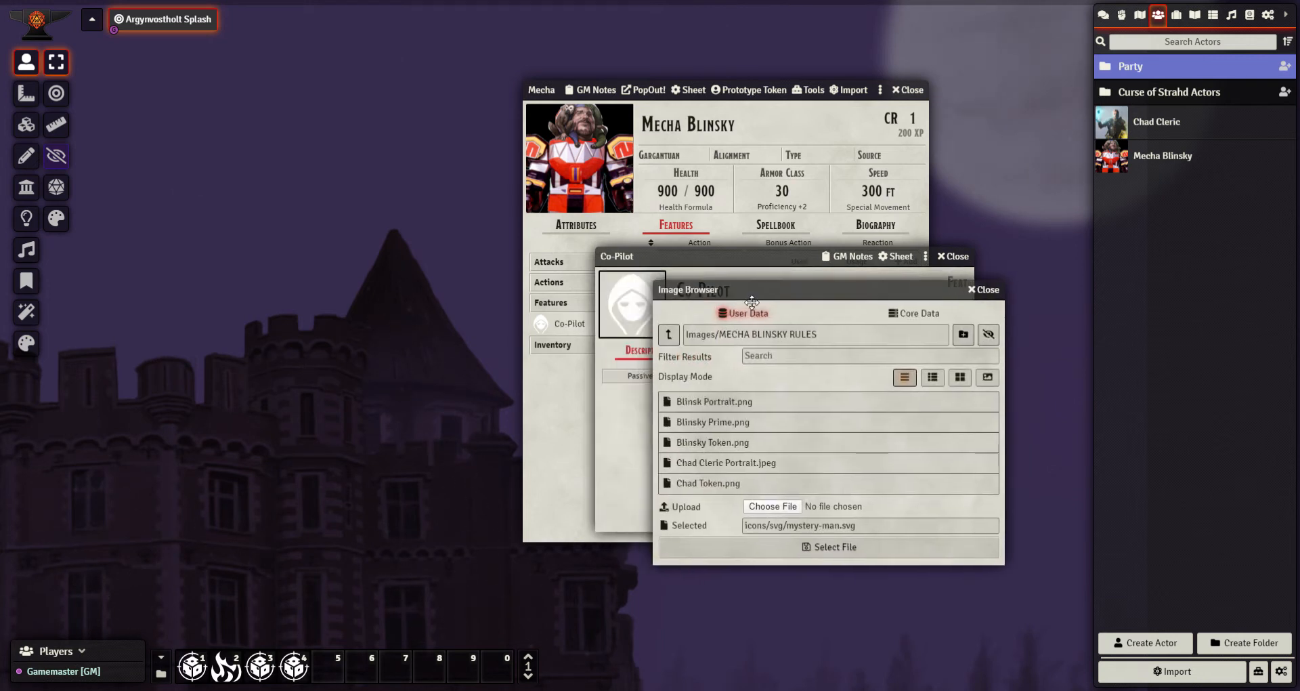
- Navigate the image browser from the root into systems/pf1/icons/skills
click(668, 335)
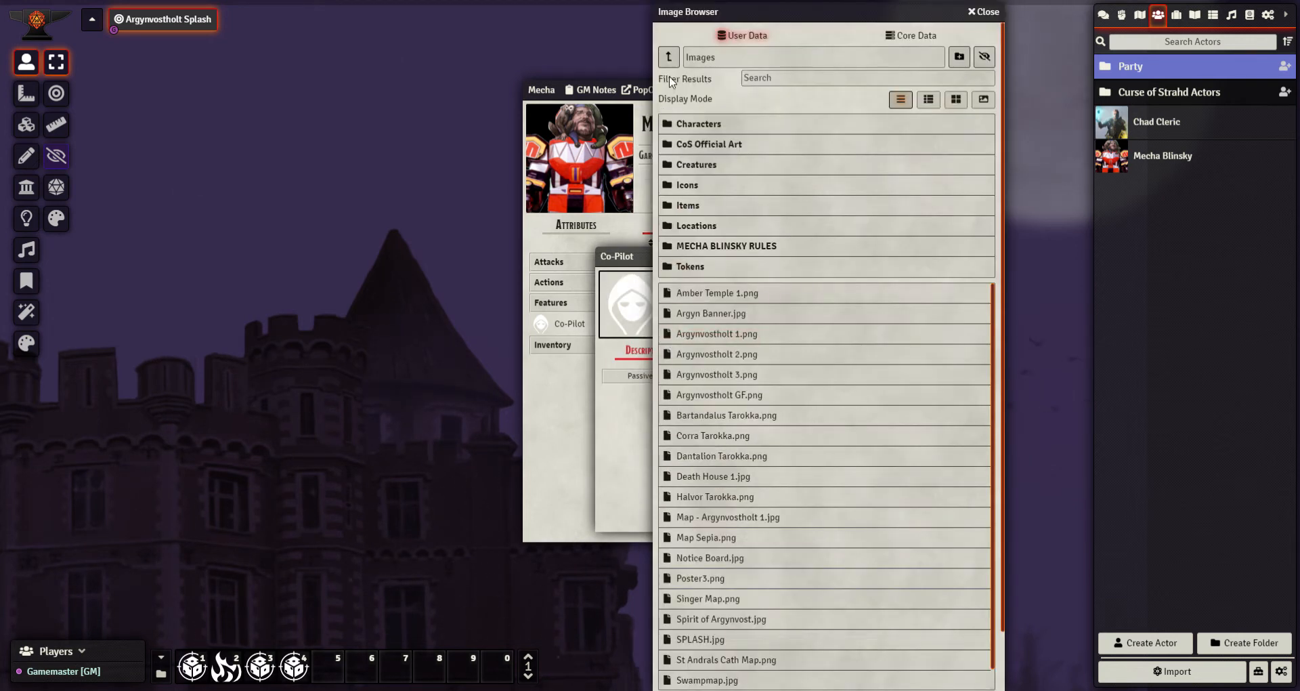
click(668, 57)
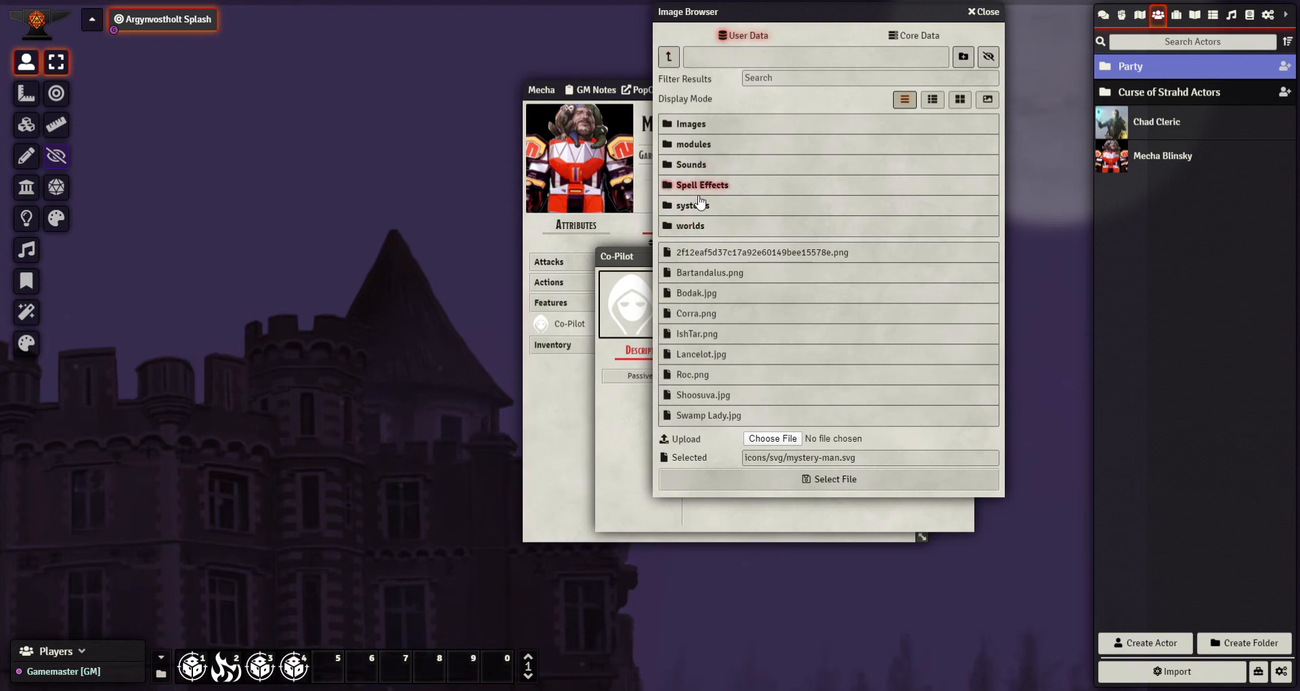
mouse_move(692, 205)
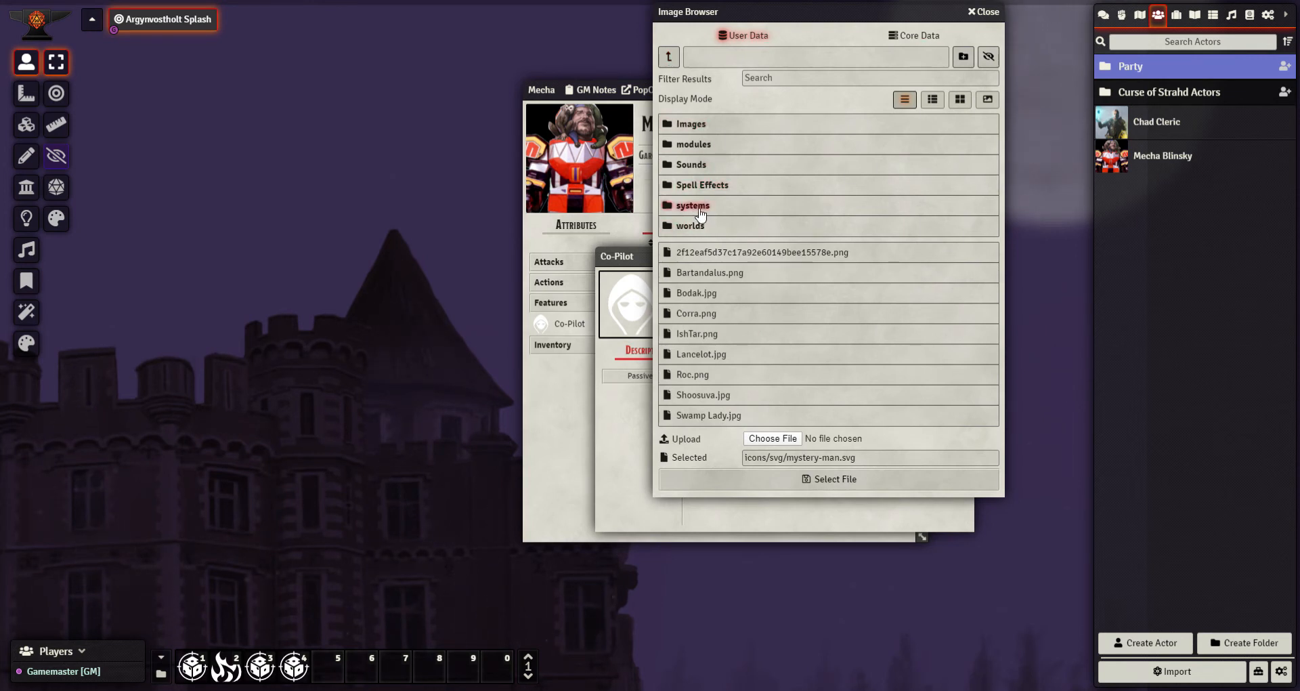
click(692, 204)
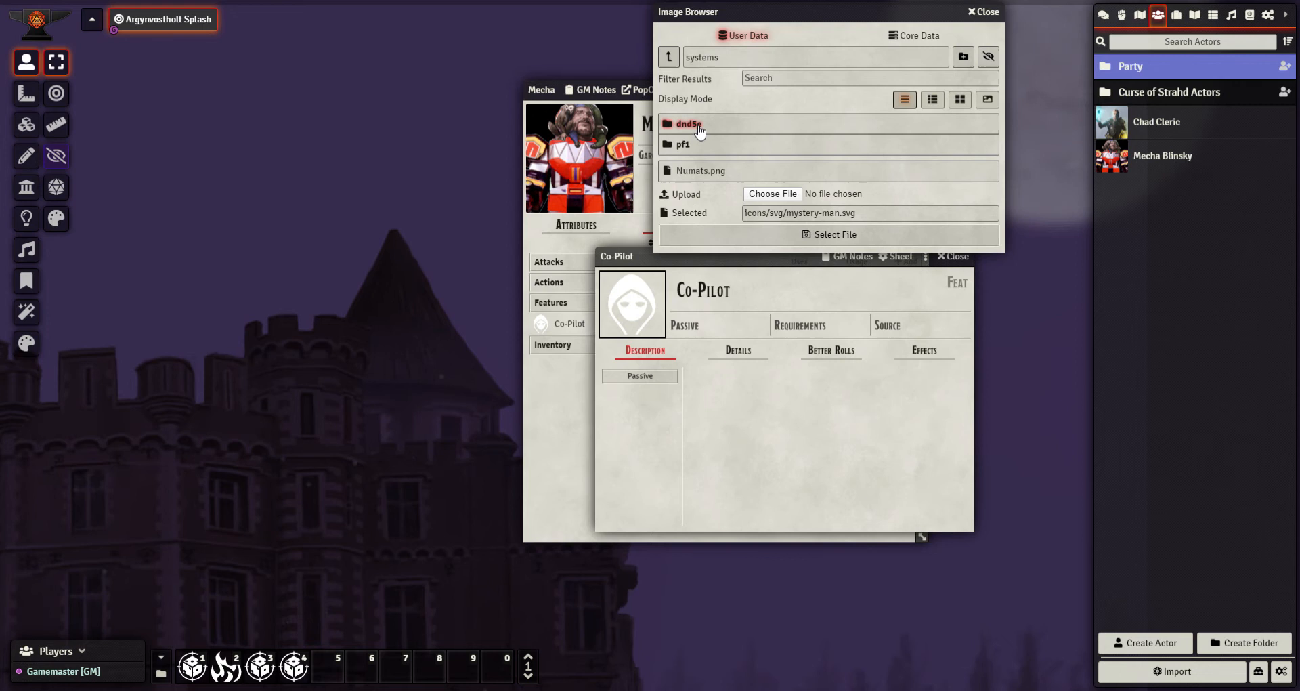
mouse_move(718, 146)
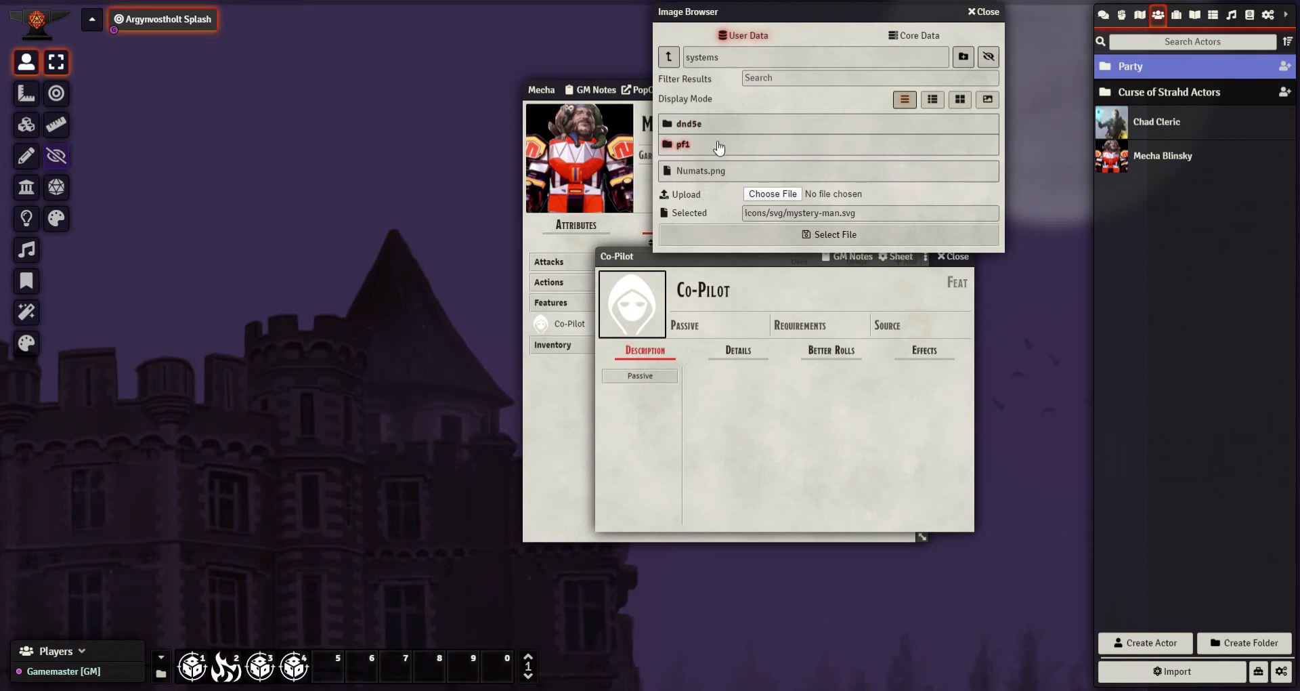
mouse_move(685, 155)
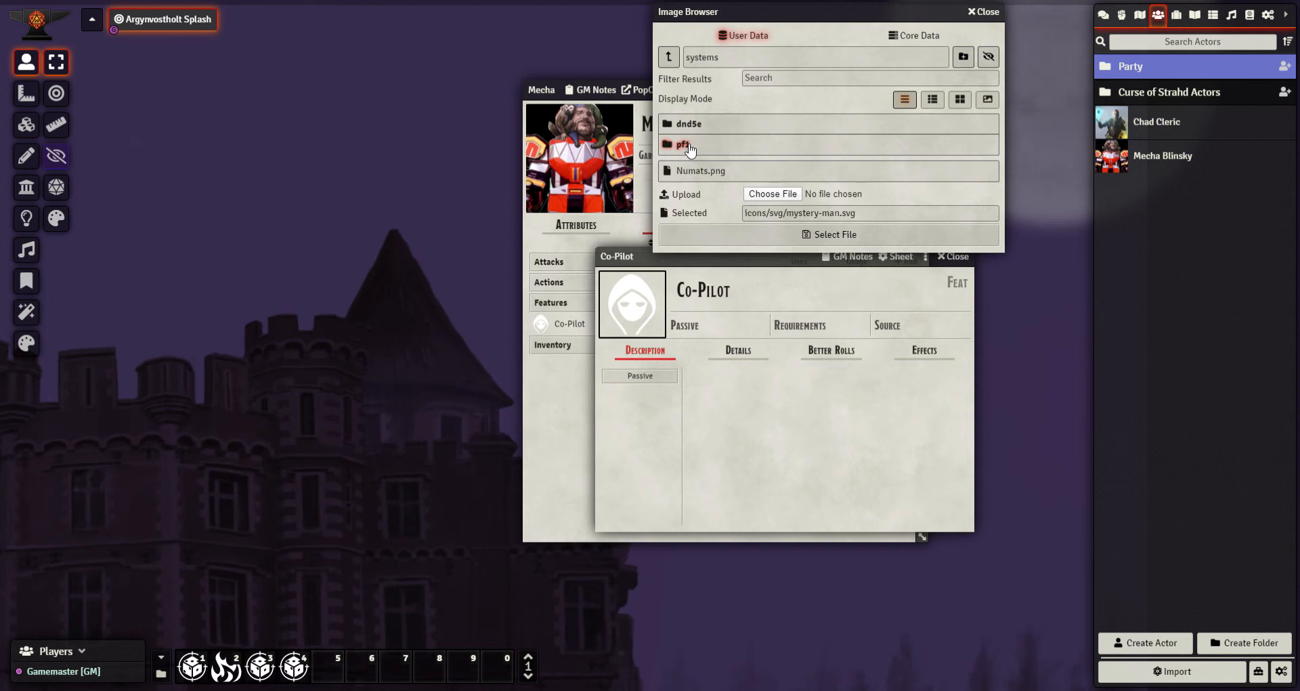
click(681, 145)
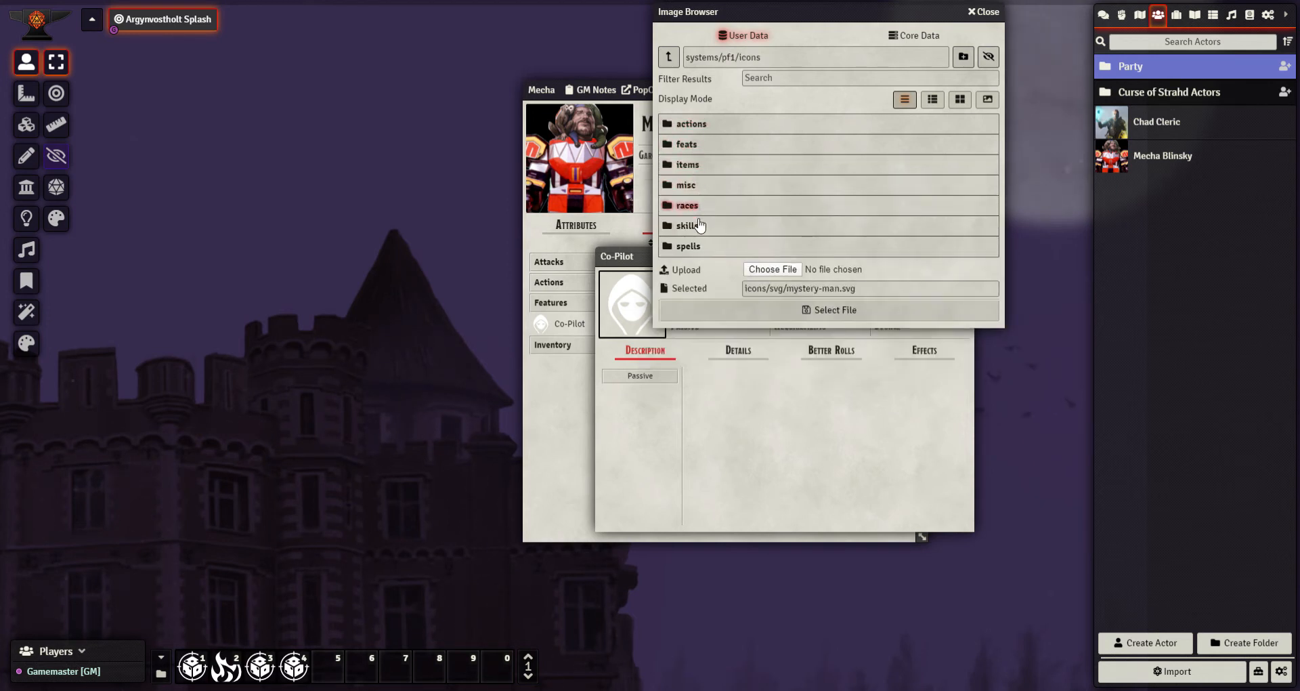
mouse_move(688, 245)
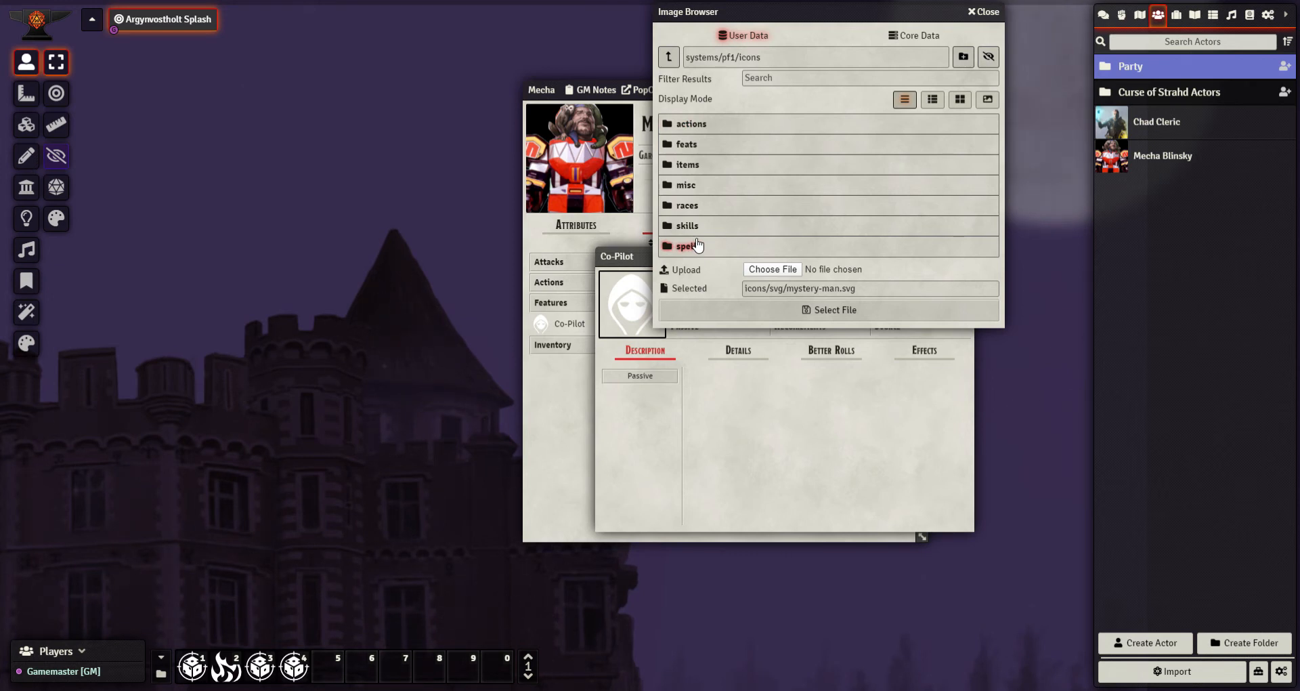
mouse_move(689, 124)
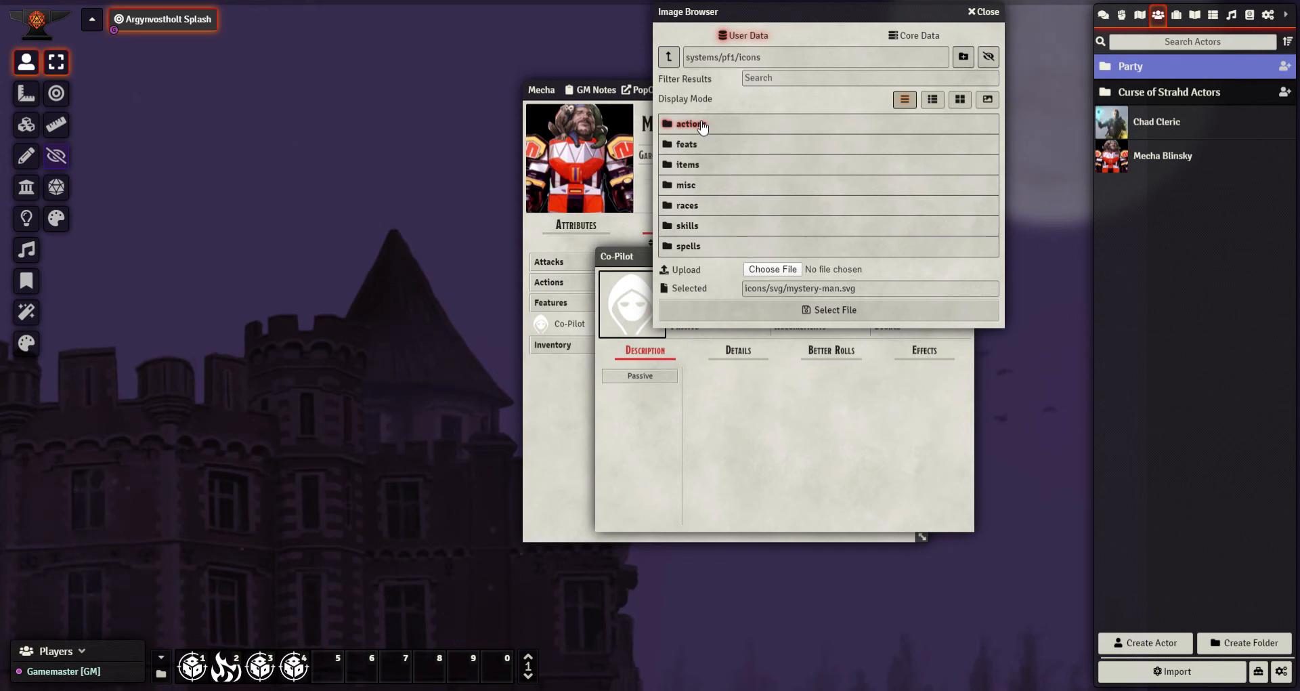
mouse_move(688, 164)
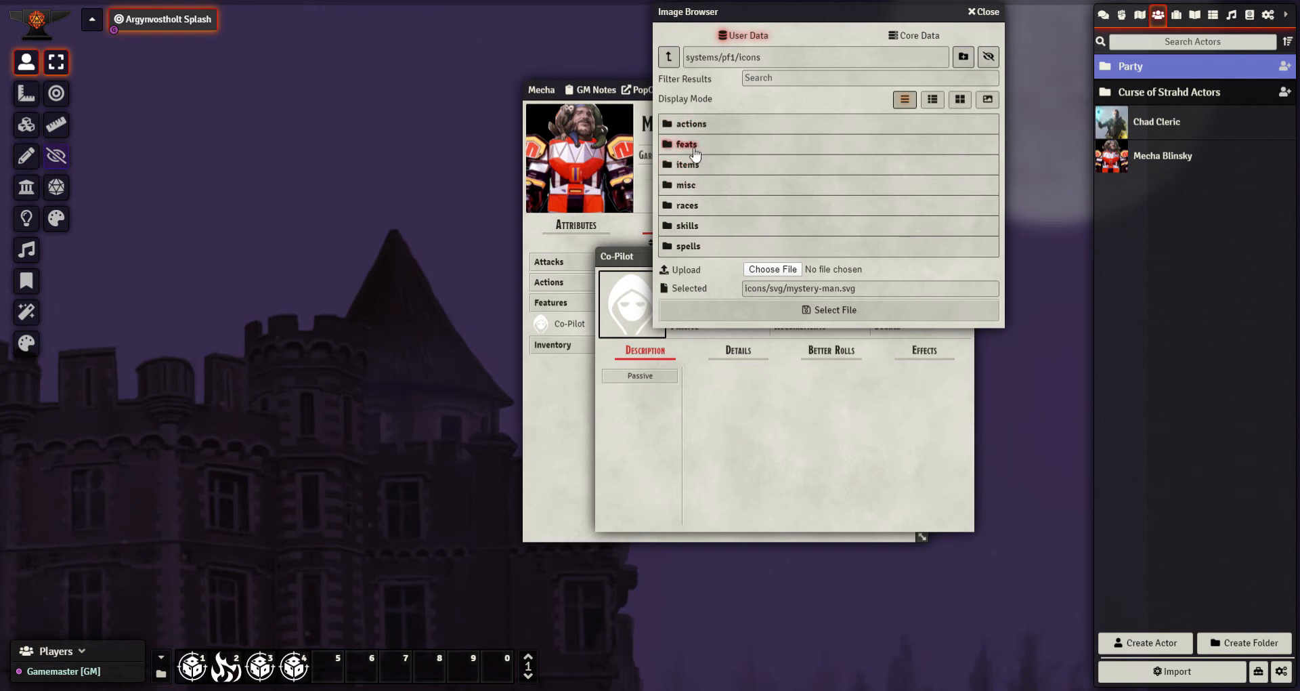
click(687, 225)
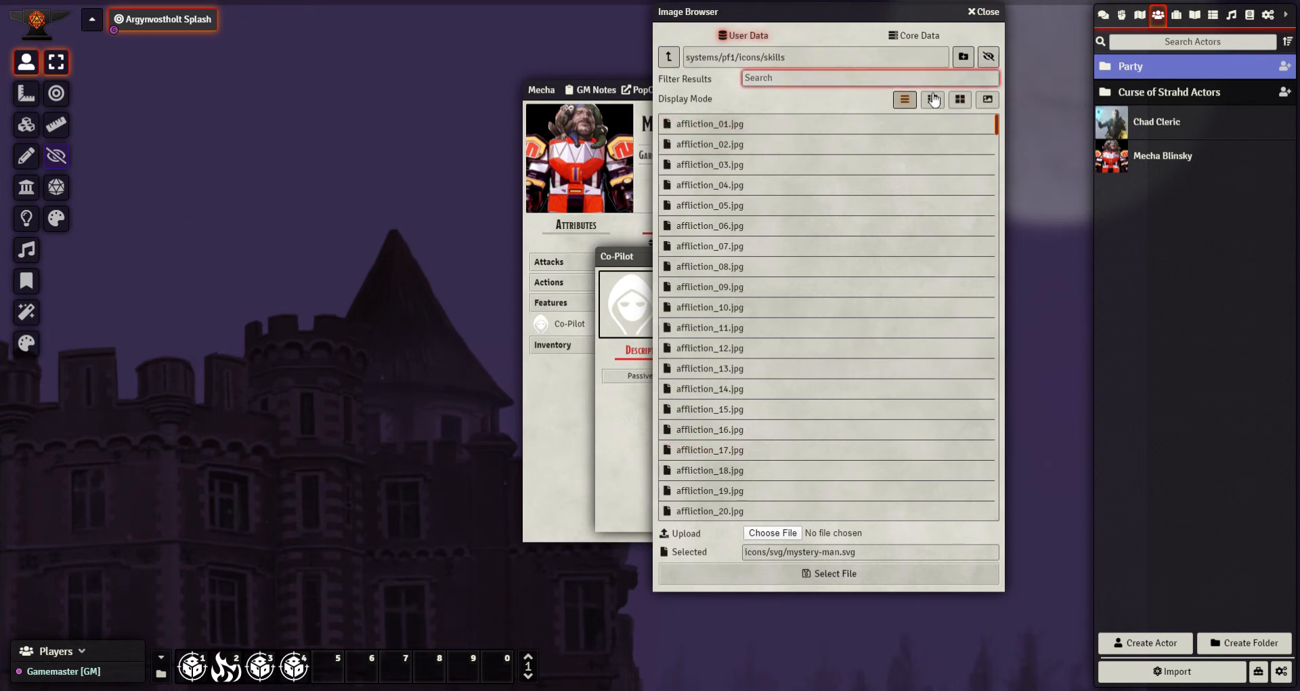
- Browse the skills icons as thumbnails and set violet_03.jpg as the Co-Pilot icon
click(932, 99)
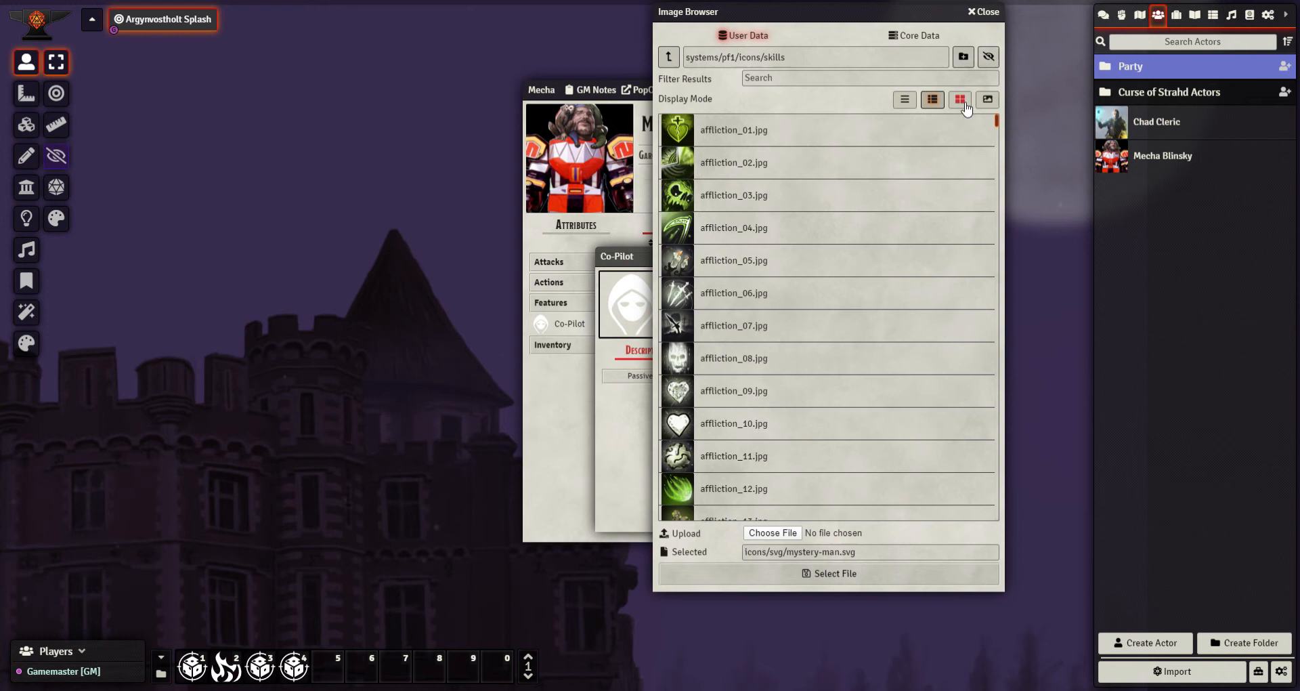
click(958, 99)
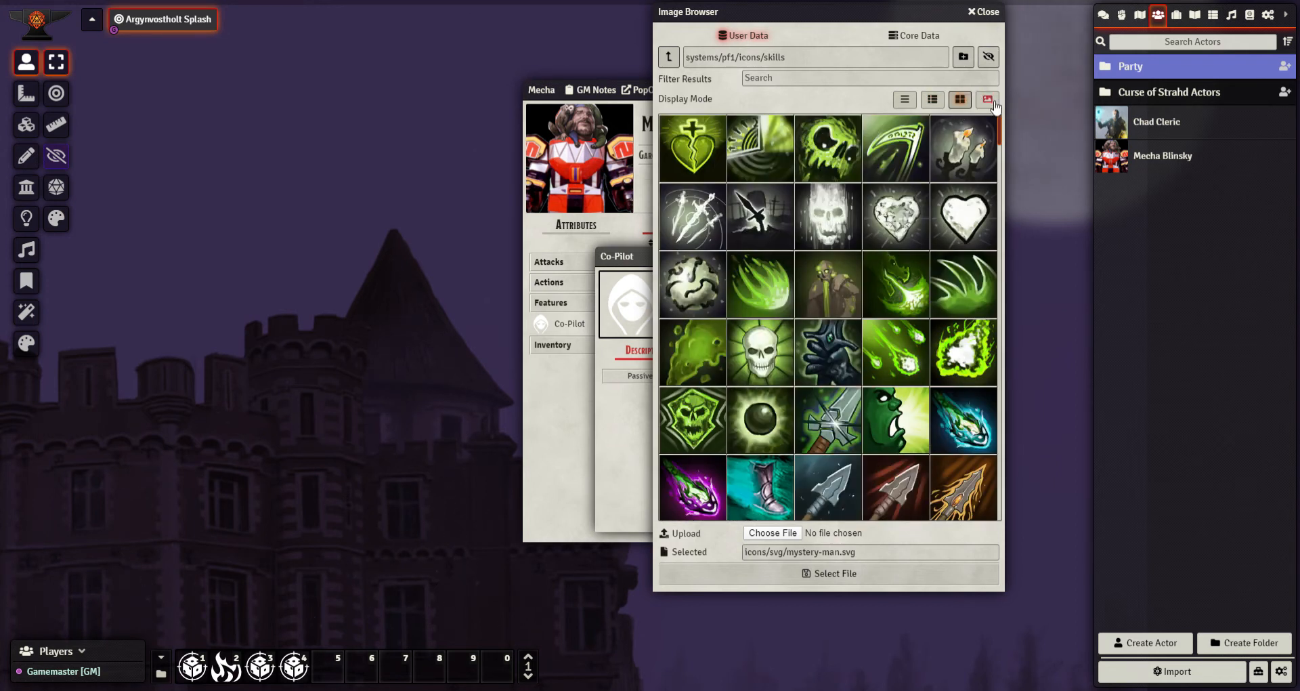
click(988, 98)
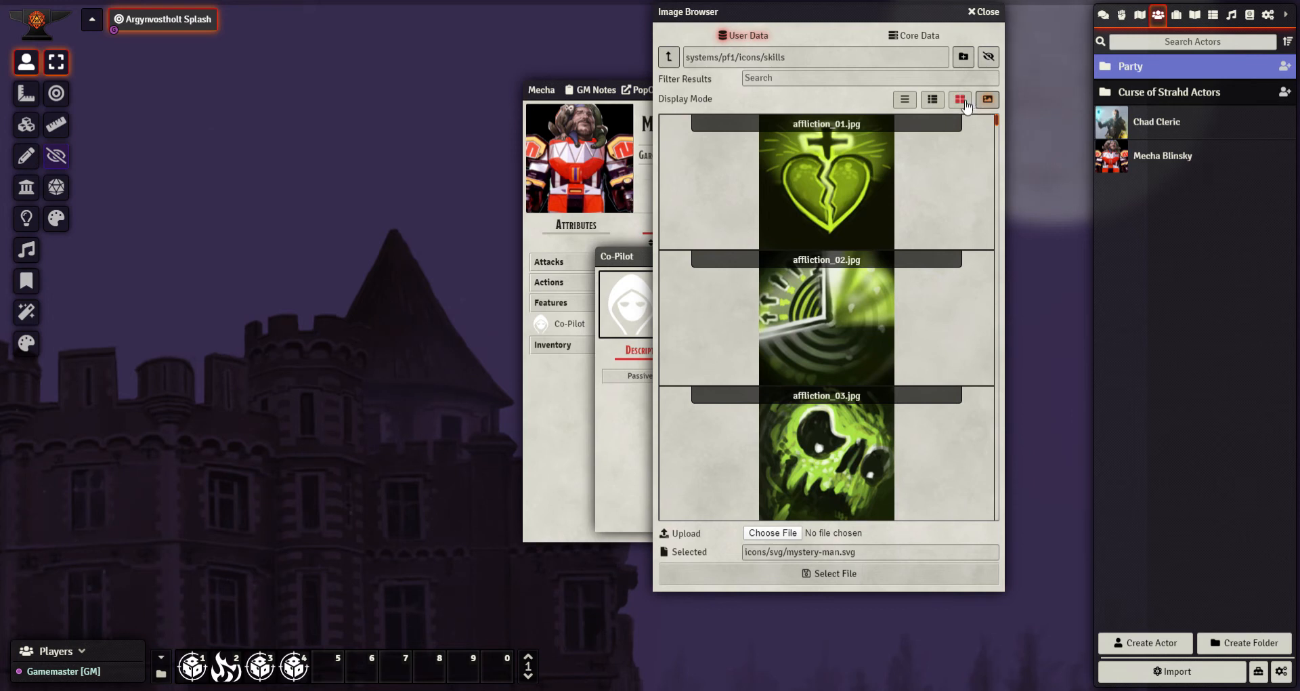
click(959, 99)
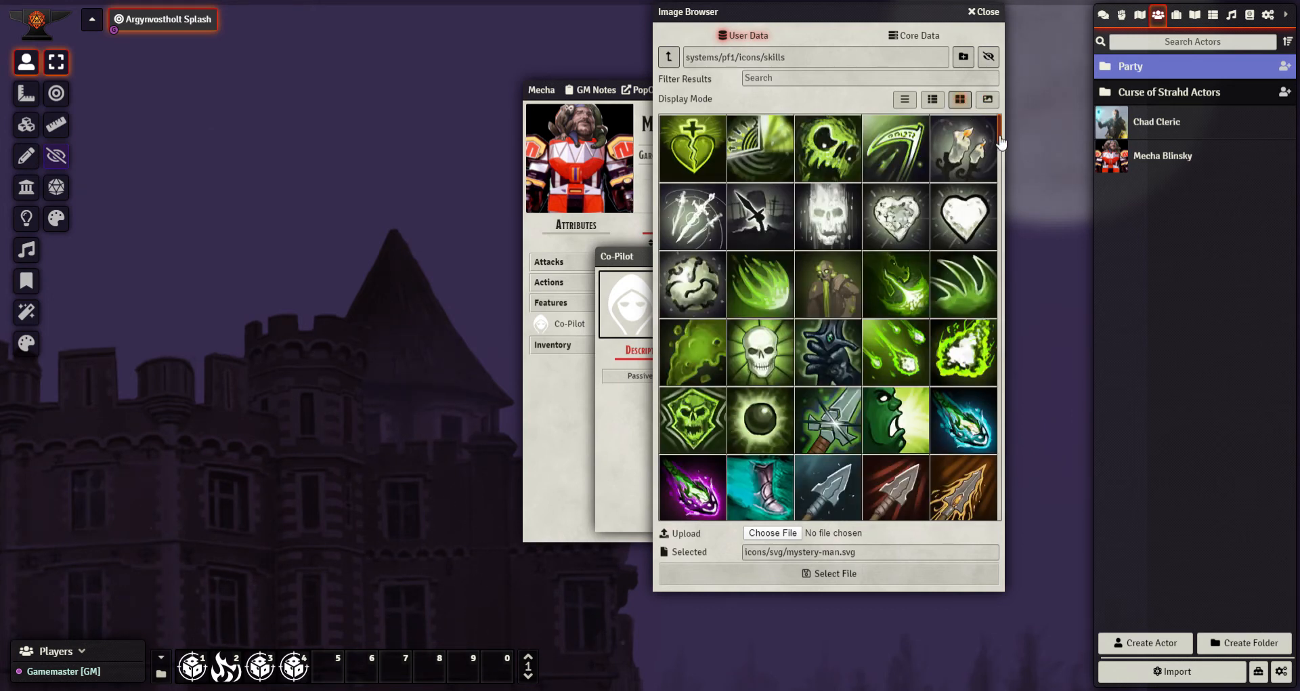
scroll(down, 3)
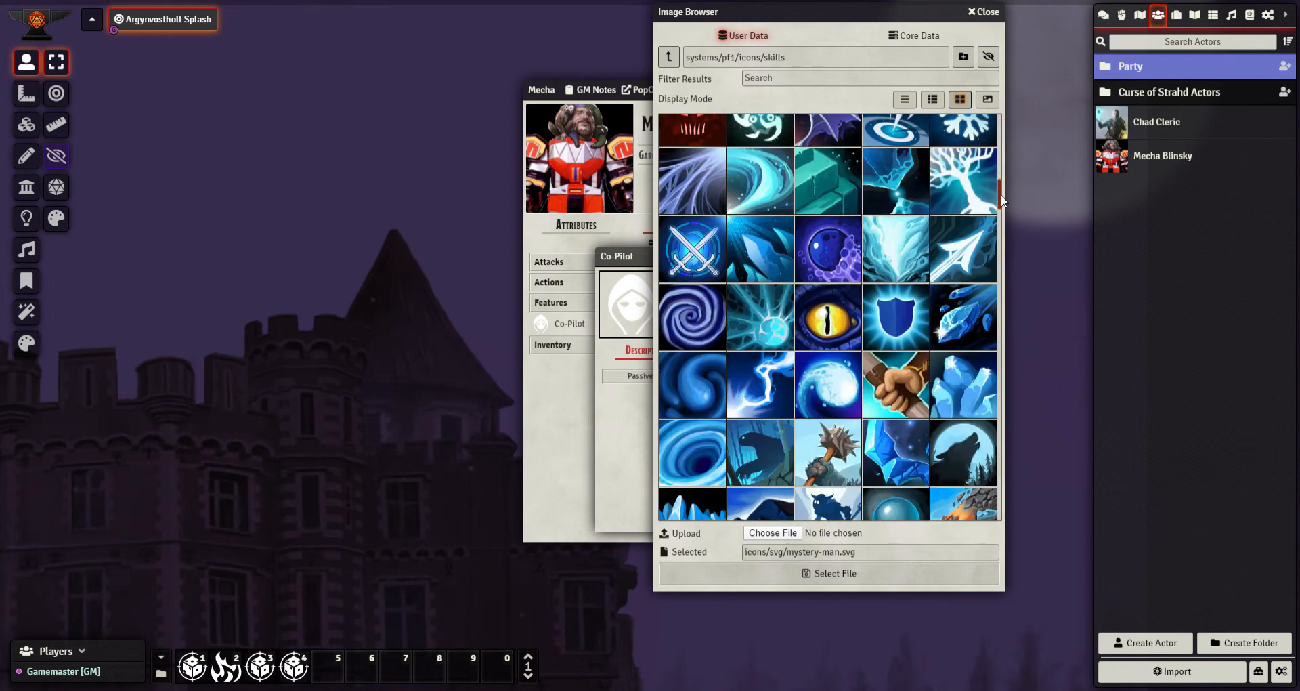
scroll(down, 3)
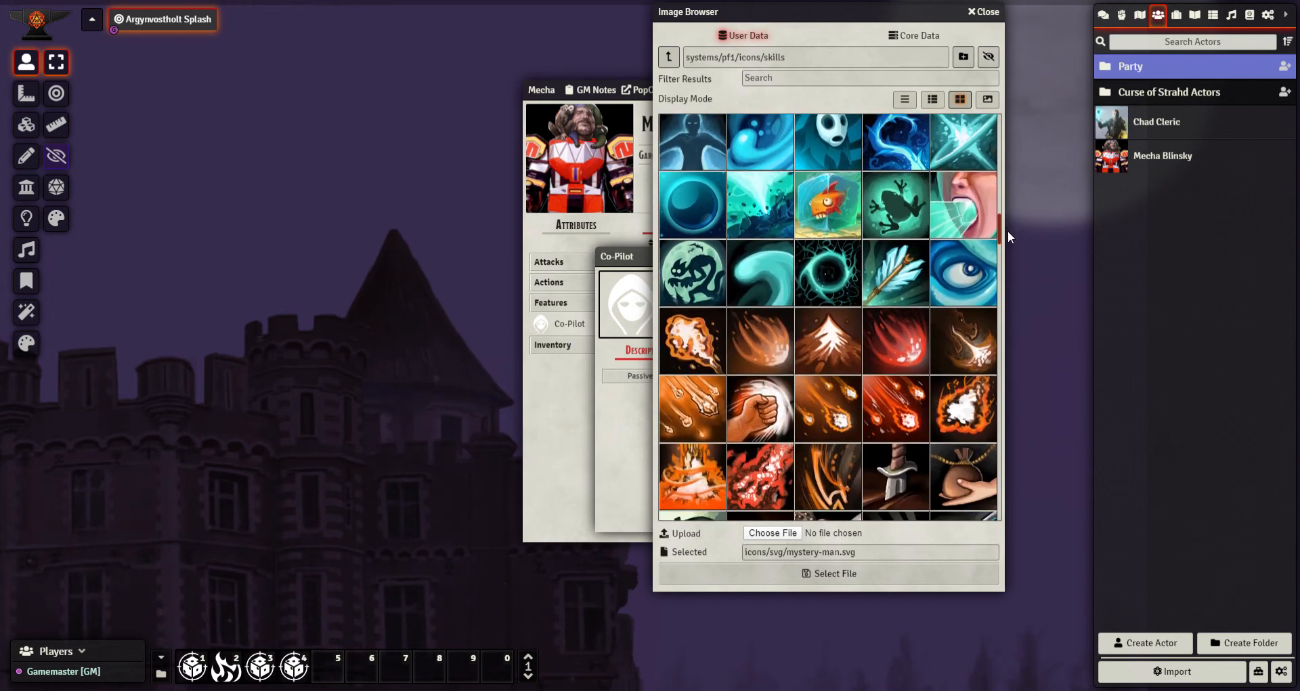
scroll(down, 3)
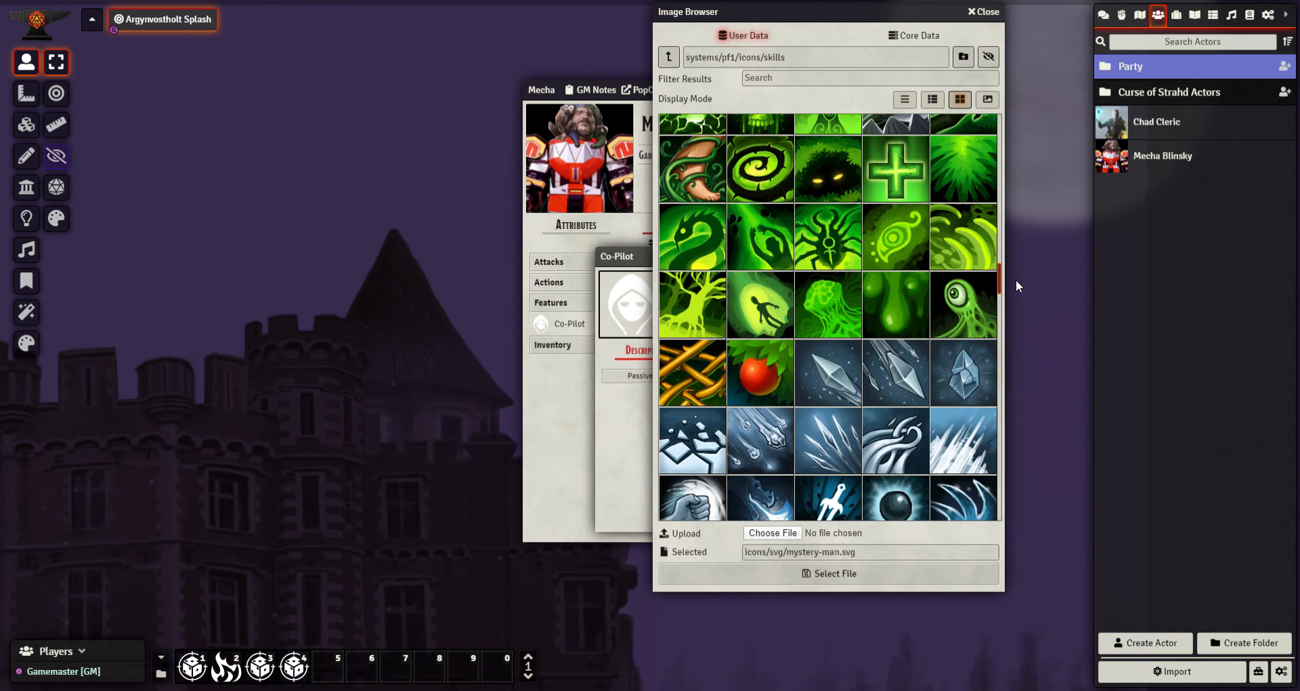
scroll(down, 3)
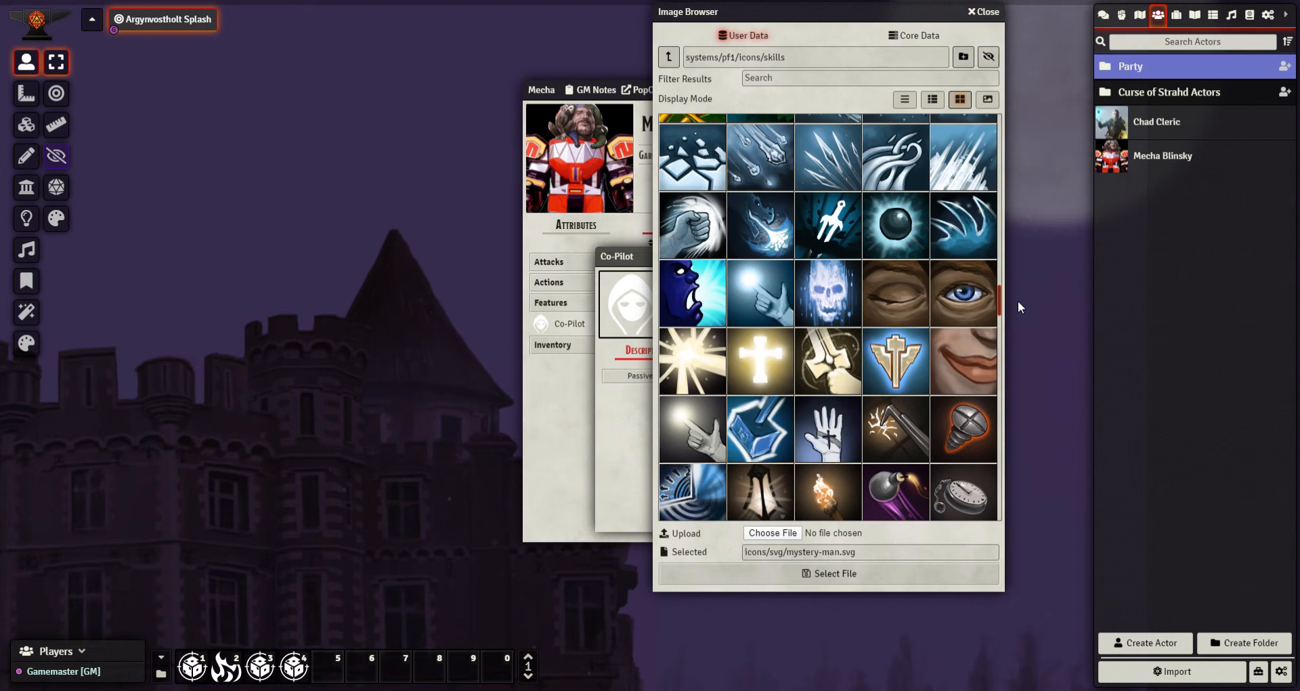
scroll(down, 3)
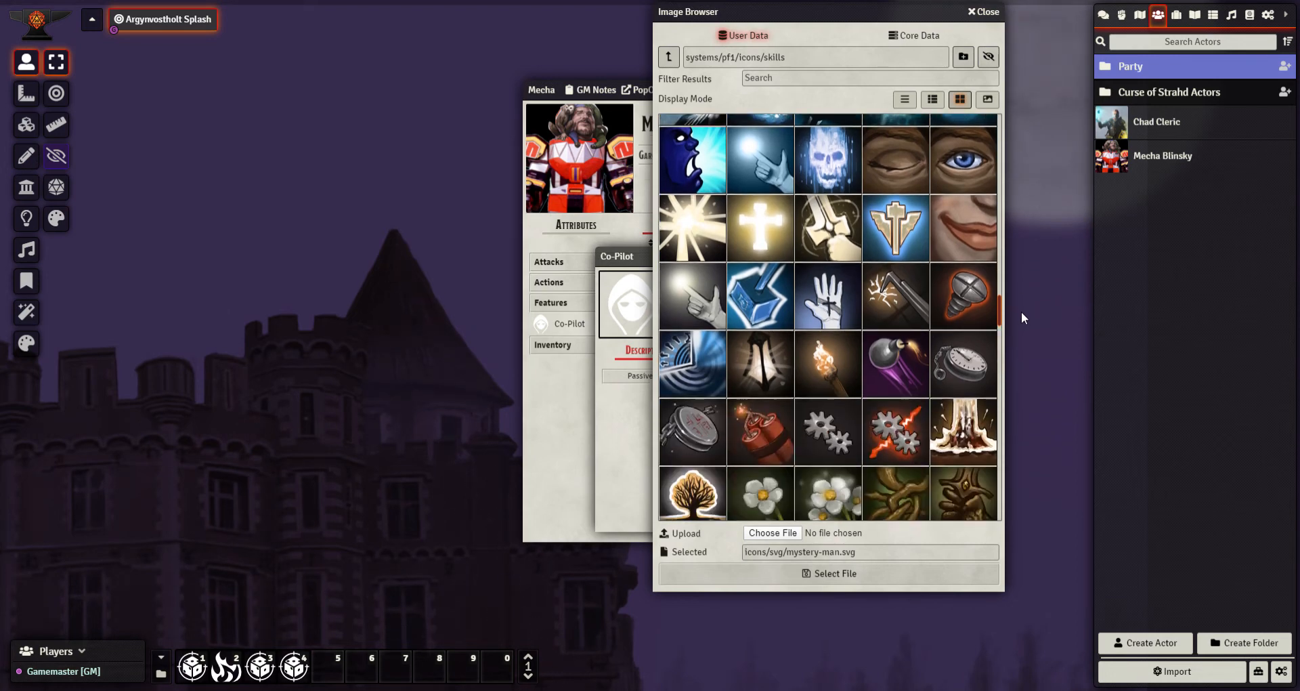
scroll(down, 3)
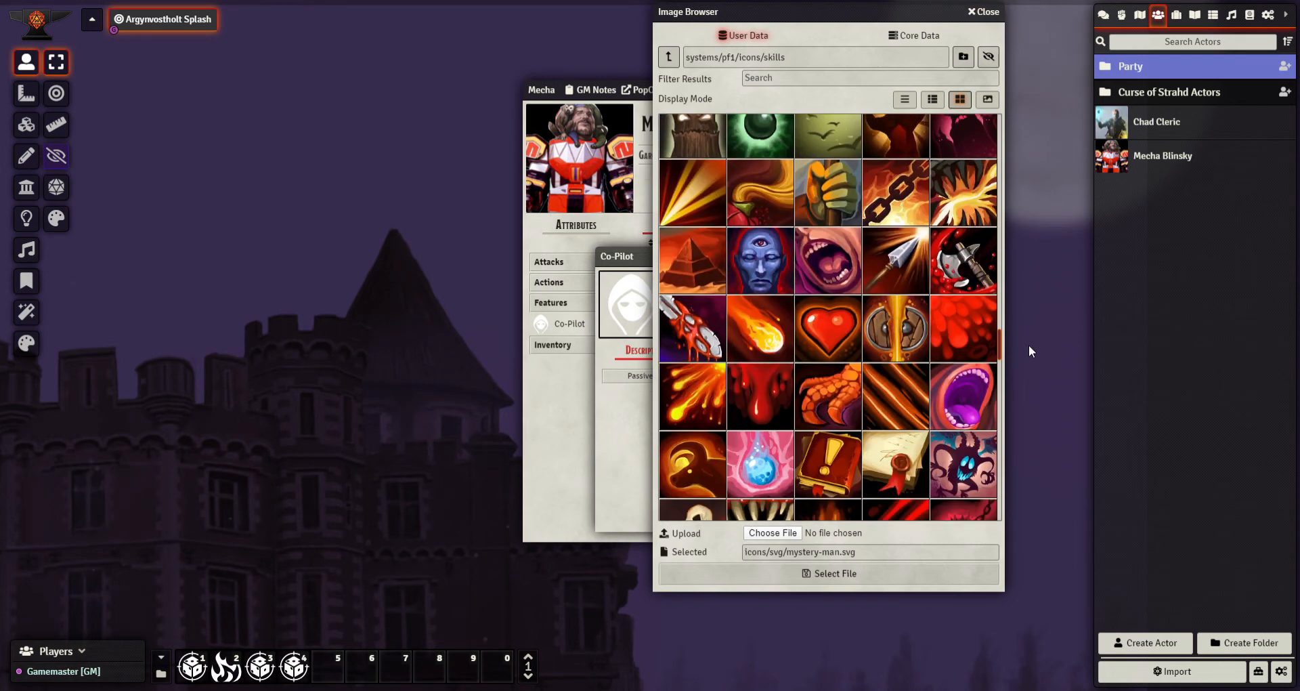
scroll(down, 3)
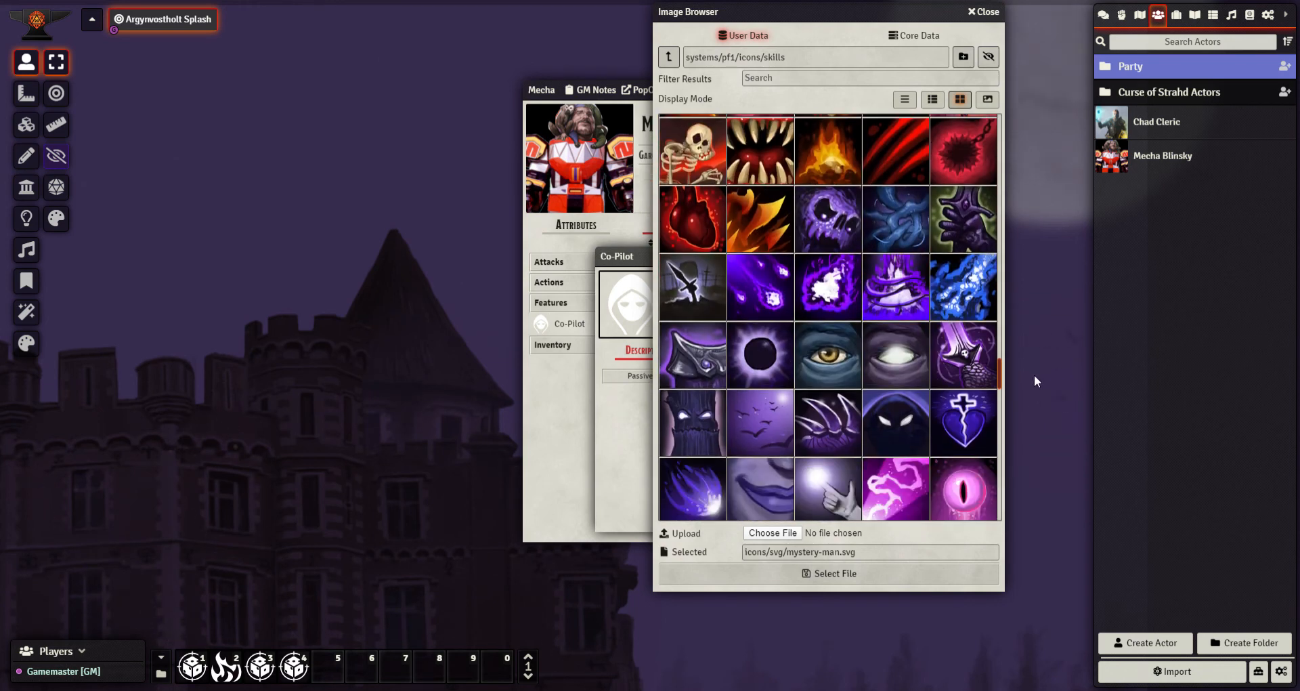
scroll(down, 3)
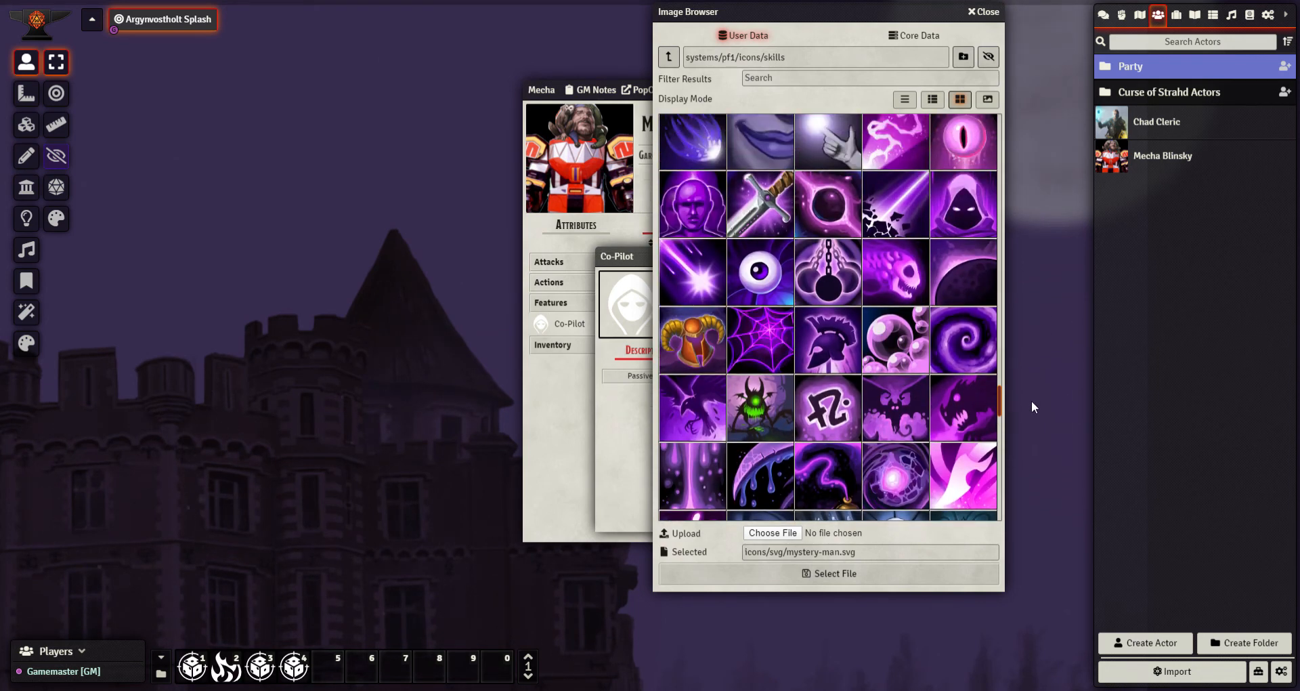
mouse_move(711, 219)
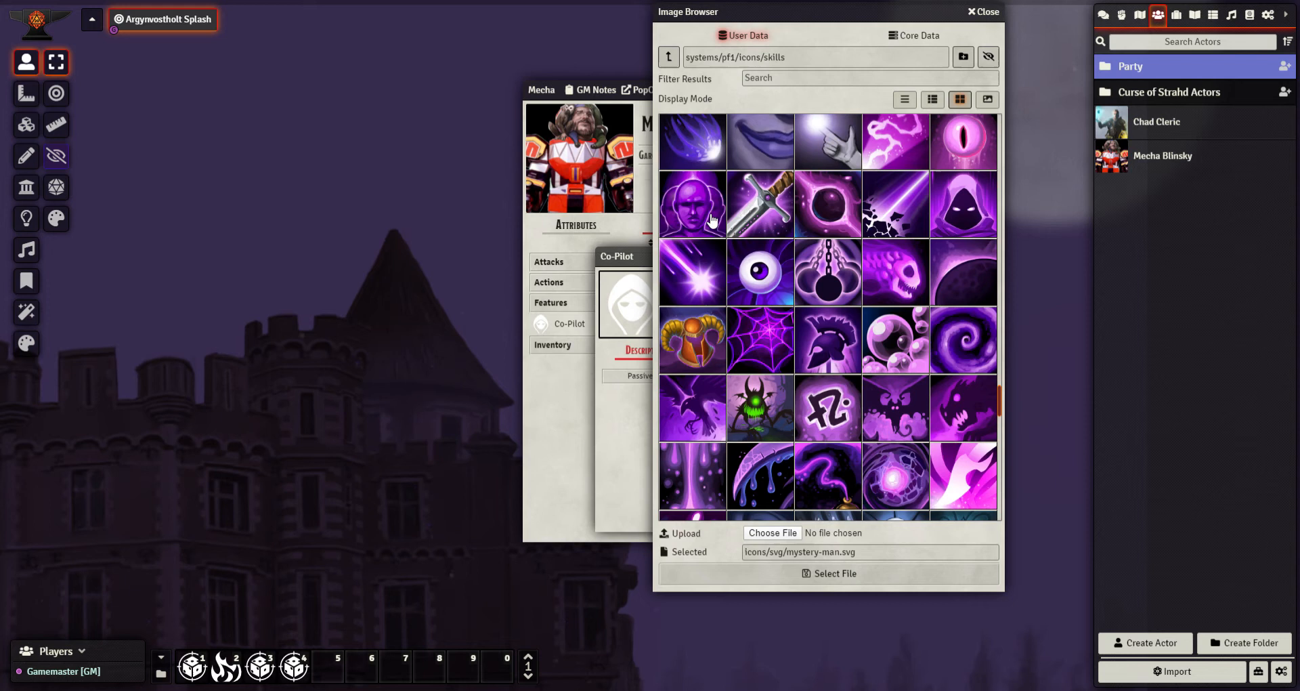
click(692, 204)
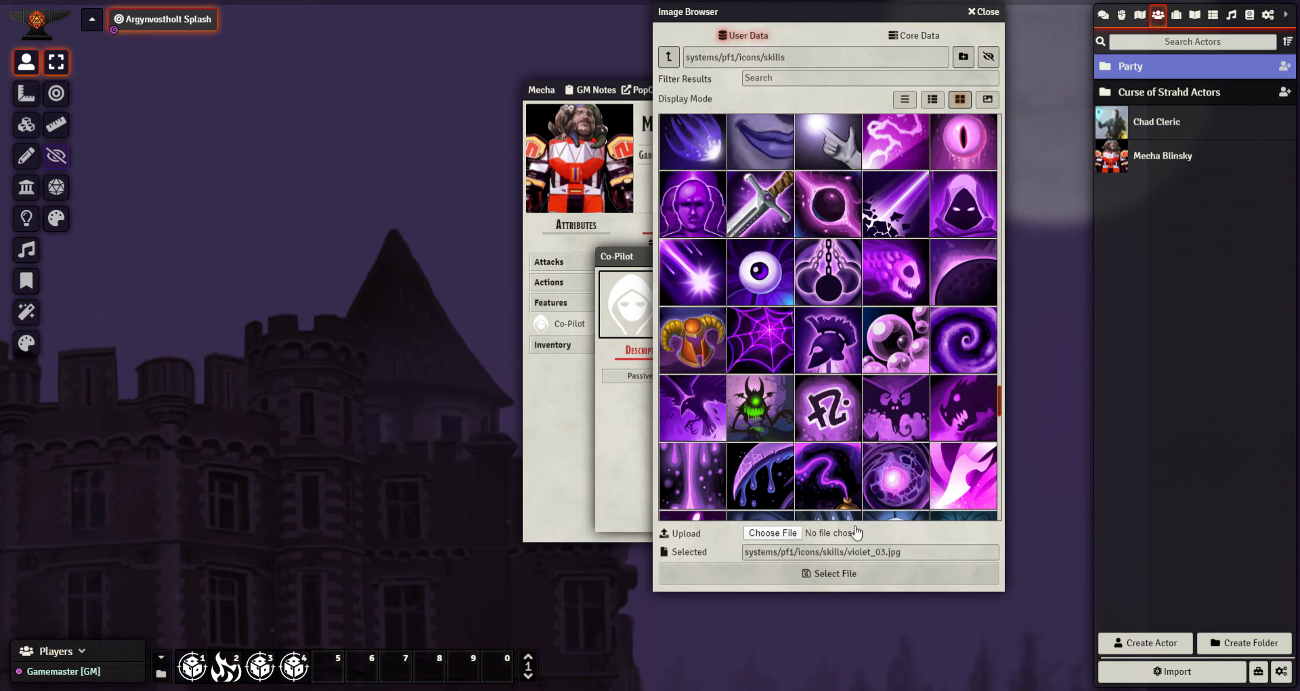
click(827, 573)
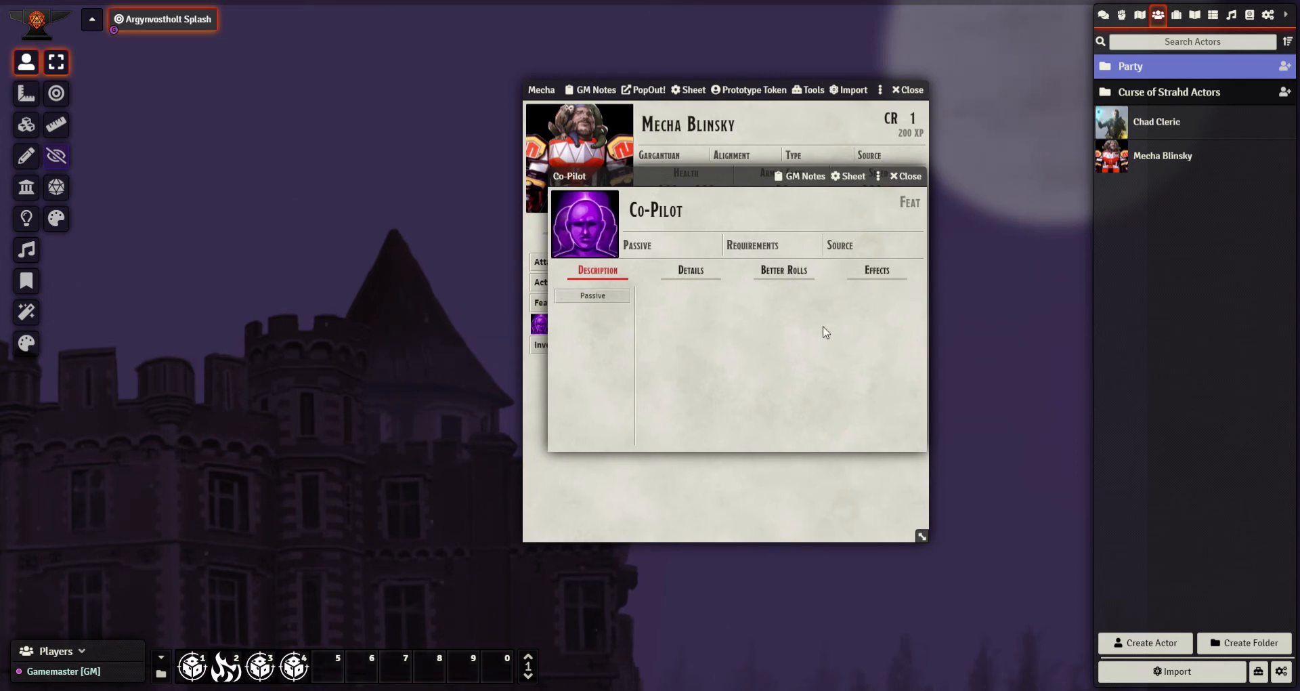
- Begin the Co-Pilot description with the word 'Whilst' in the text editor
click(775, 355)
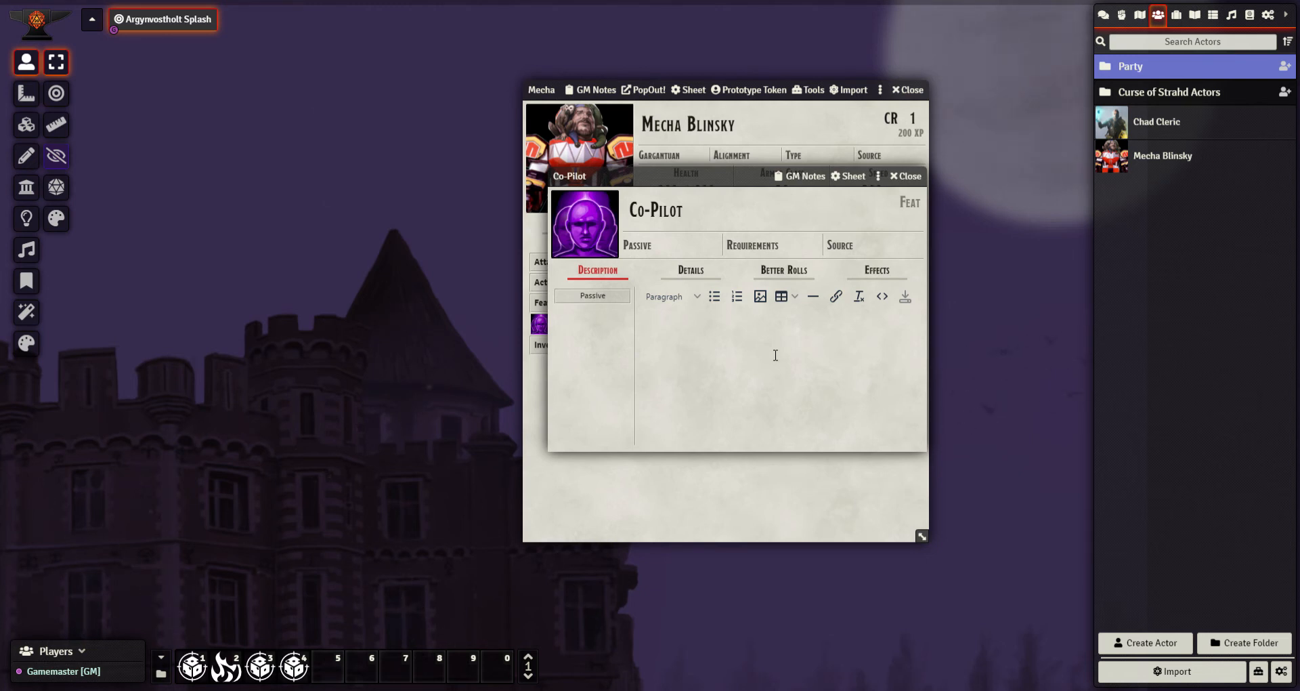
click(640, 323)
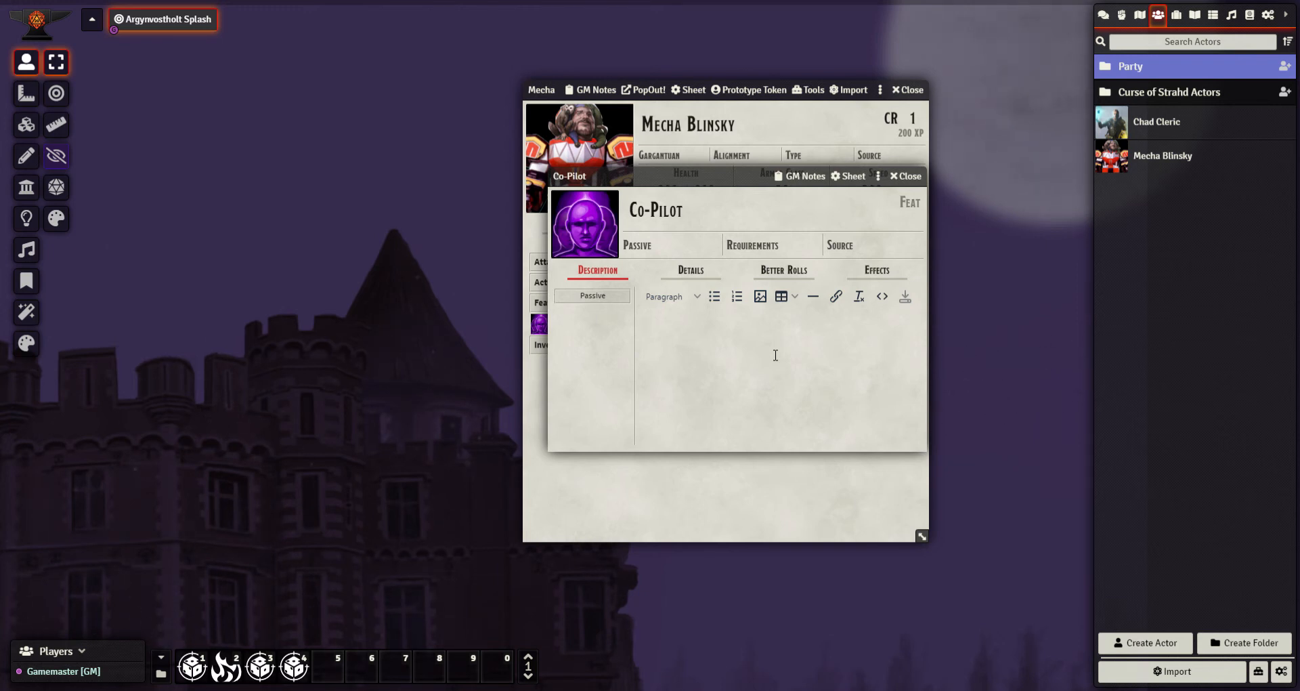
click(642, 323)
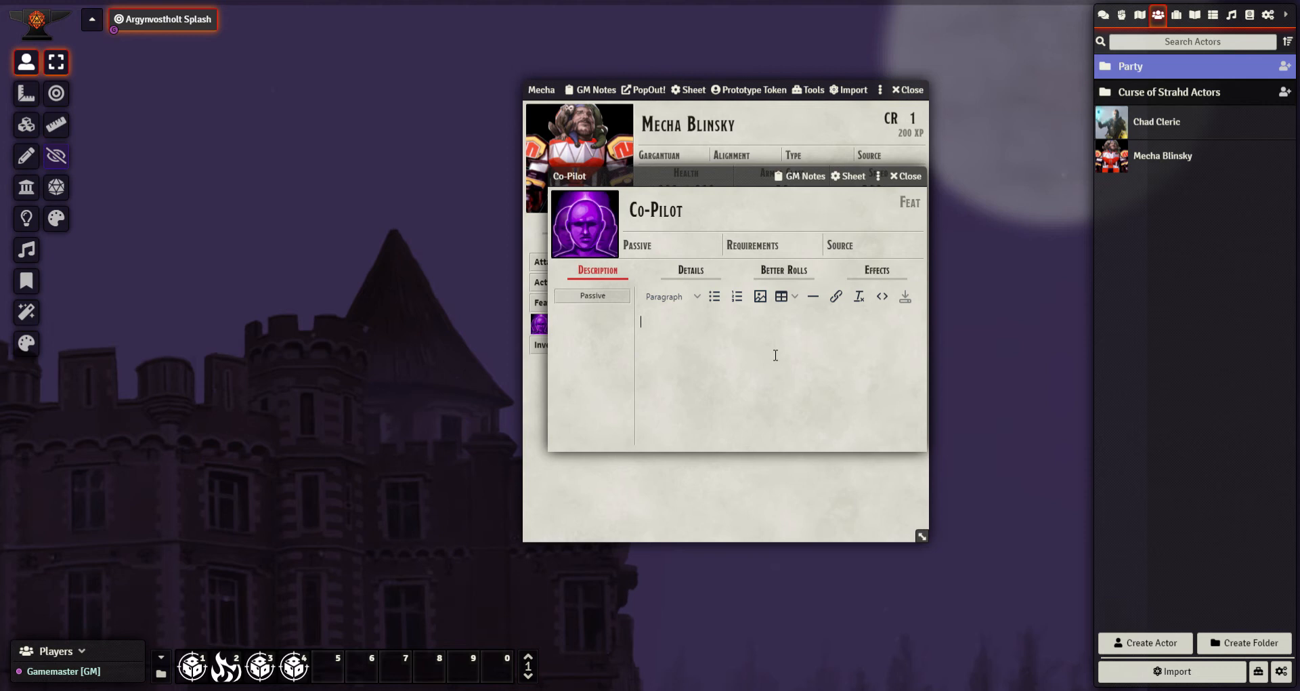
text(W)
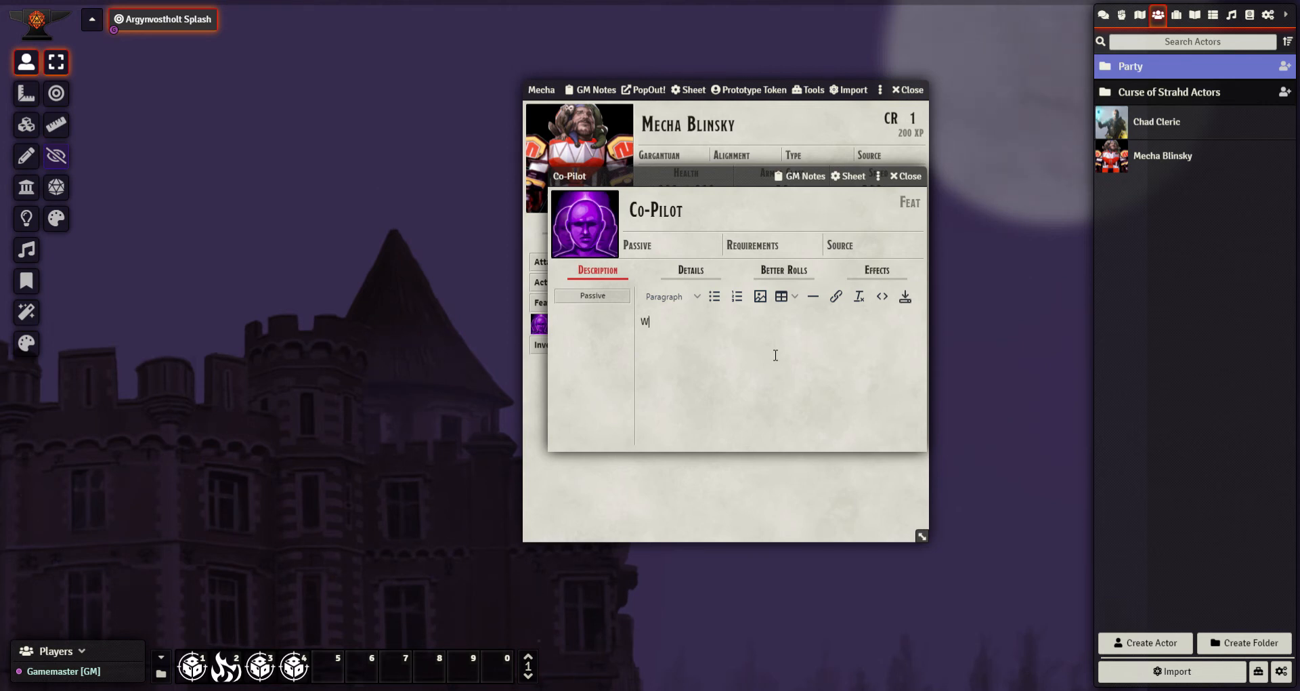
text(hilst)
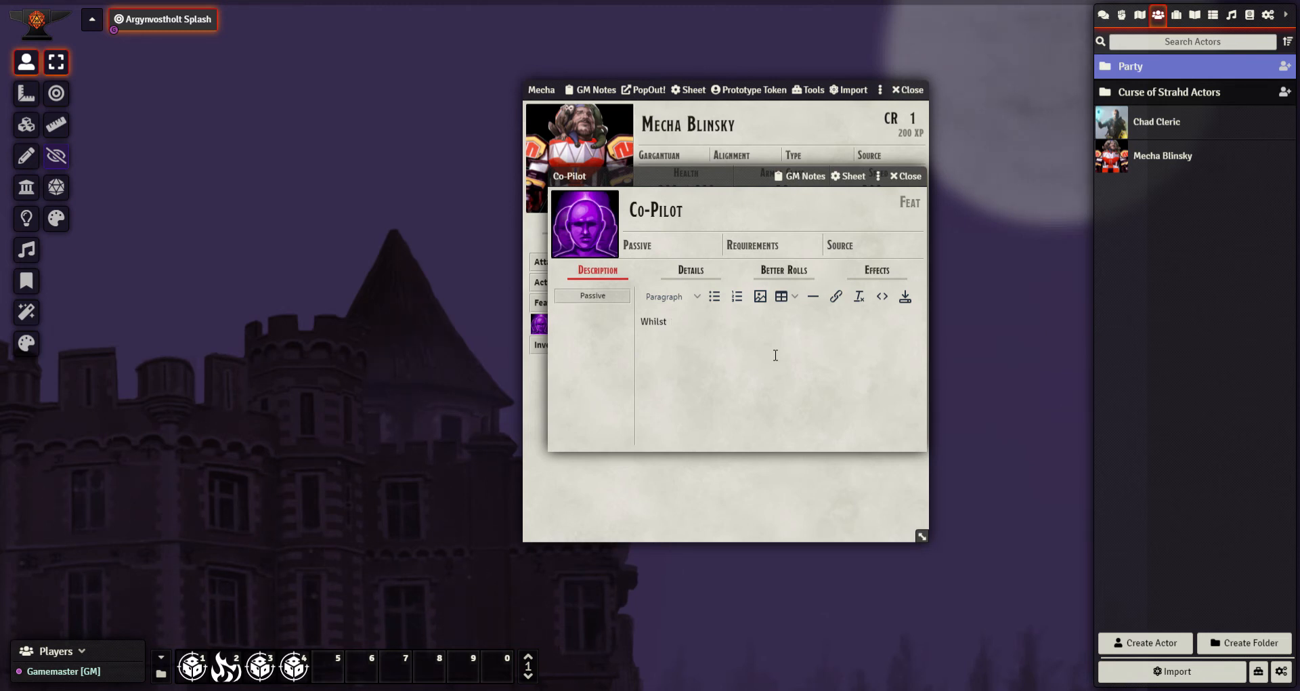
mouse_move(1157, 127)
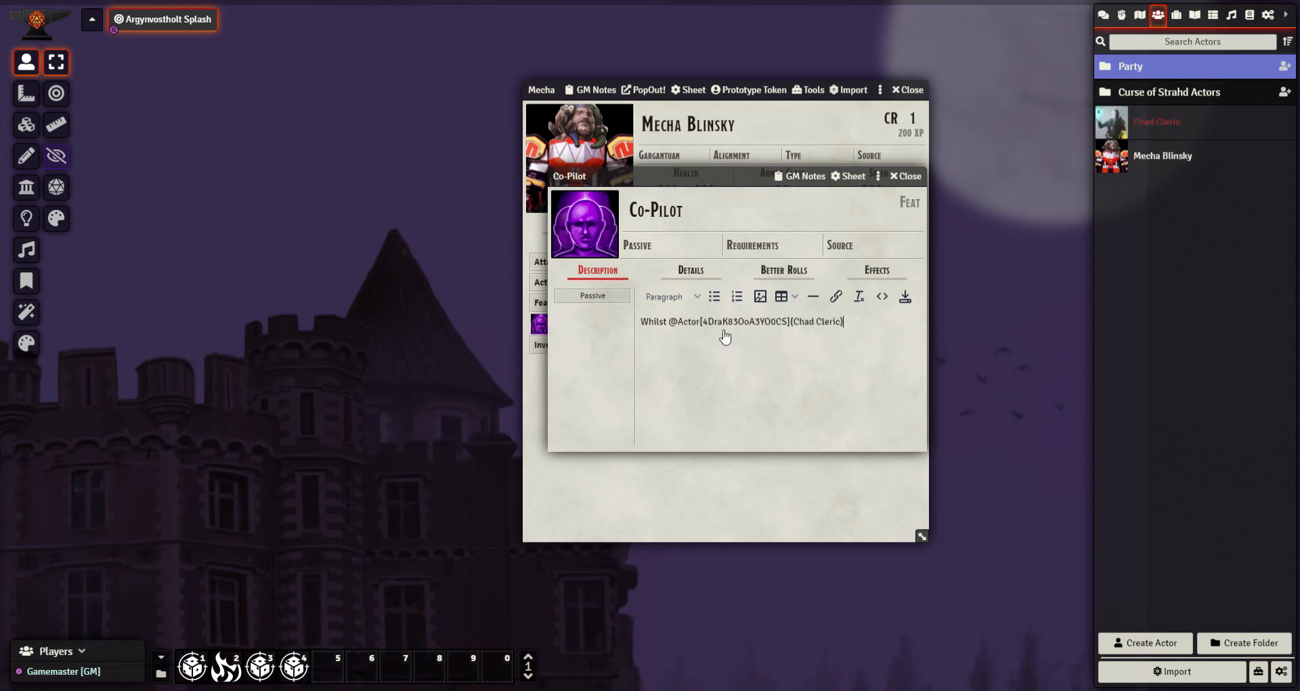
mouse_move(753, 340)
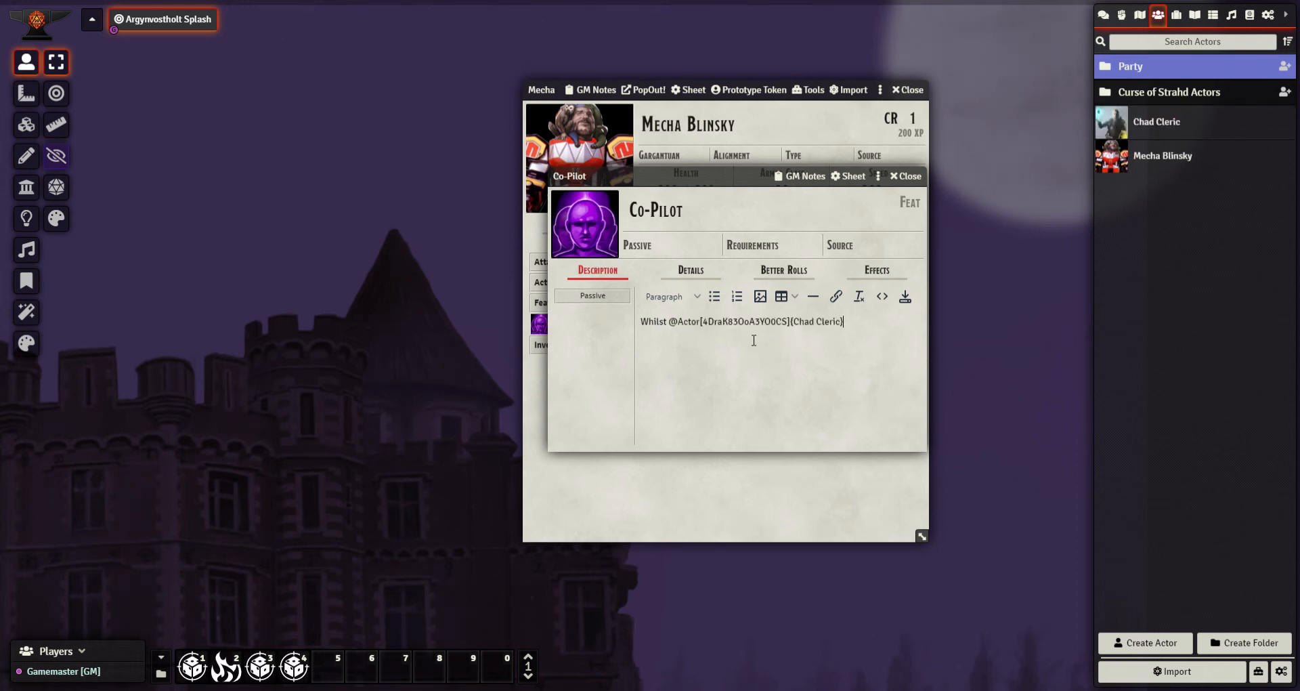
- Reopen Co-Pilot's description and continue: 'Piccolo is conscious and in the fight,'
click(903, 175)
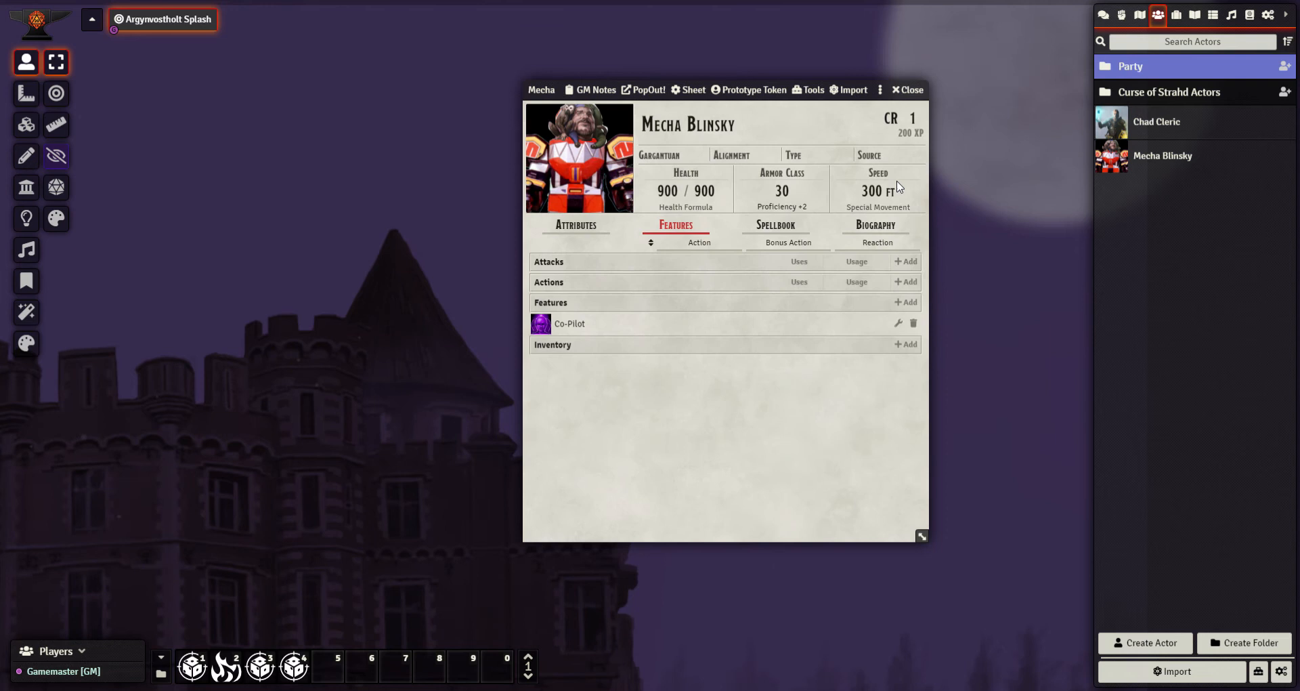
click(569, 324)
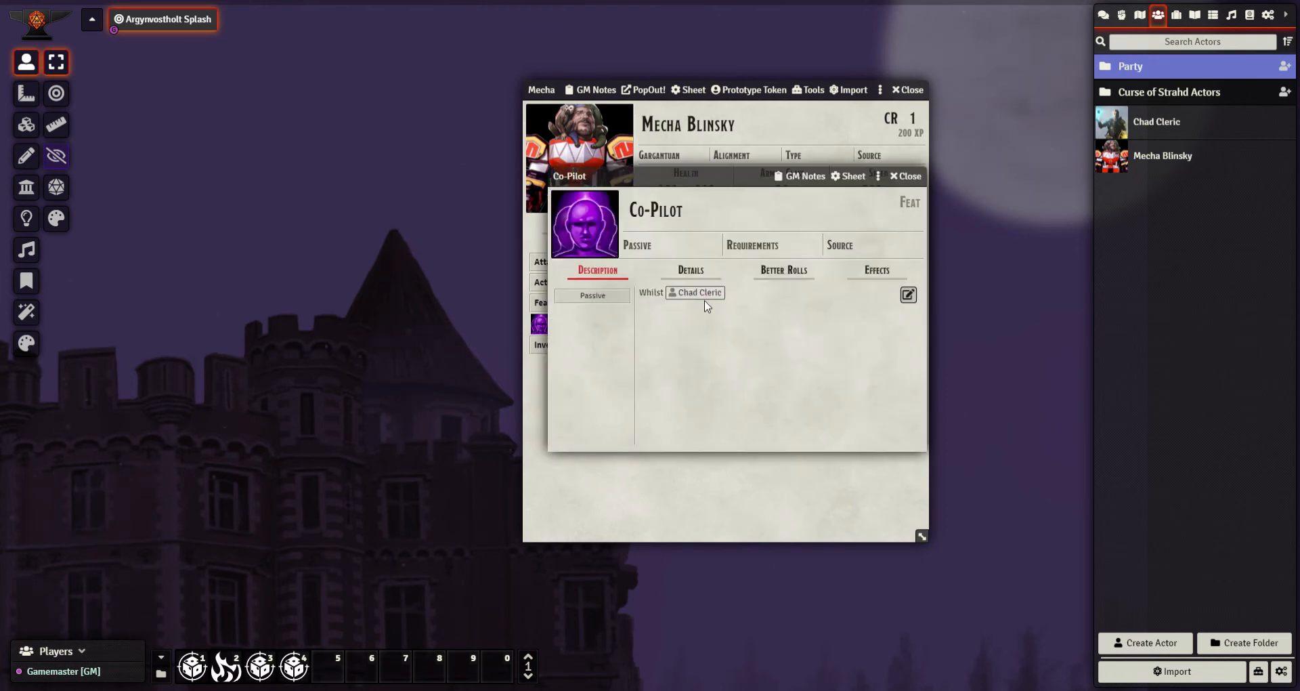
mouse_move(700, 293)
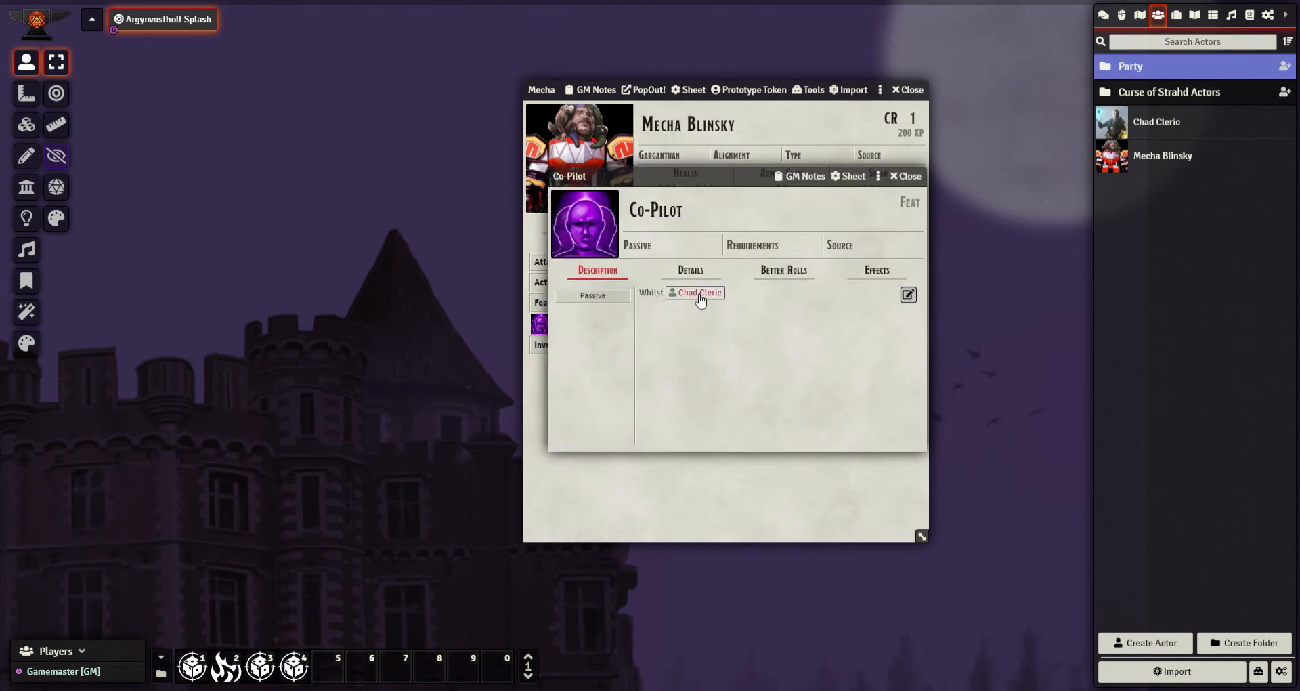
click(699, 293)
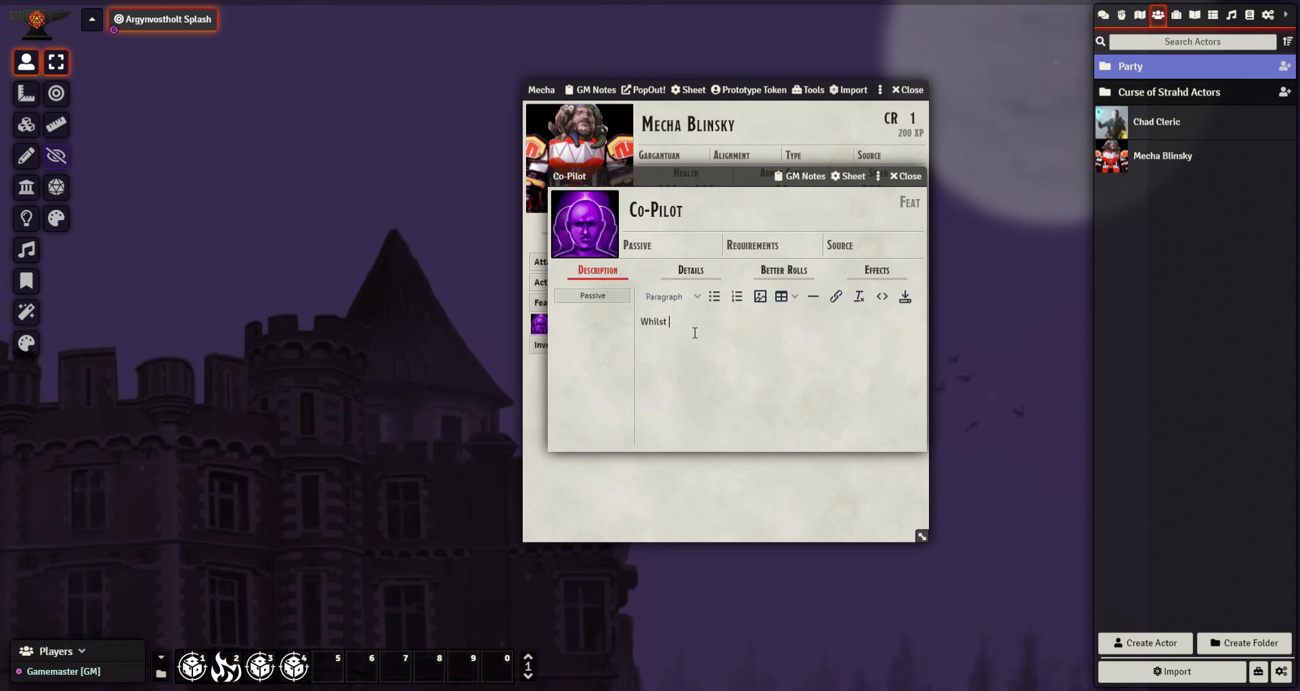
text(Piccolo)
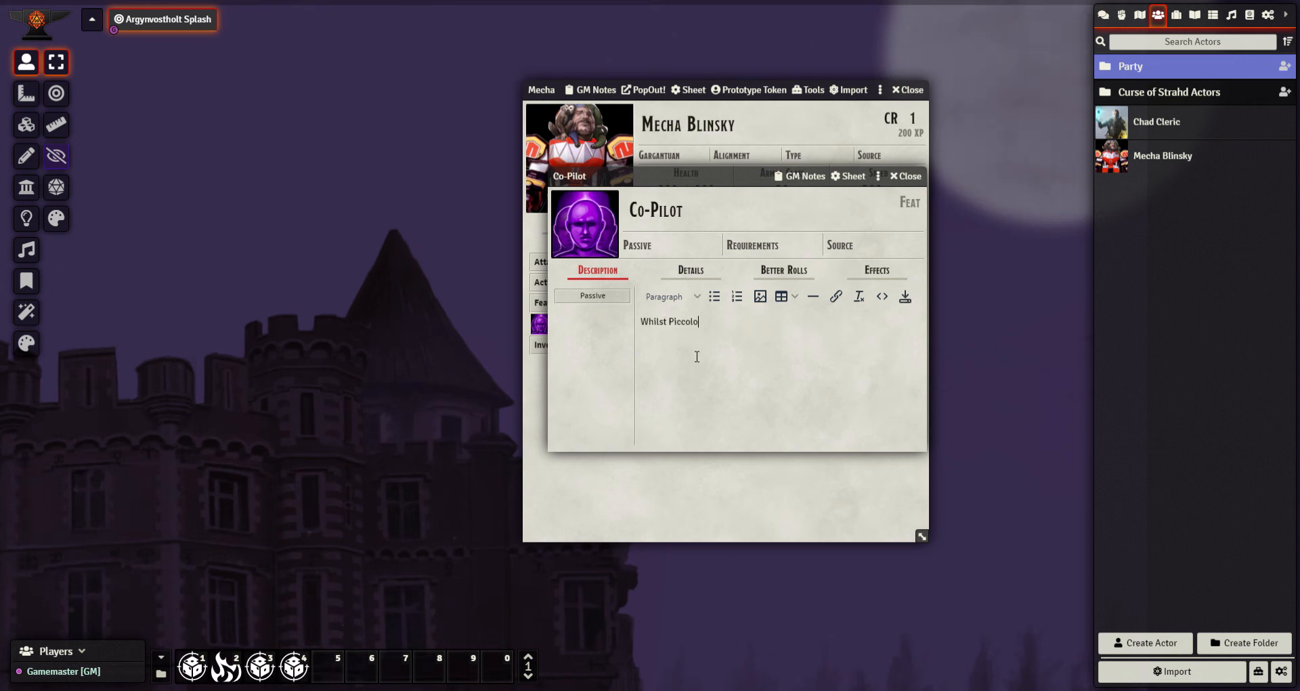
text(is conscious)
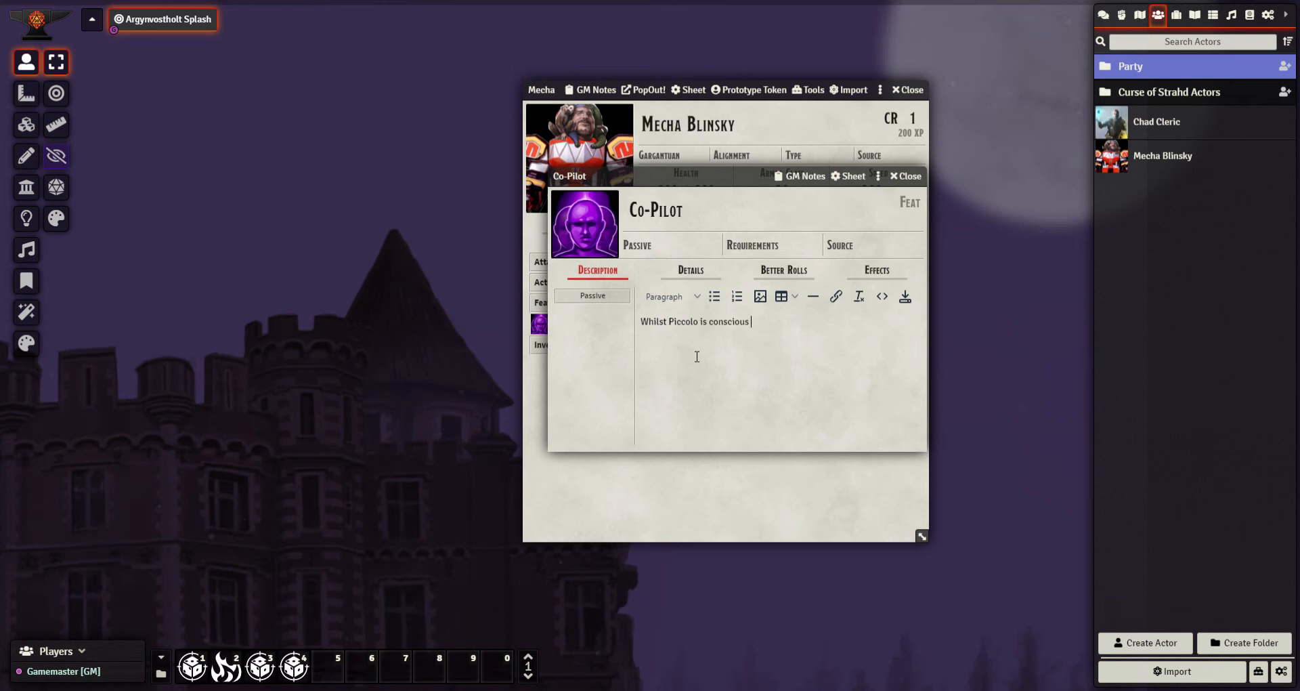
text(and in the fight,)
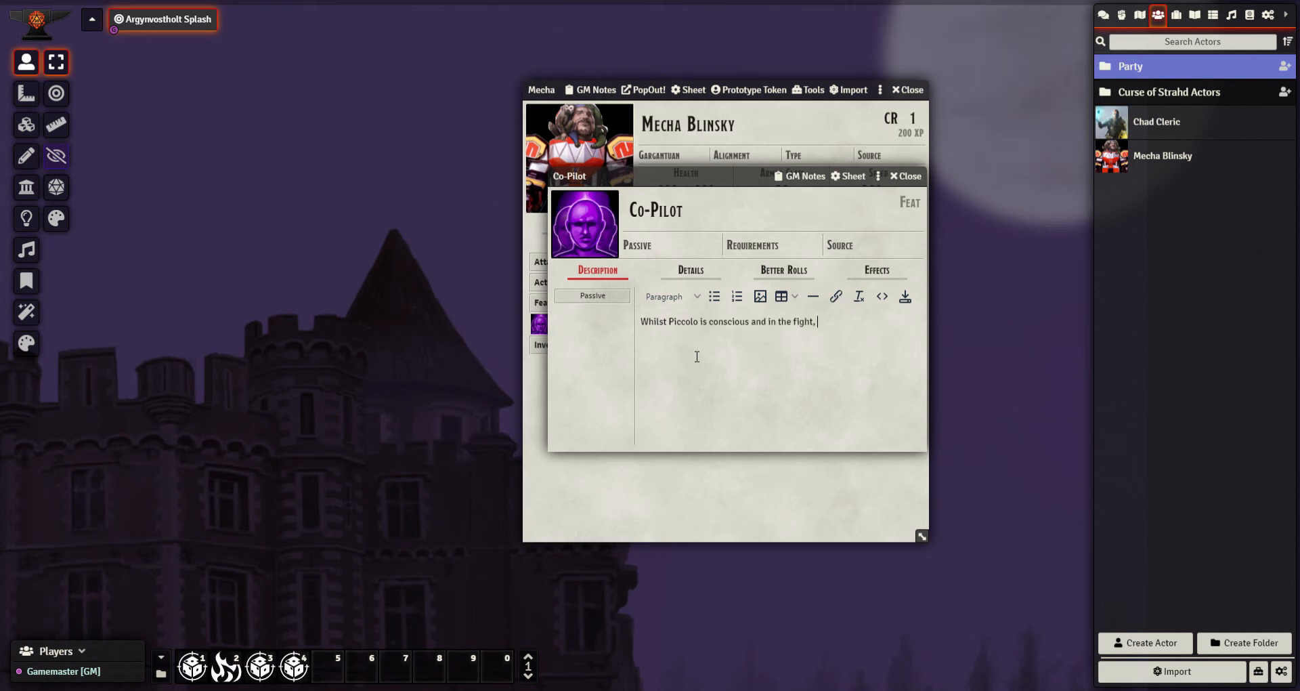
- Finish with 'Mecha Blinsky gains 1 extra attack and an extra reaction.' and save it
text(Mecha Blinsky g)
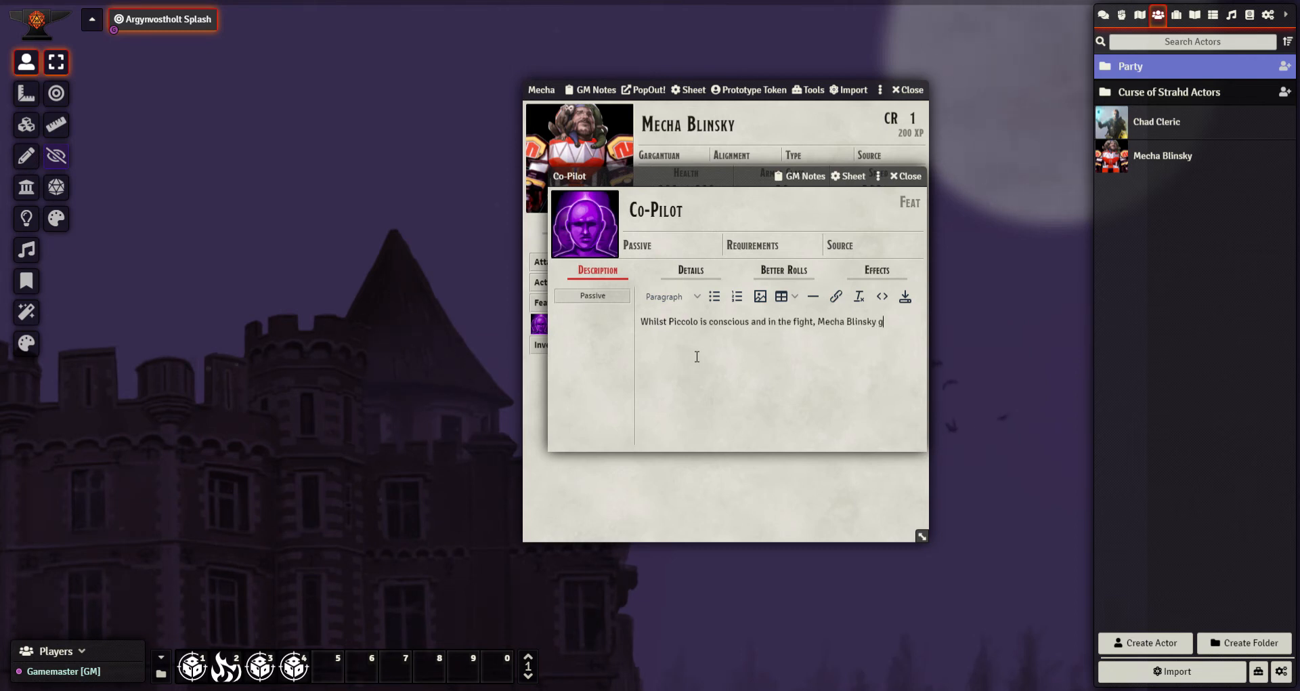
text(ains 1 ext)
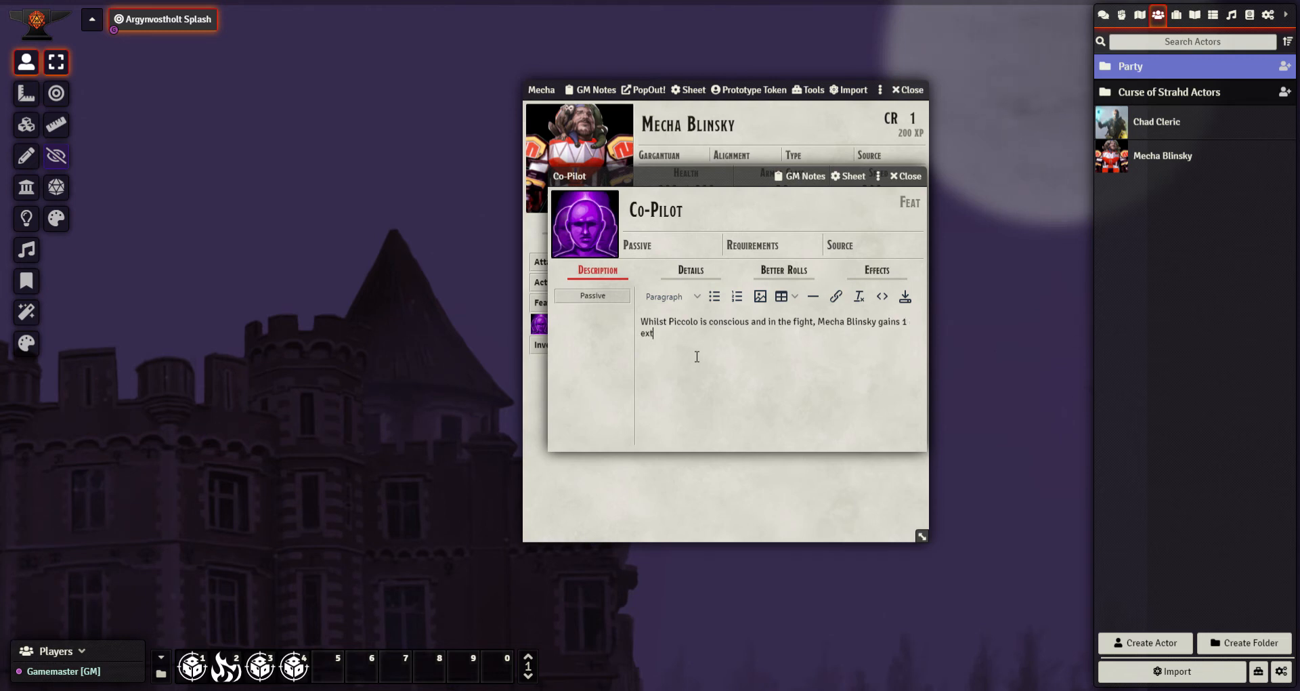
text(ra attack and an)
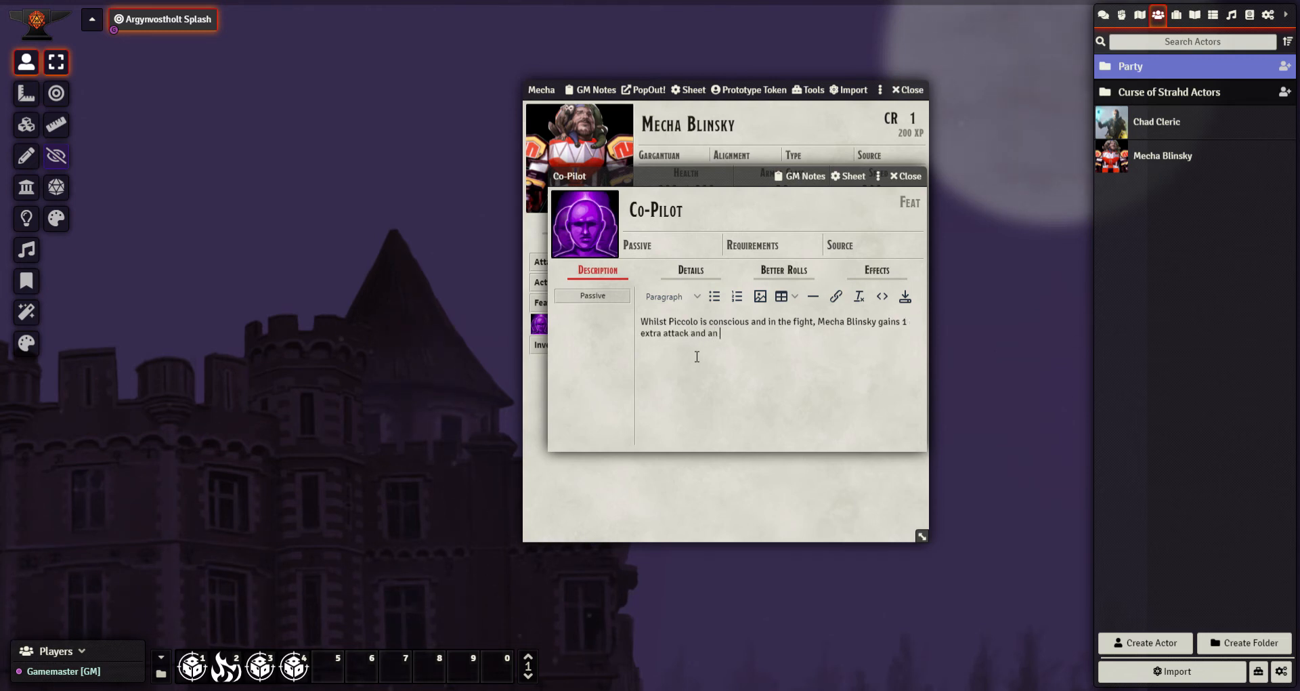
text(extra reaction.)
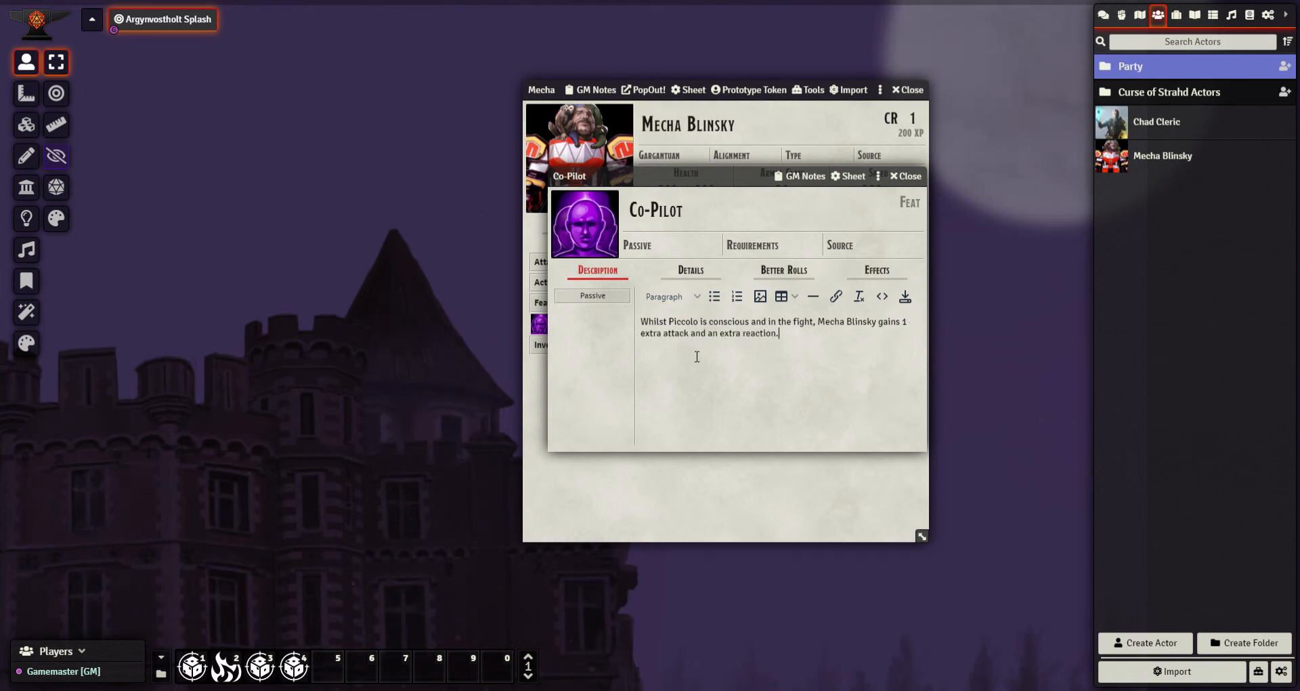
click(770, 244)
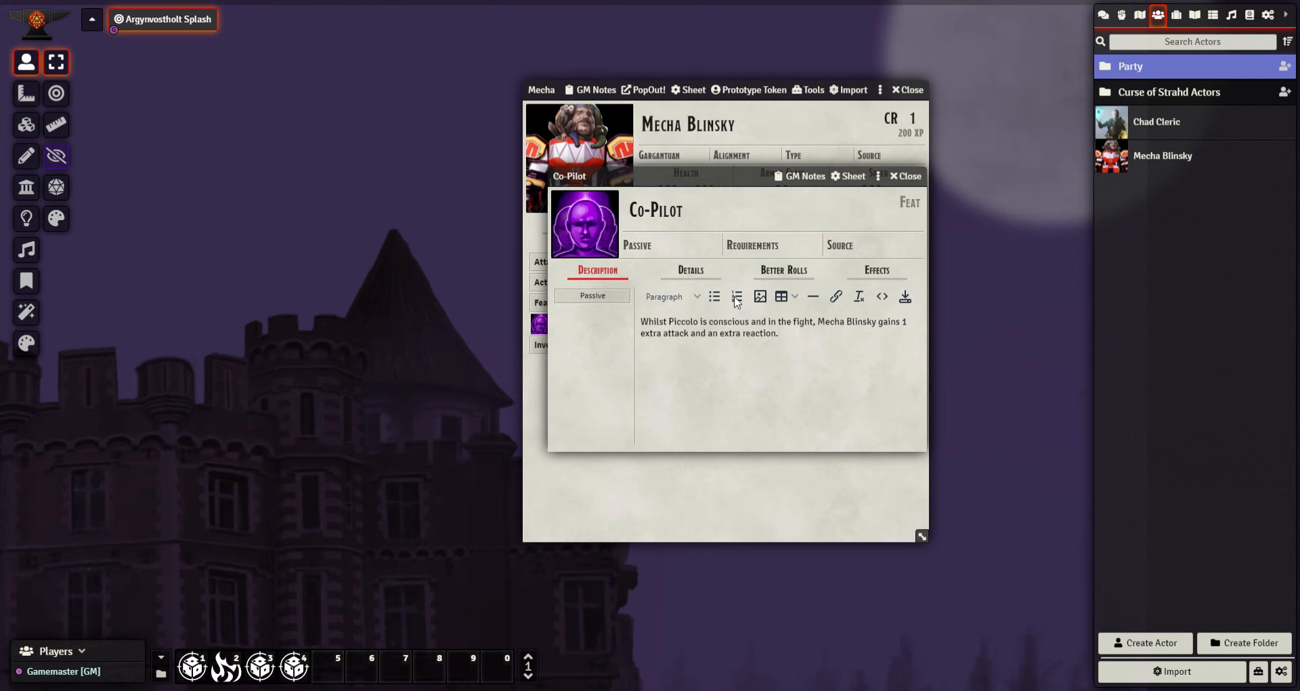
- Browse Co-Pilot's Details, Better Rolls and Effects tabs, then close the feature window
click(690, 269)
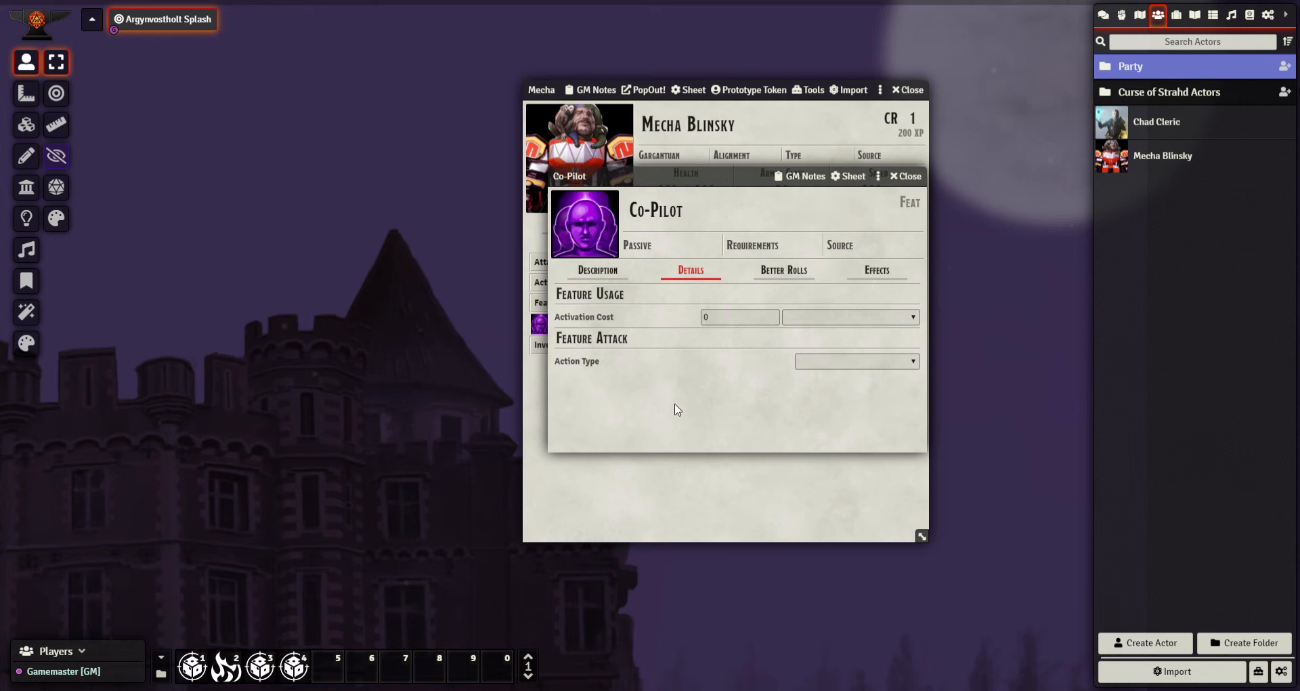
click(782, 269)
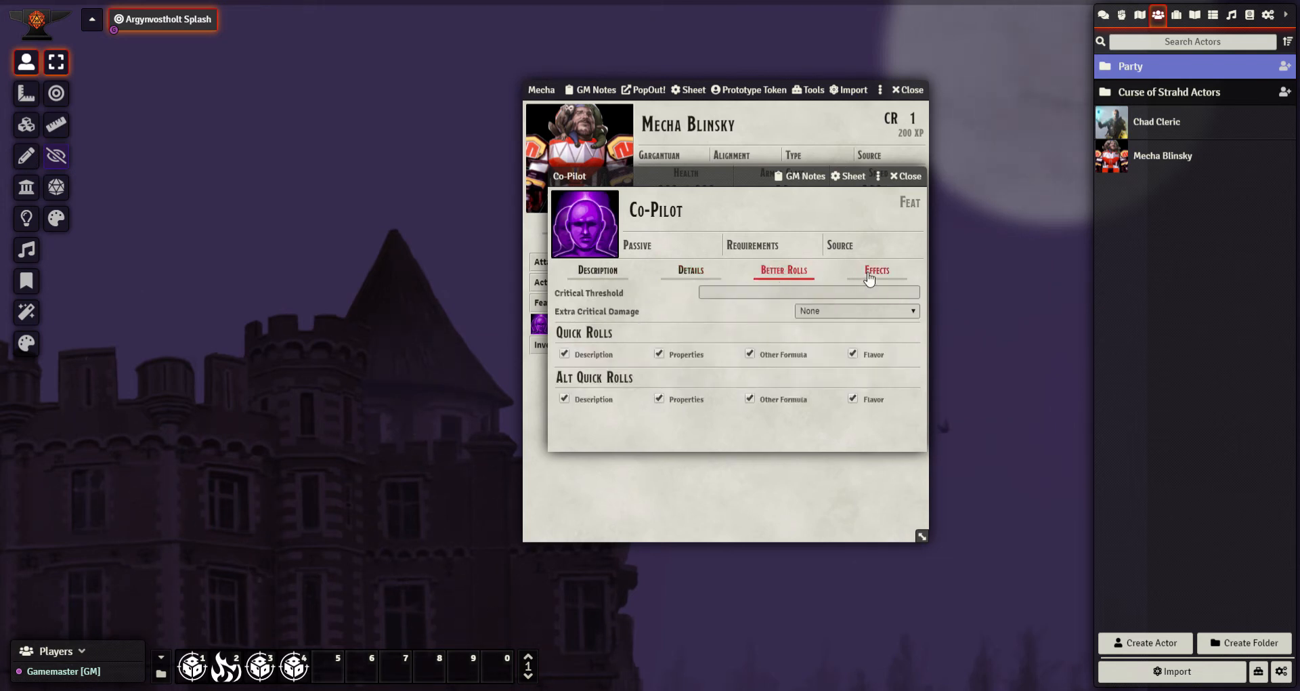
click(877, 271)
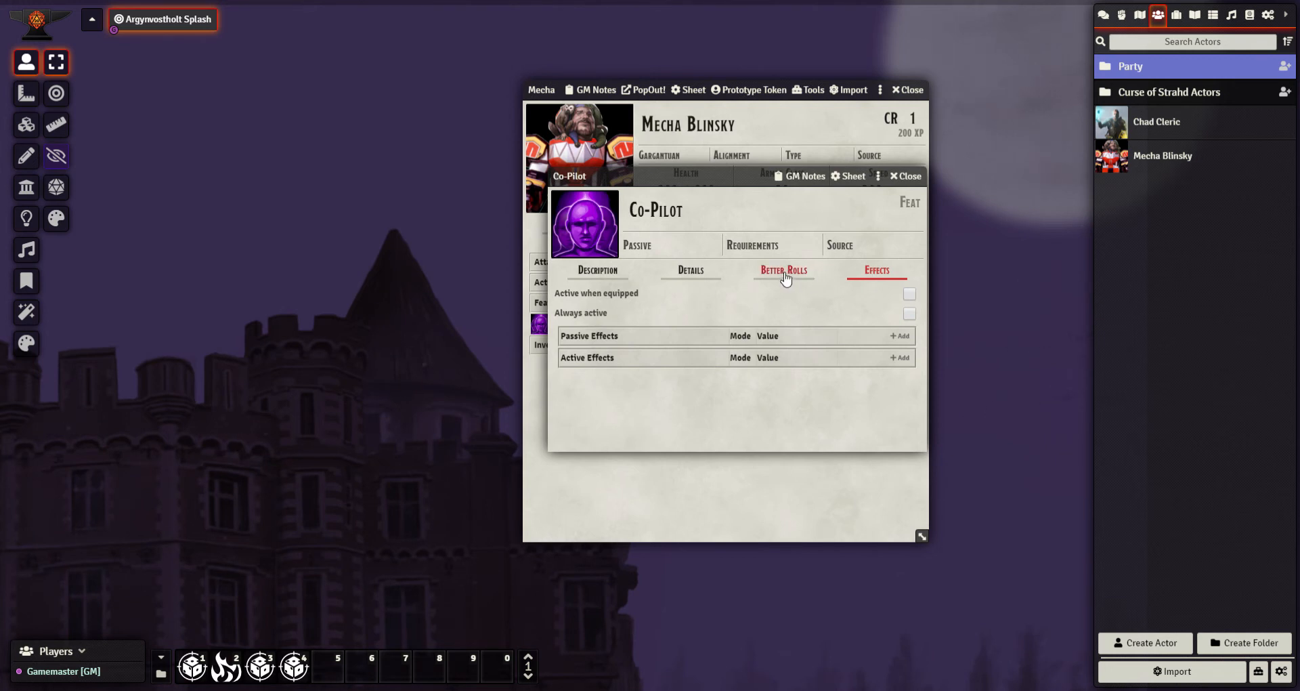
click(782, 270)
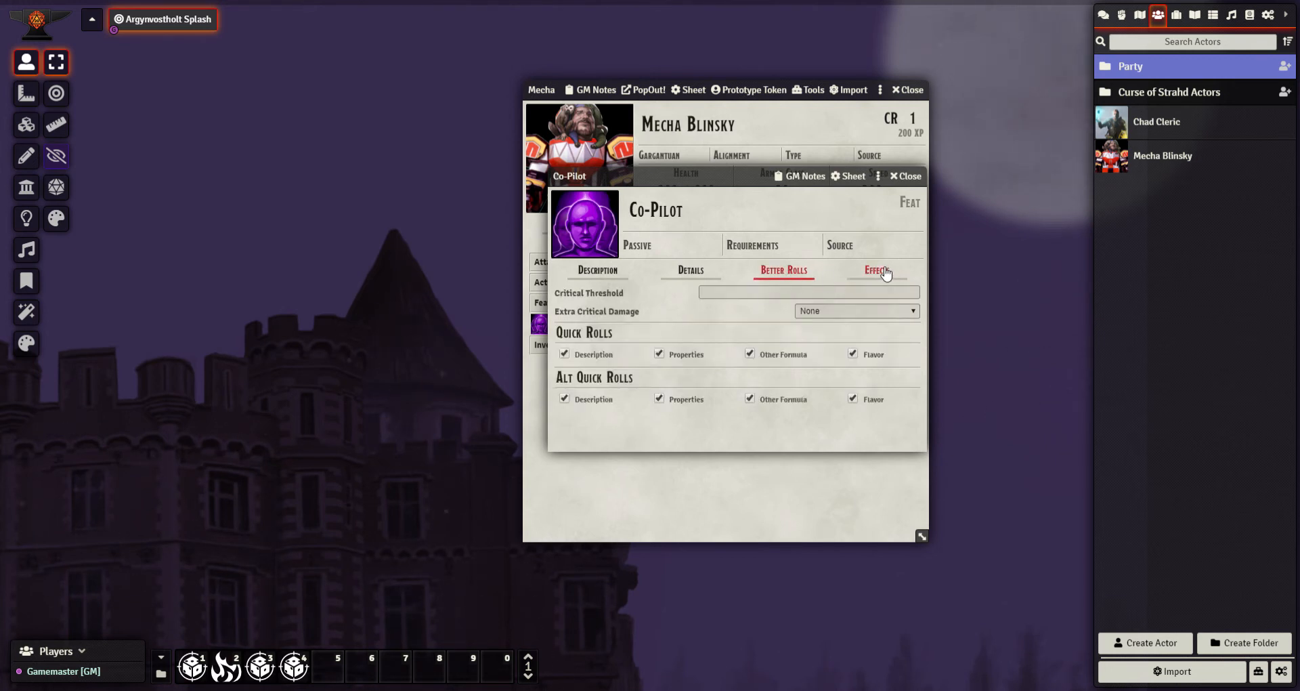
click(876, 269)
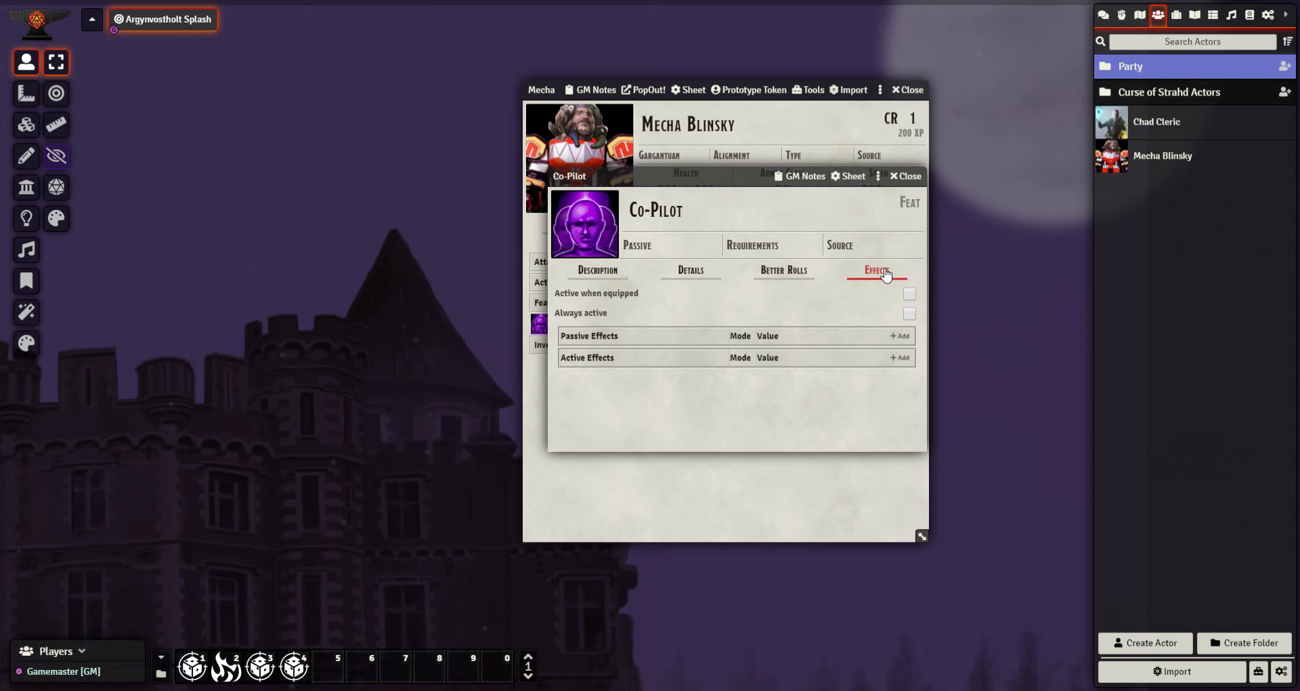
mouse_move(752, 269)
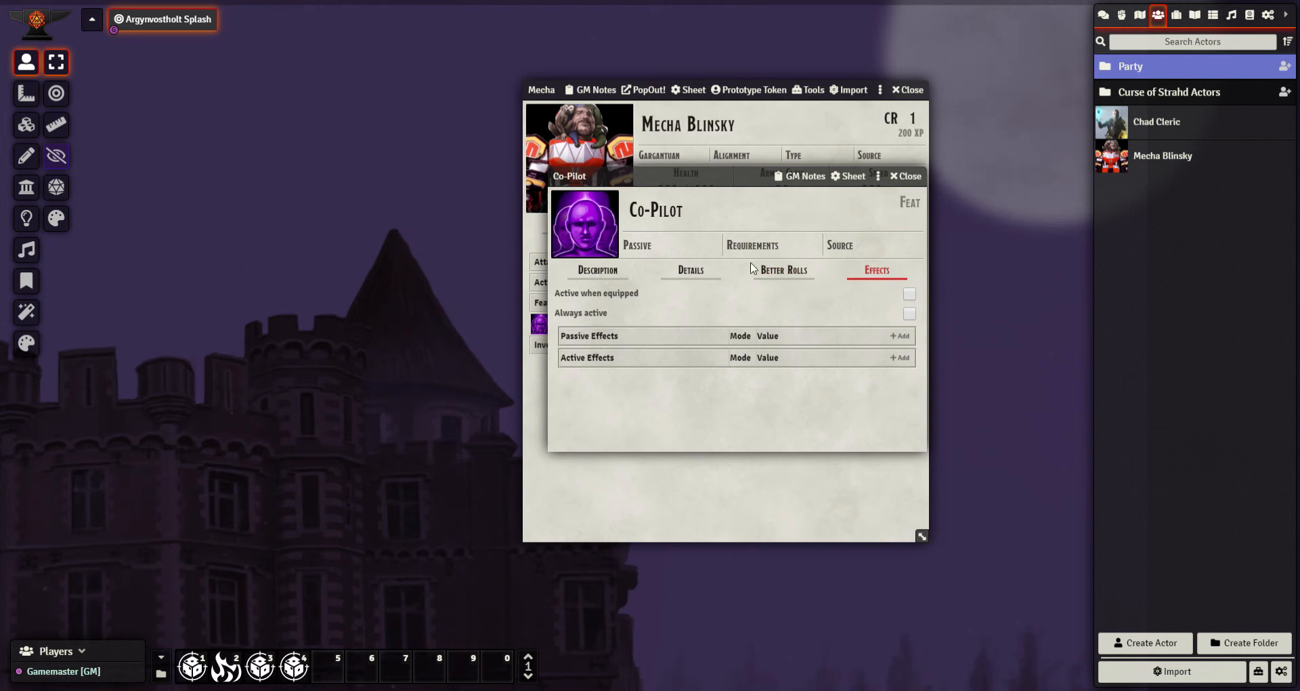
click(781, 270)
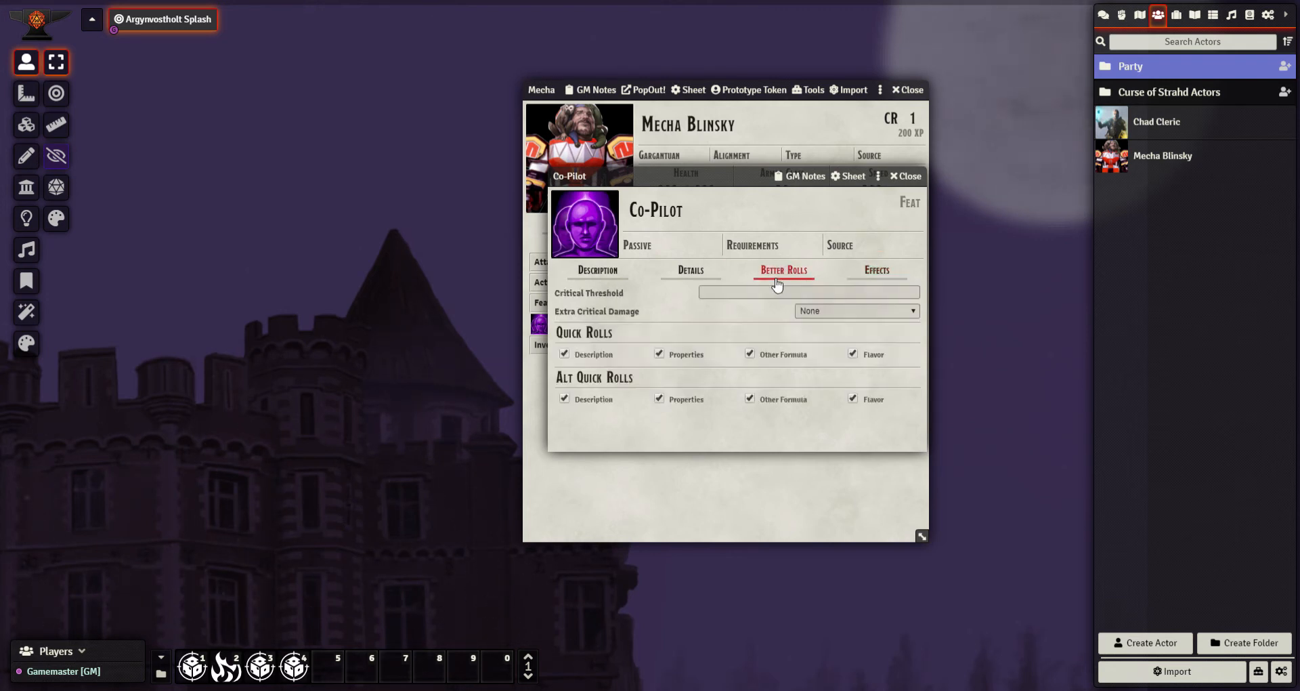
mouse_move(591, 357)
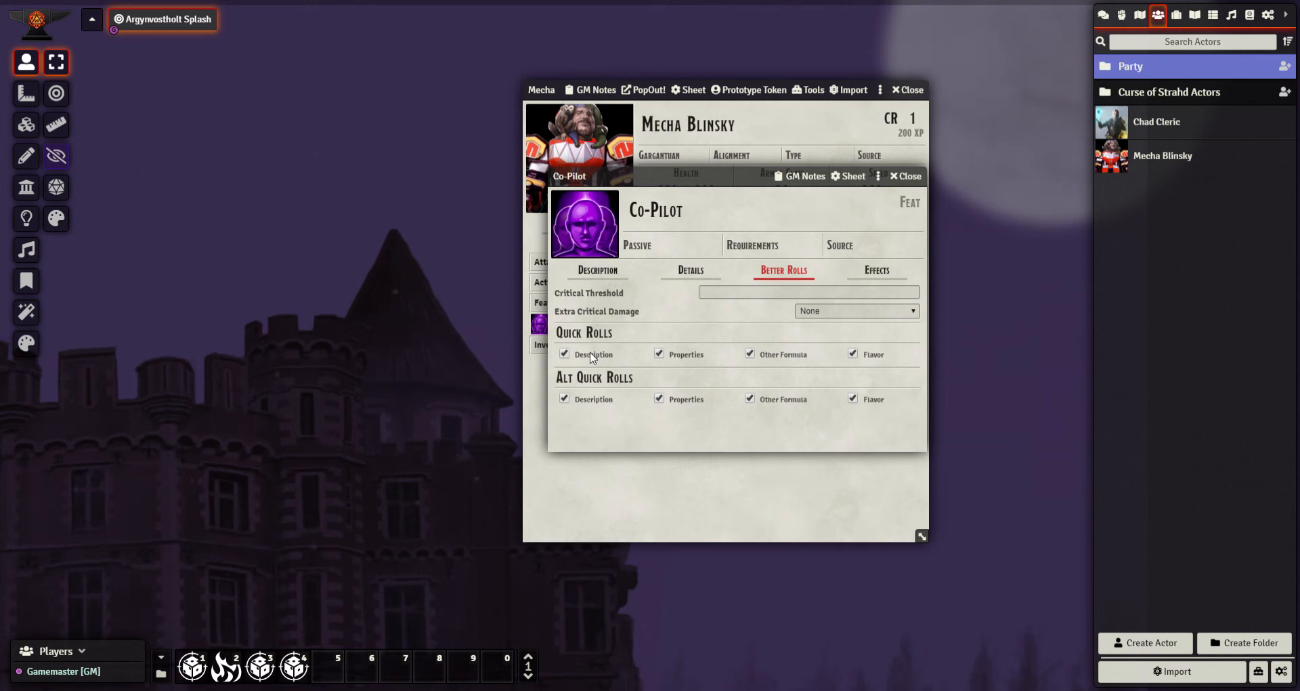
mouse_move(687, 258)
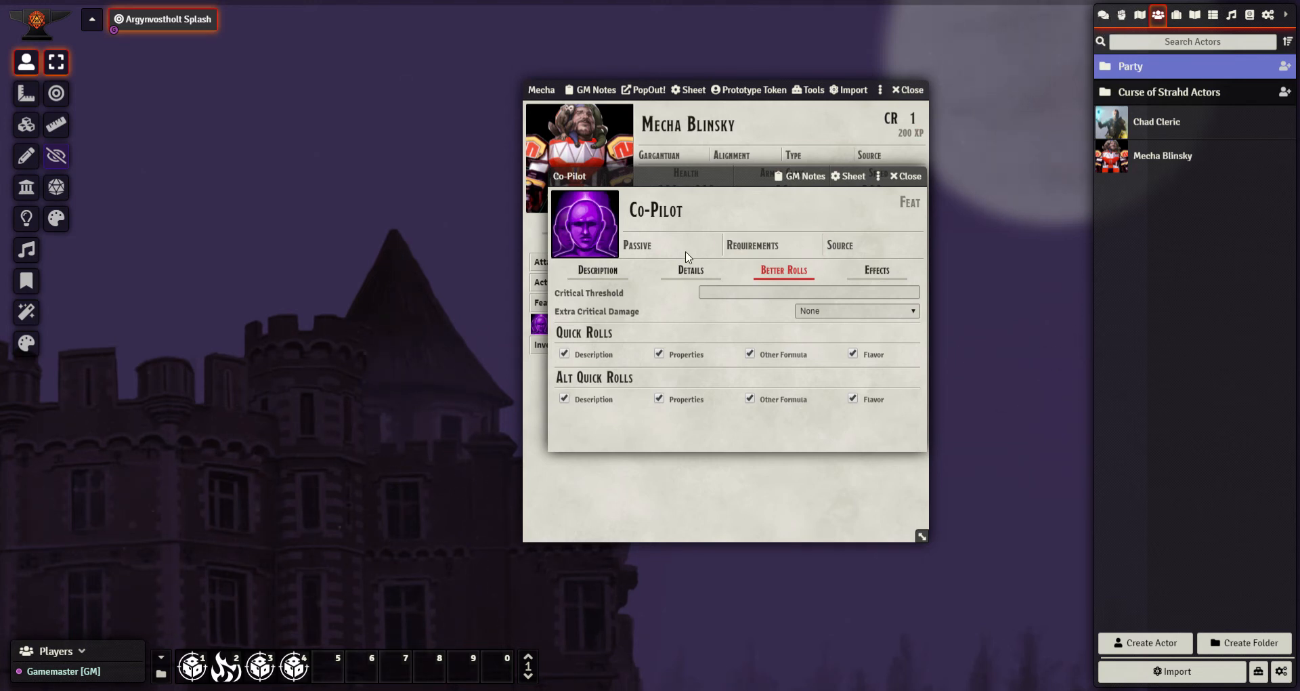
click(597, 271)
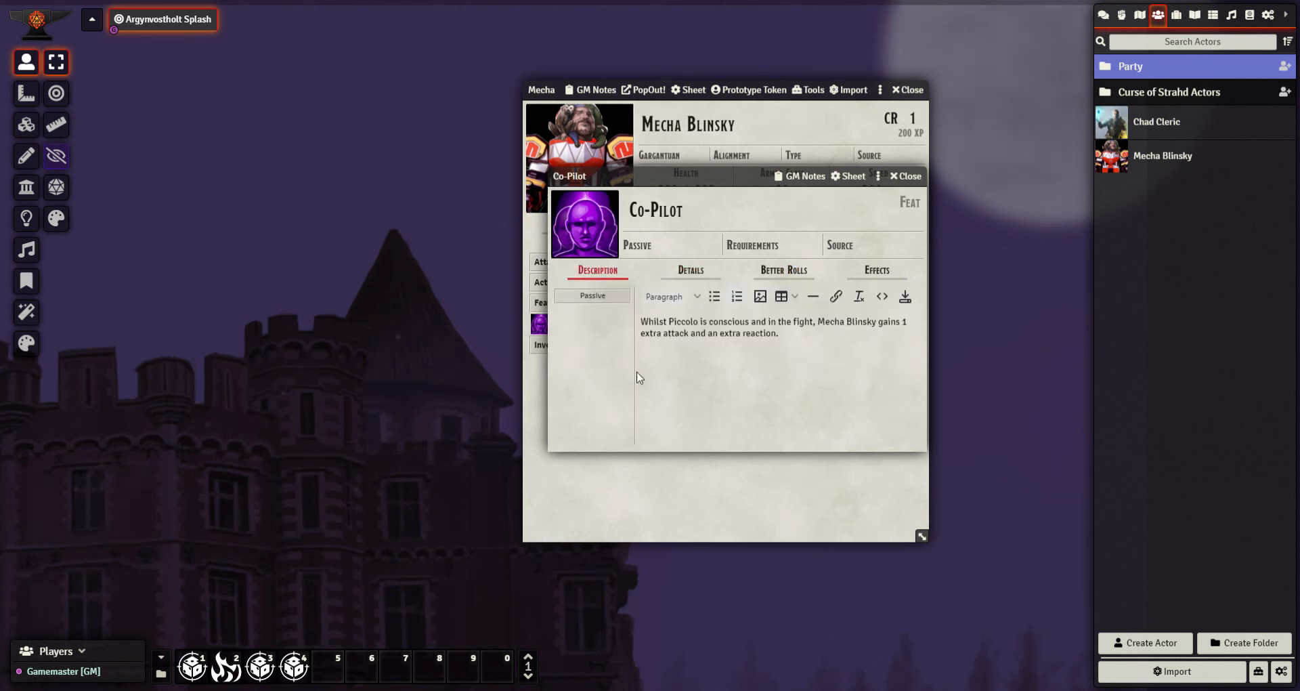
click(903, 176)
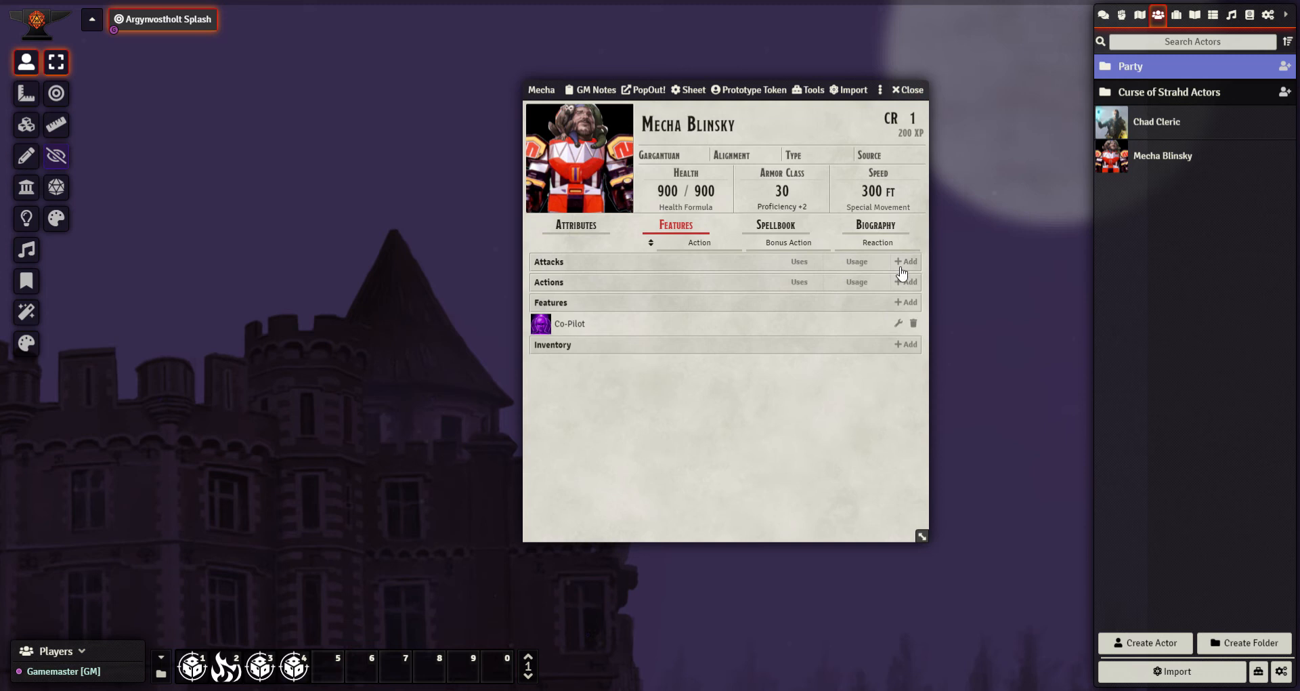
mouse_move(902, 286)
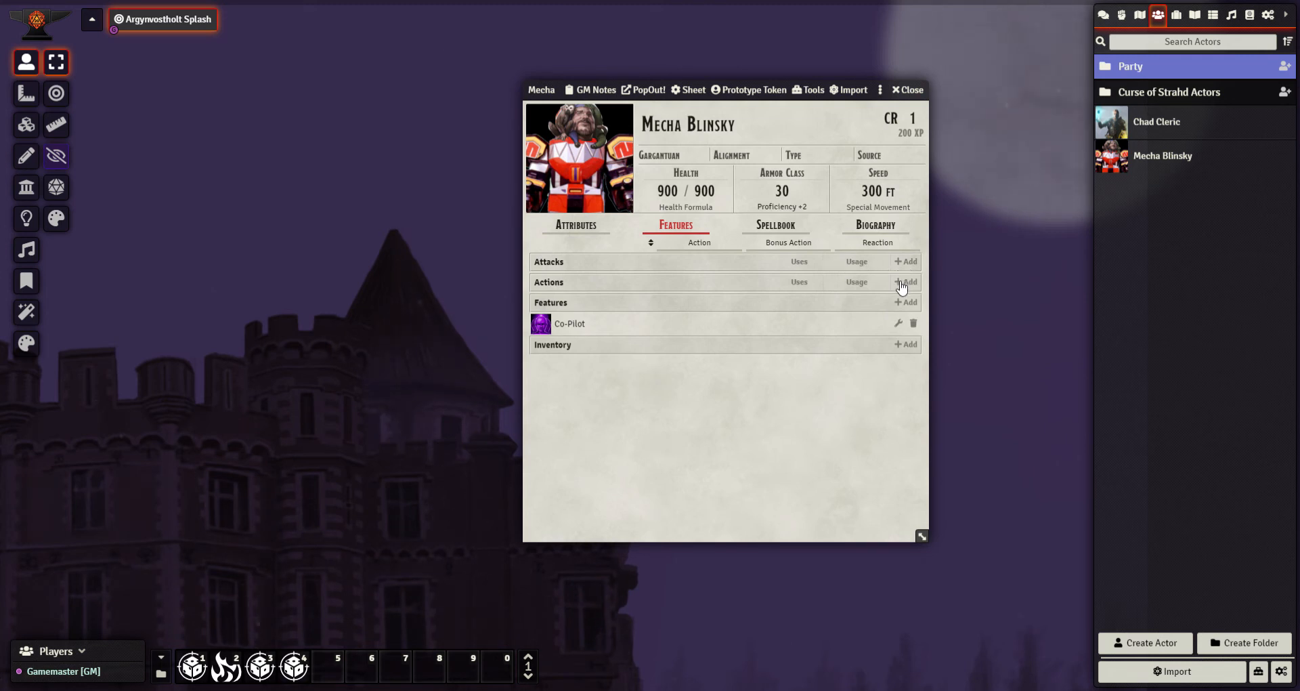
- Add a new Actions feature named 'Rocket Punch' and start choosing its icon
click(906, 282)
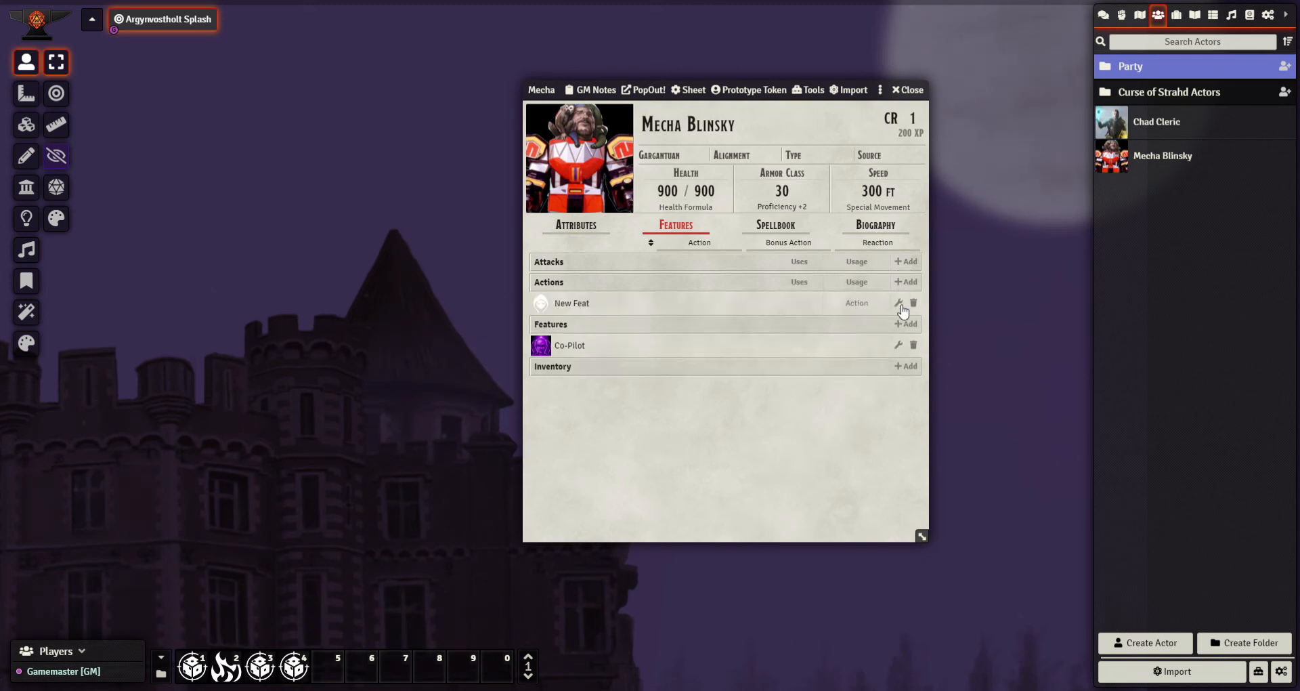
click(902, 302)
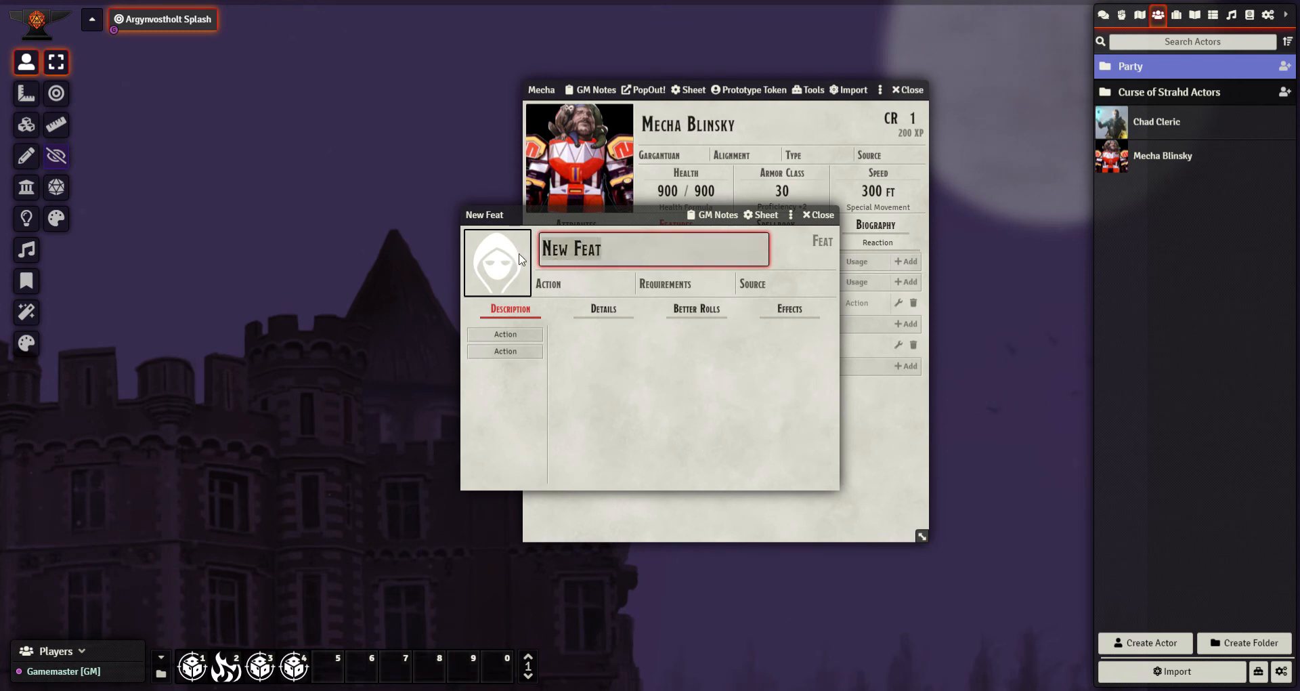
text(Rocket P)
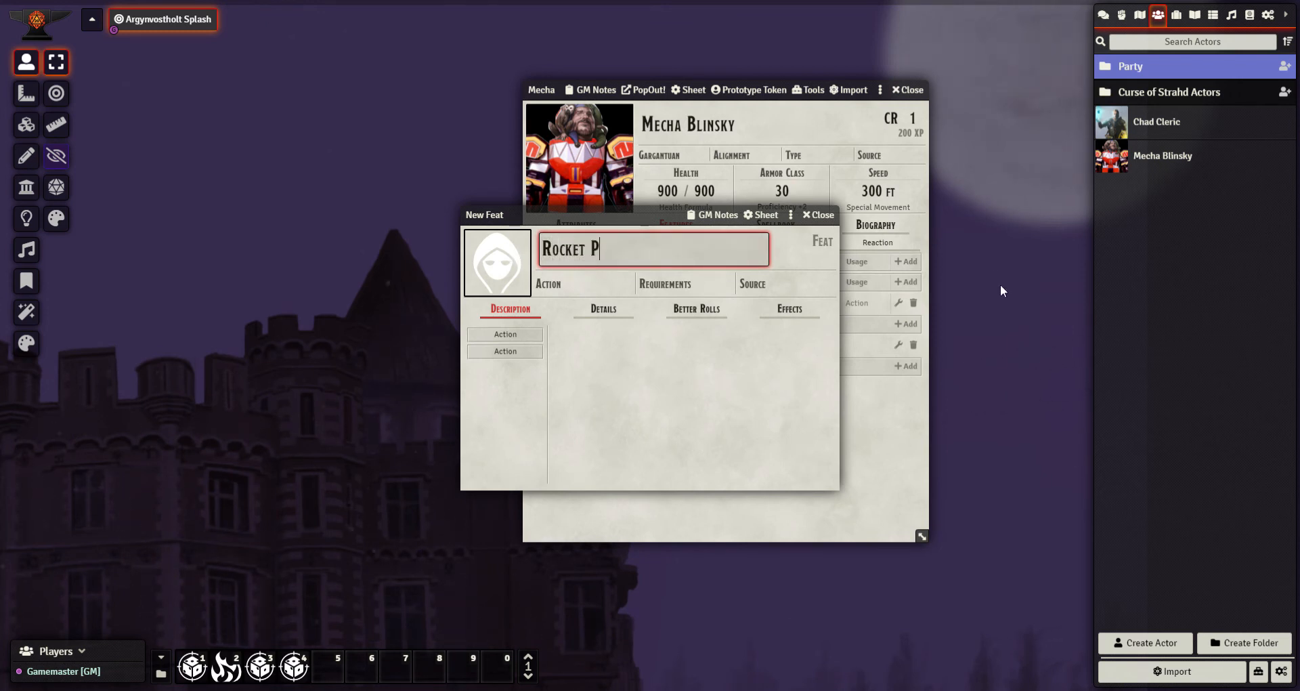
text(unch)
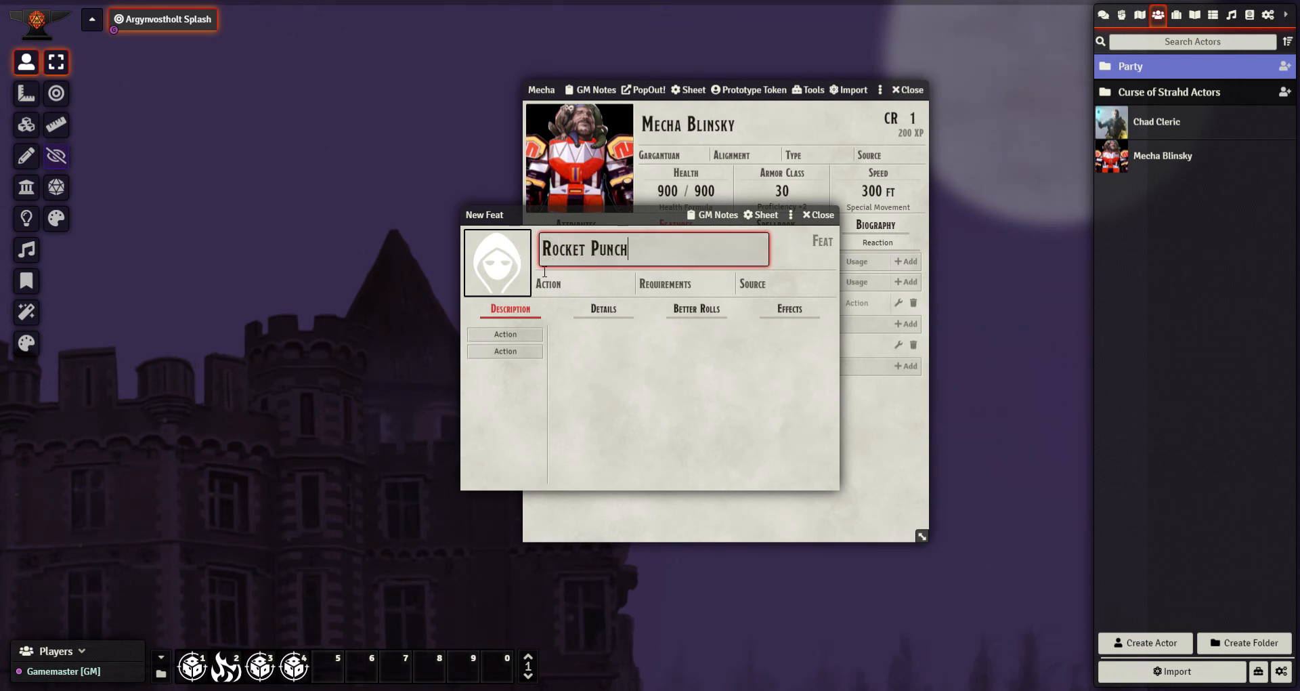
click(497, 261)
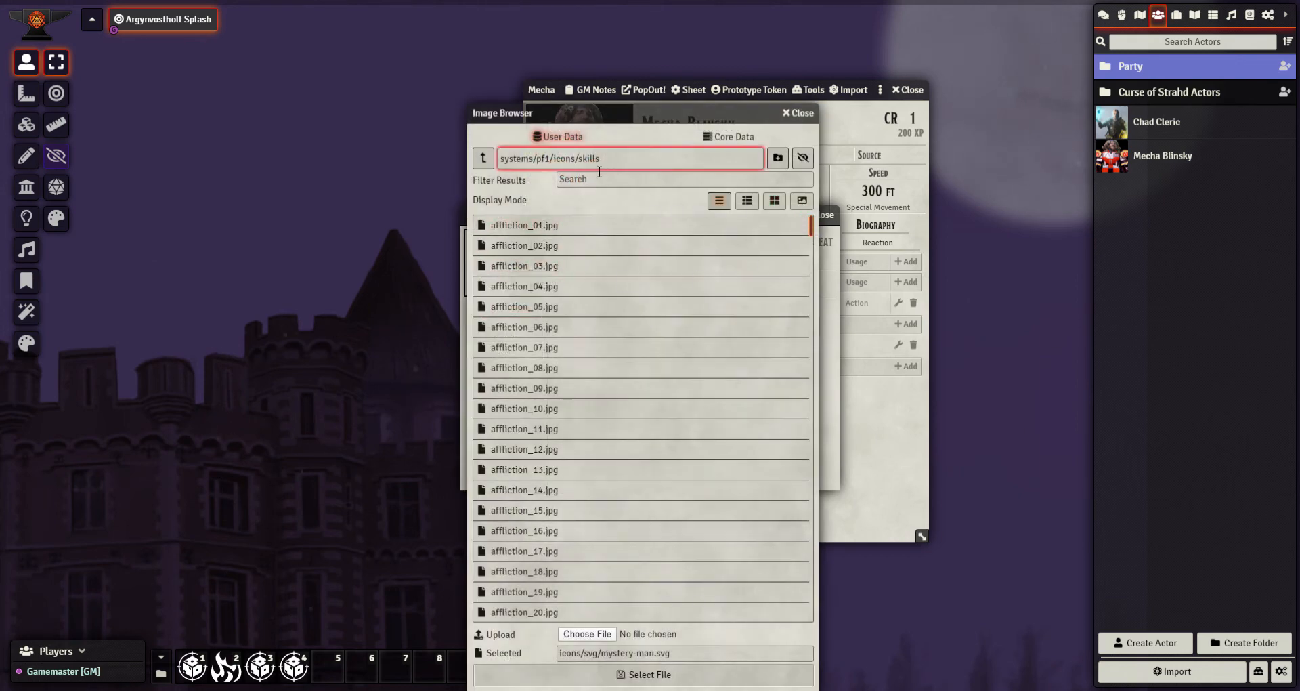
- Pick the fist thumbnail as Rocket Punch's icon and start its description
click(773, 200)
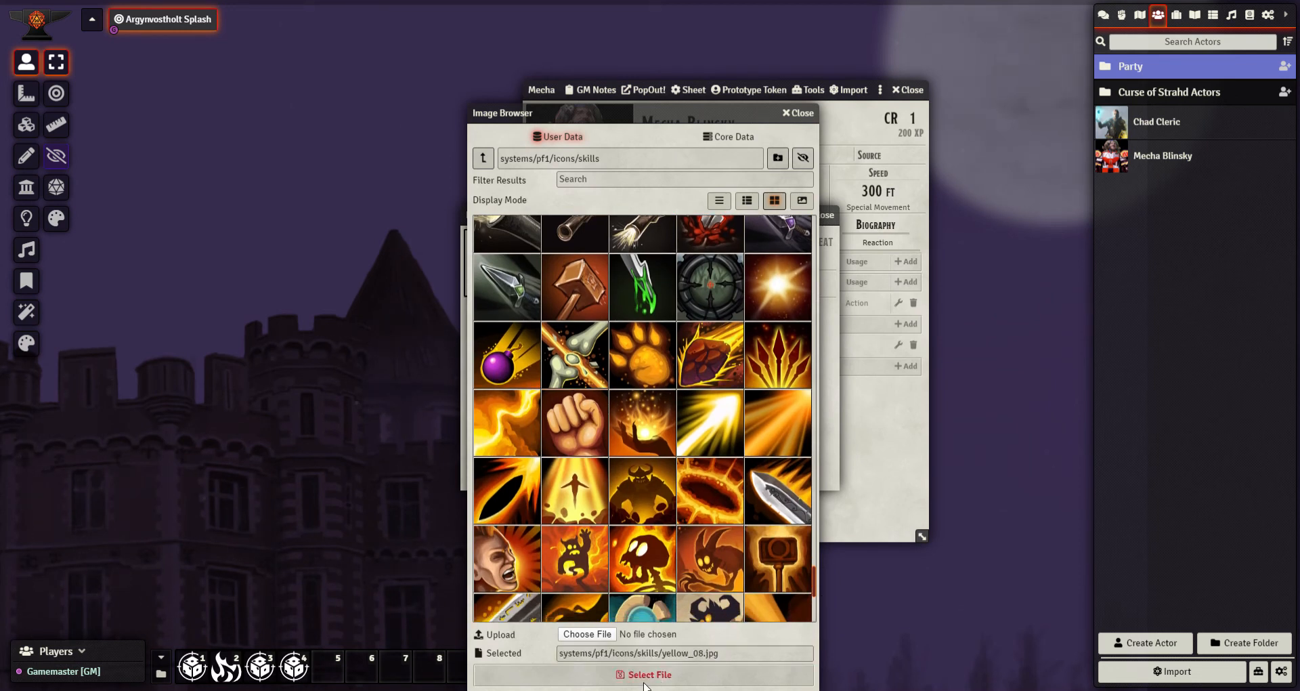
click(648, 674)
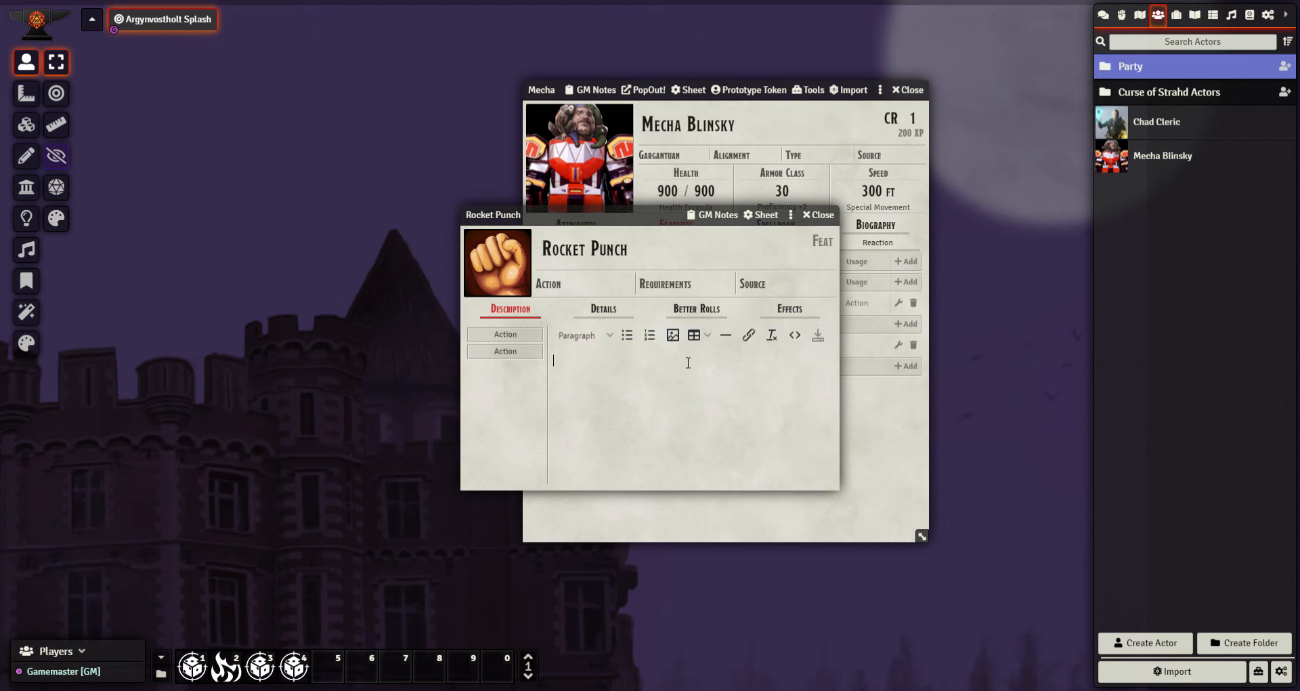
text(Blinsky)
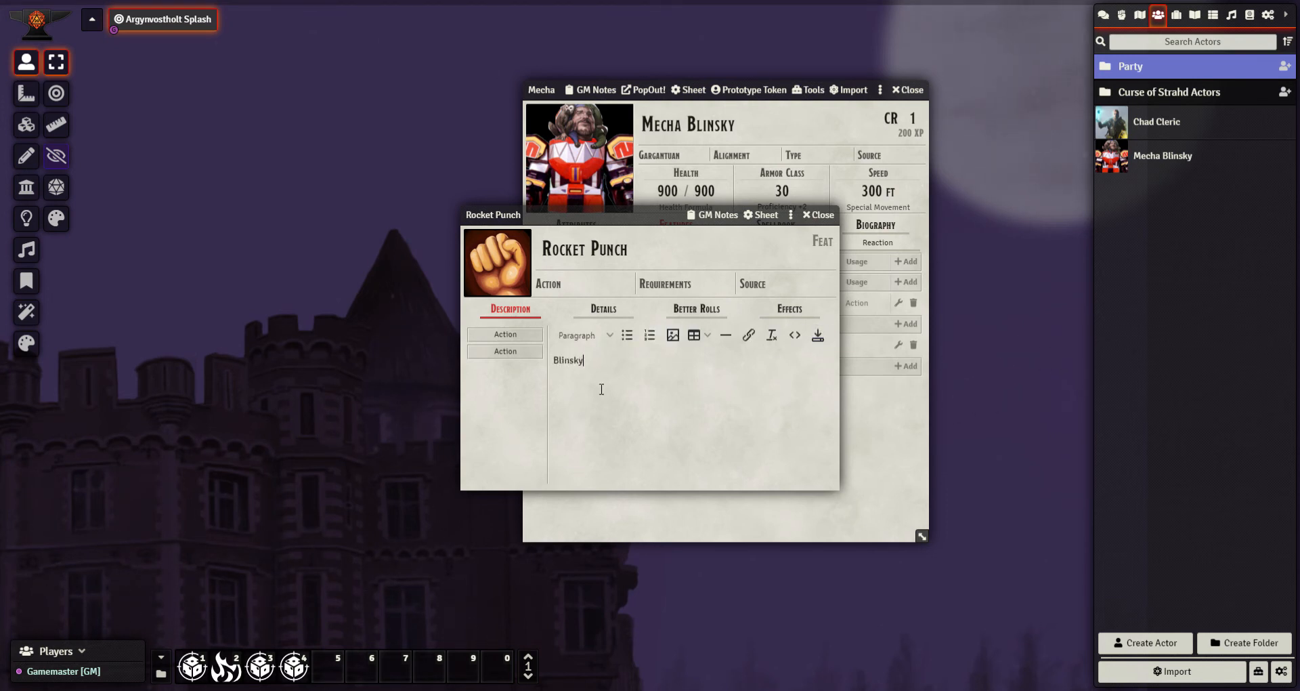
text(Mecha)
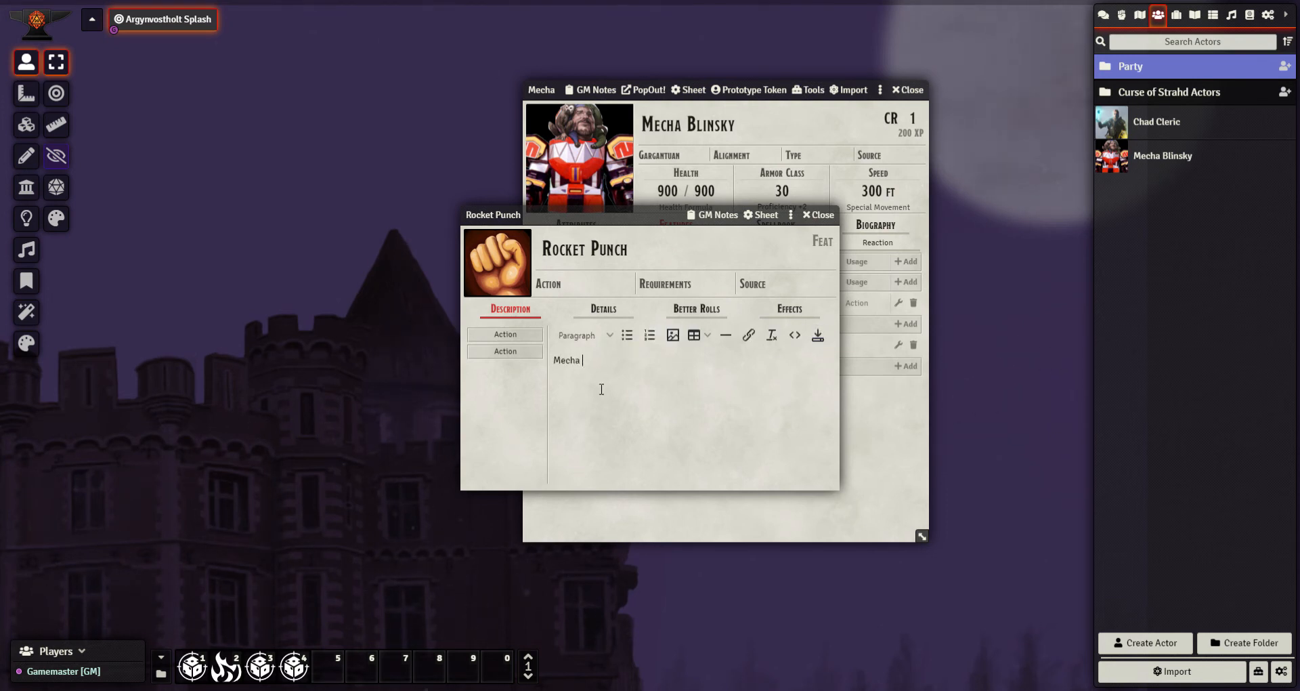
- Describe Mecha Blinsky firing his adamantine fist, causing massive damage to the enemy
text(Blinsky fire)
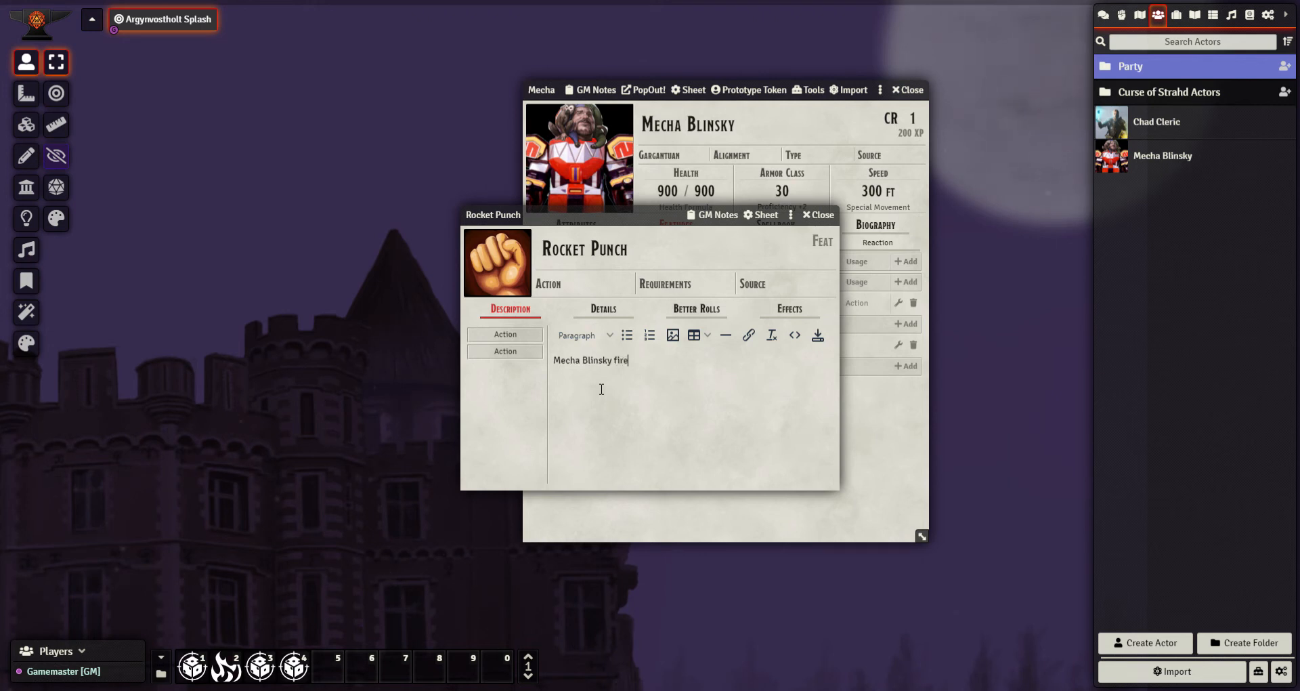
text(s his adamantine fis)
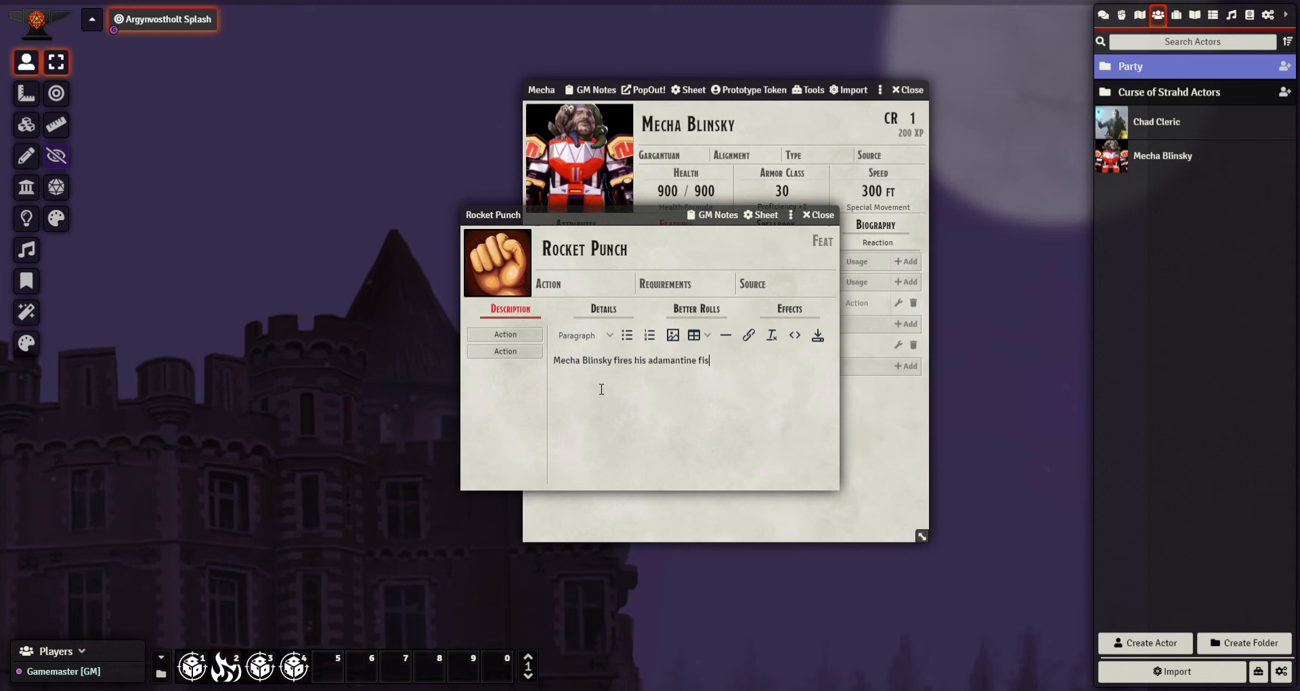
text(t, causing ma)
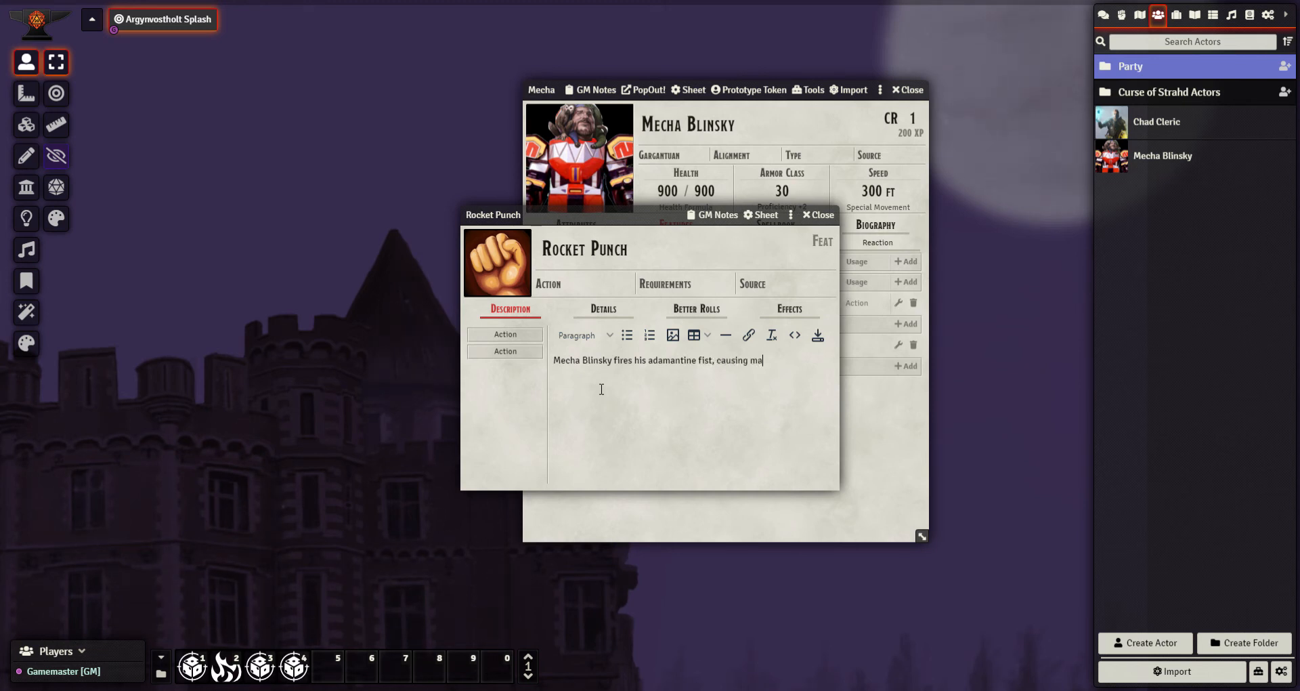
text(ssive damage to t)
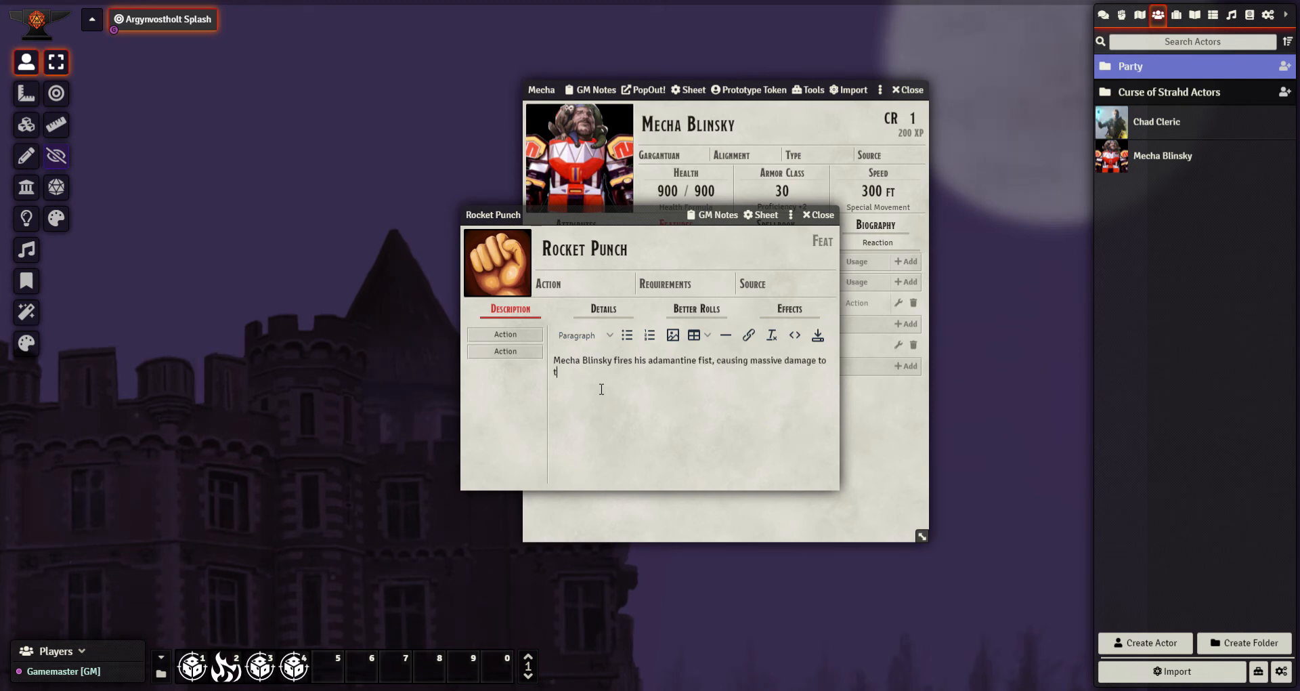
text(he enemy.)
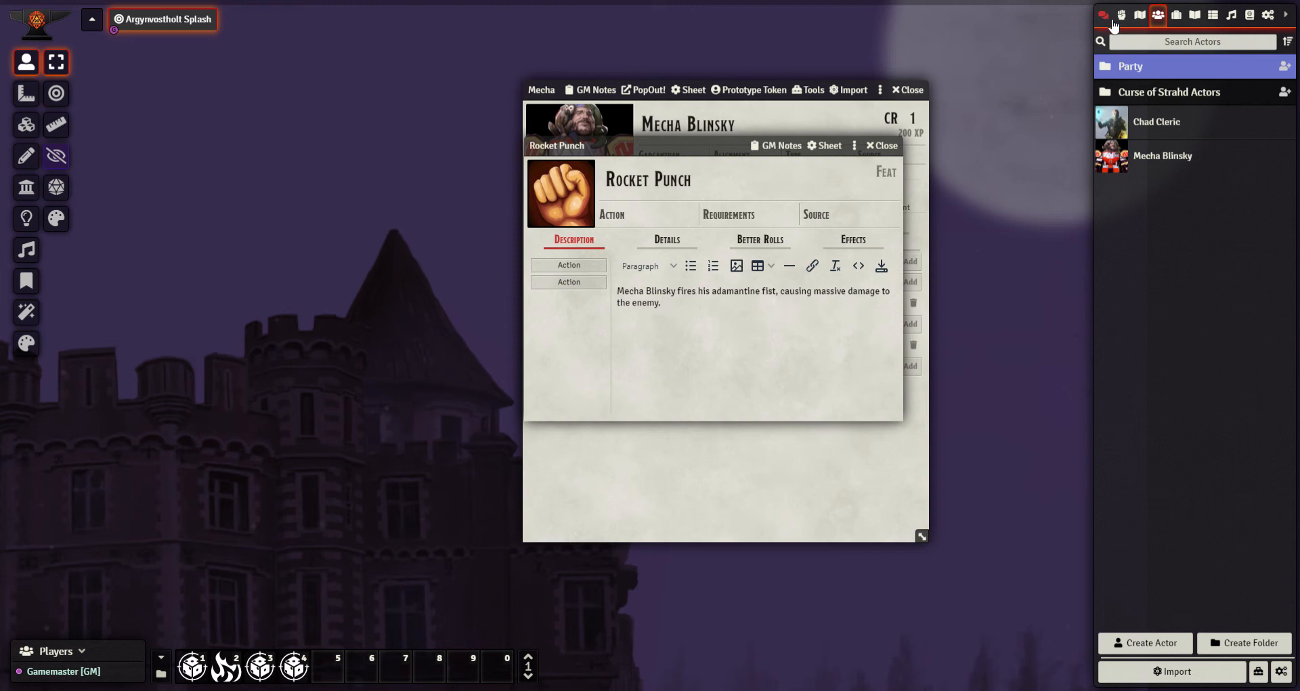
mouse_move(732, 154)
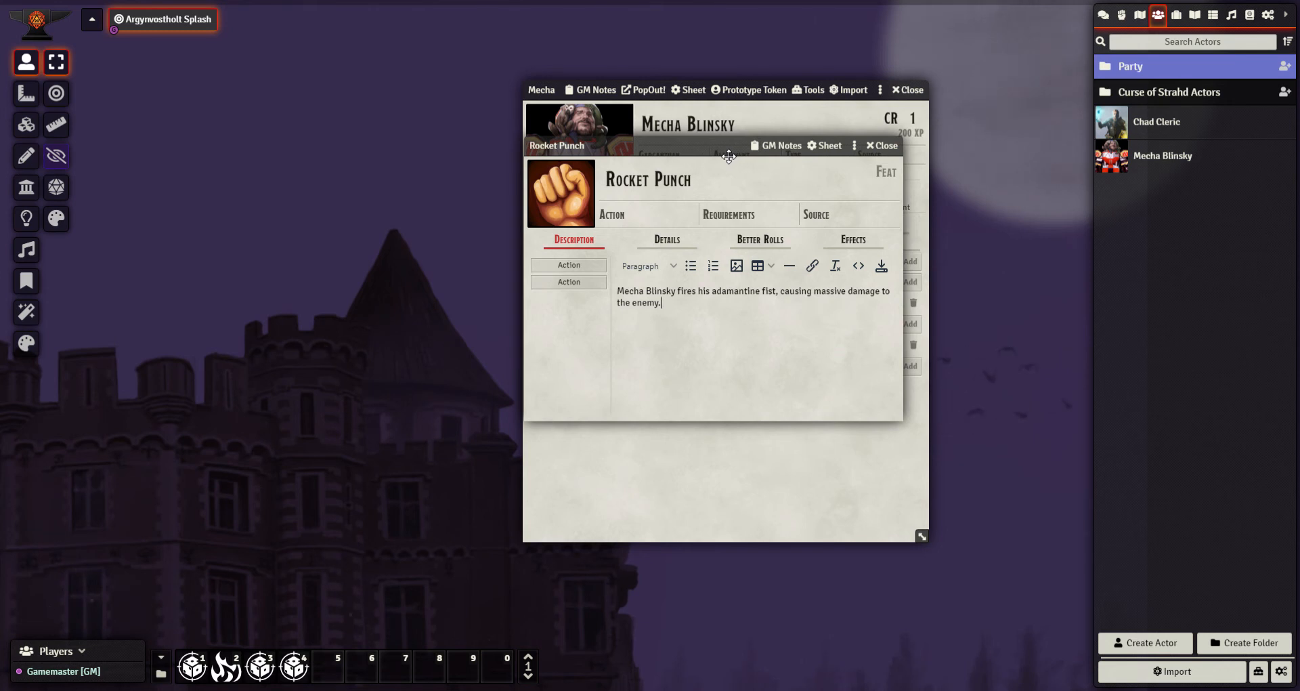
mouse_move(673, 304)
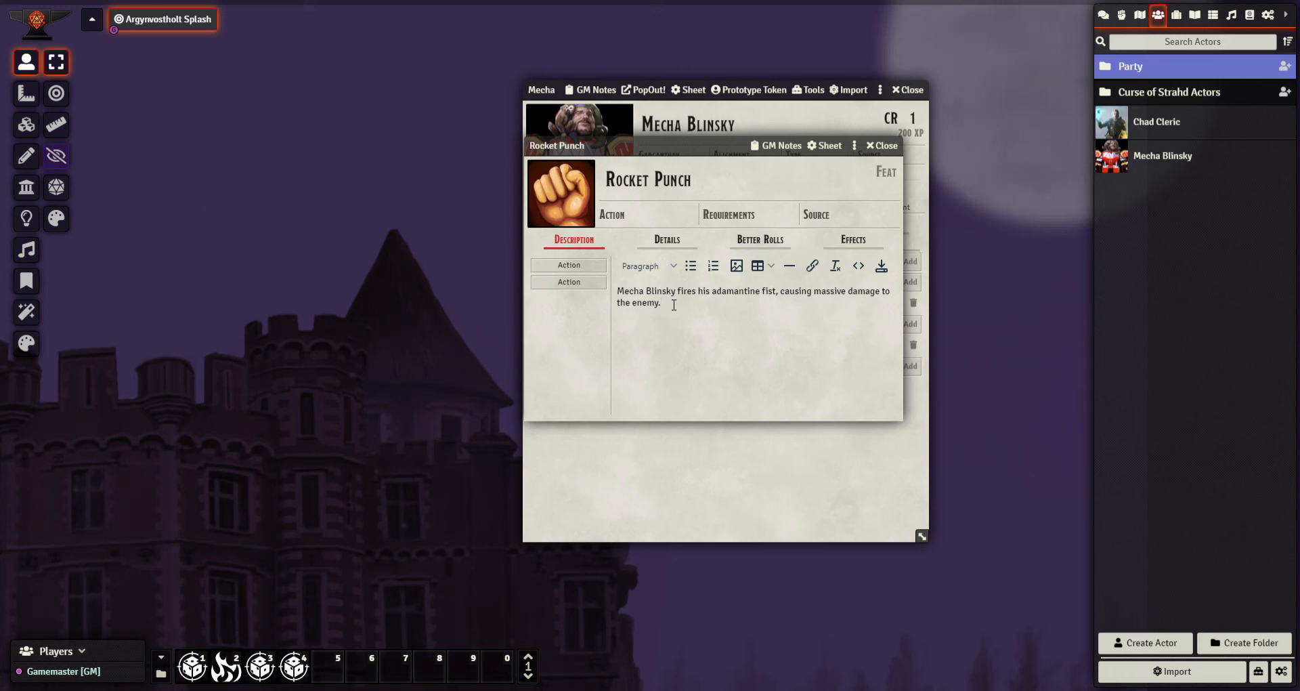
click(662, 302)
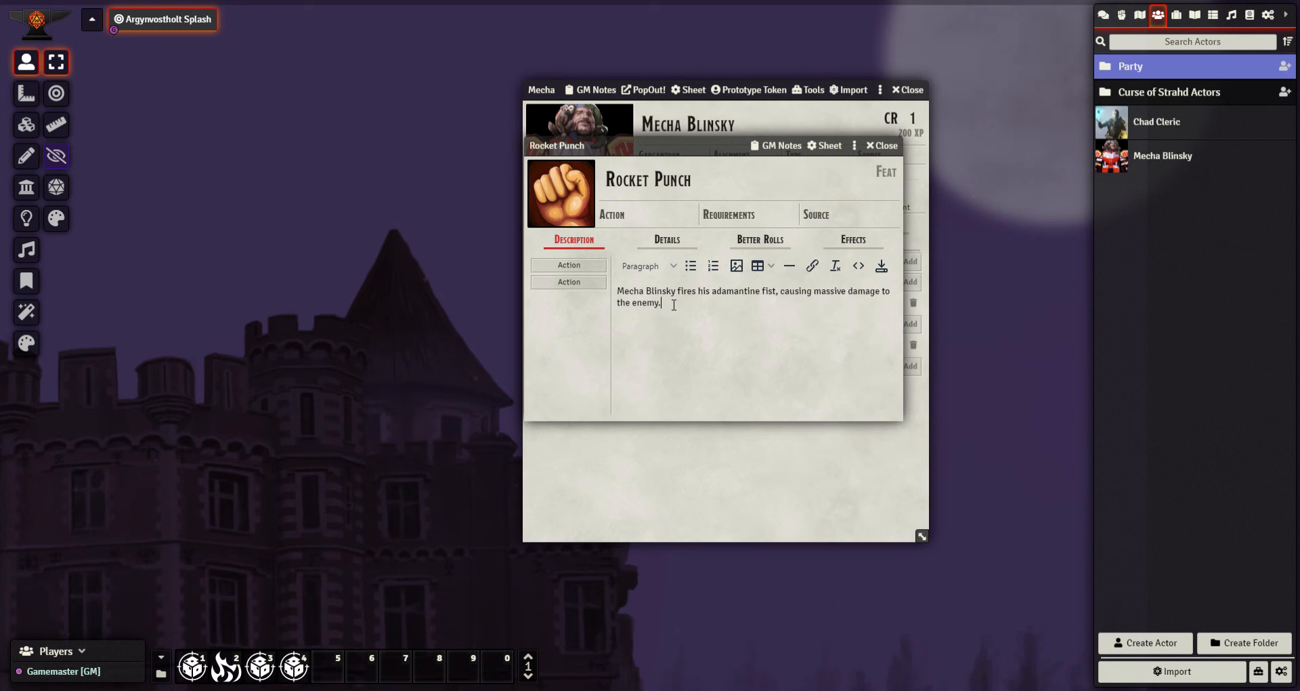
click(715, 179)
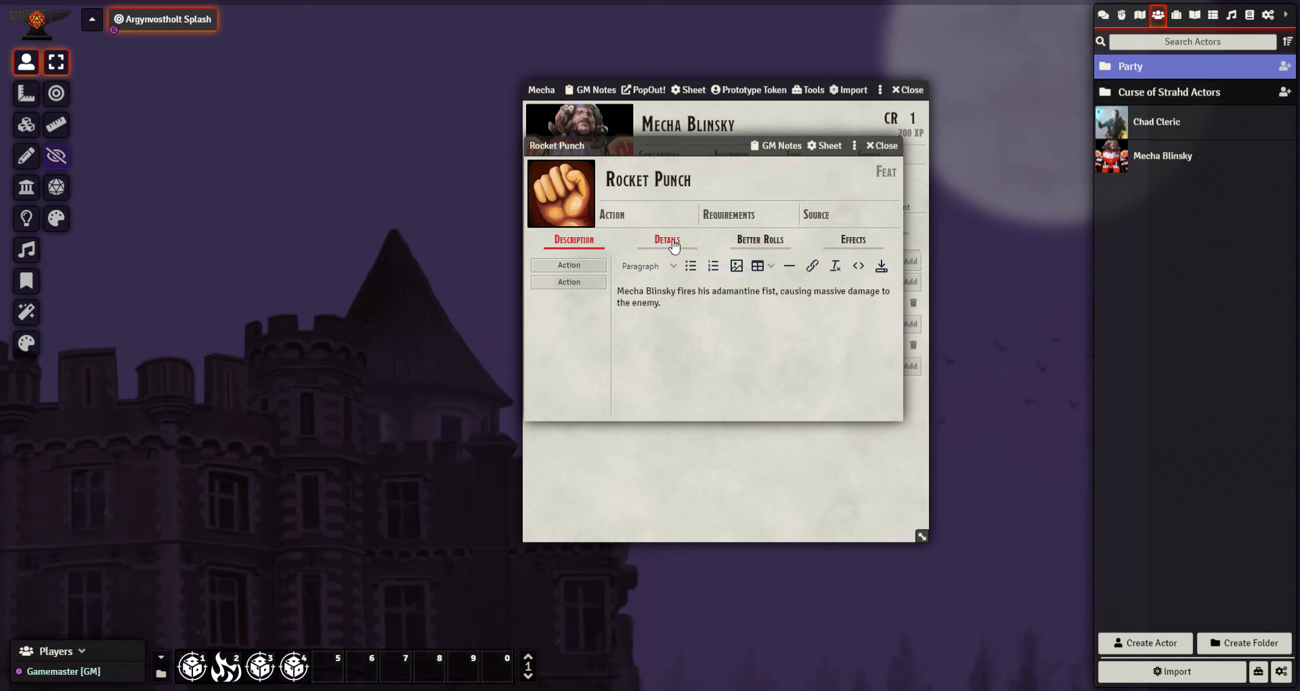
- Set Rocket Punch's activation cost to 1 action in its usage details
click(667, 240)
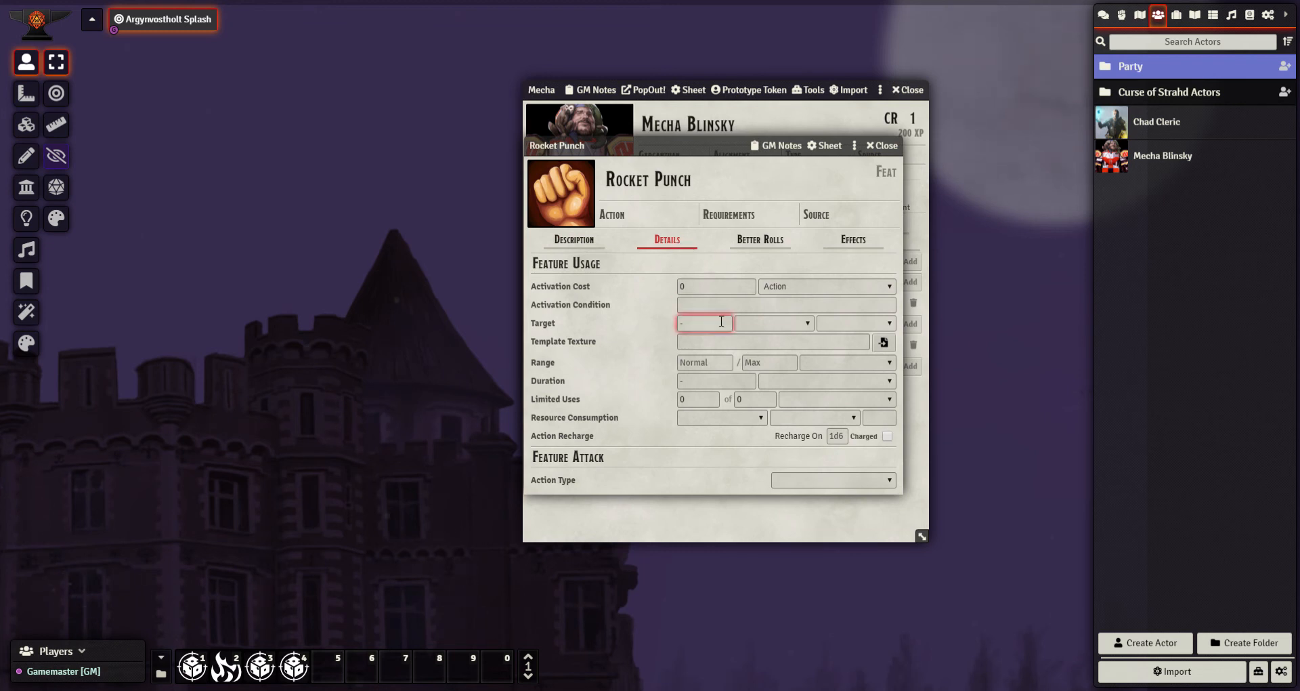
mouse_move(832, 285)
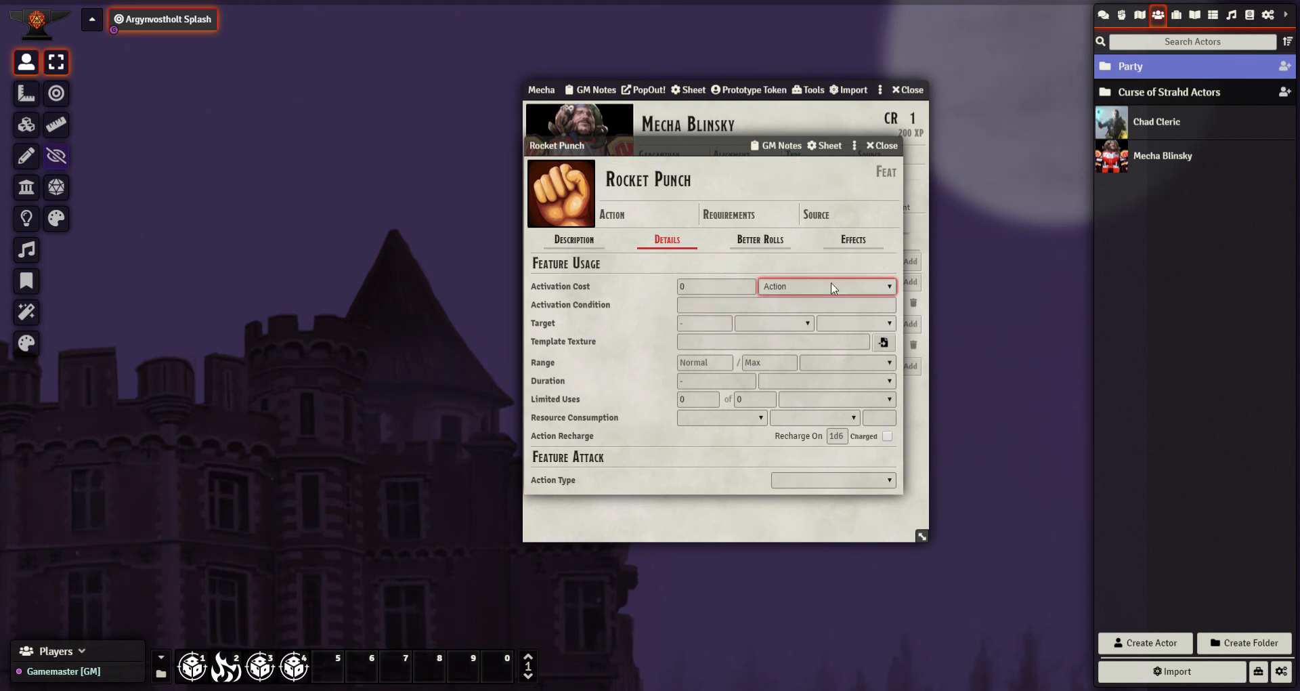
click(715, 285)
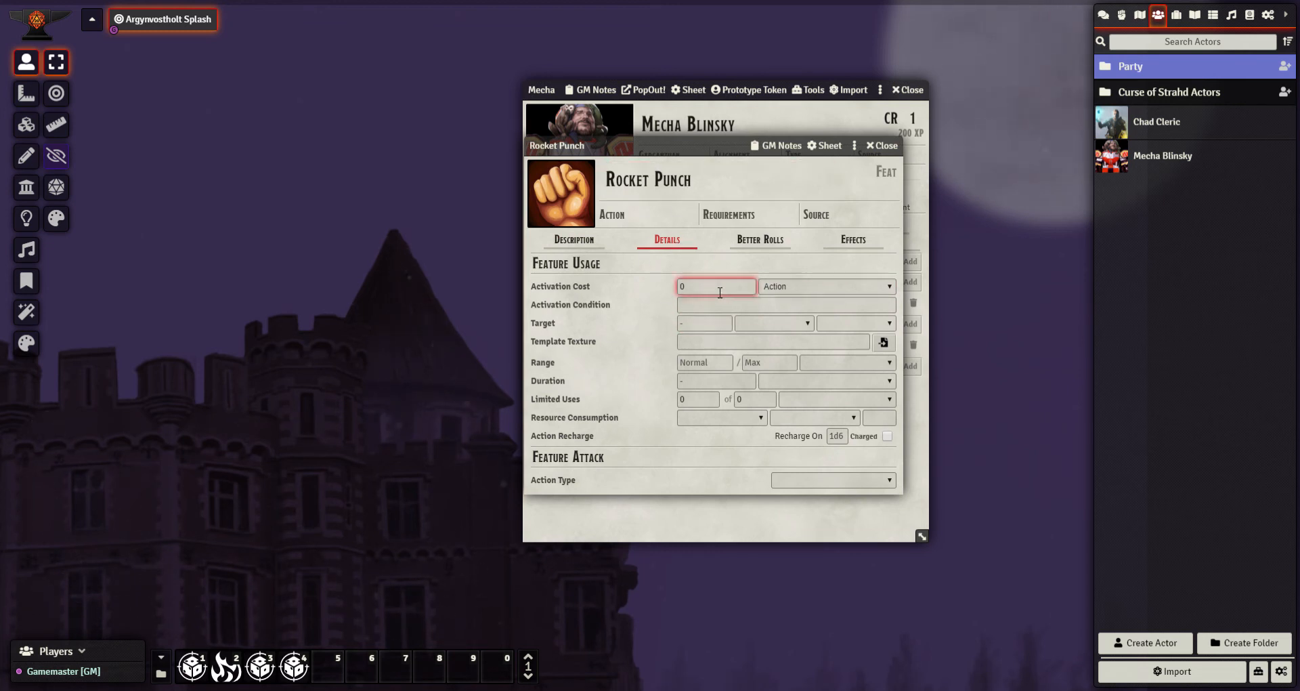
text(1)
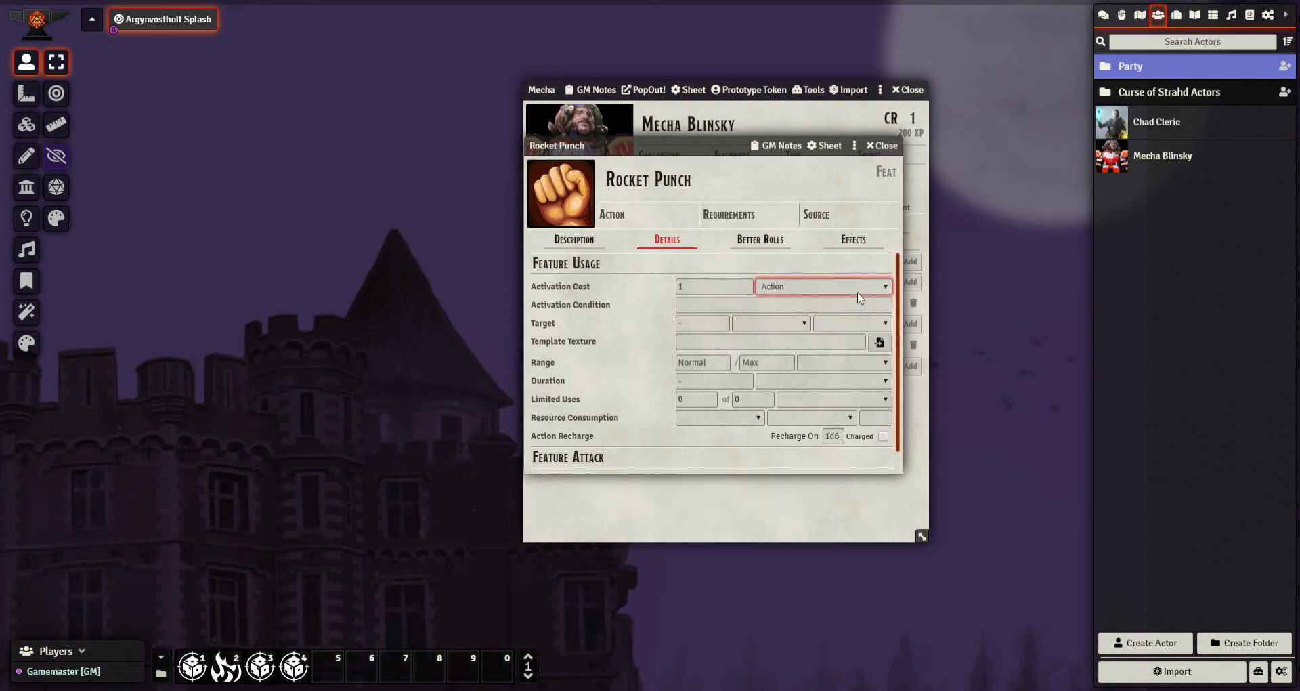
mouse_move(804, 336)
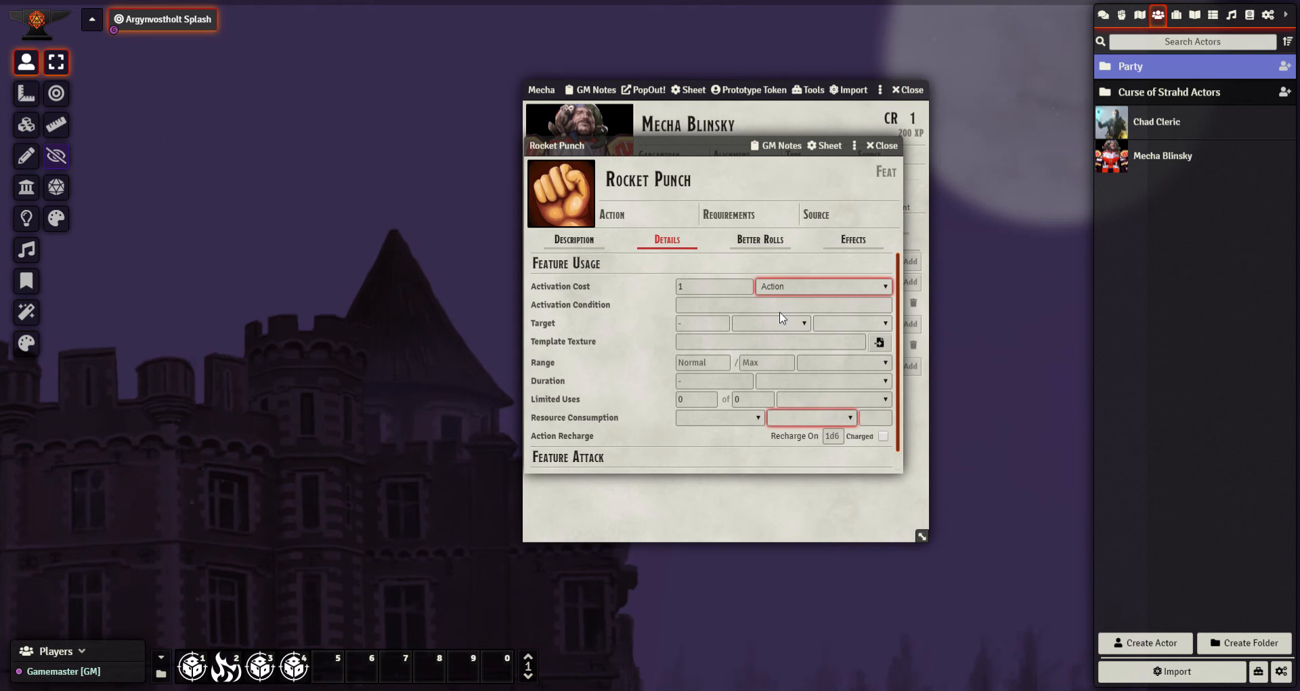
click(783, 305)
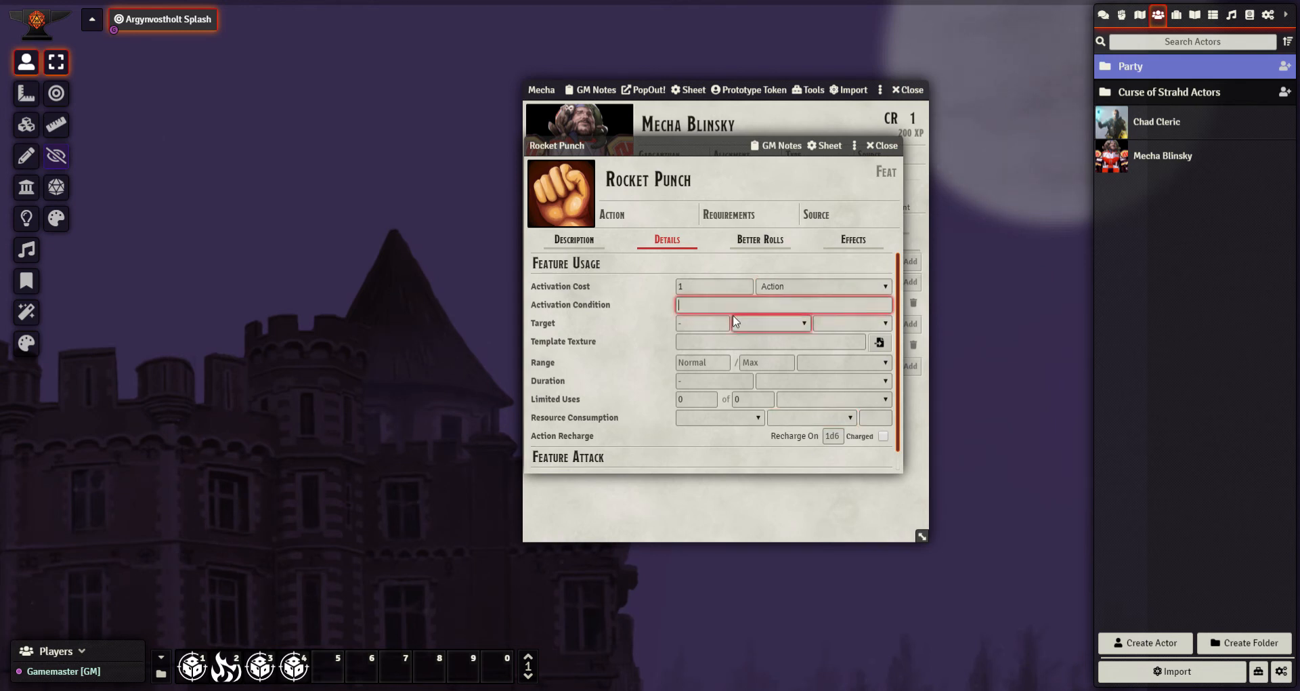
mouse_move(784, 305)
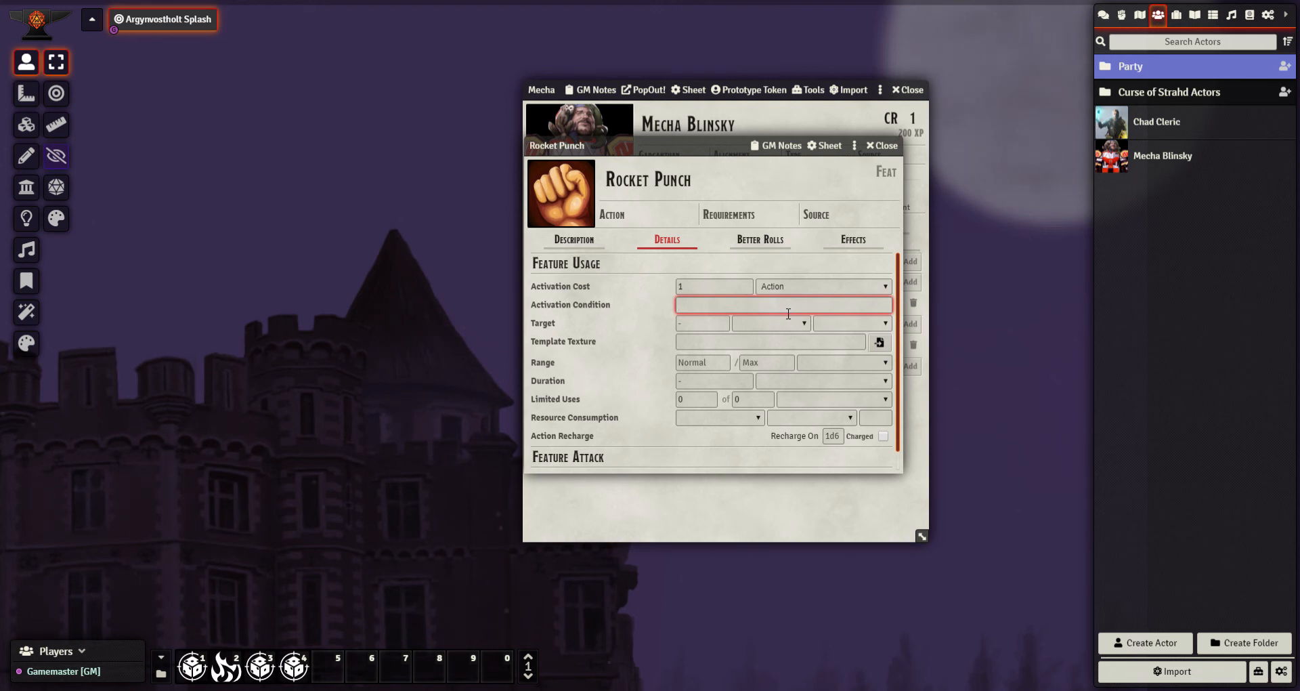
mouse_move(722, 308)
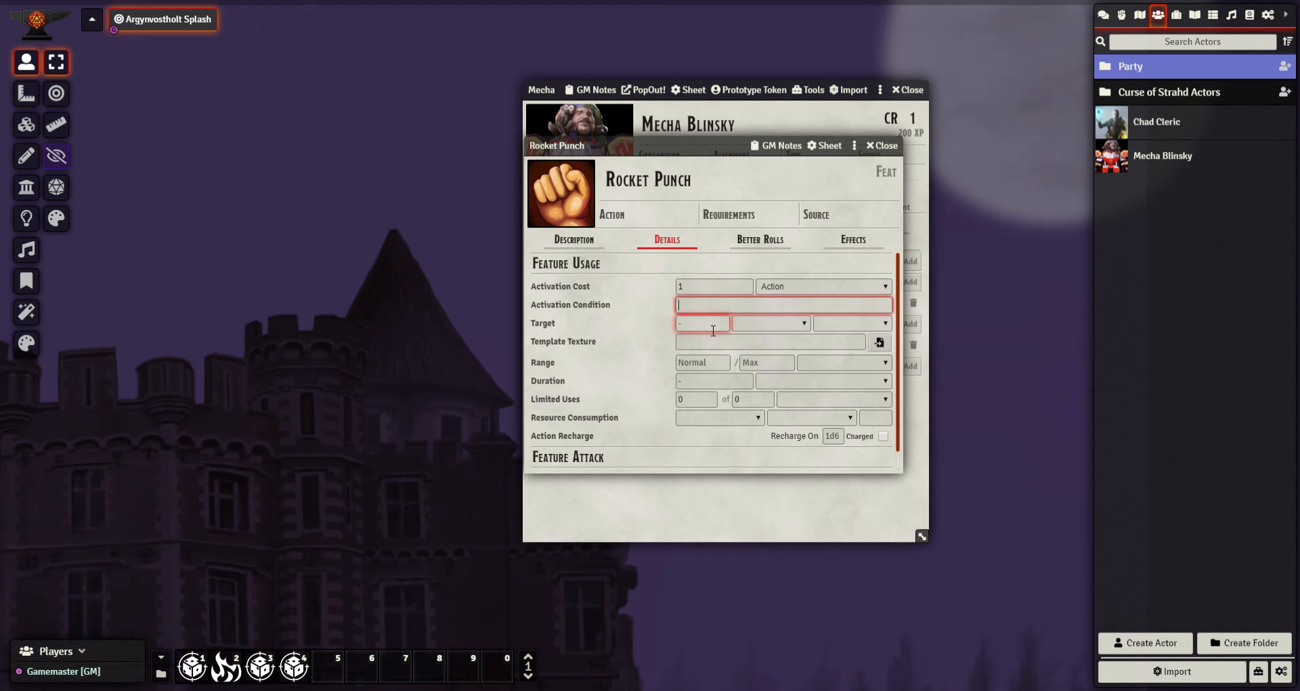
- Set the target to an Enemy at 100 feet
click(770, 323)
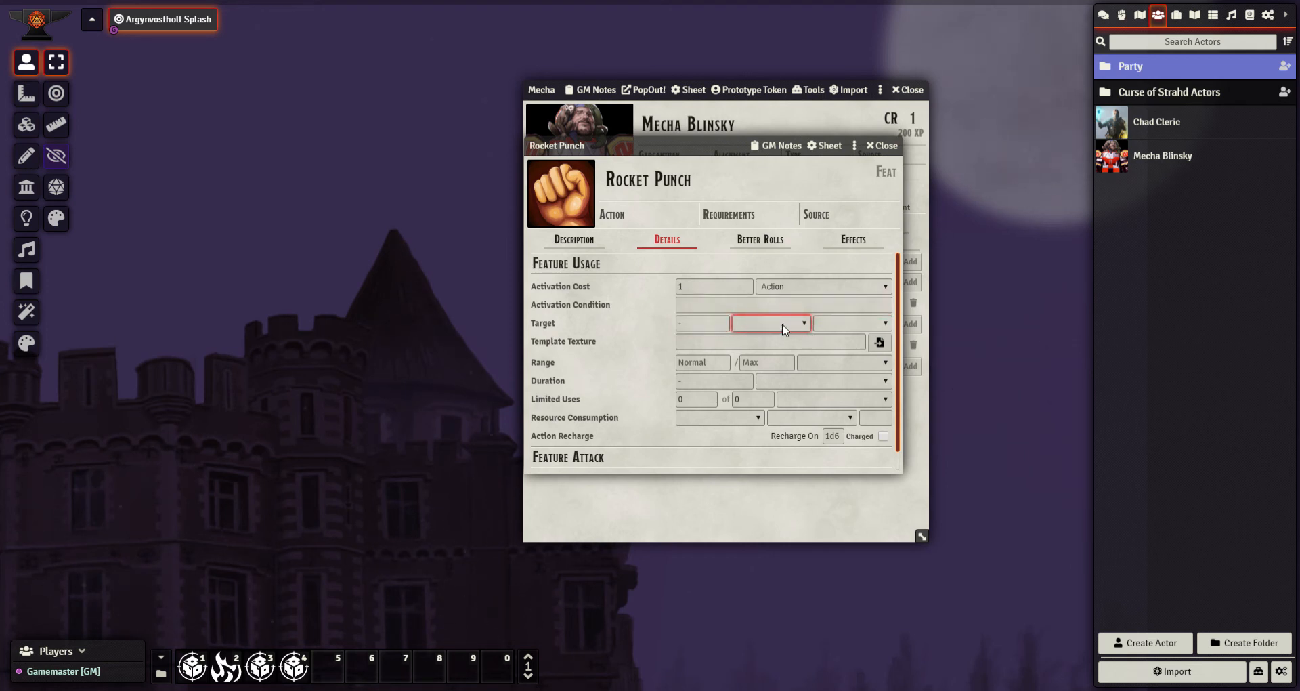
click(769, 322)
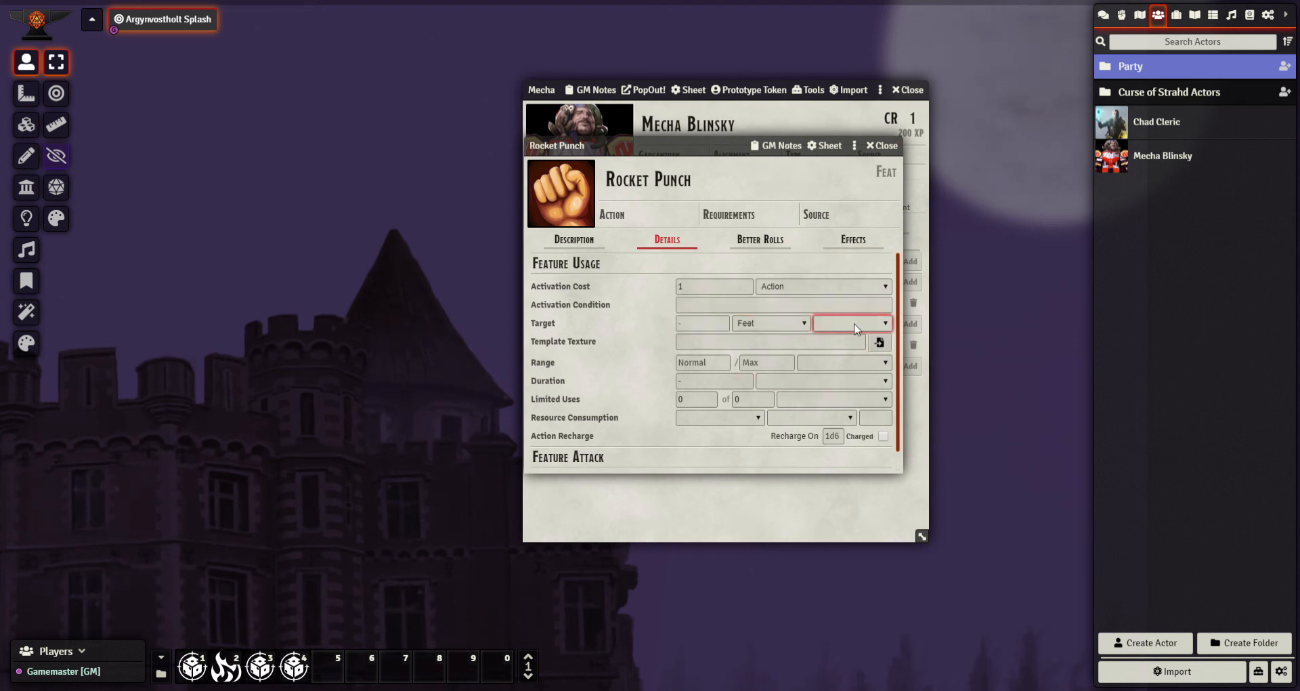
click(850, 322)
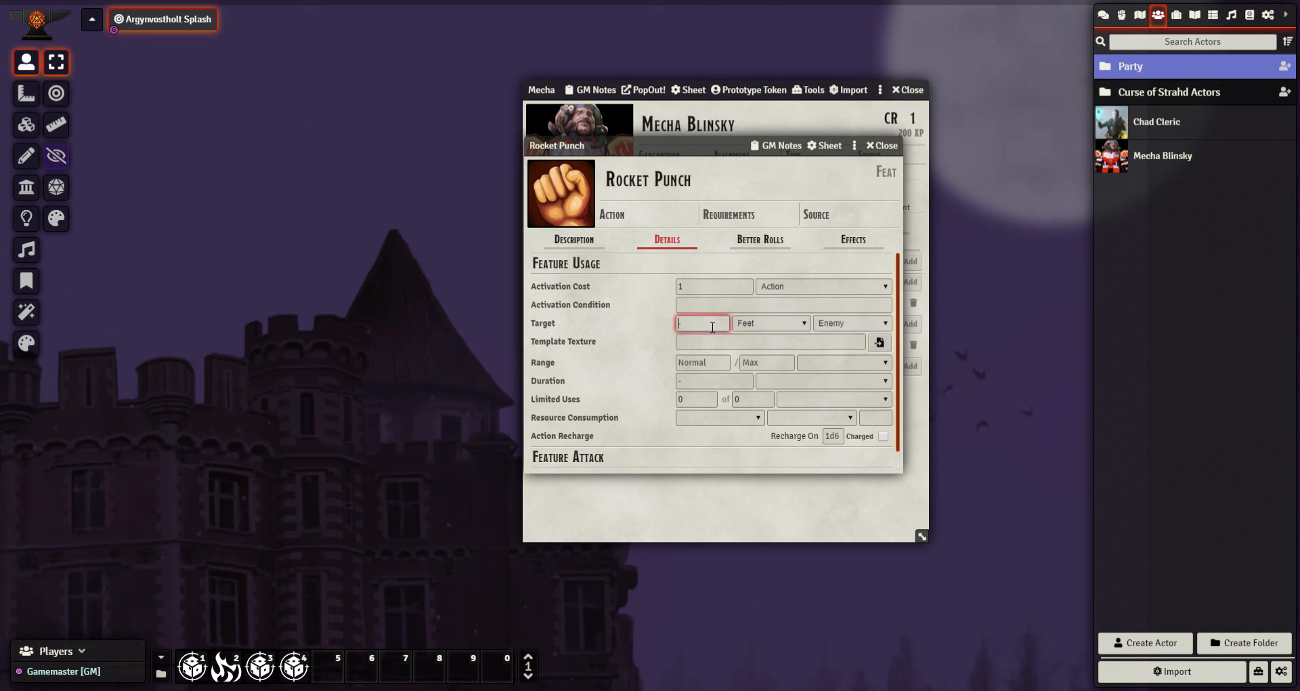
text(100)
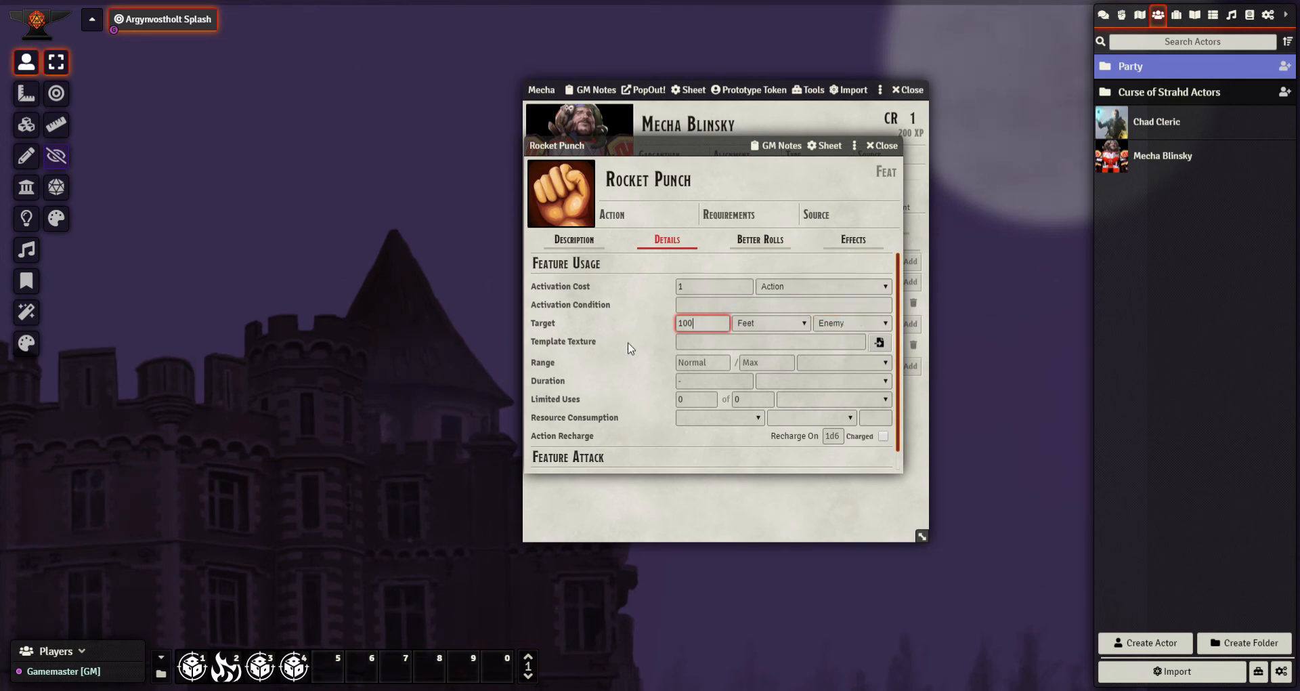
mouse_move(677, 346)
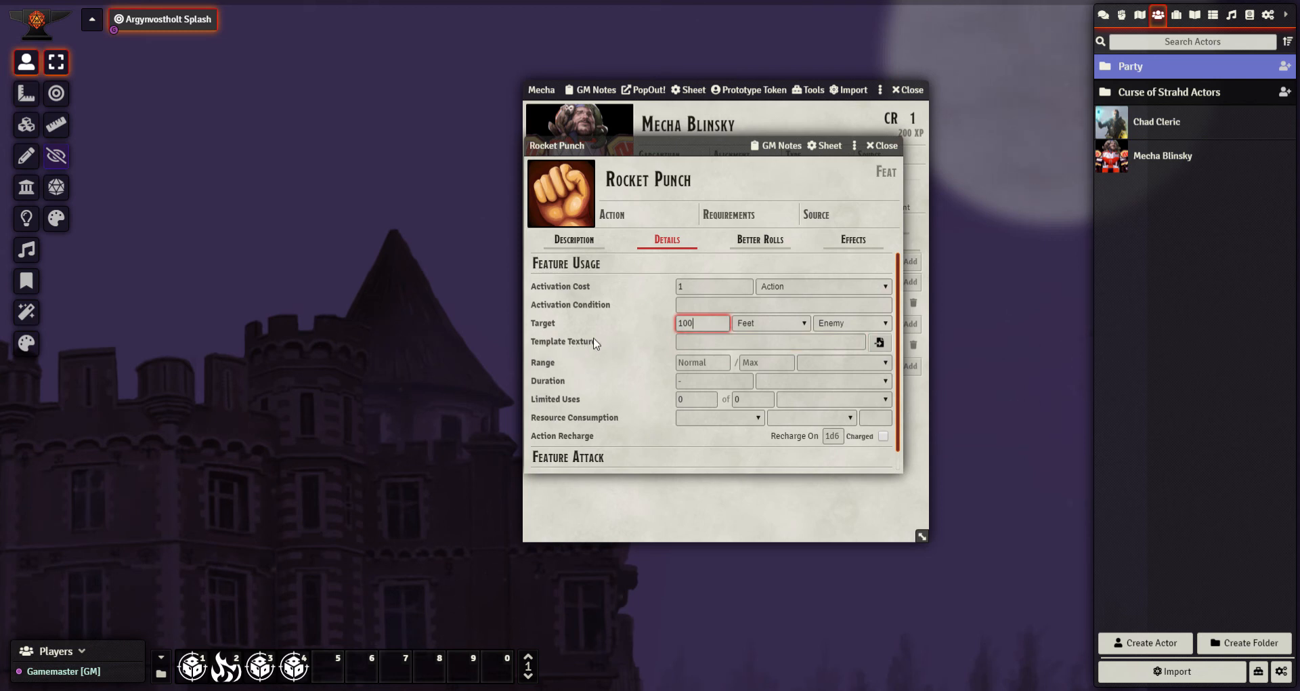
click(765, 363)
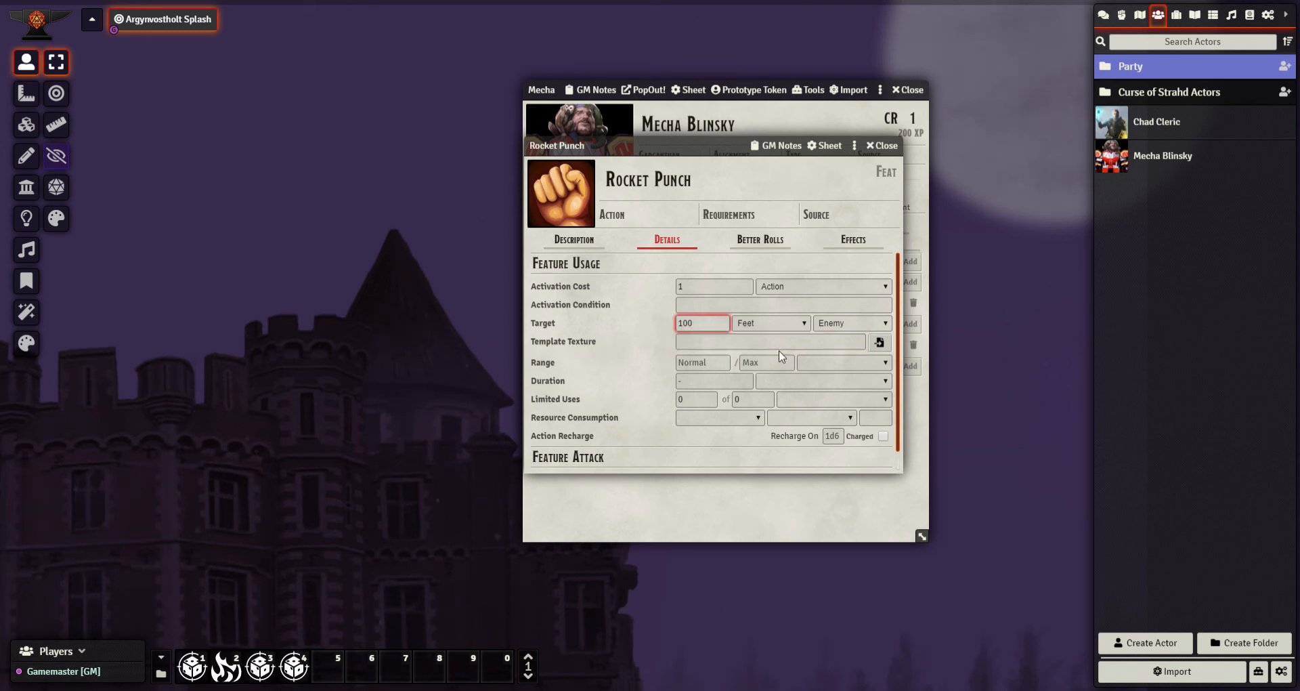
click(847, 214)
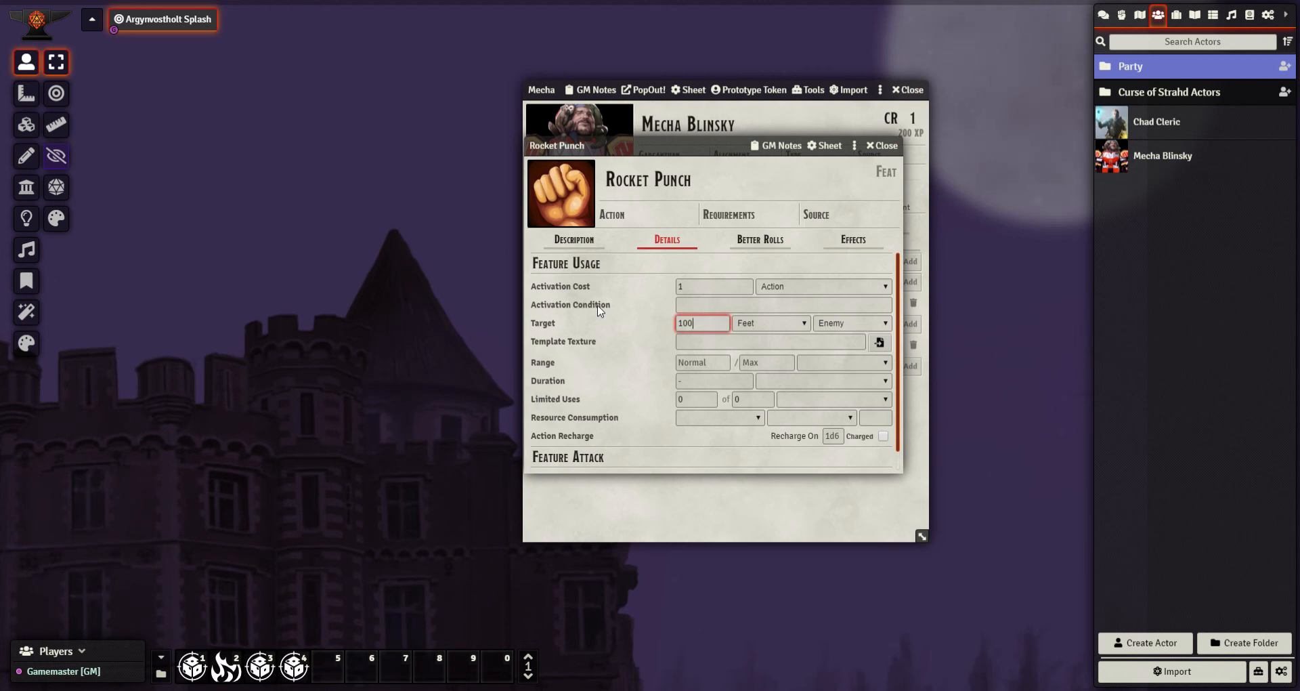
mouse_move(738, 375)
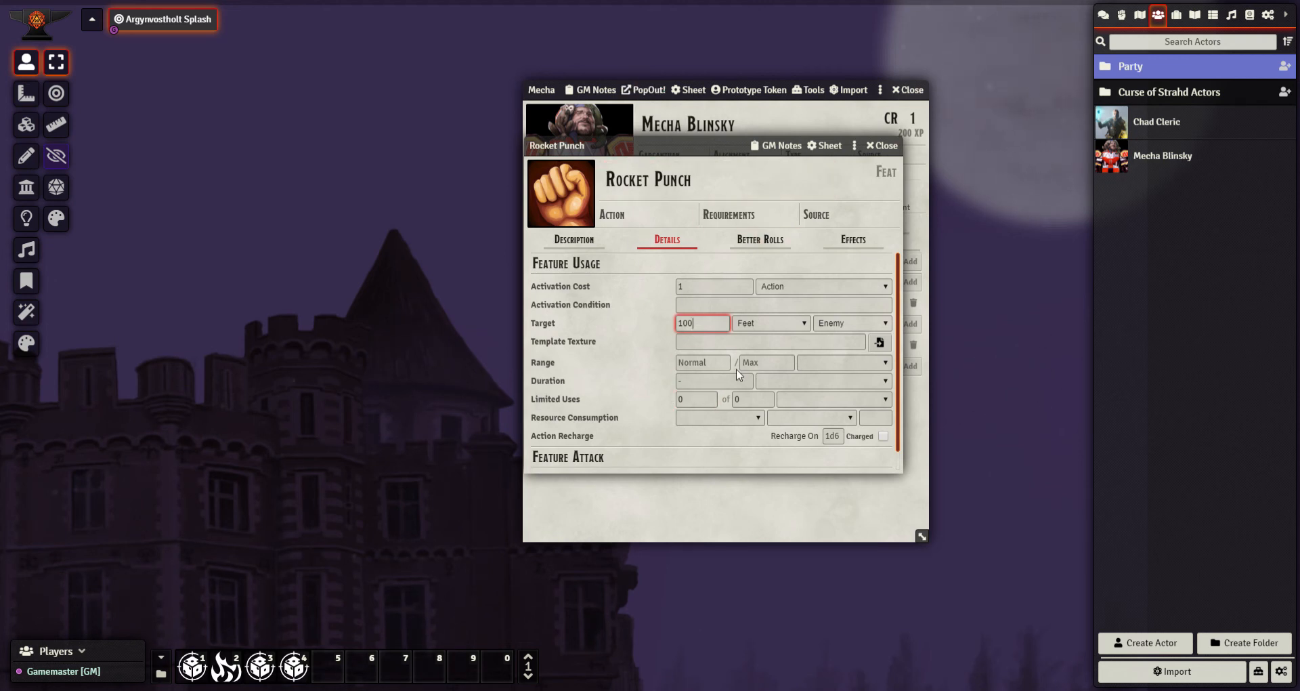
click(844, 363)
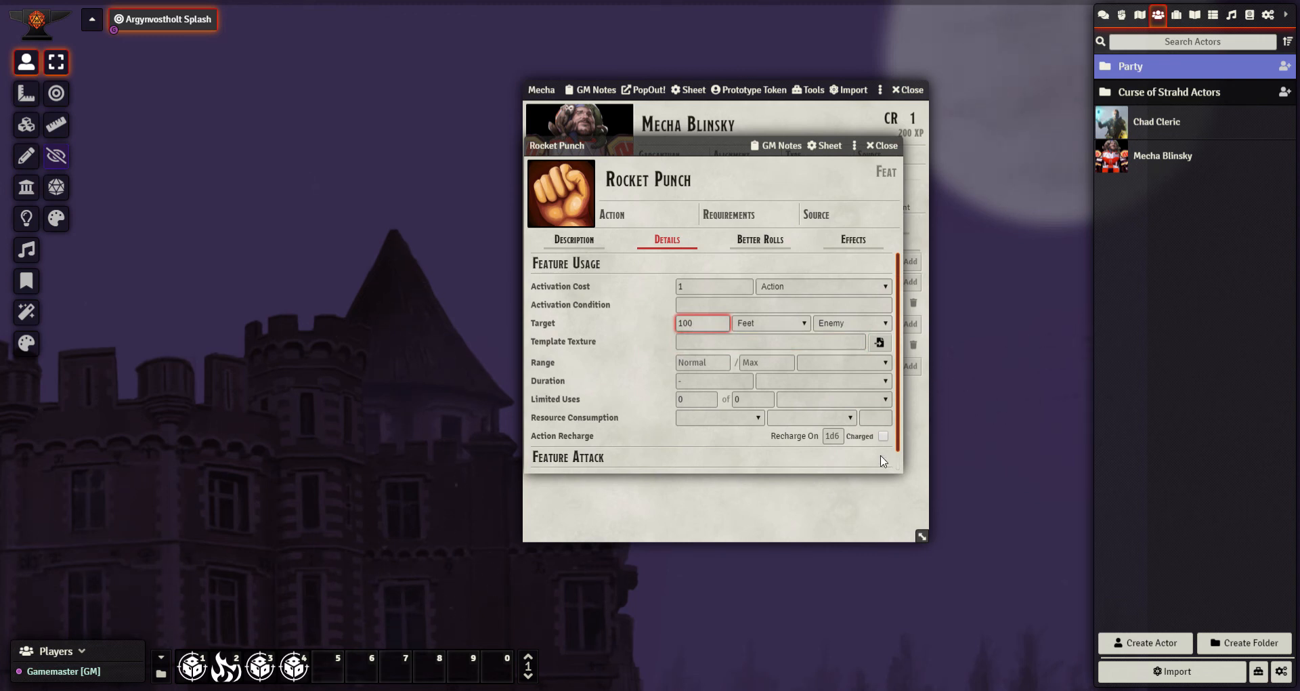
click(769, 342)
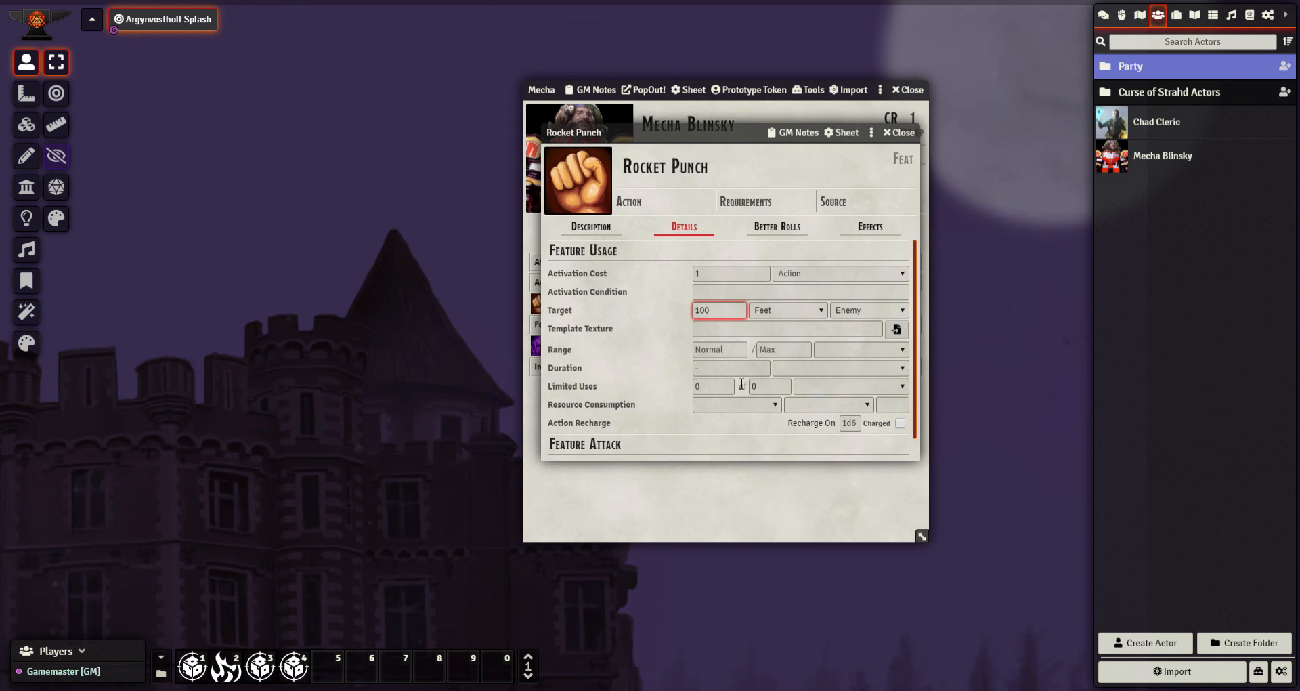
- Give Rocket Punch a 300-foot max range, recharge on 5, and mark it charged
click(717, 349)
text(100)
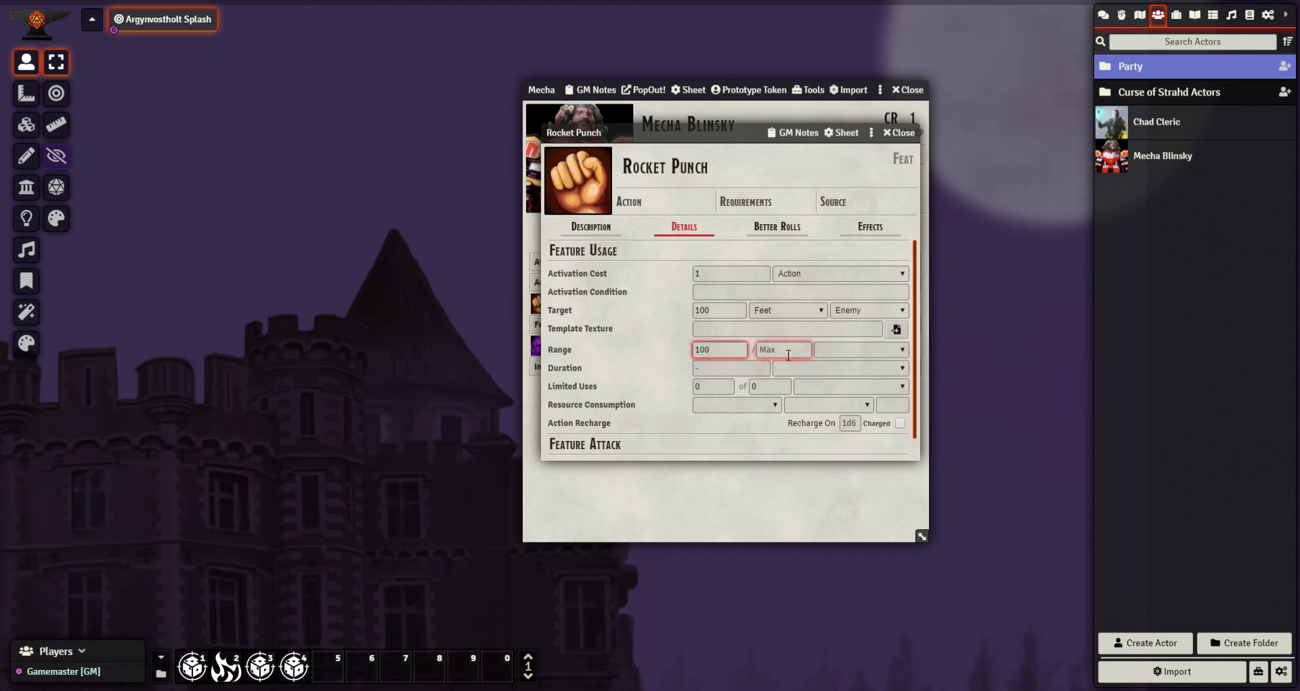
text(300)
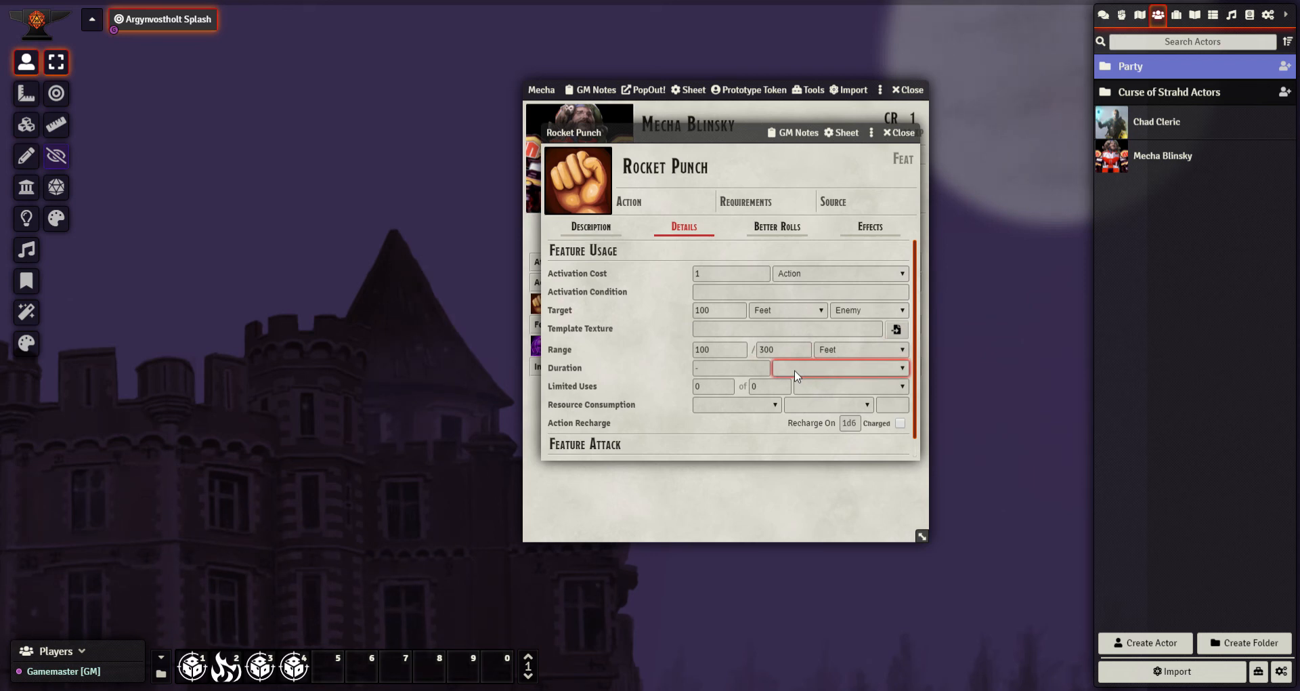
click(712, 386)
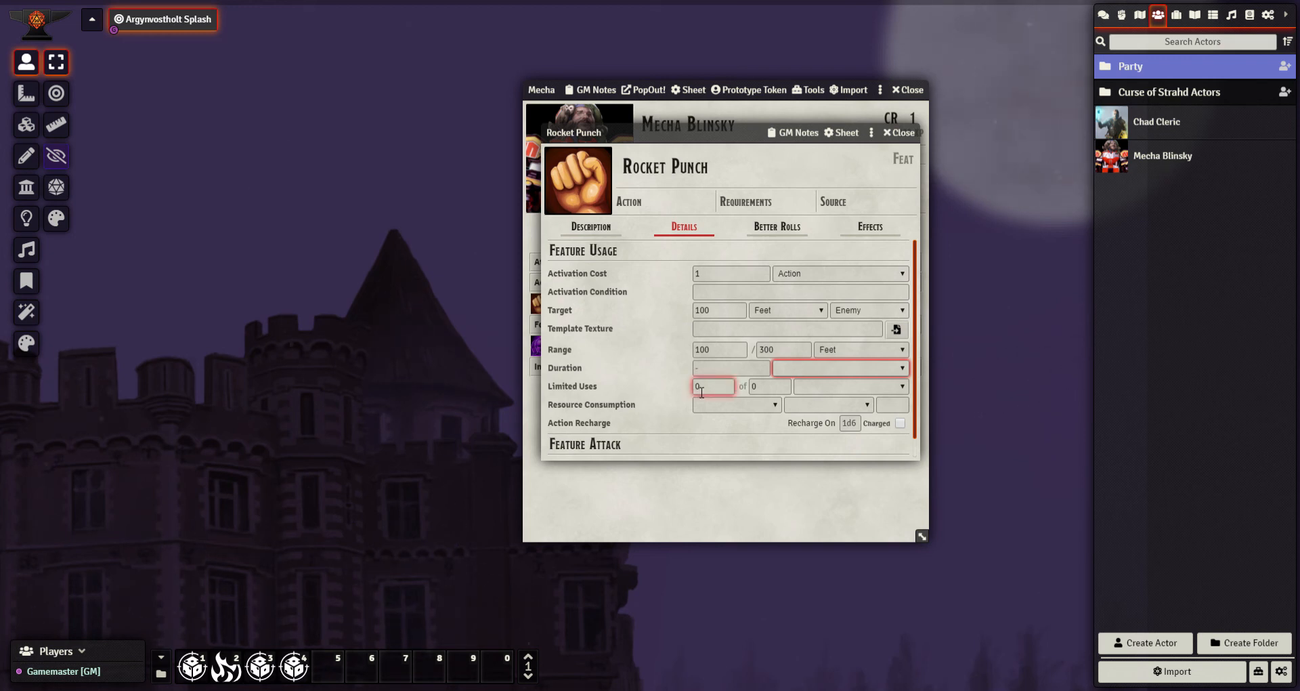
click(827, 405)
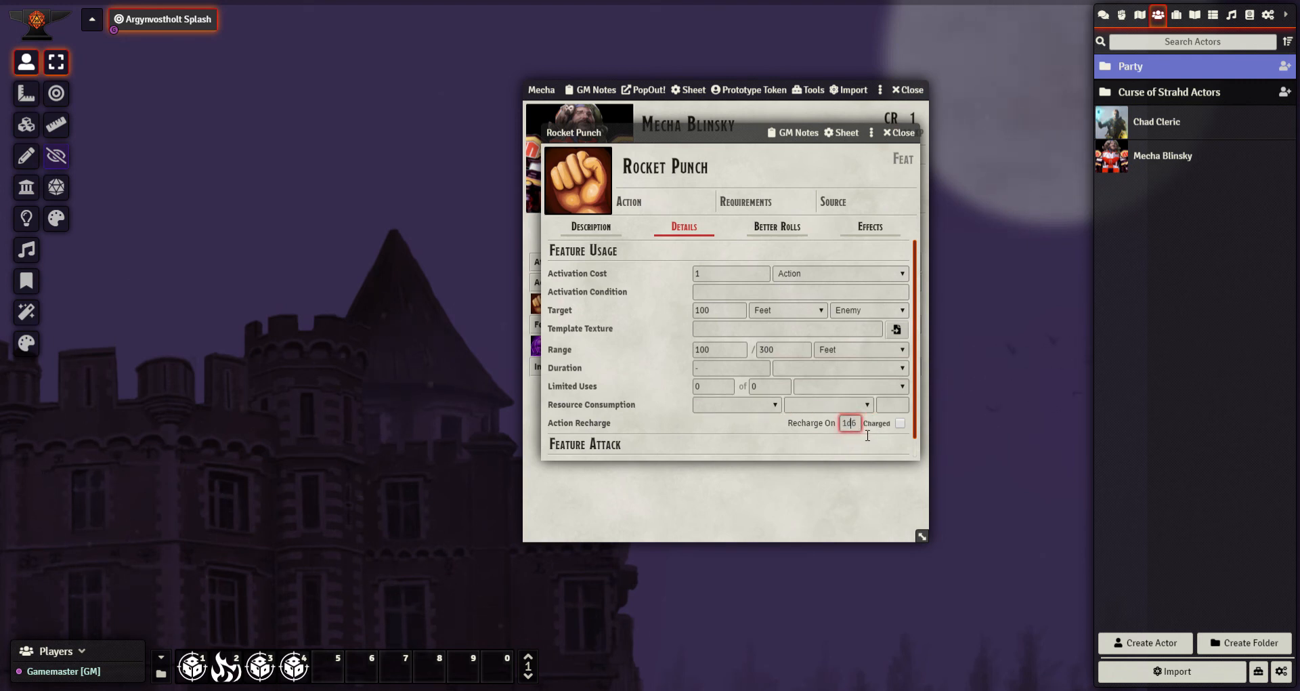
text(5)
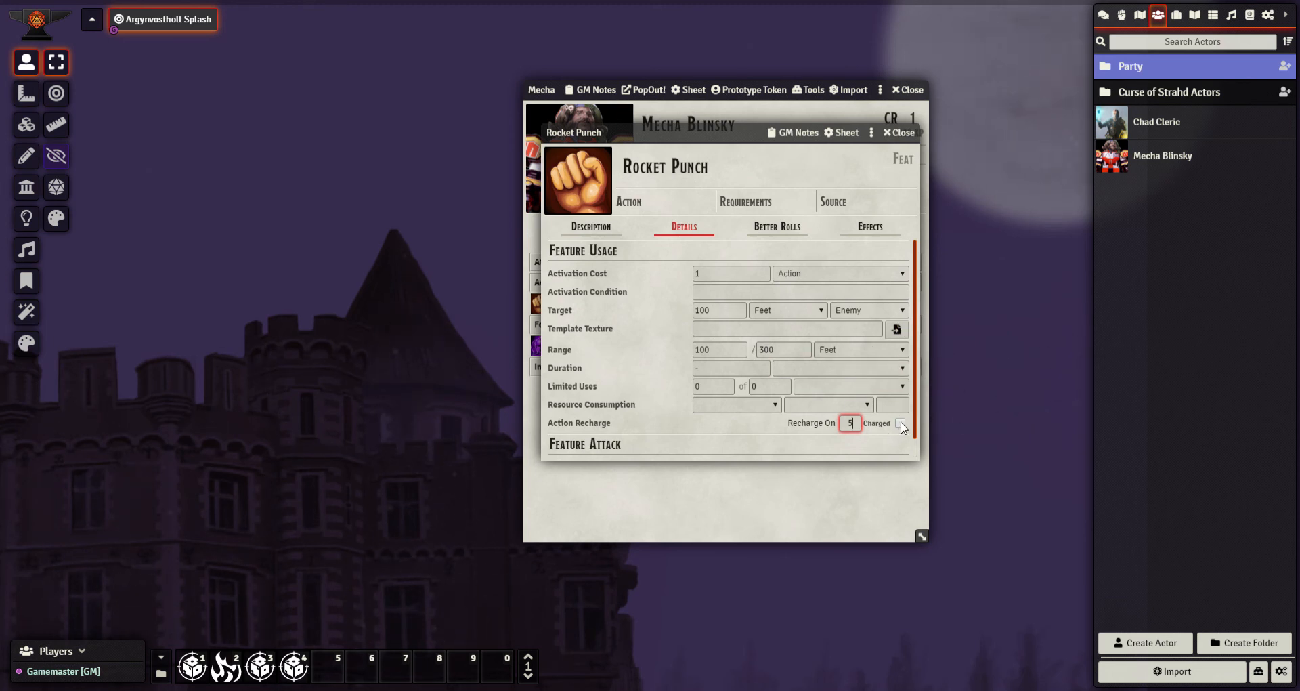
click(900, 423)
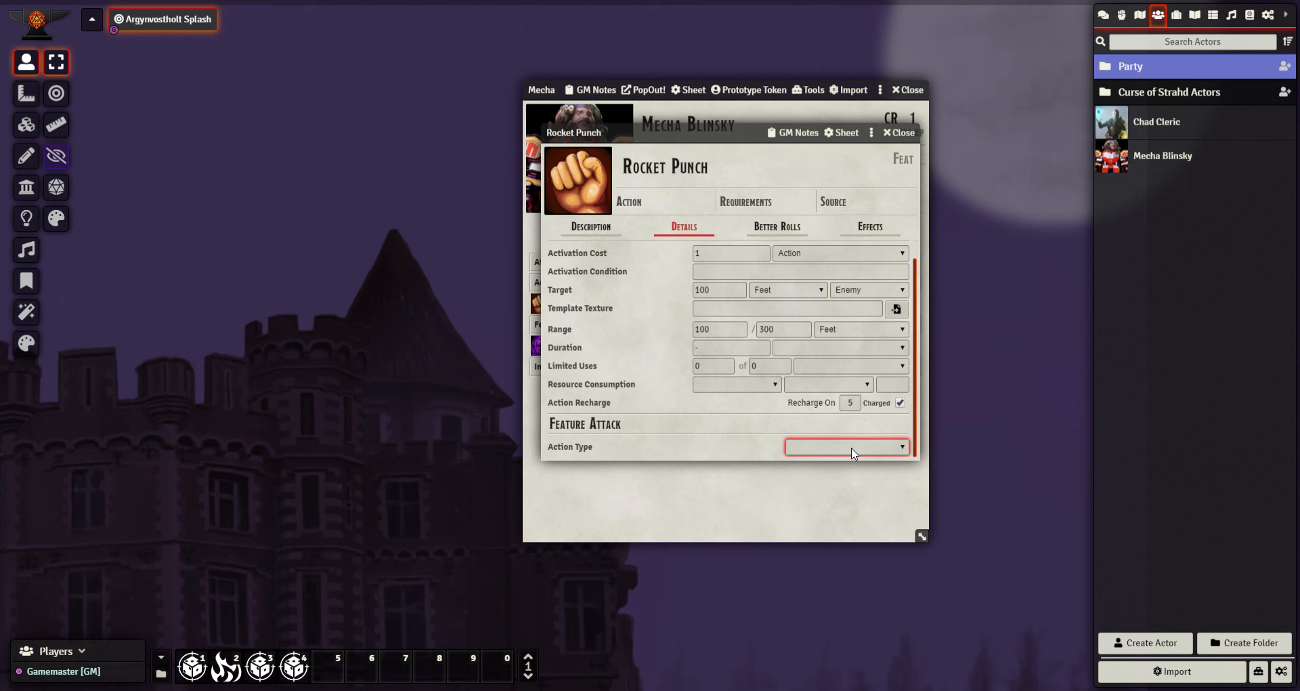
mouse_move(863, 485)
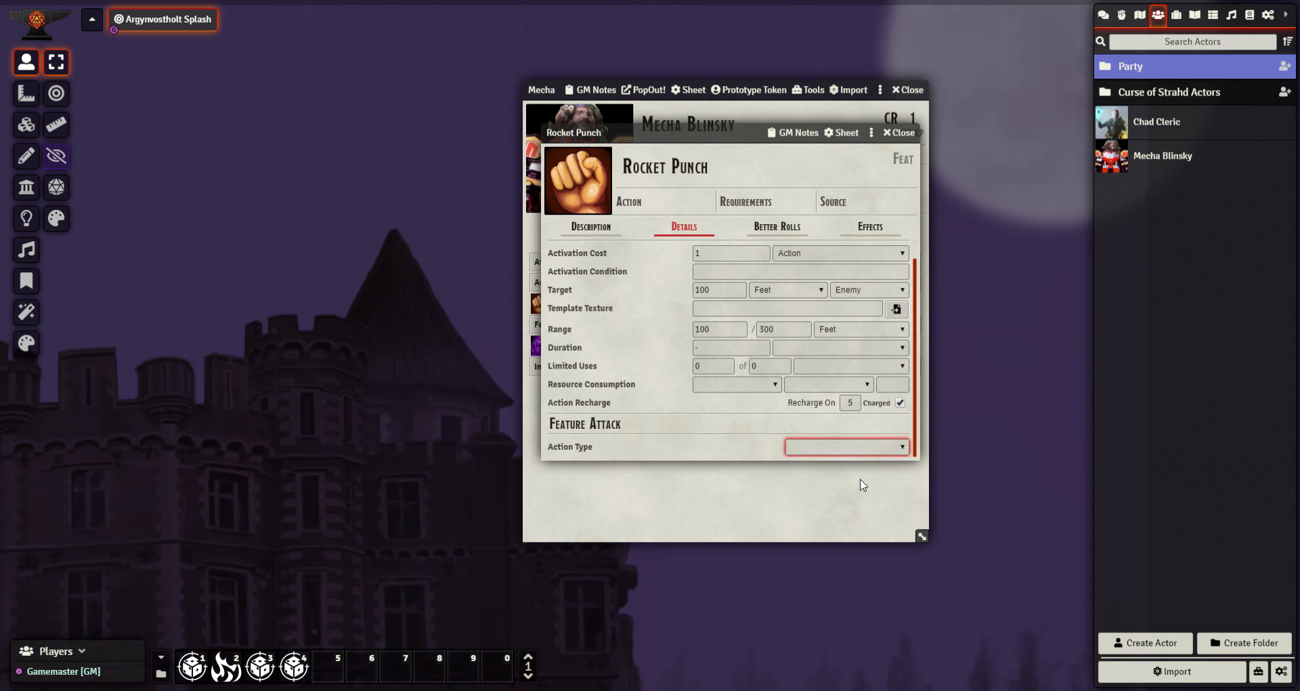
- Make Rocket Punch a Strength-based ranged weapon attack with +5 to hit
click(844, 446)
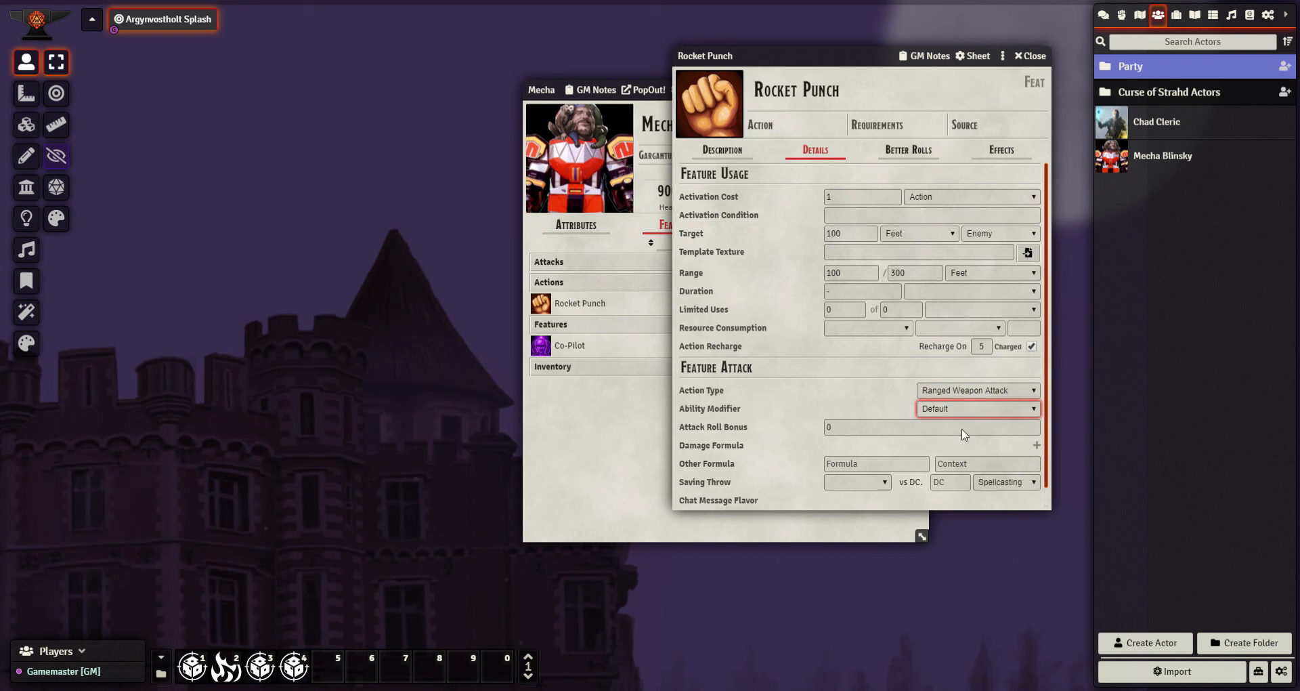
click(977, 408)
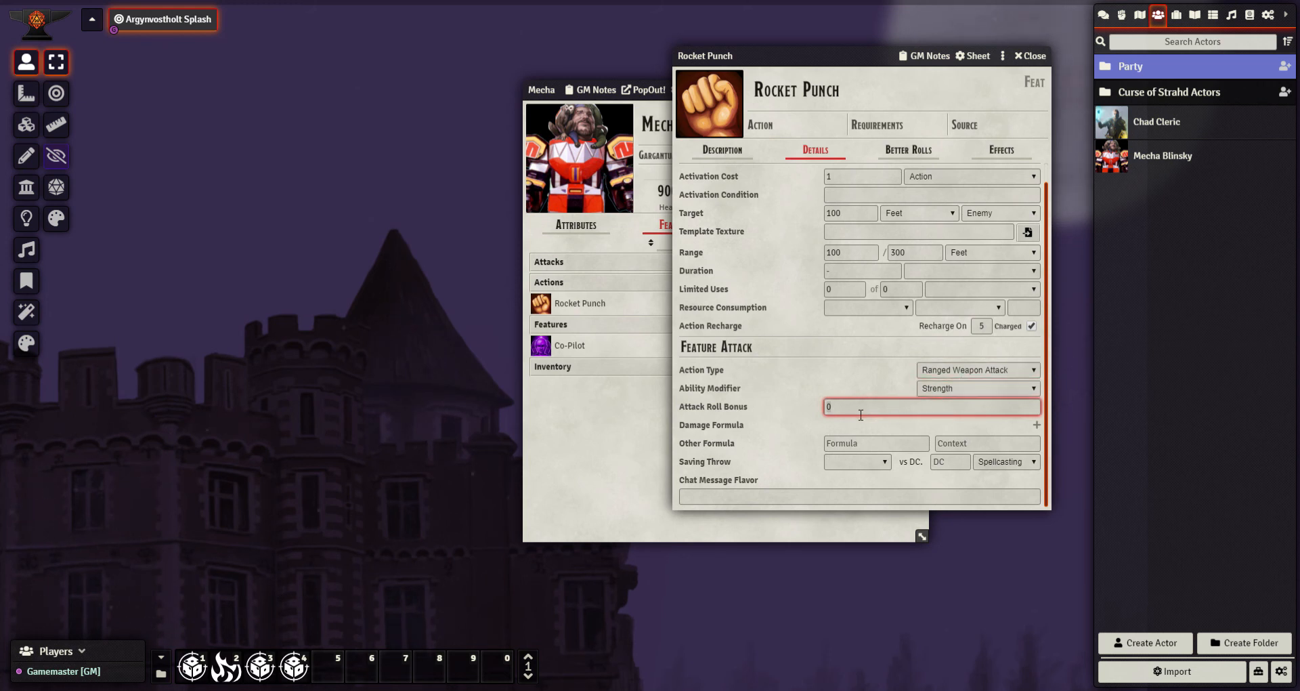
text(+)
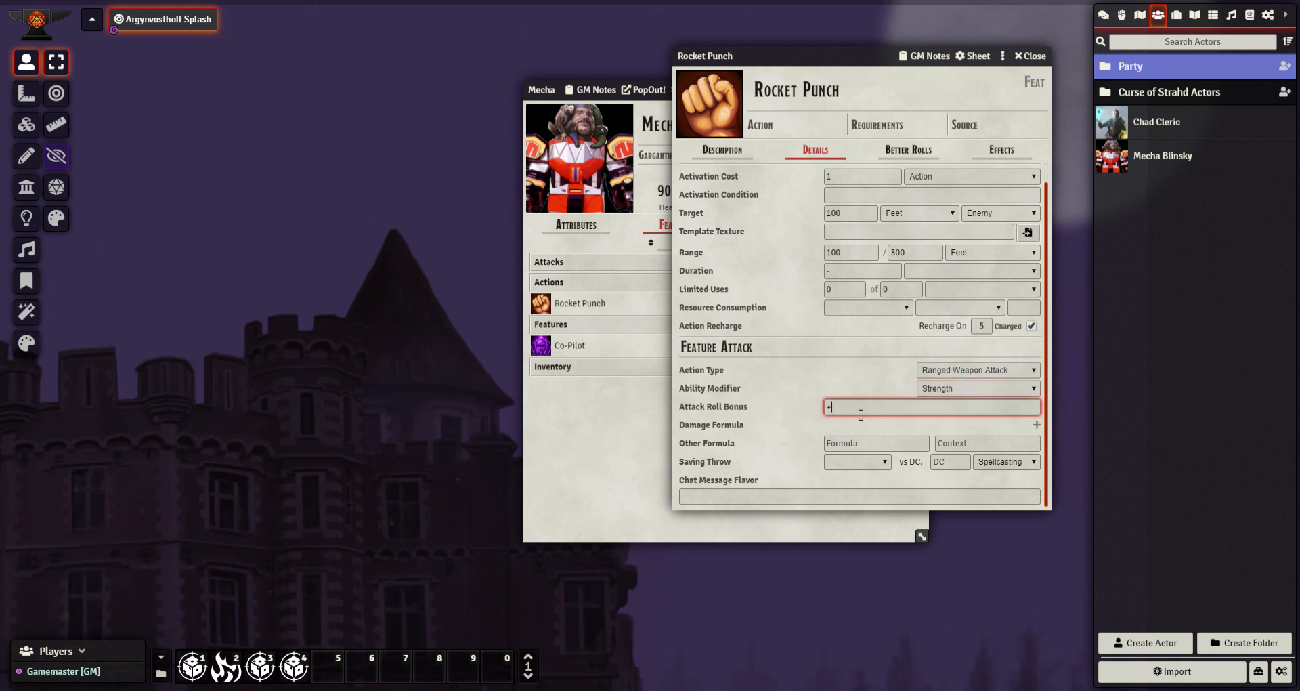
text(5)
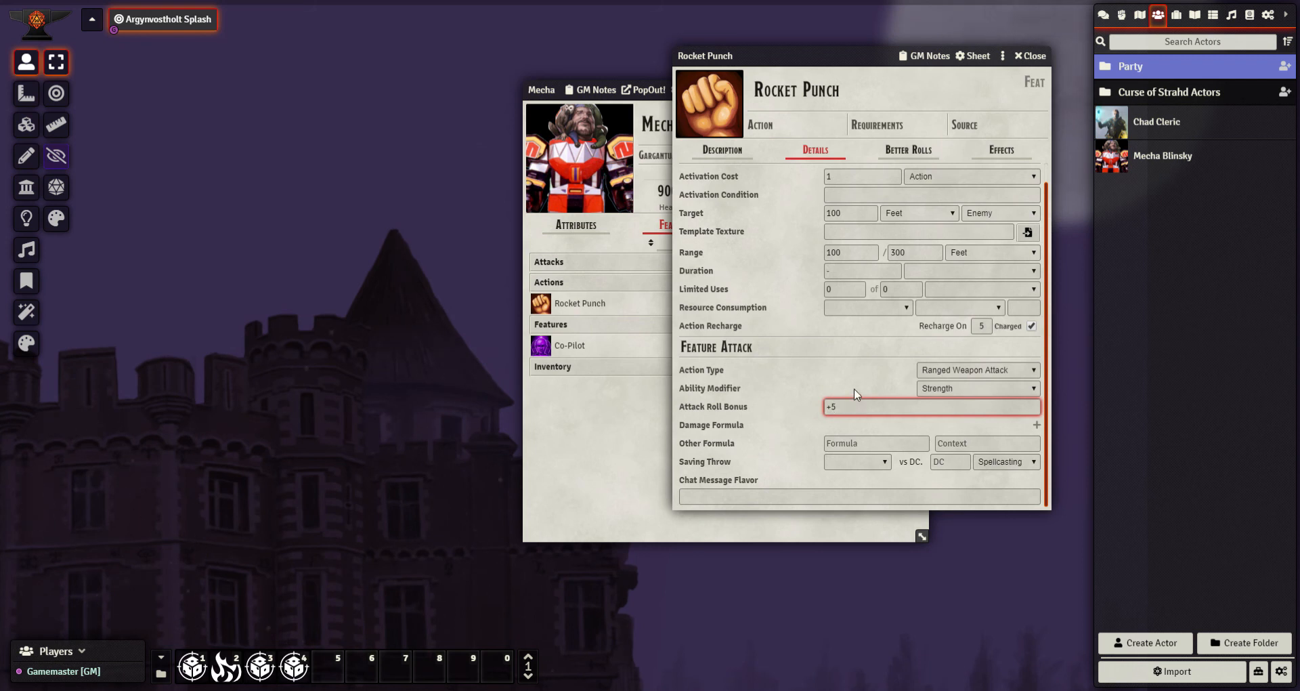
mouse_move(825, 383)
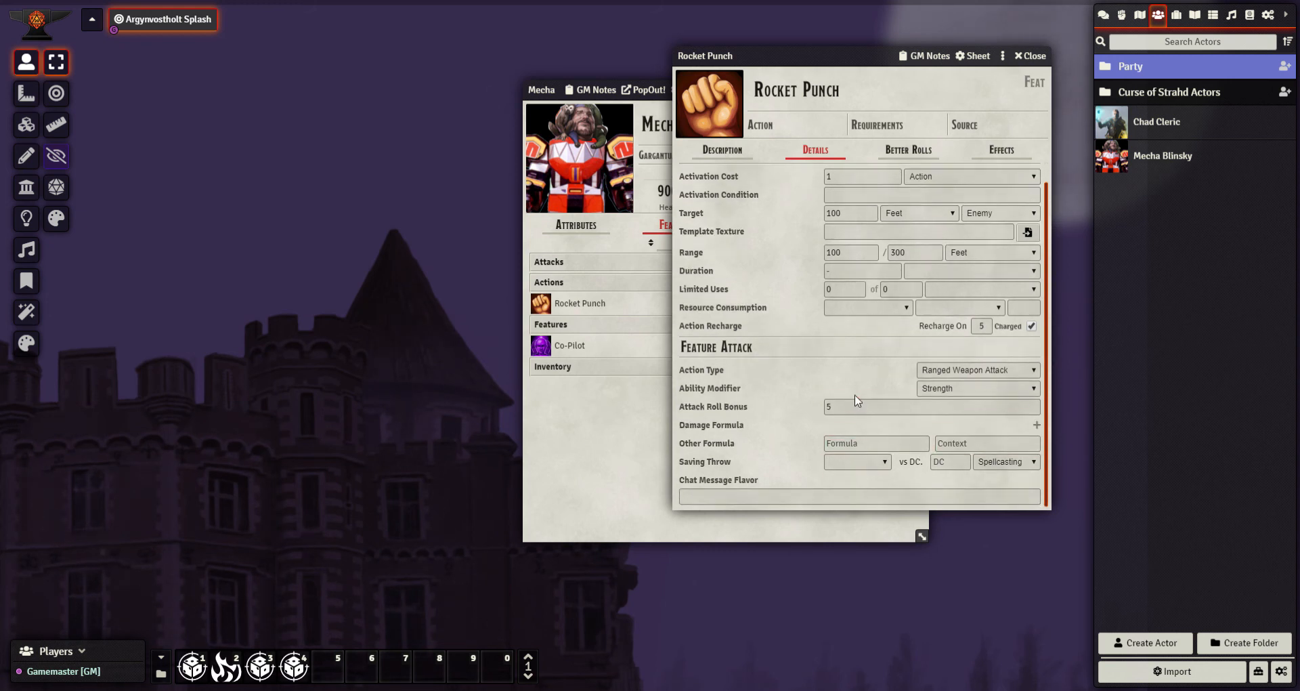
mouse_move(998, 433)
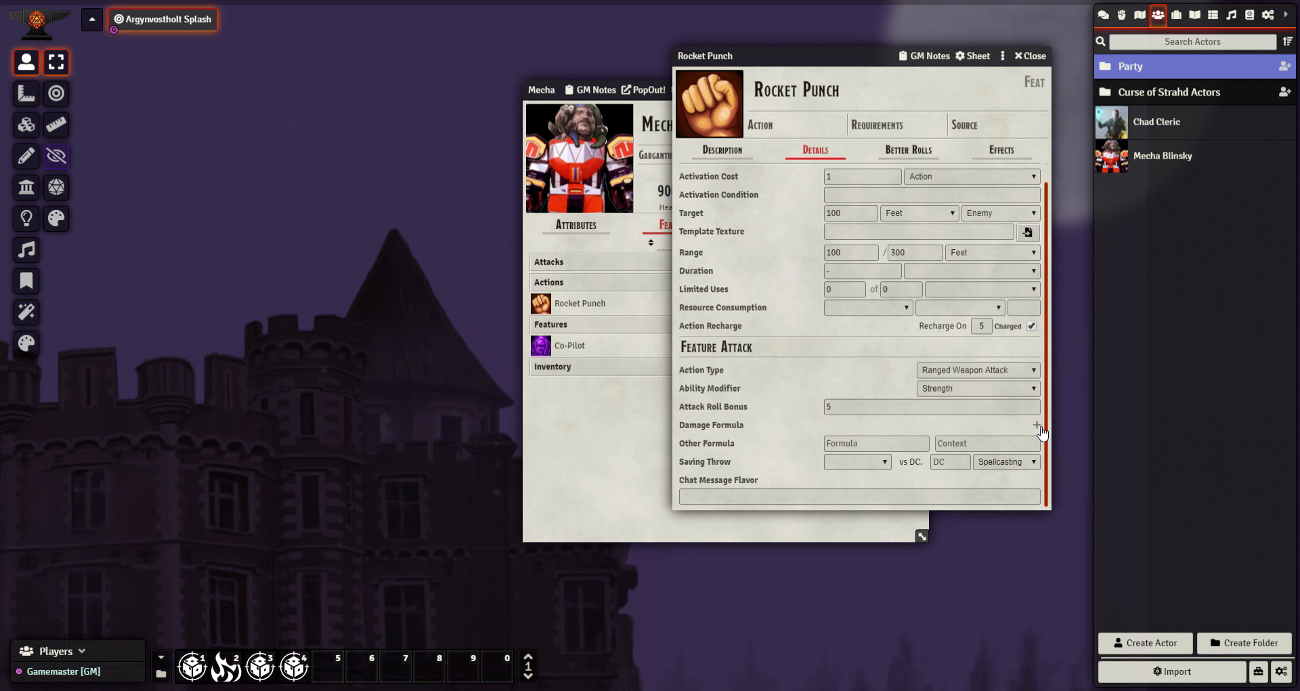
- Add a 2d20+5 bludgeoning damage formula
click(1037, 425)
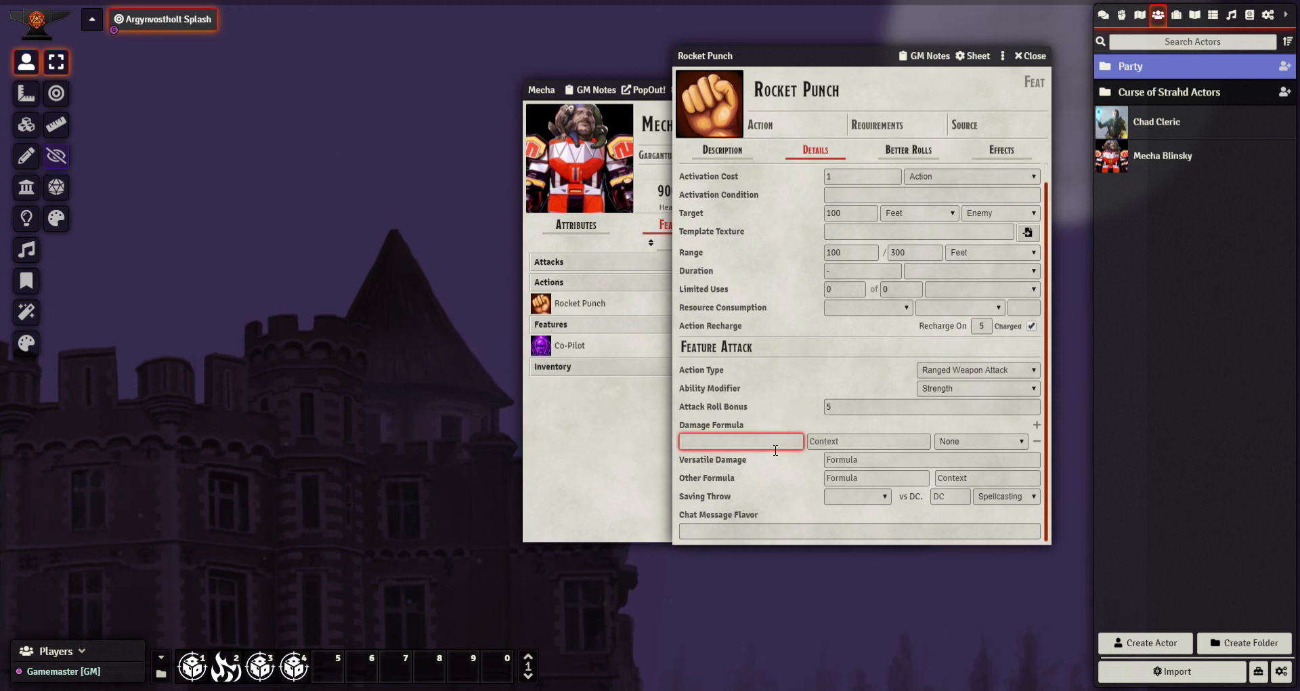
text(2d)
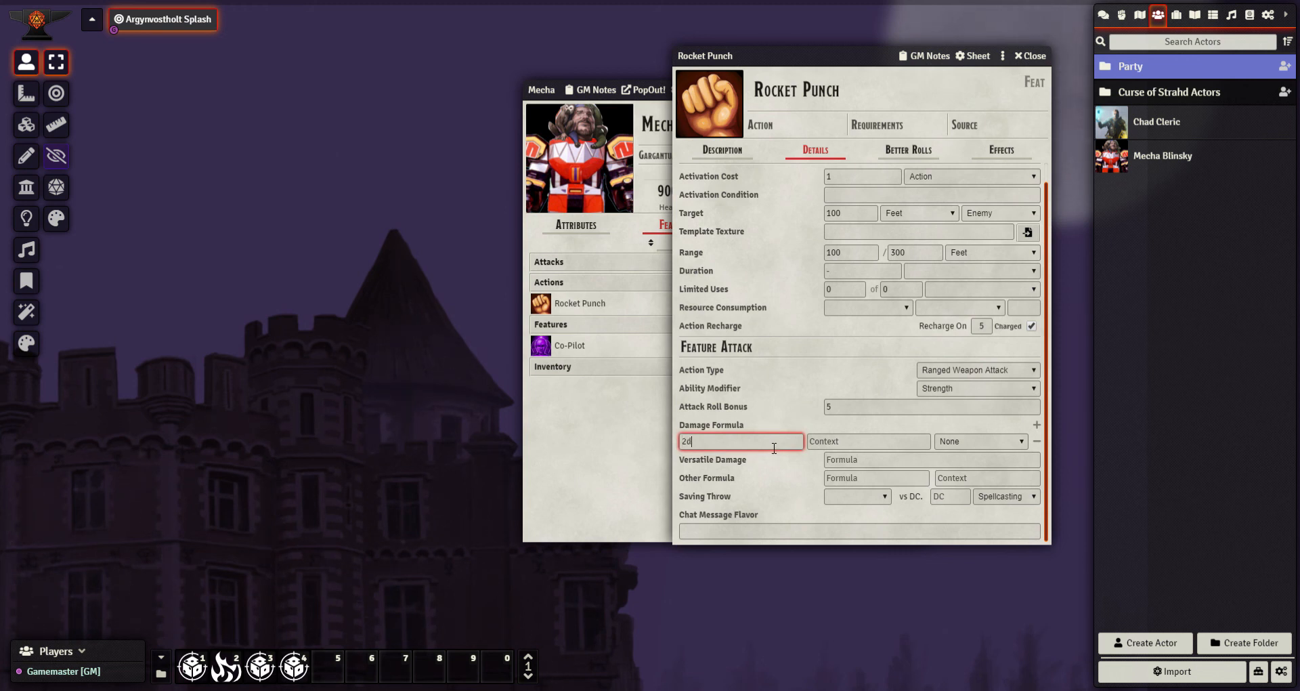
text(20+)
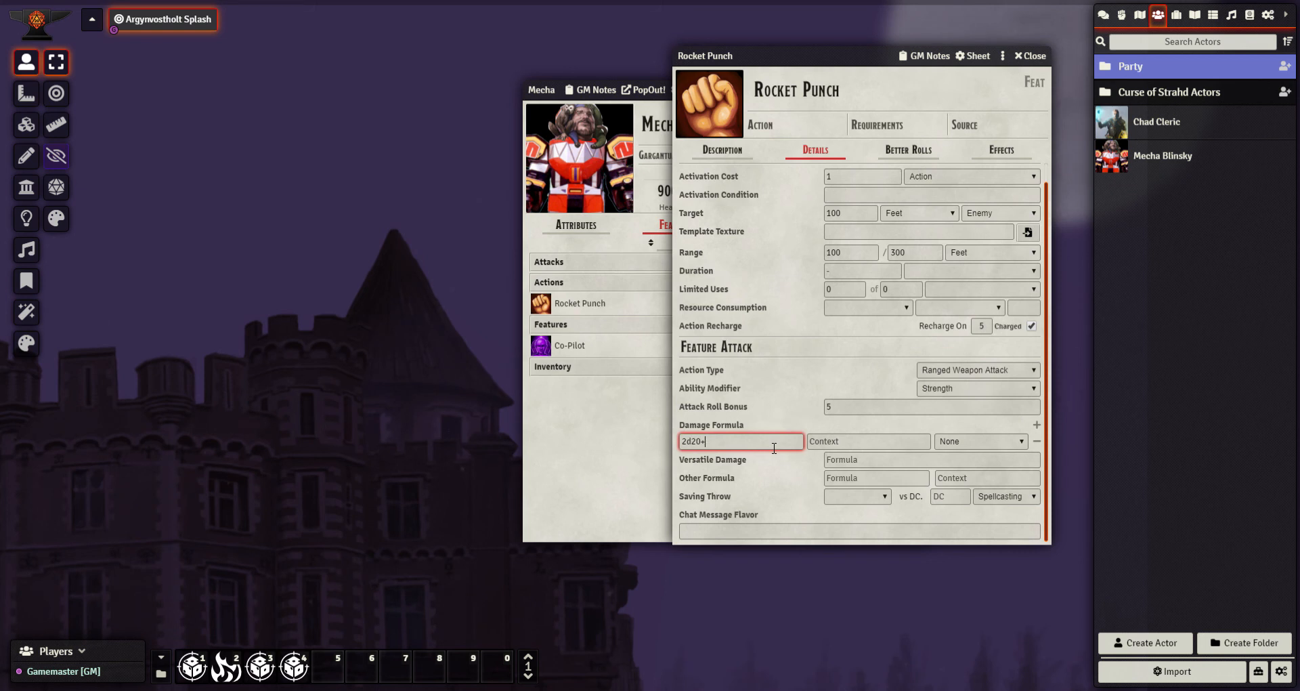
text(5)
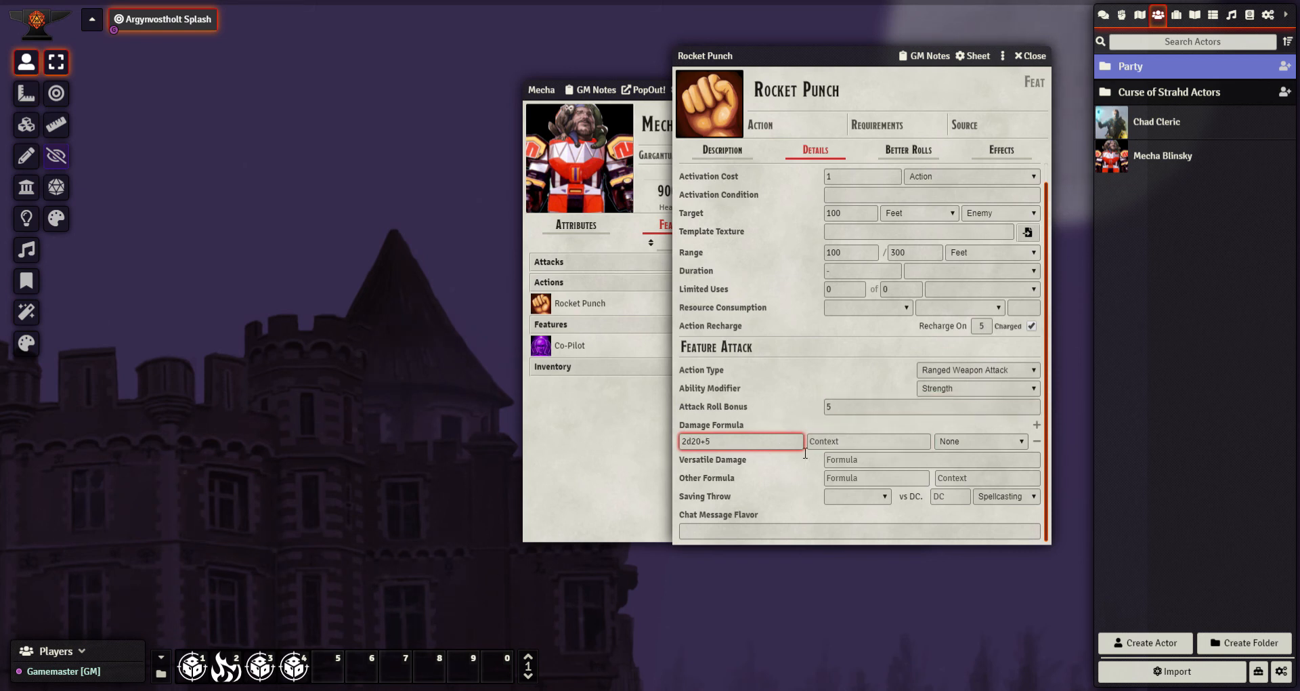
mouse_move(982, 440)
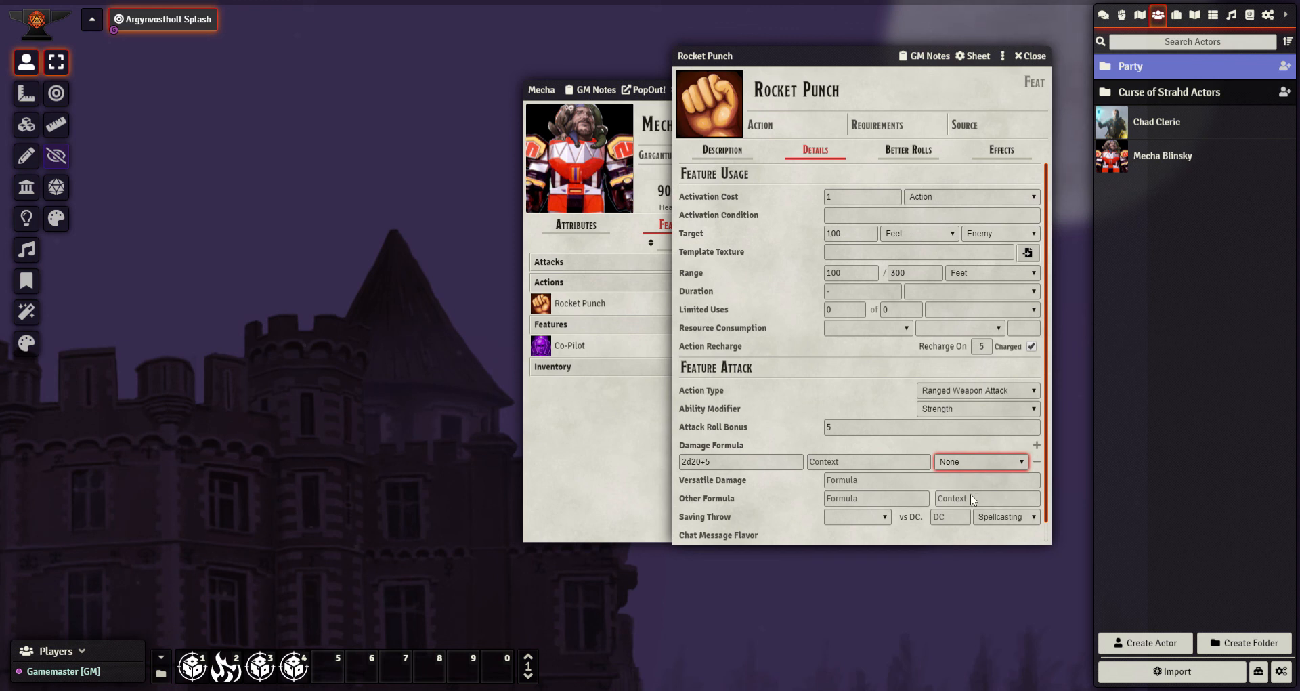
click(980, 461)
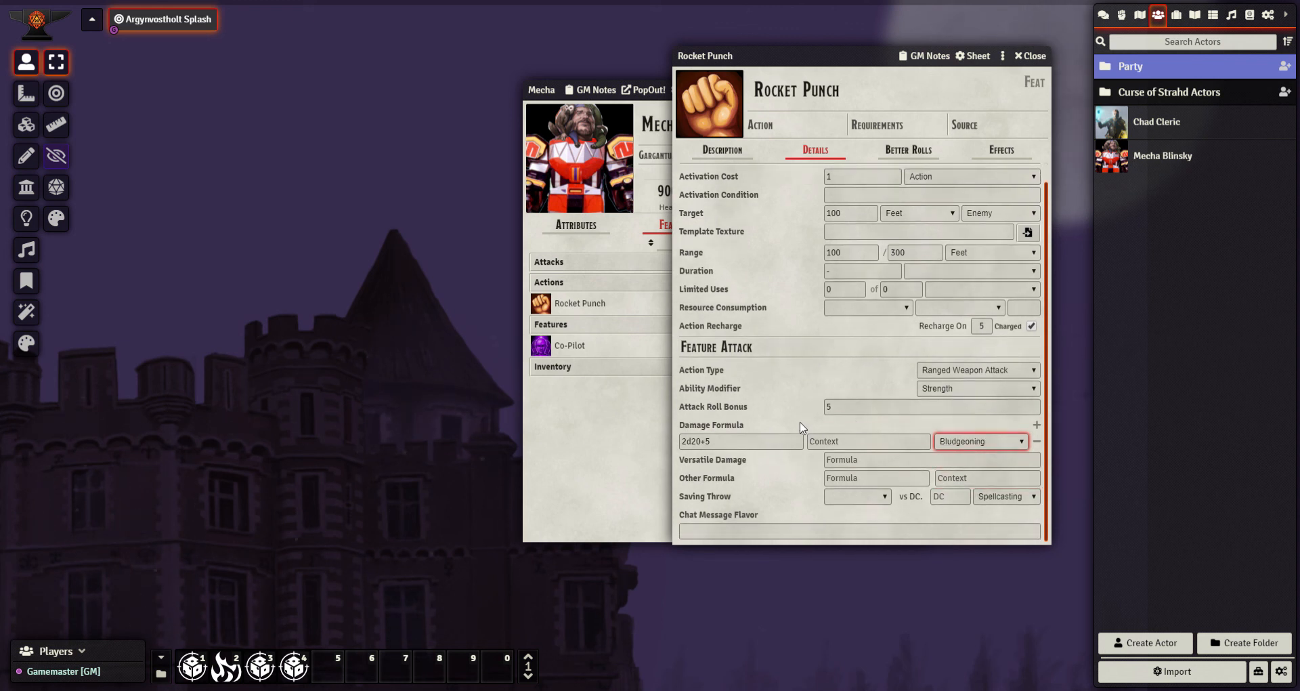
mouse_move(728, 468)
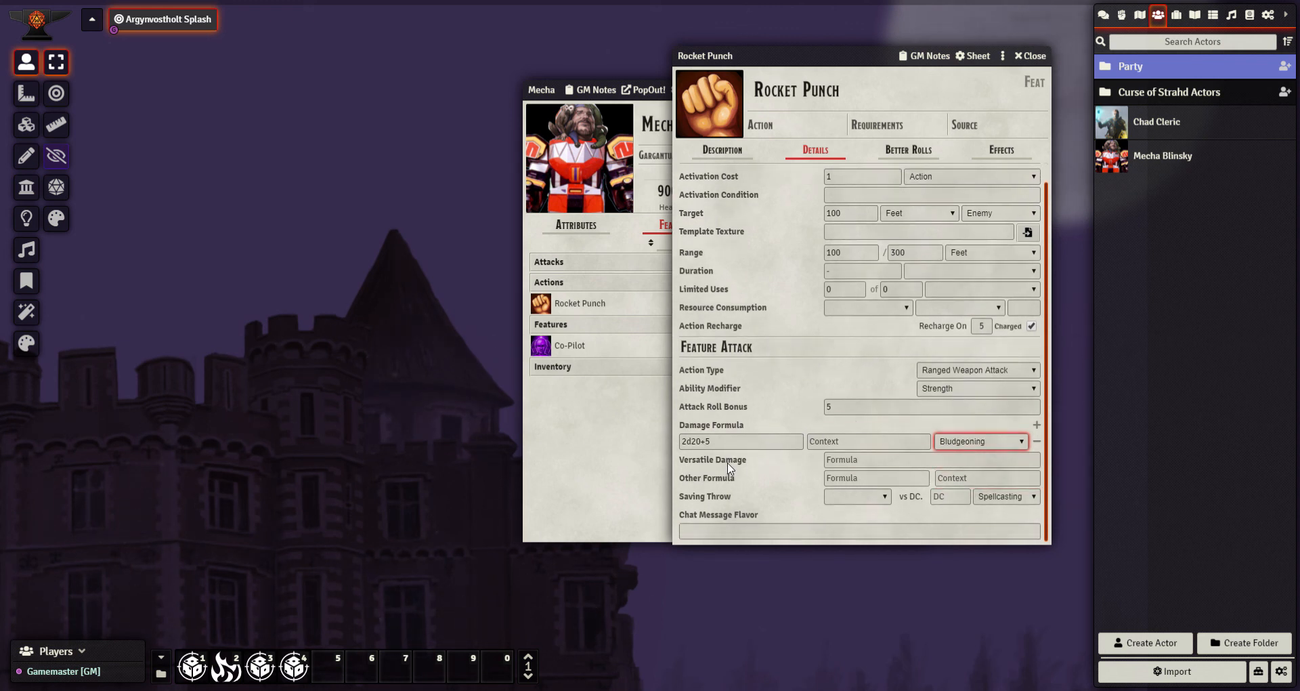
mouse_move(801, 494)
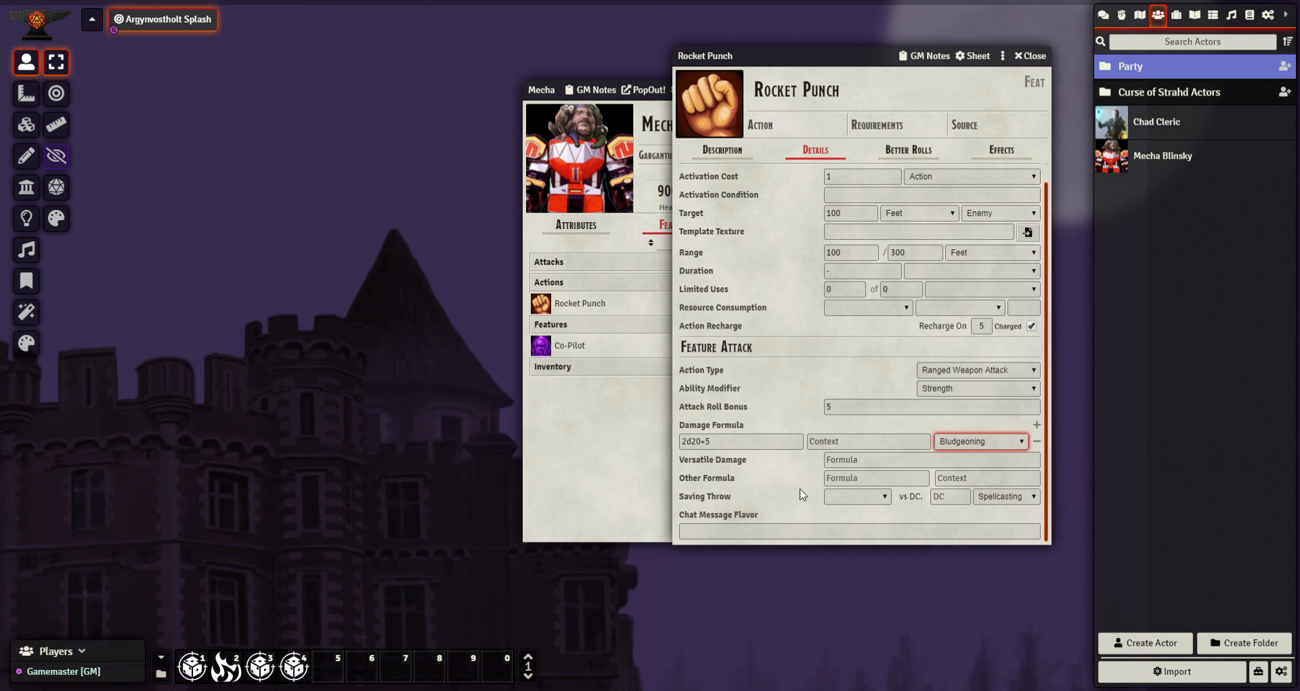
- Enter 1d20 as an extra roll formula
click(876, 478)
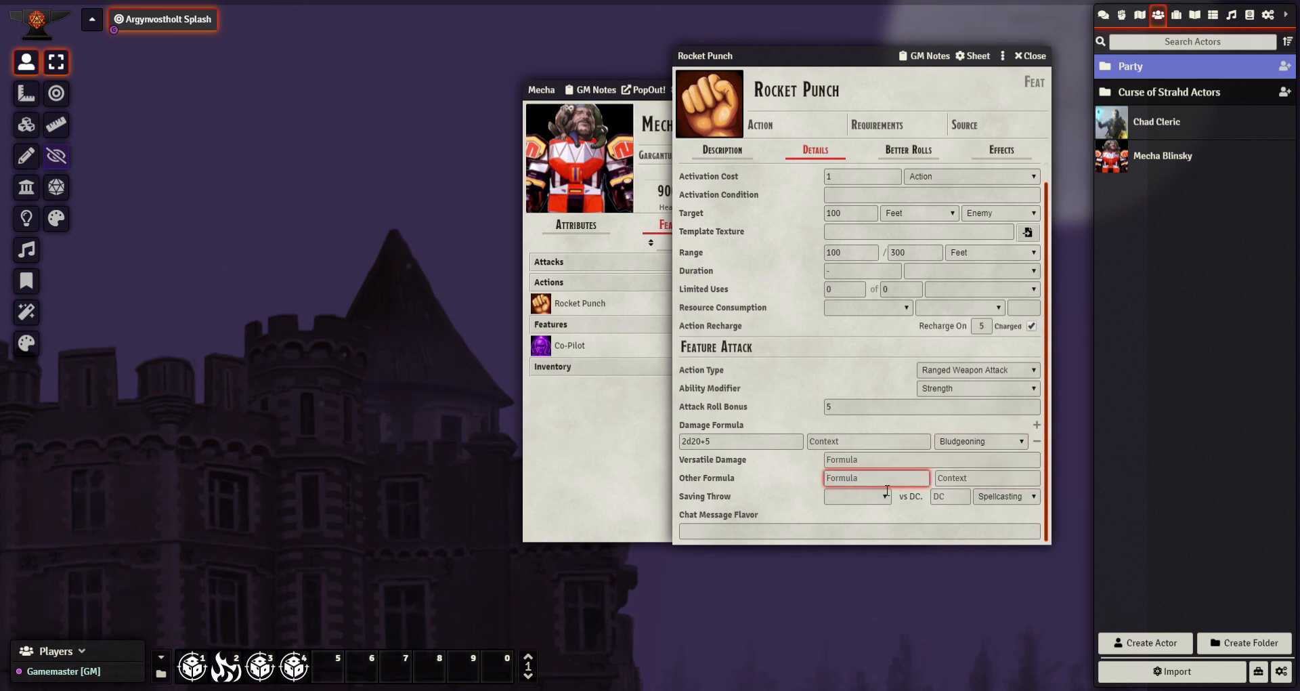
text(1d20)
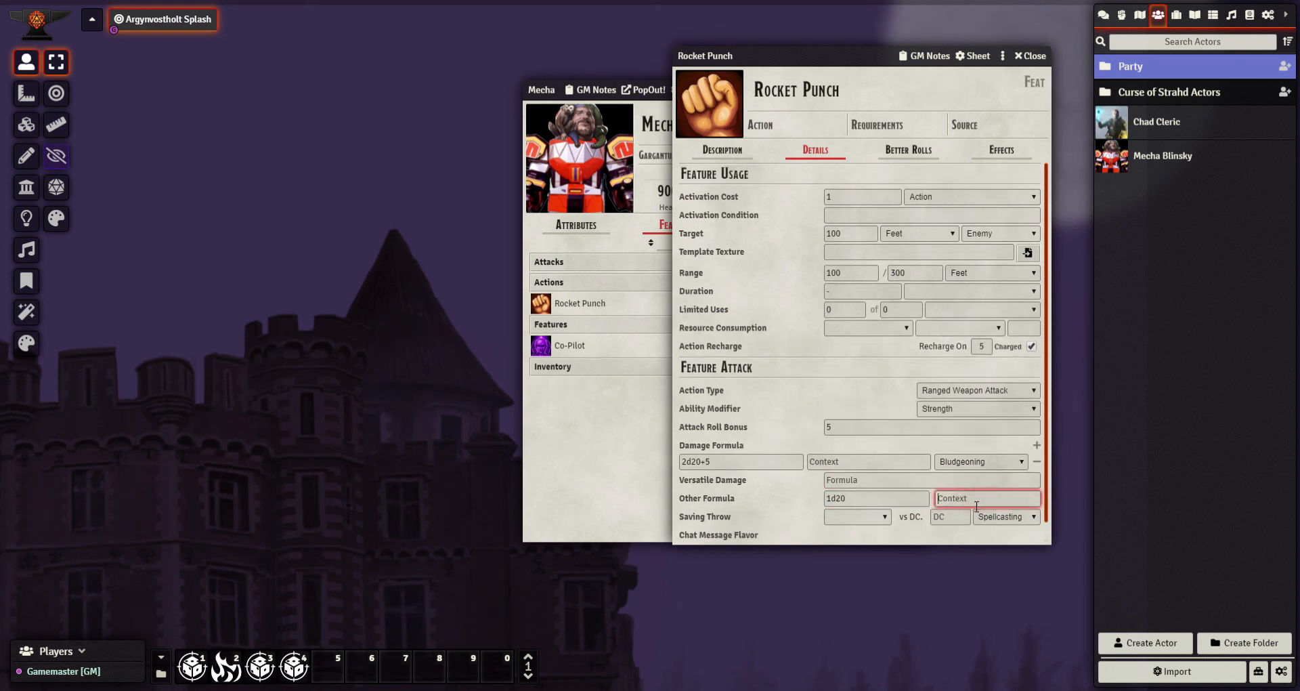
click(875, 497)
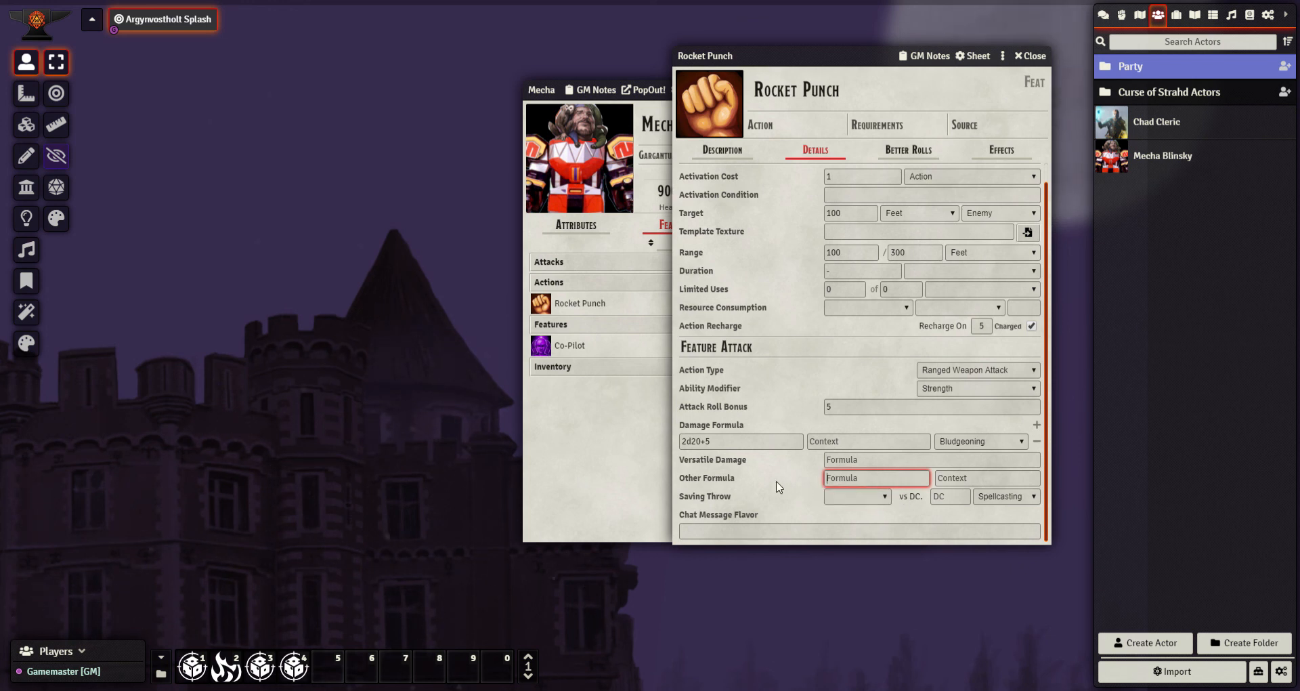
mouse_move(1003, 496)
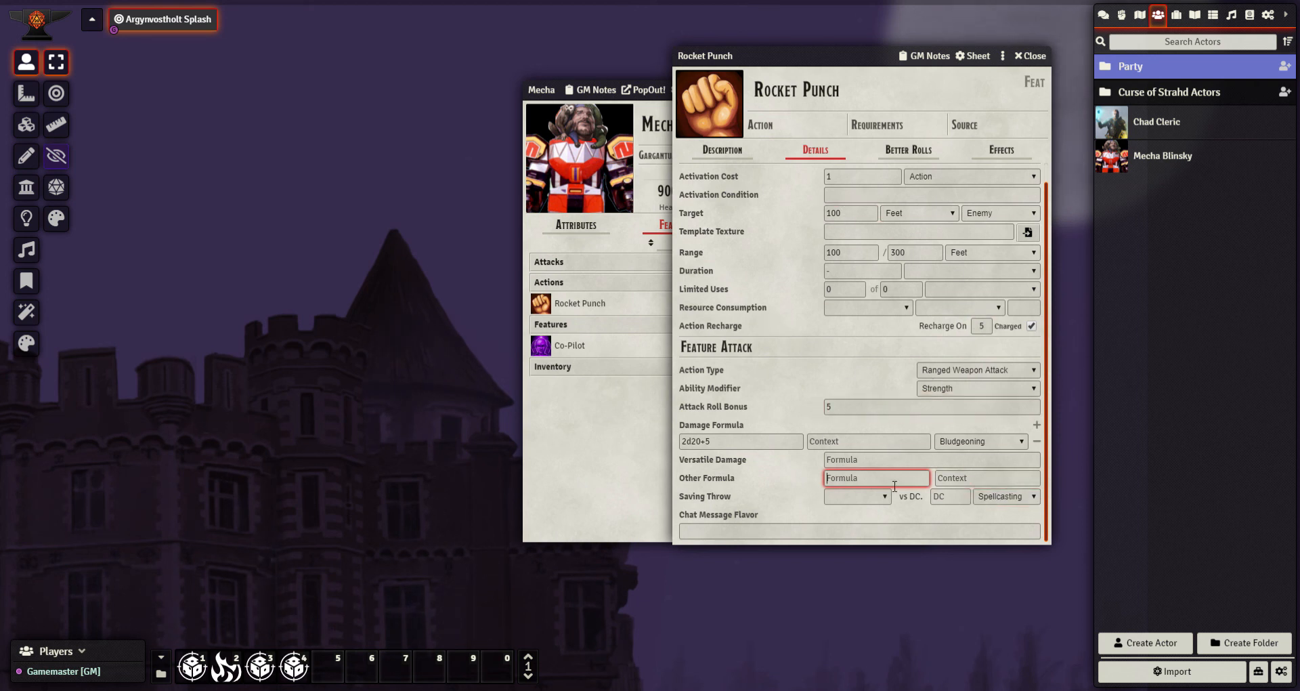
scroll(up, 3)
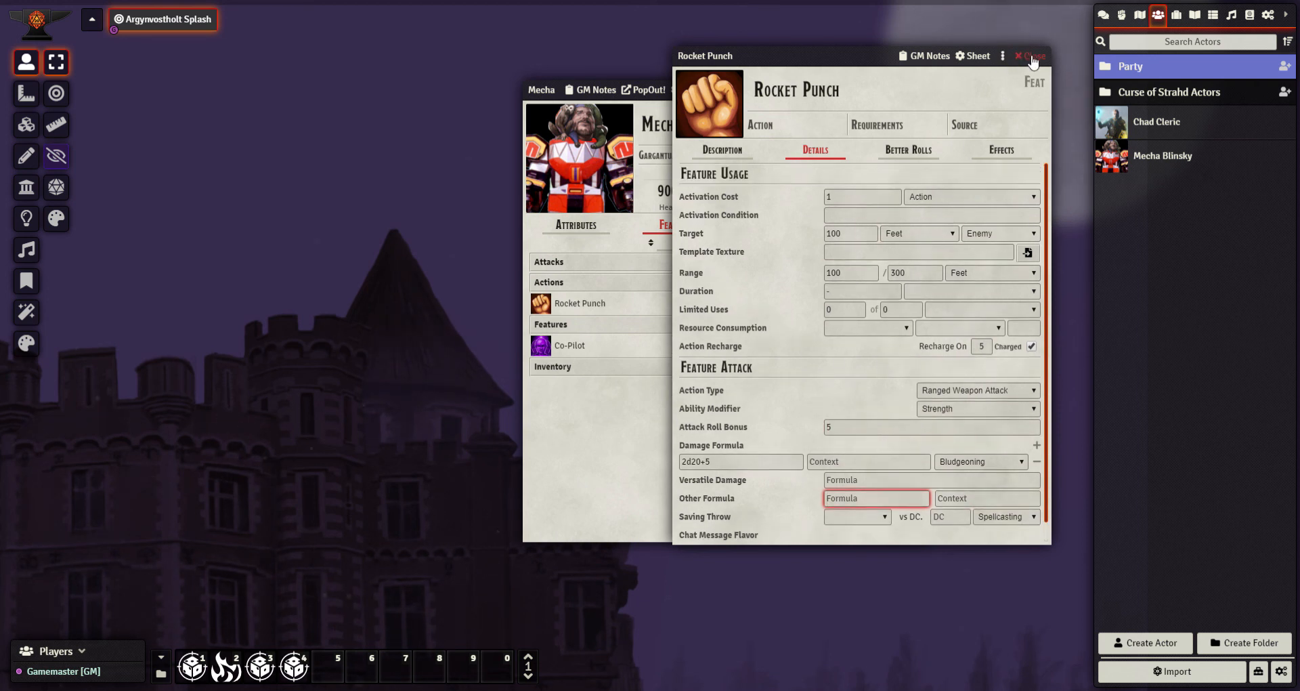
- Close Rocket Punch and choose Blinsky Prime.png as the prototype token image
click(1030, 56)
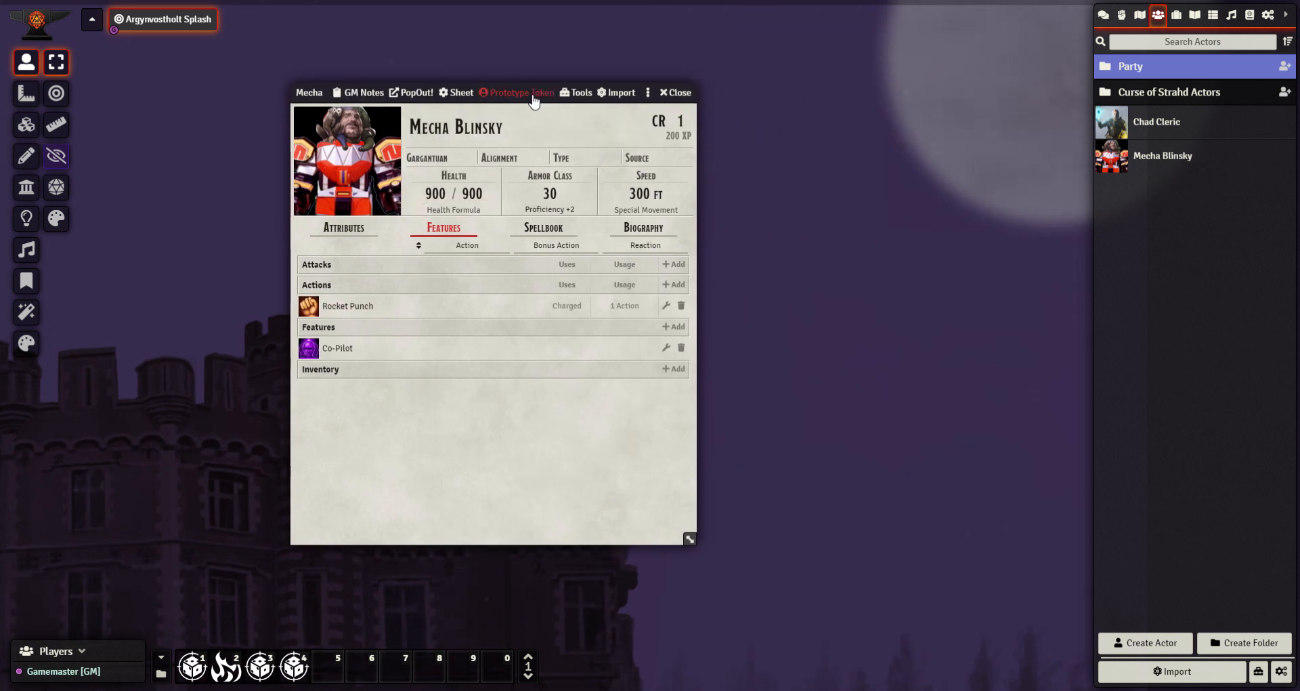
click(520, 92)
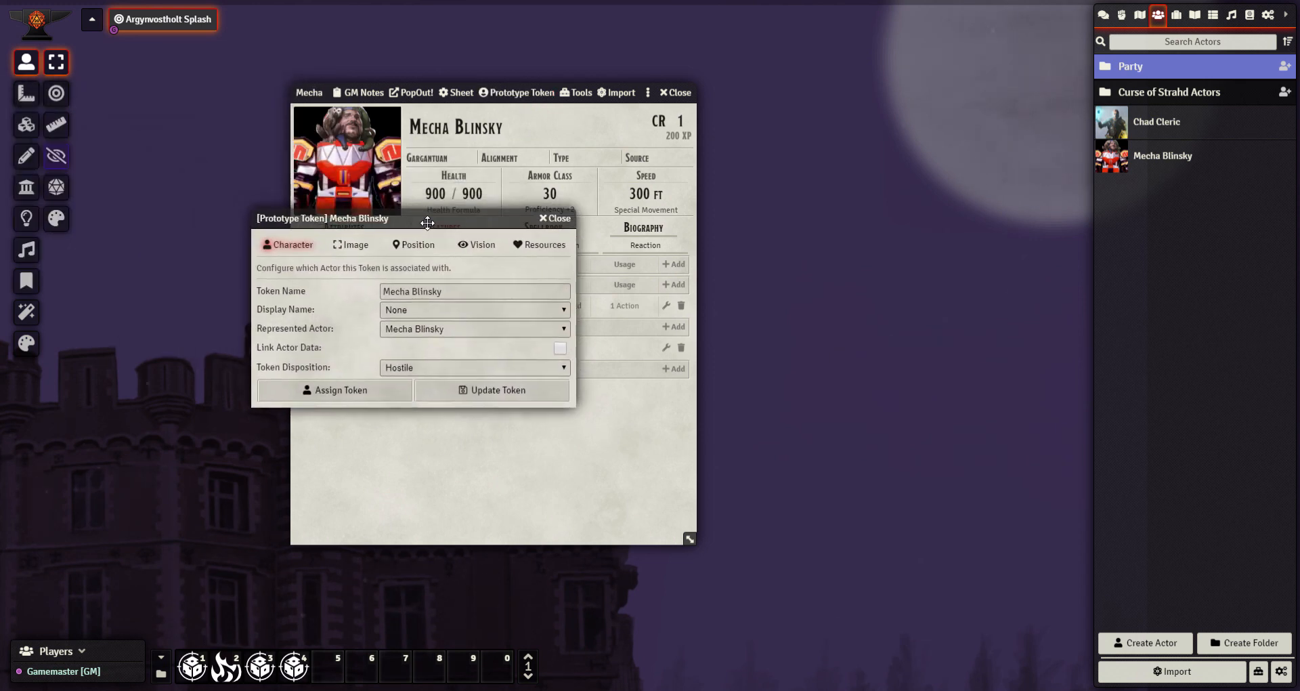
click(352, 244)
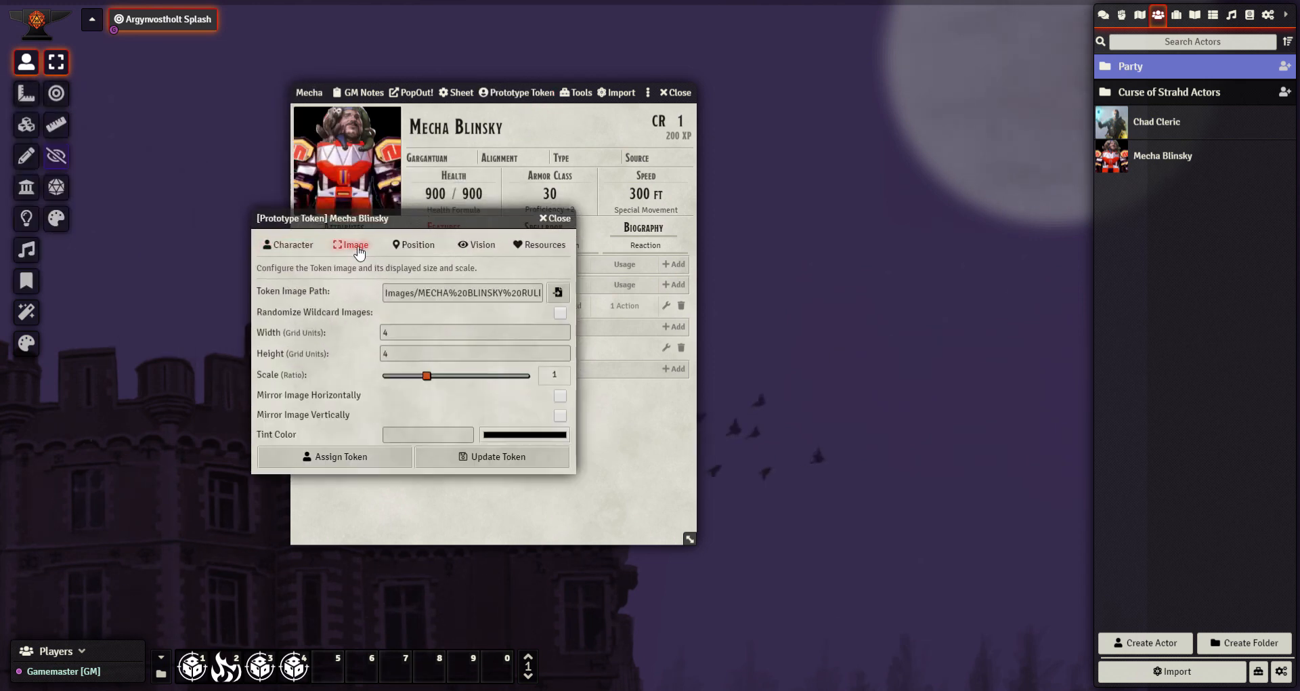
click(556, 292)
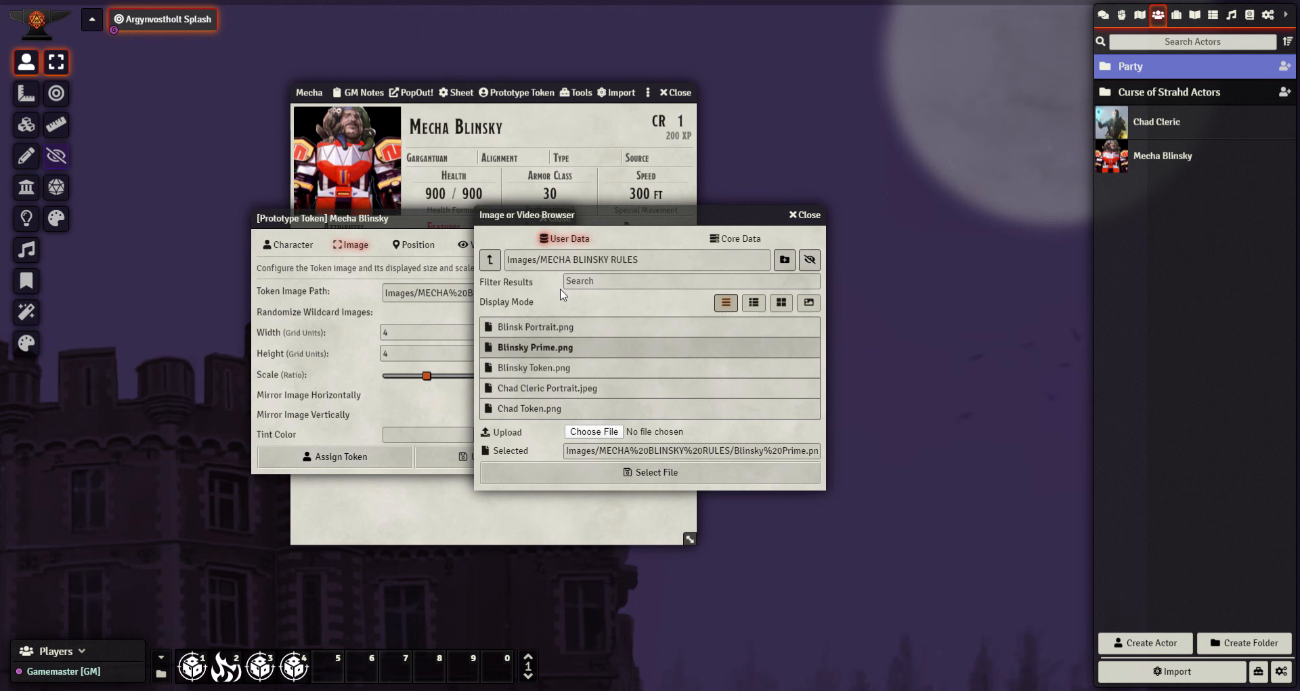
click(533, 367)
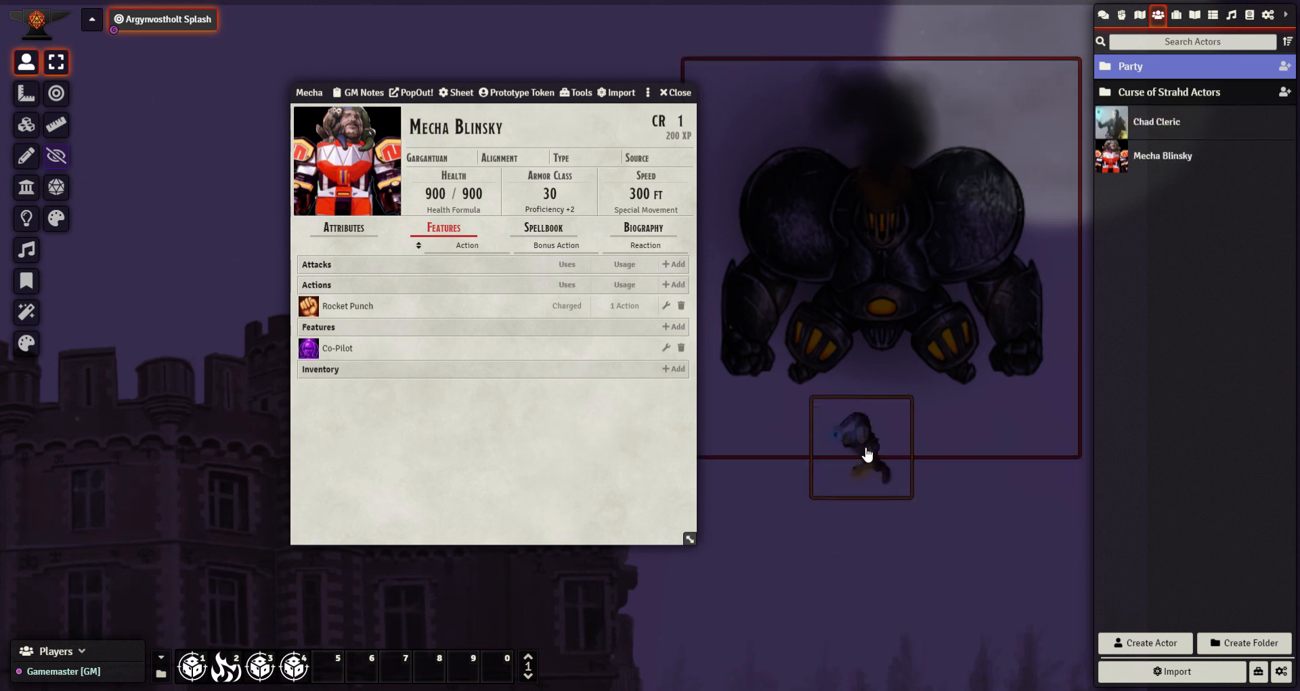
mouse_move(890, 210)
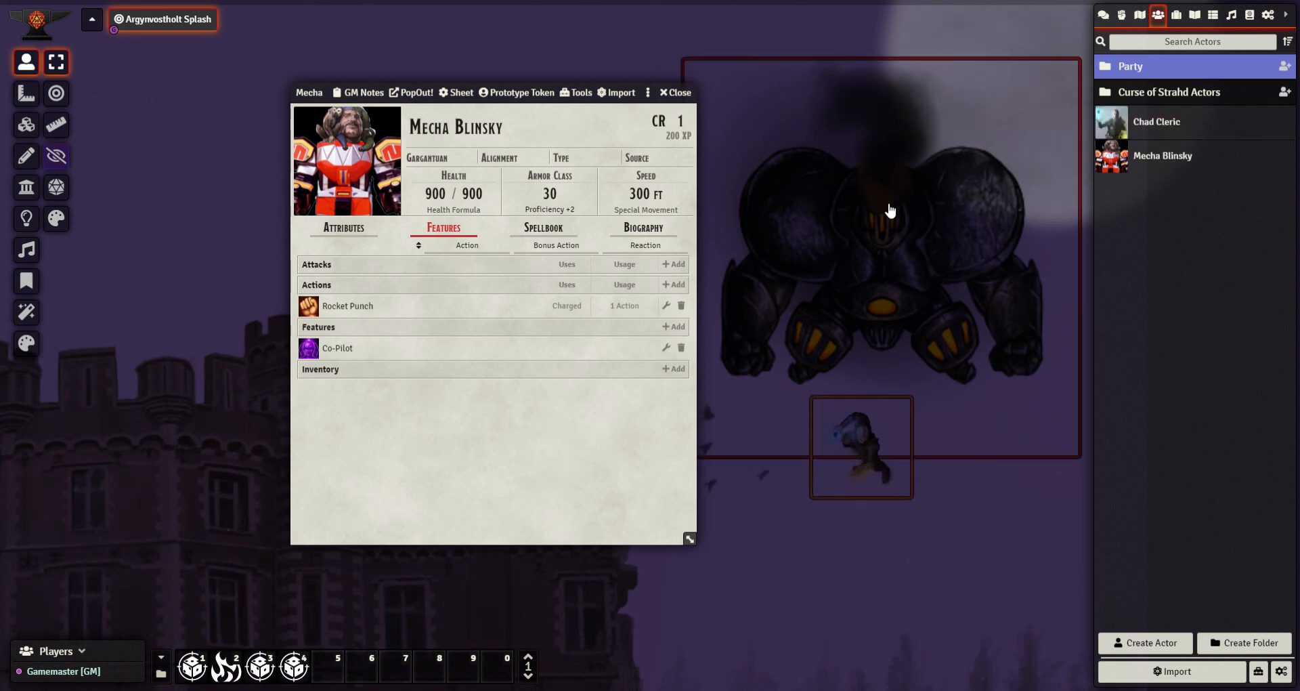
mouse_move(891, 433)
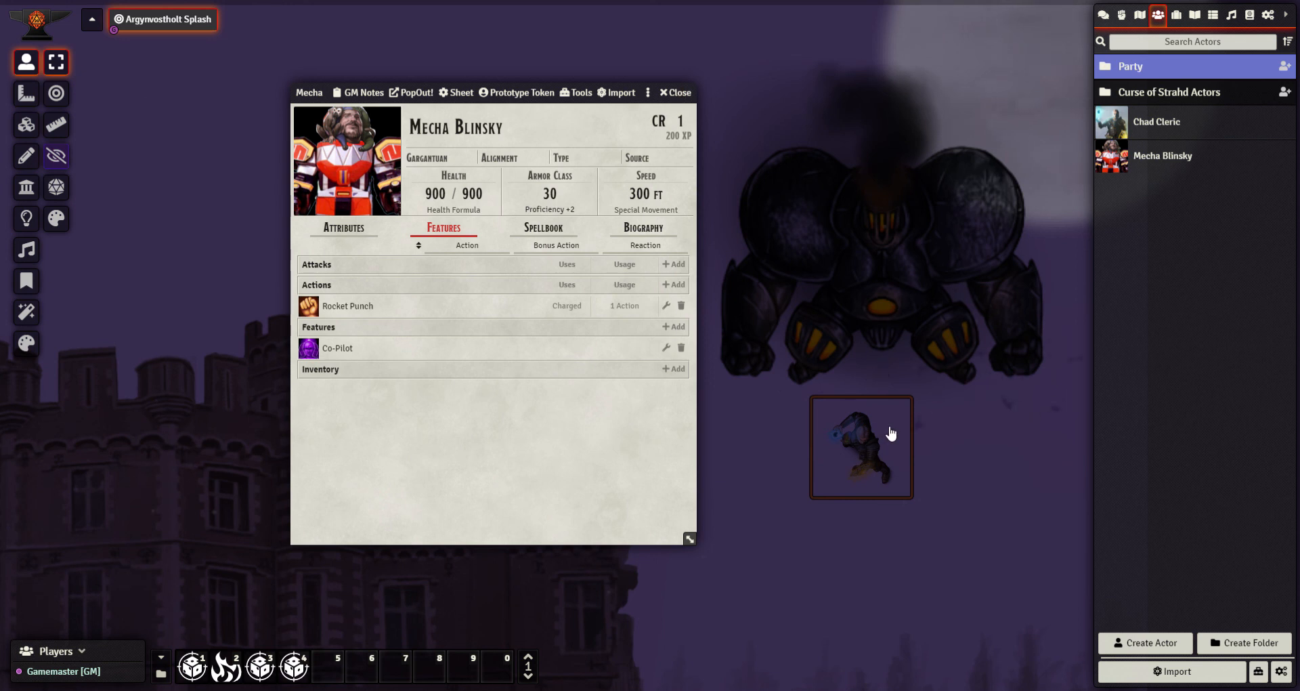
mouse_move(489, 228)
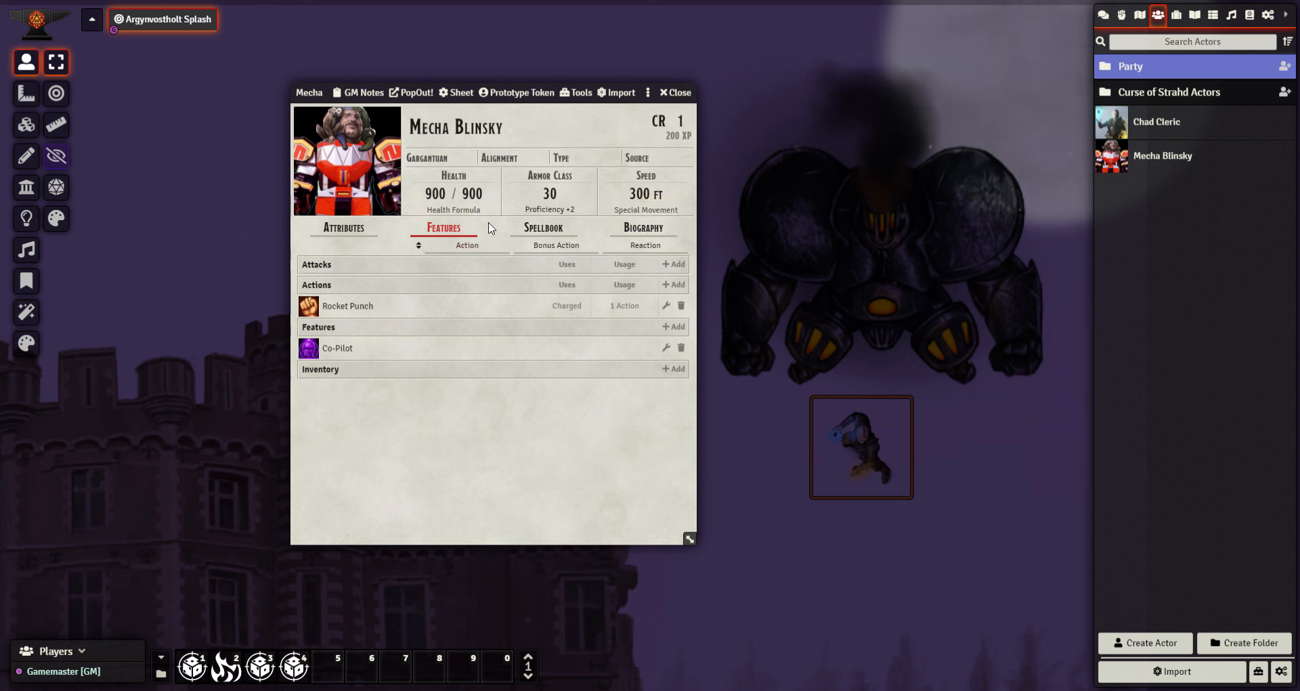
mouse_move(520, 231)
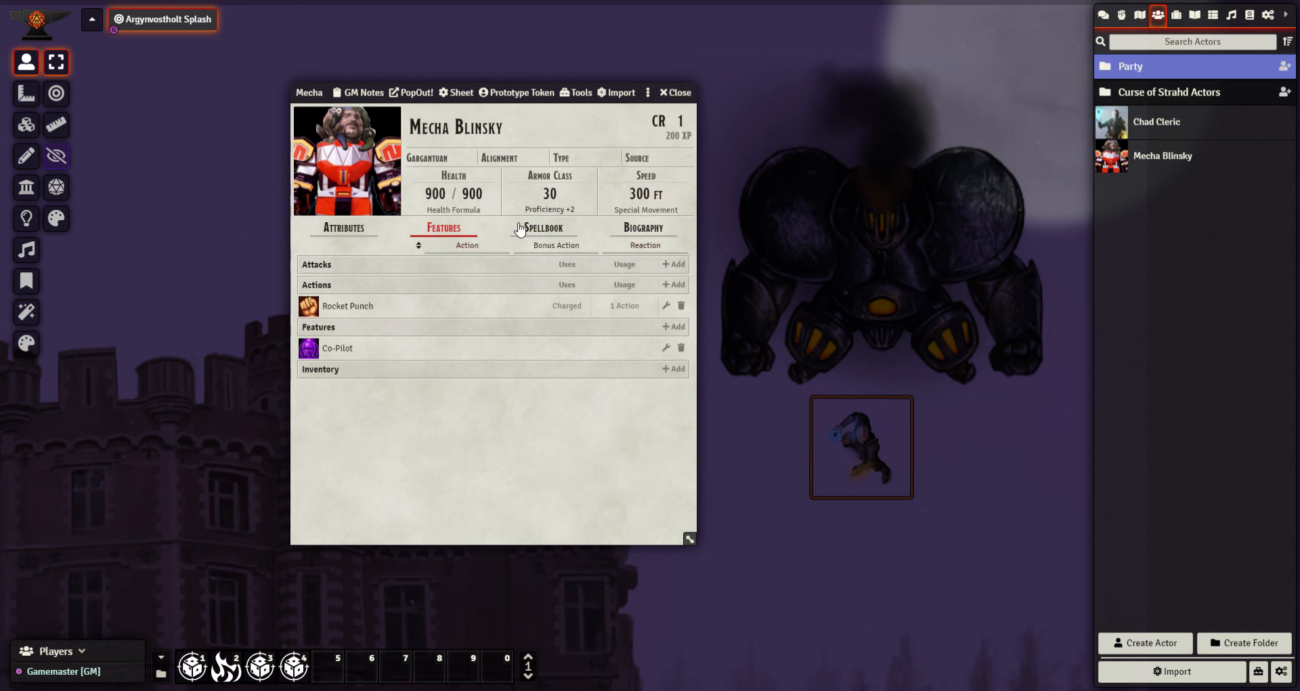
- Set Mecha Blinsky's spellcasting level to 15 in the Spellbook
click(544, 228)
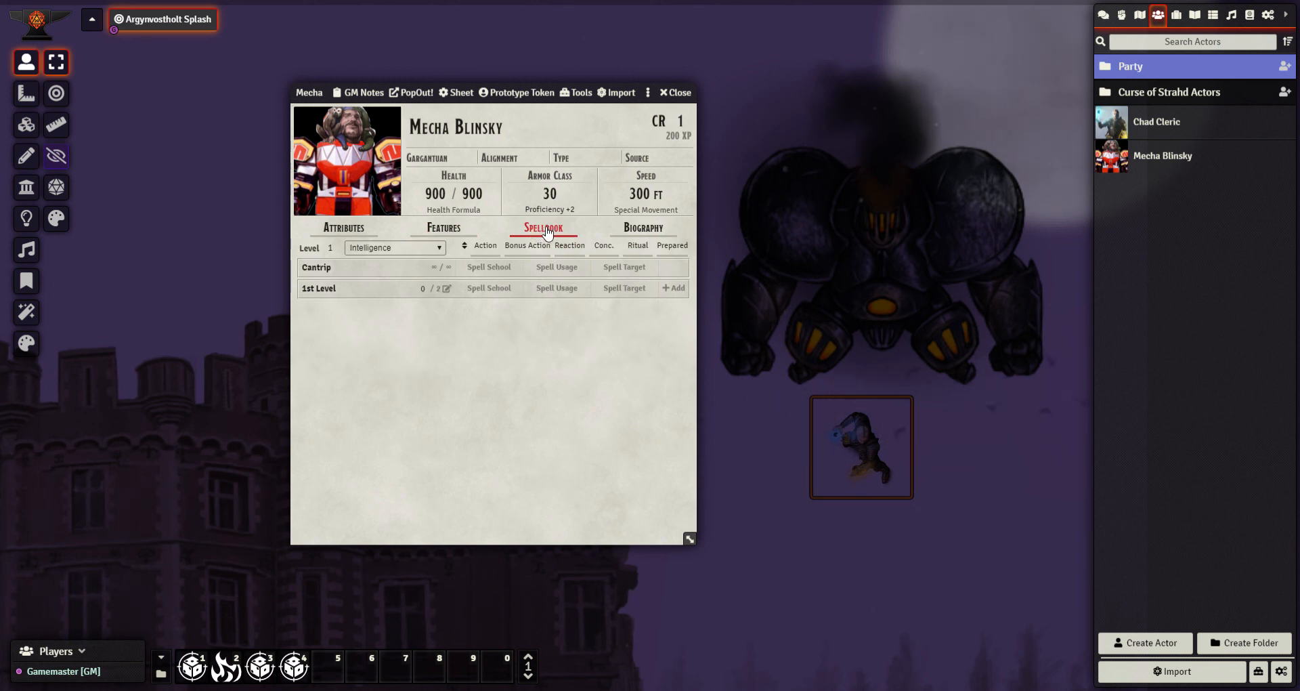
click(330, 248)
text(5)
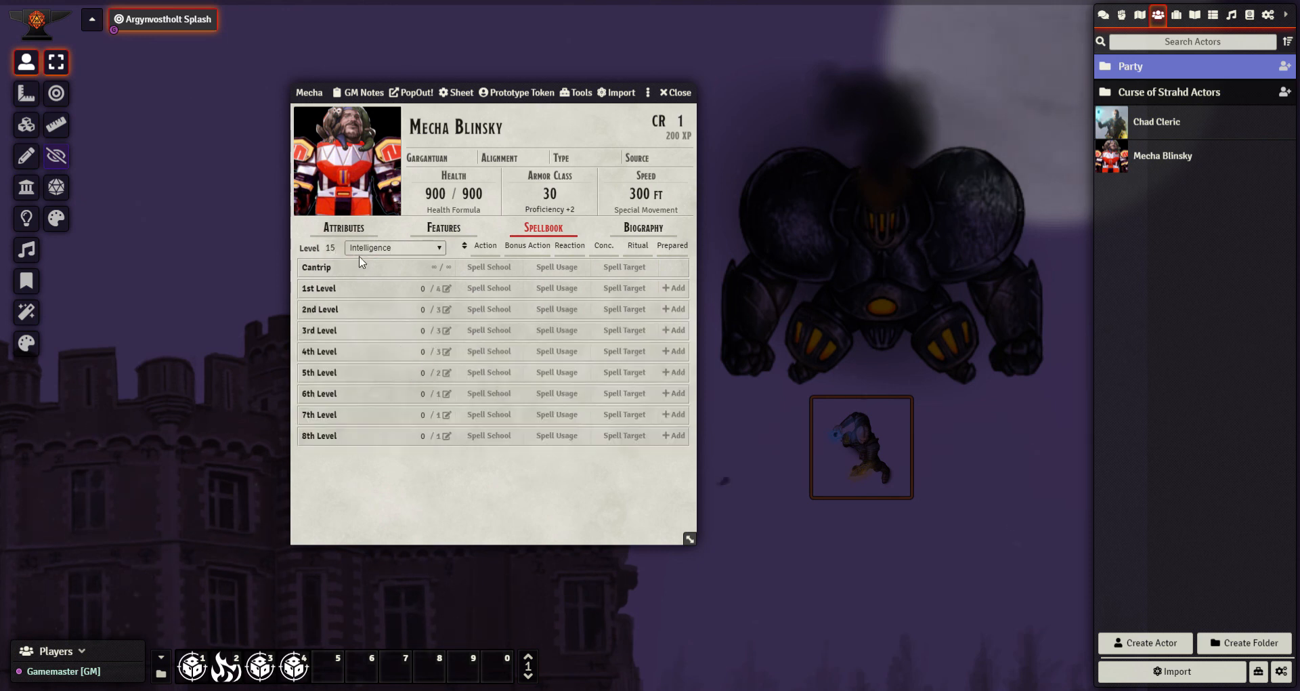
mouse_move(437, 279)
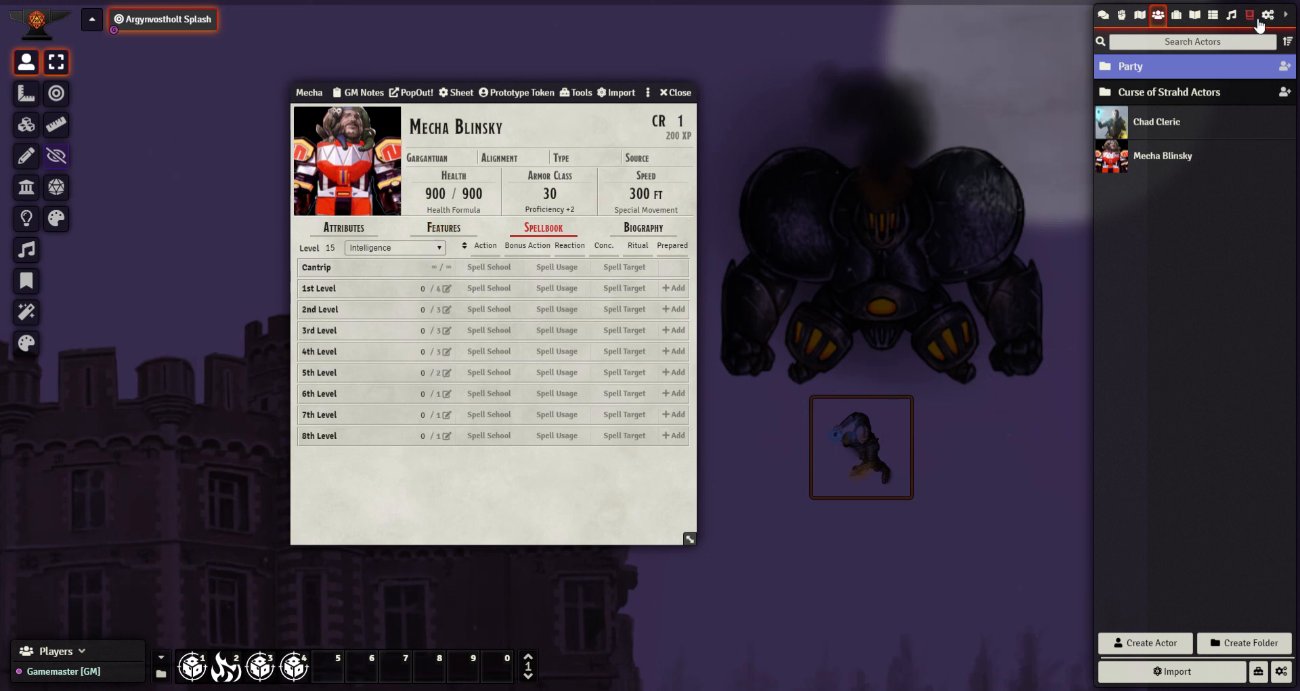
- Bring up the Spells (SRD) compendium from the Compendium sidebar
click(1248, 15)
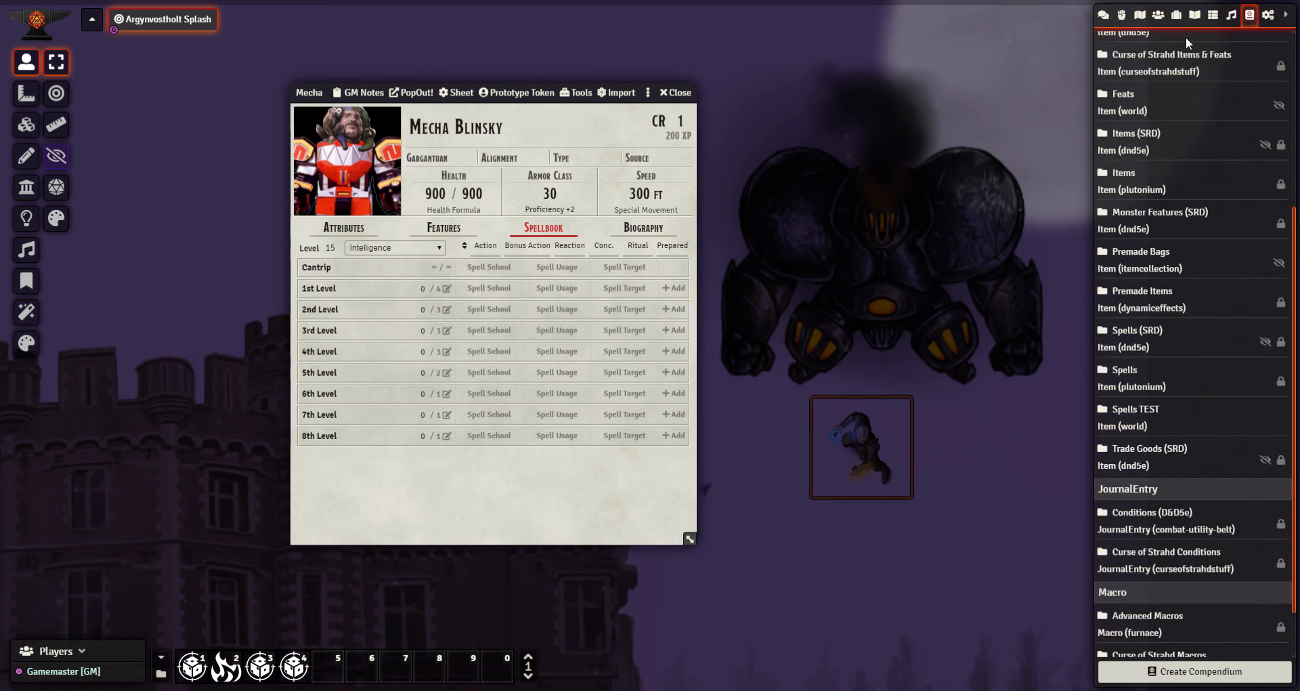
scroll(down, 3)
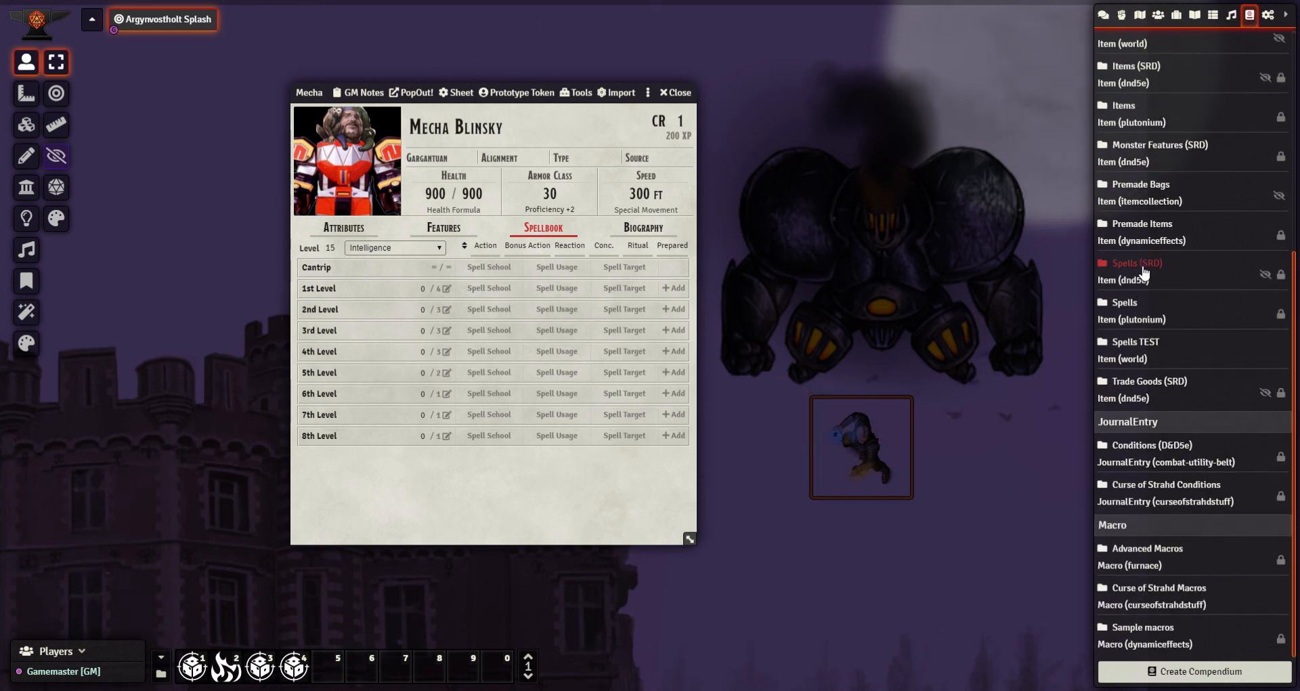
click(1135, 263)
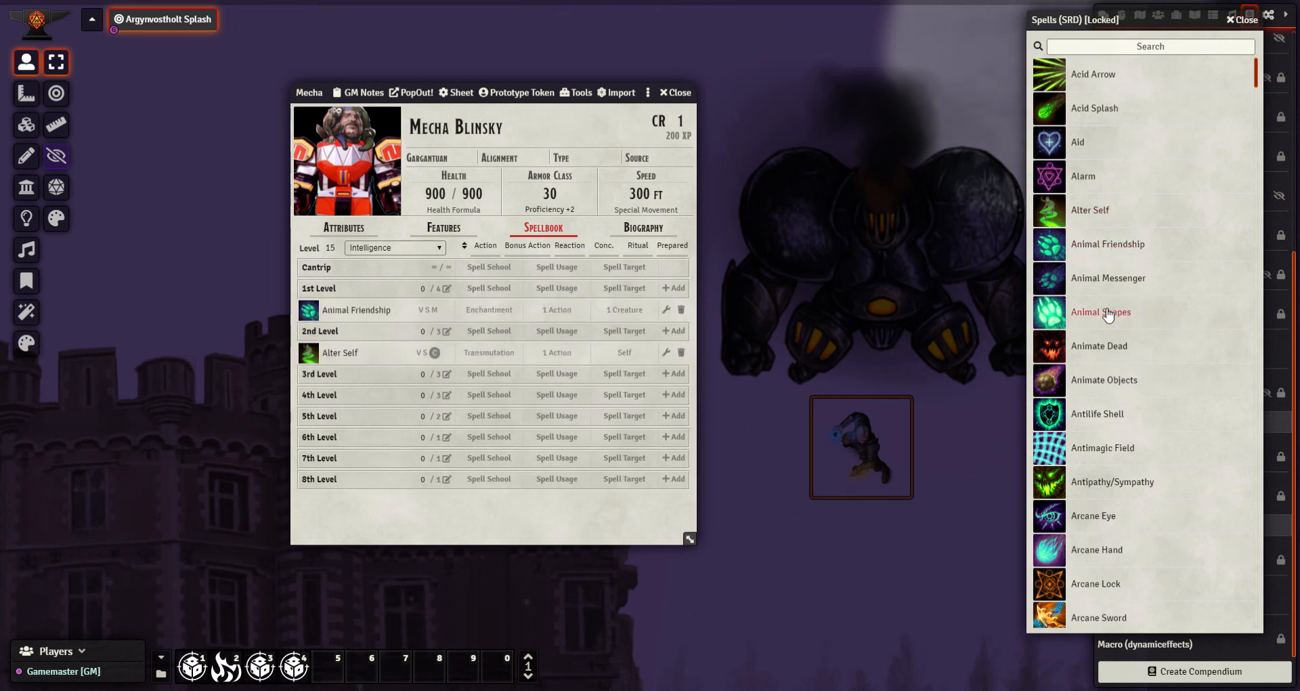
- Add Animal Friendship and Alter Self from the compendium to Mecha Blinsky's spellbook
scroll(down, 3)
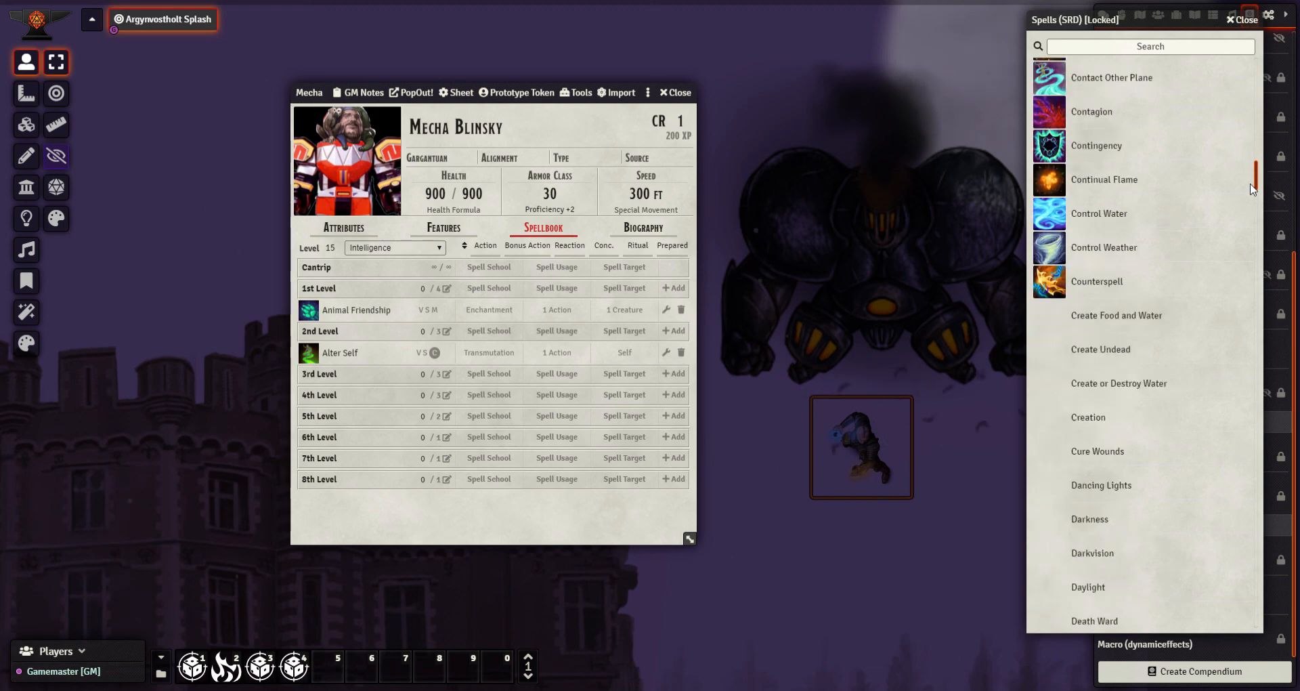
scroll(down, 3)
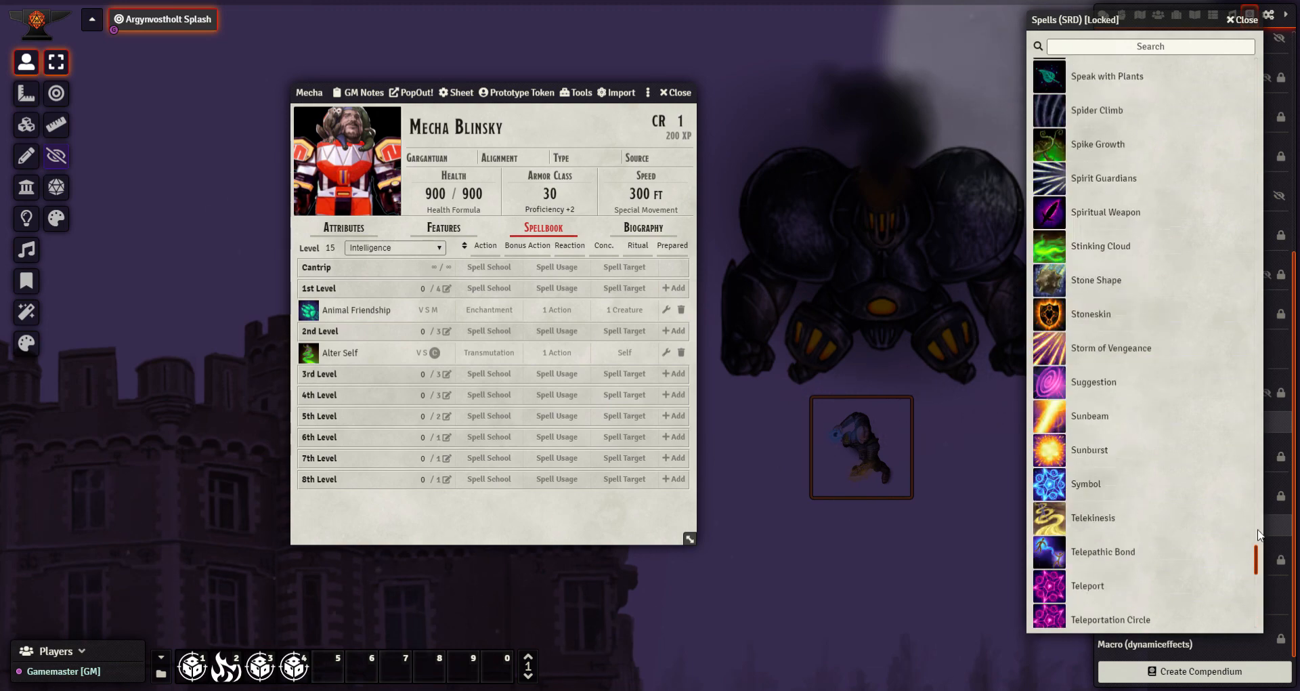
scroll(up, 3)
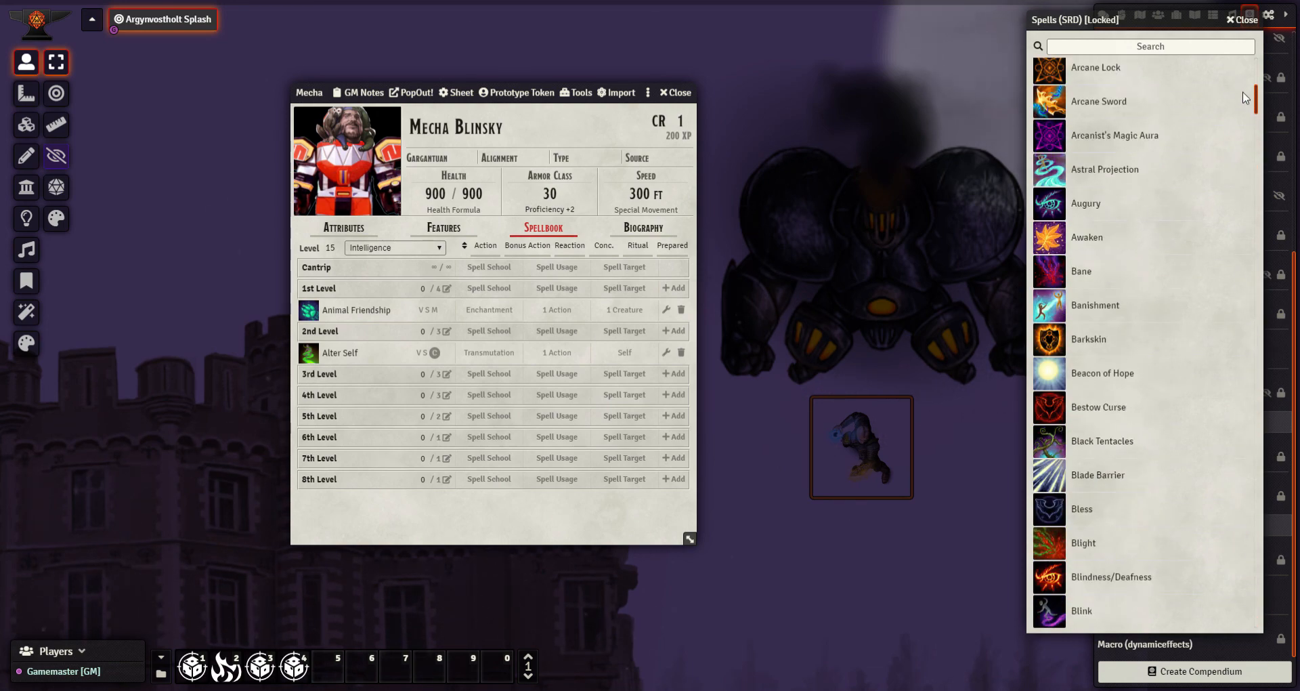
click(642, 228)
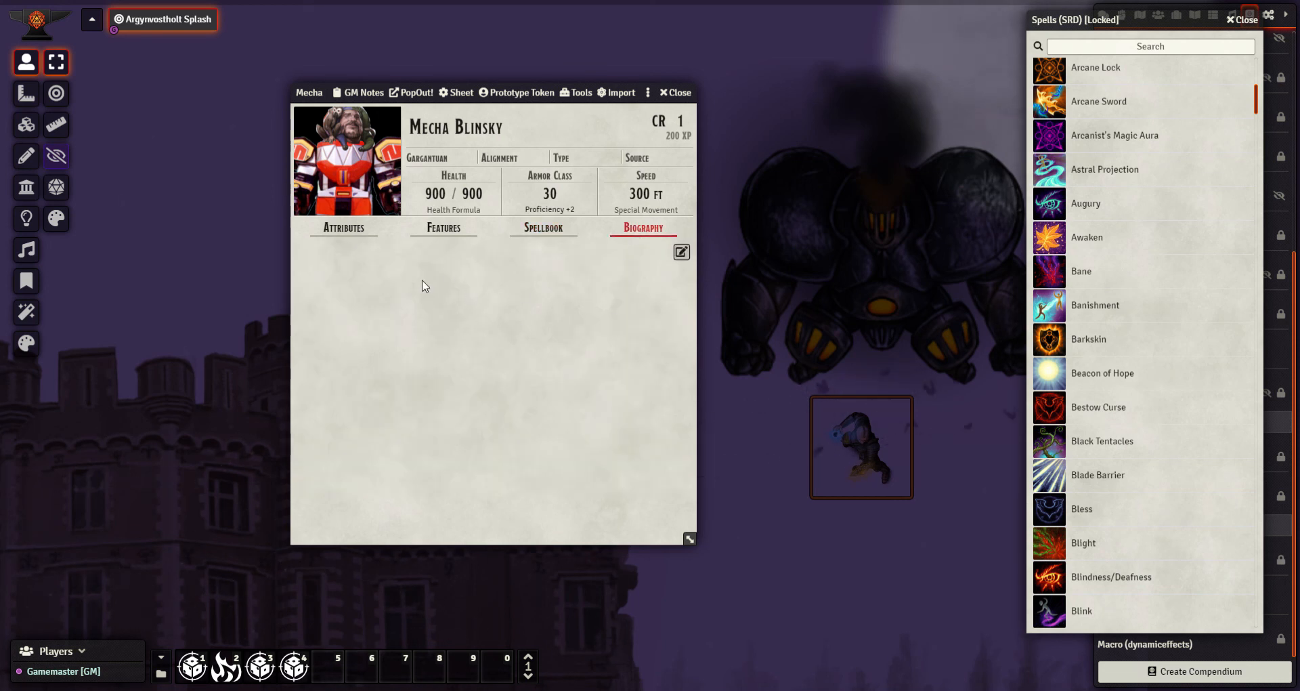
mouse_move(563, 386)
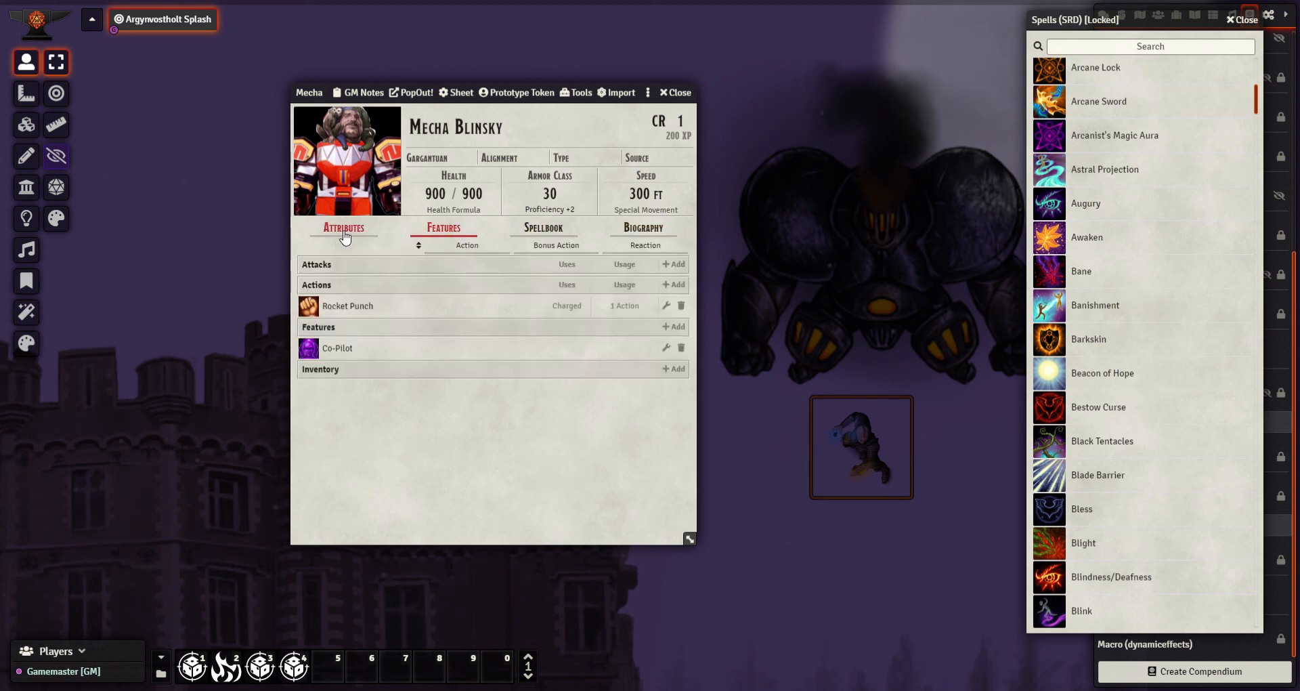
- Set Mecha Blinsky's alignment to Lawful and creature type to Construct
click(343, 227)
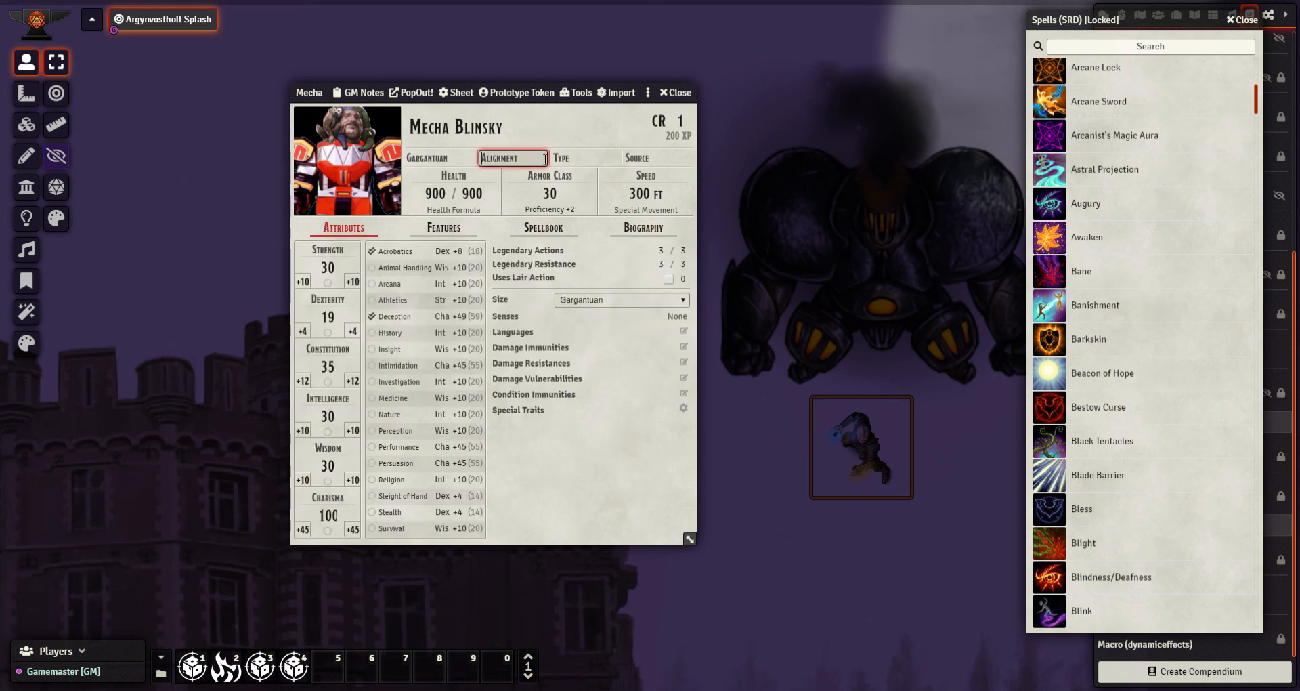
text(Lawful)
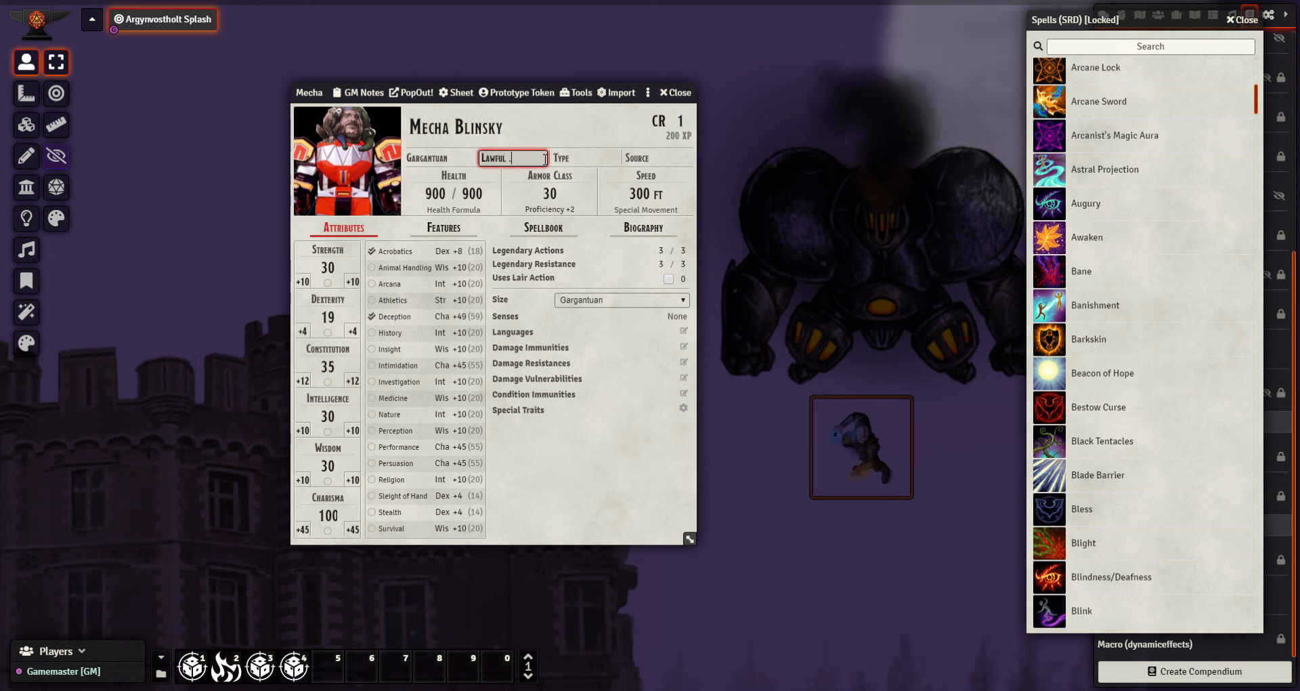
click(586, 157)
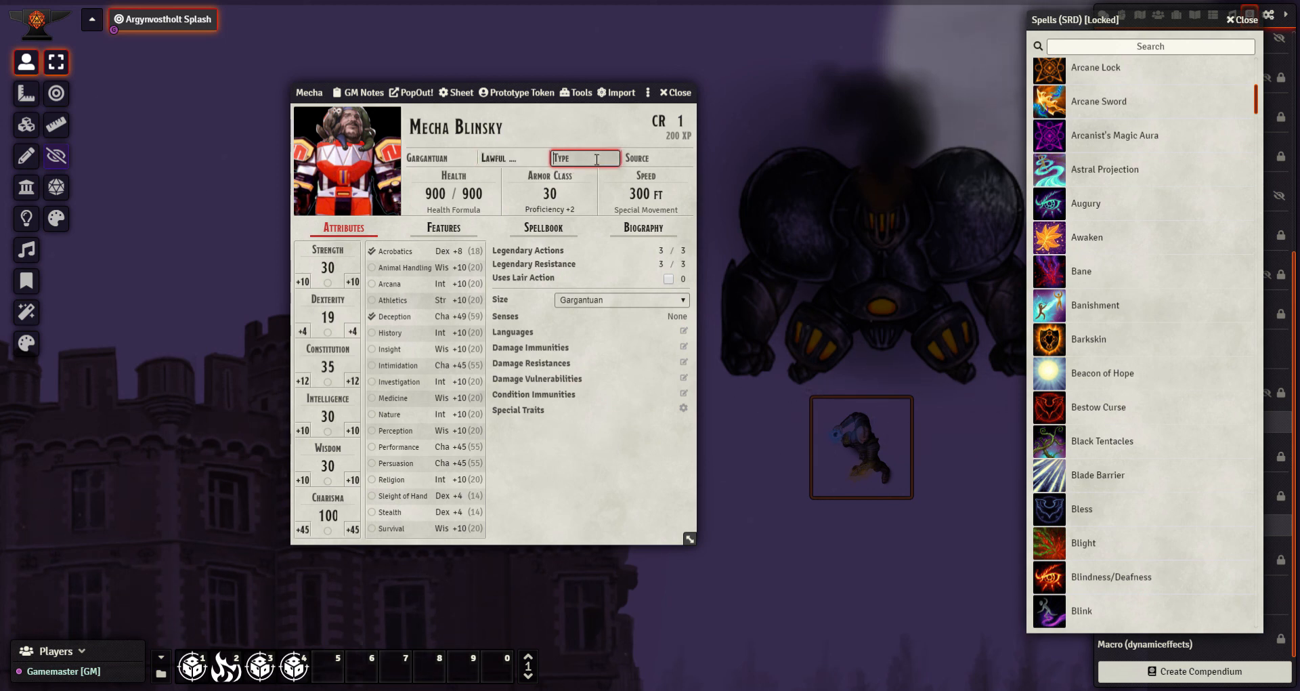
text(Construct)
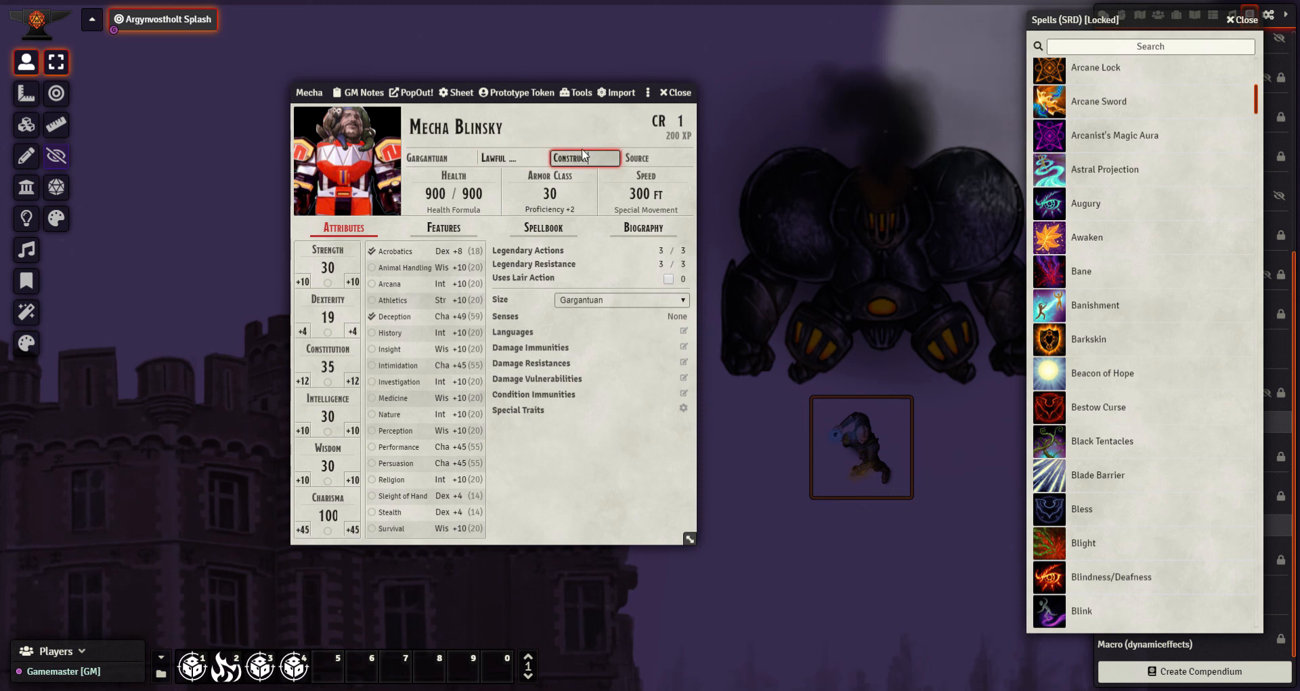
- Enter 'Dragnas Dreams' as the NPC's source
click(657, 157)
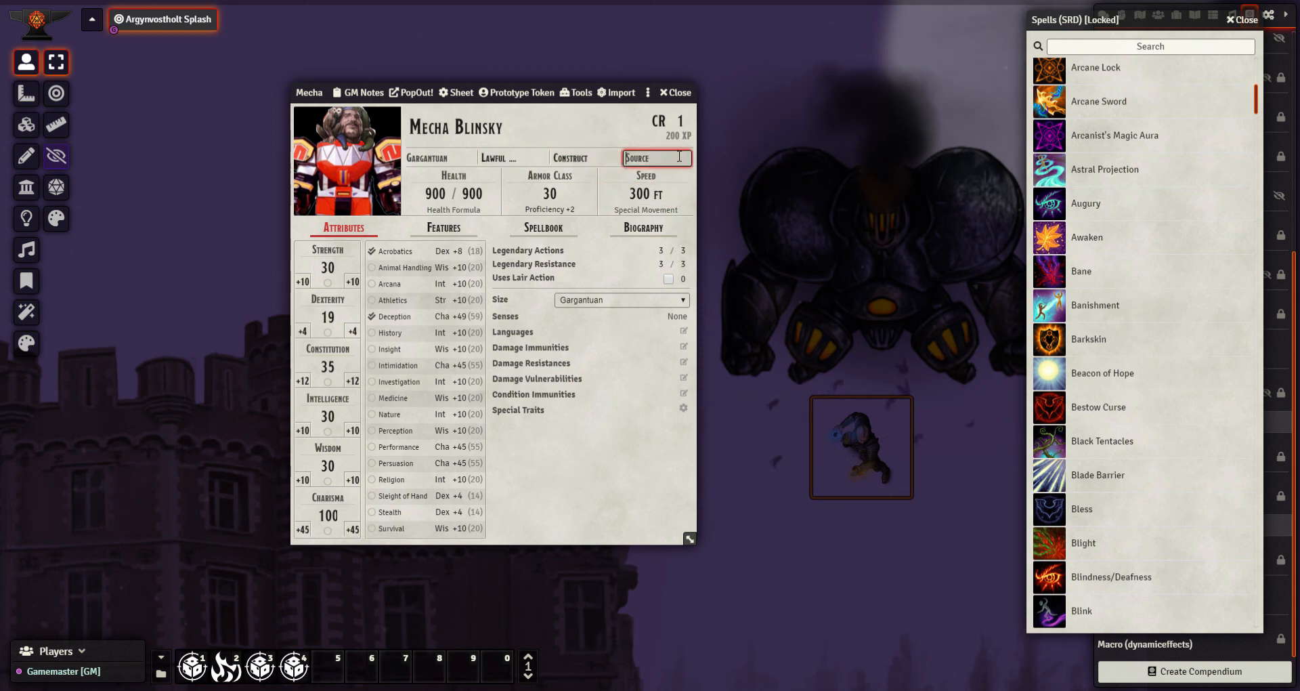
text(Dra)
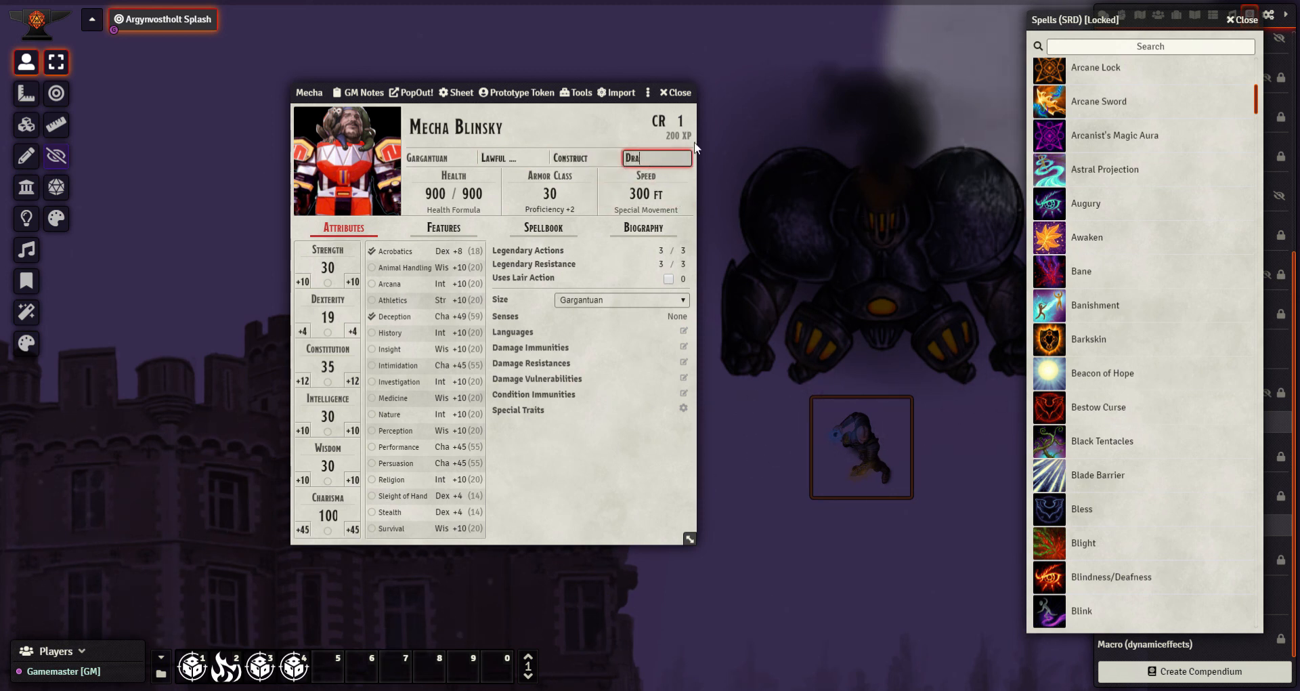
text(gnas Dreams)
click(678, 120)
text(40)
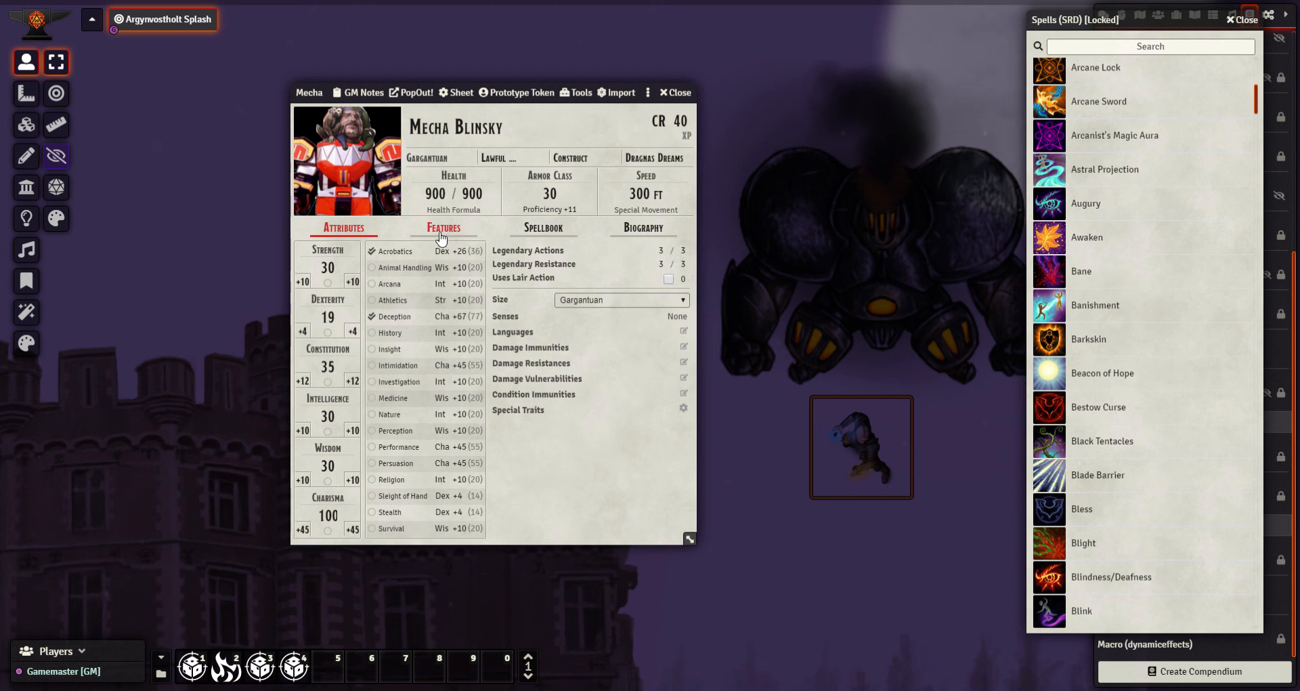
- Review the Features and Spellbook tabs, then return to Attributes
click(443, 227)
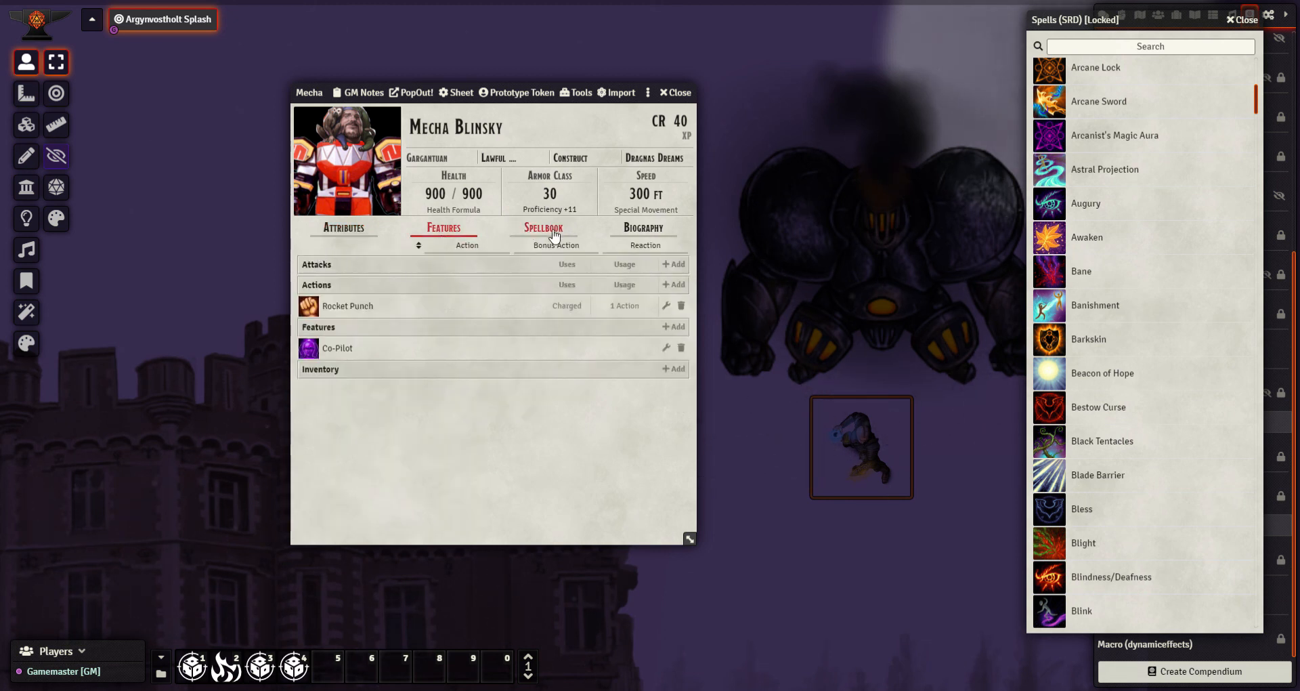
click(542, 227)
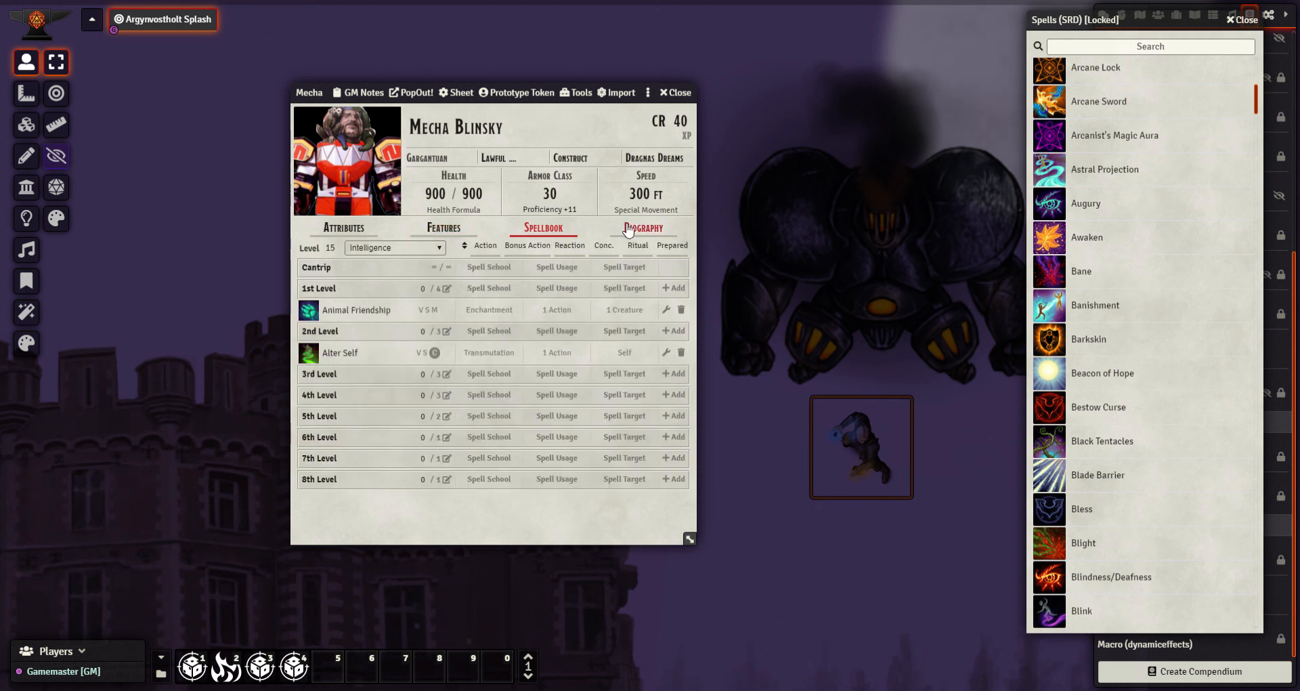
click(342, 228)
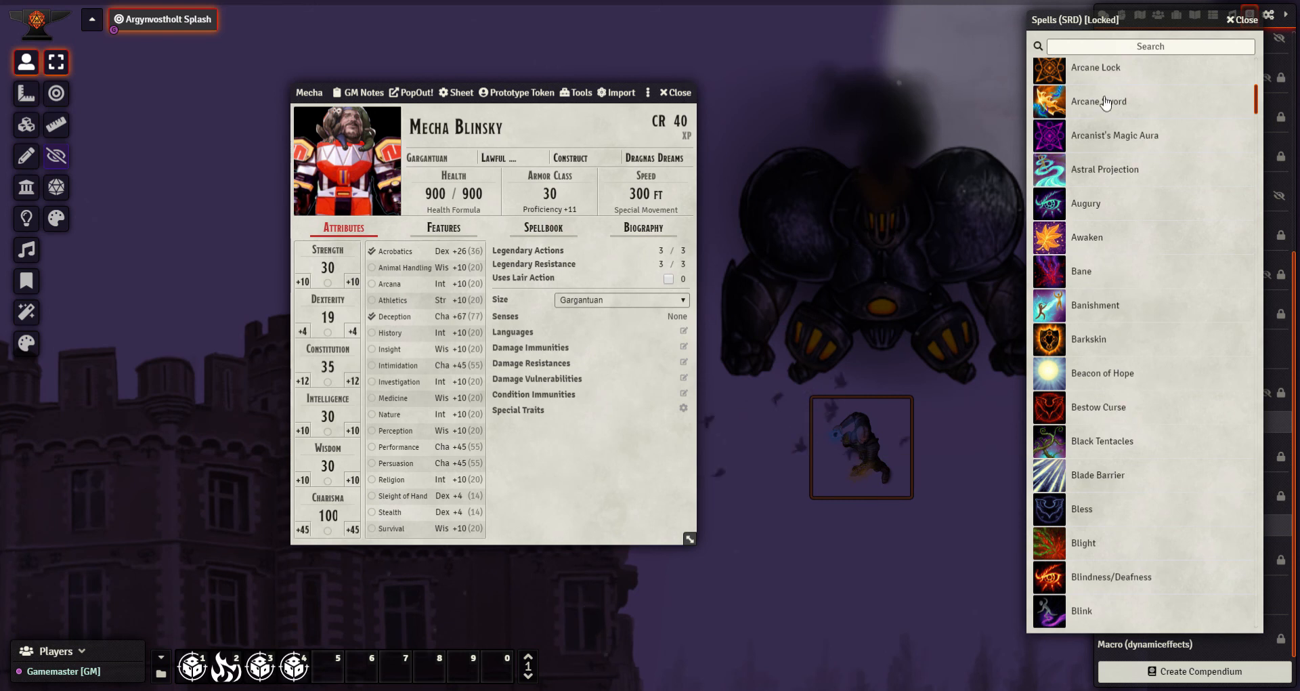
mouse_move(1235, 99)
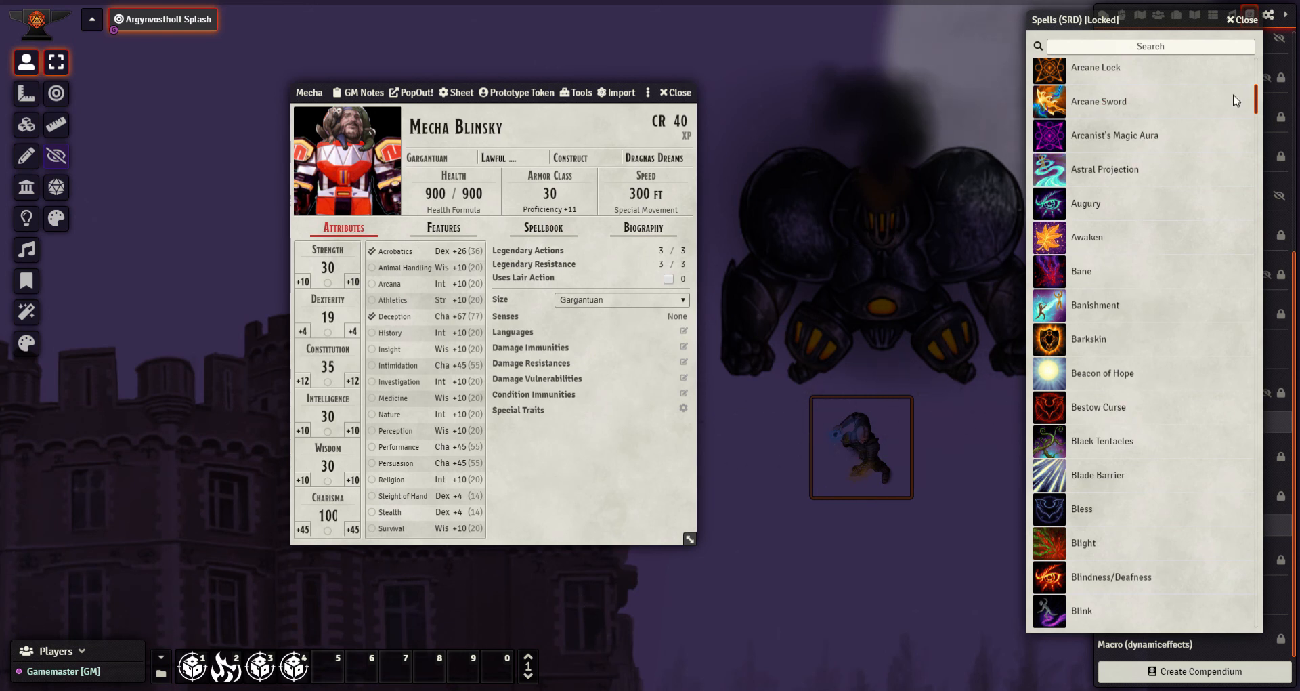